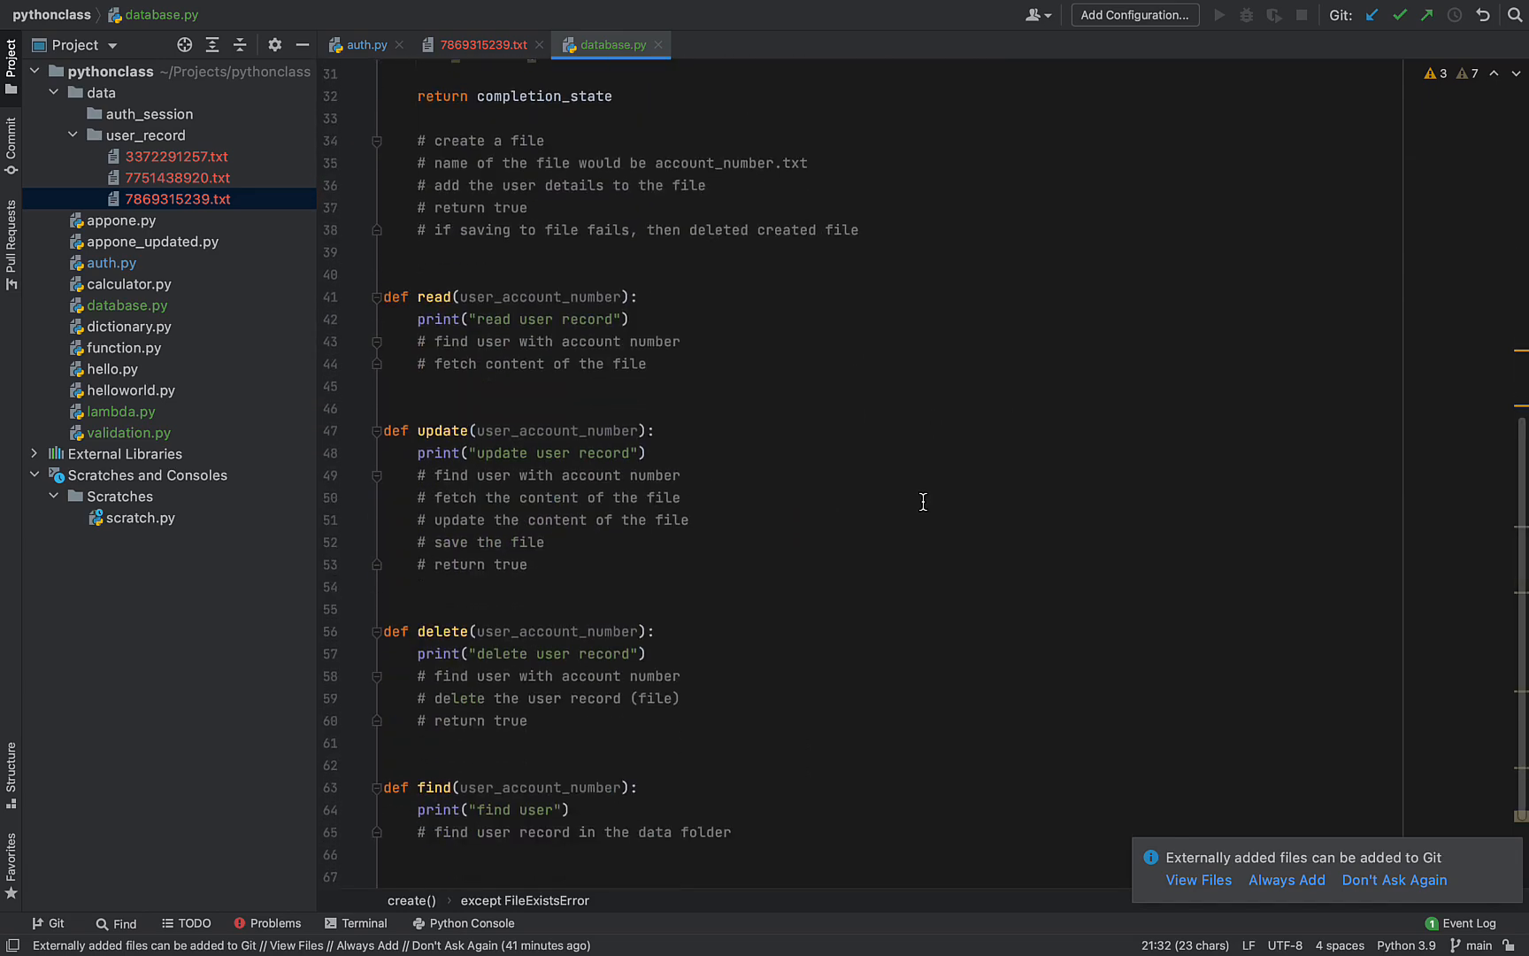
Remove the except and trailing returns, and return completion_state inside the finally block
scroll("down", 3)
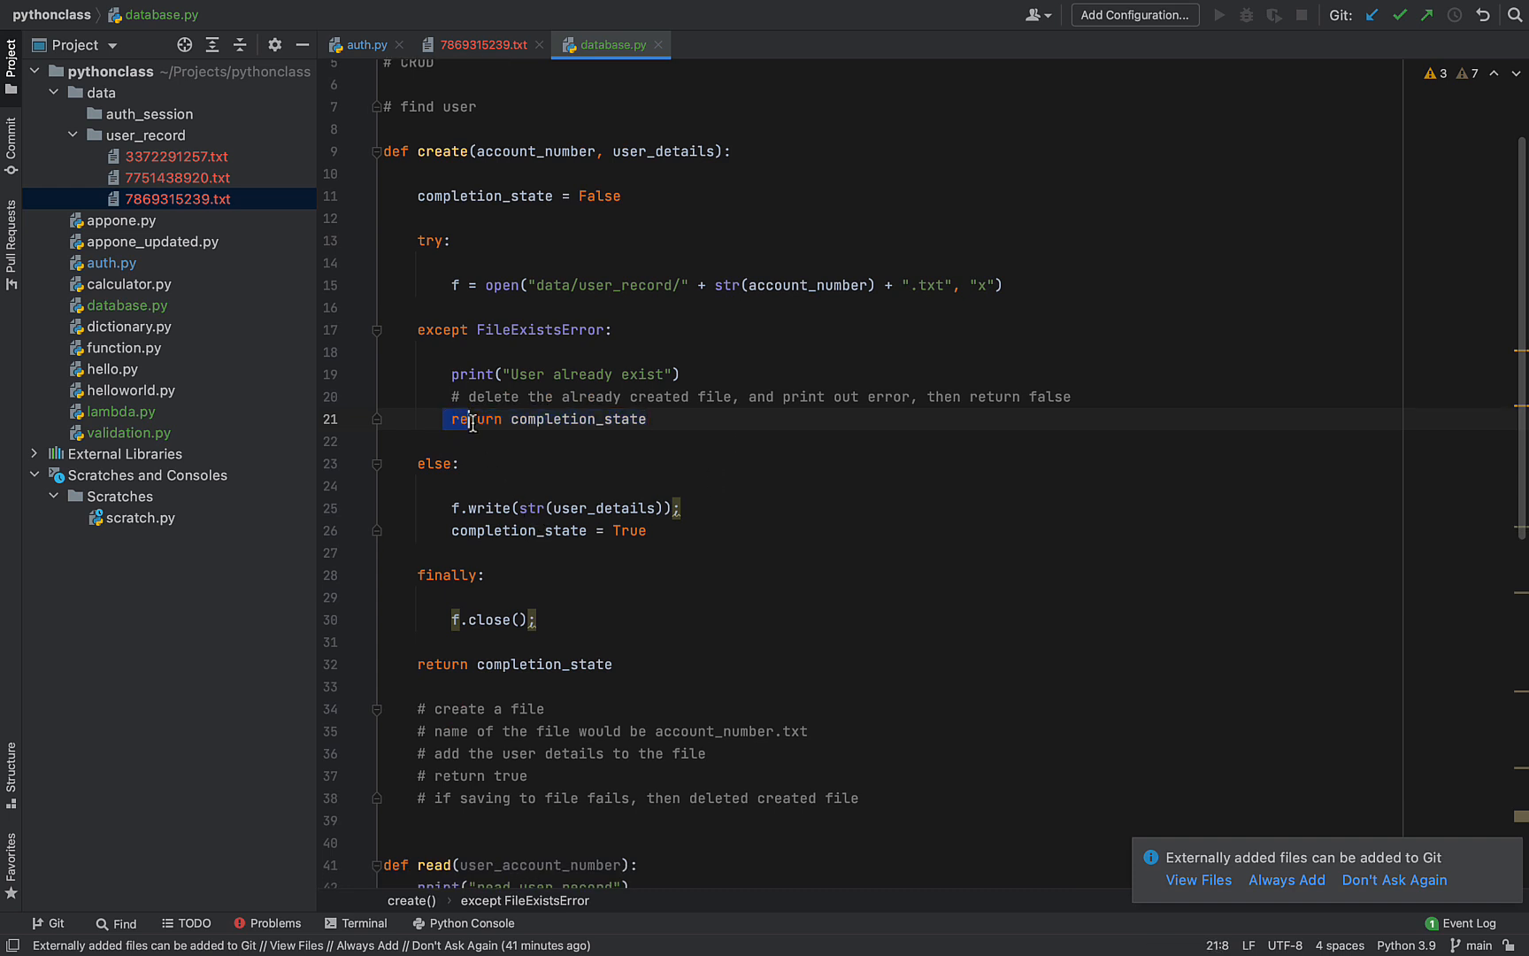
key("Delete")
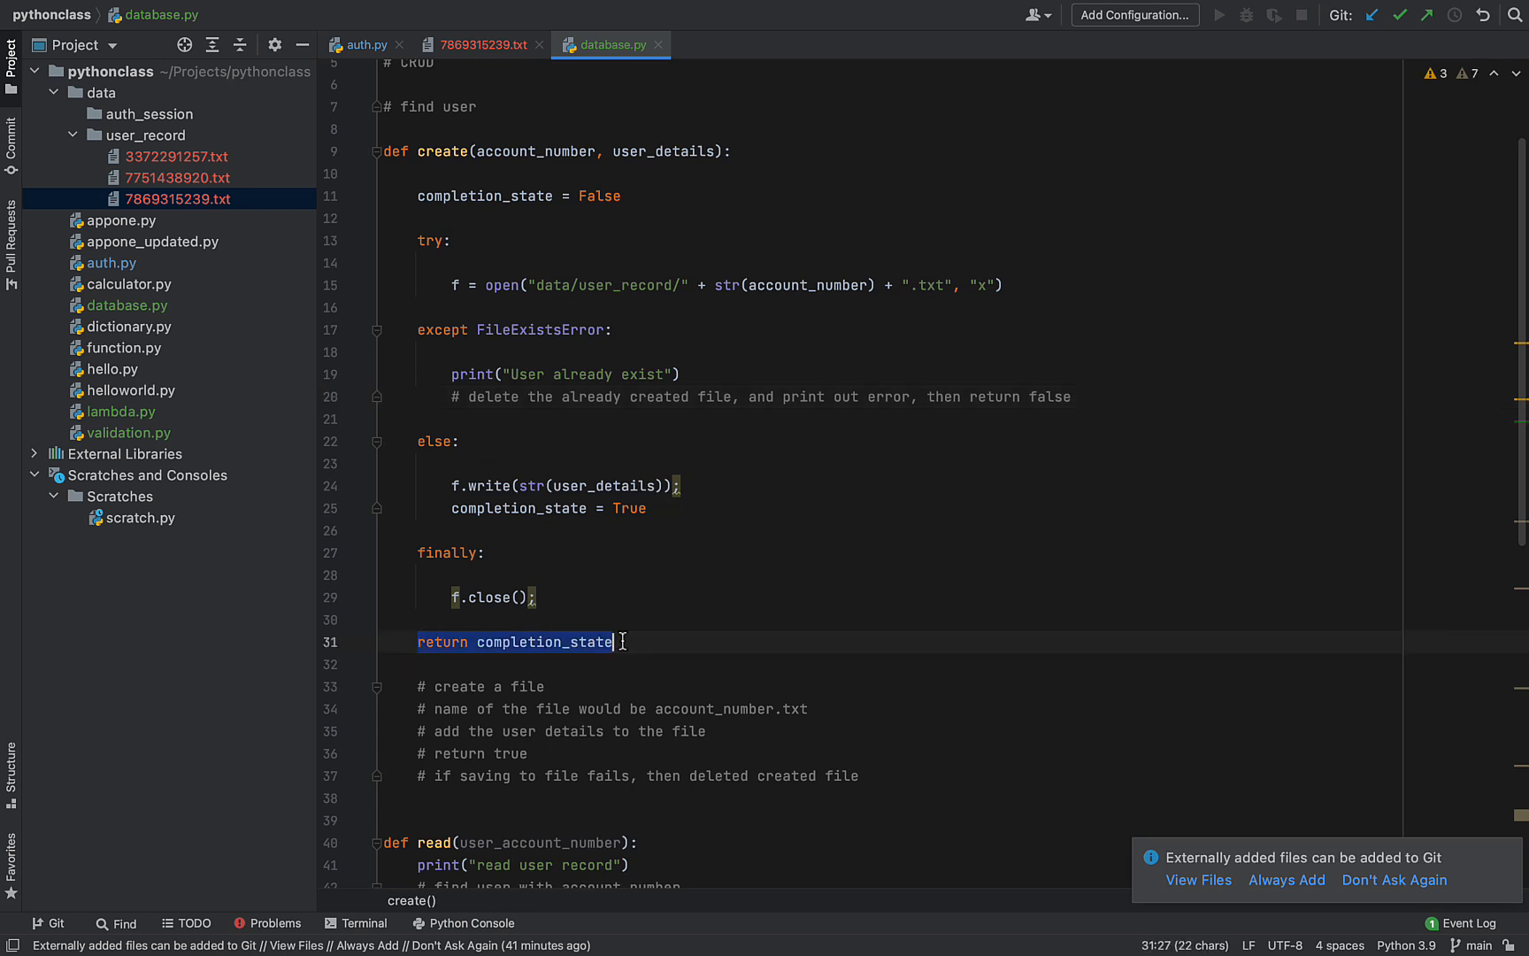
key("Delete")
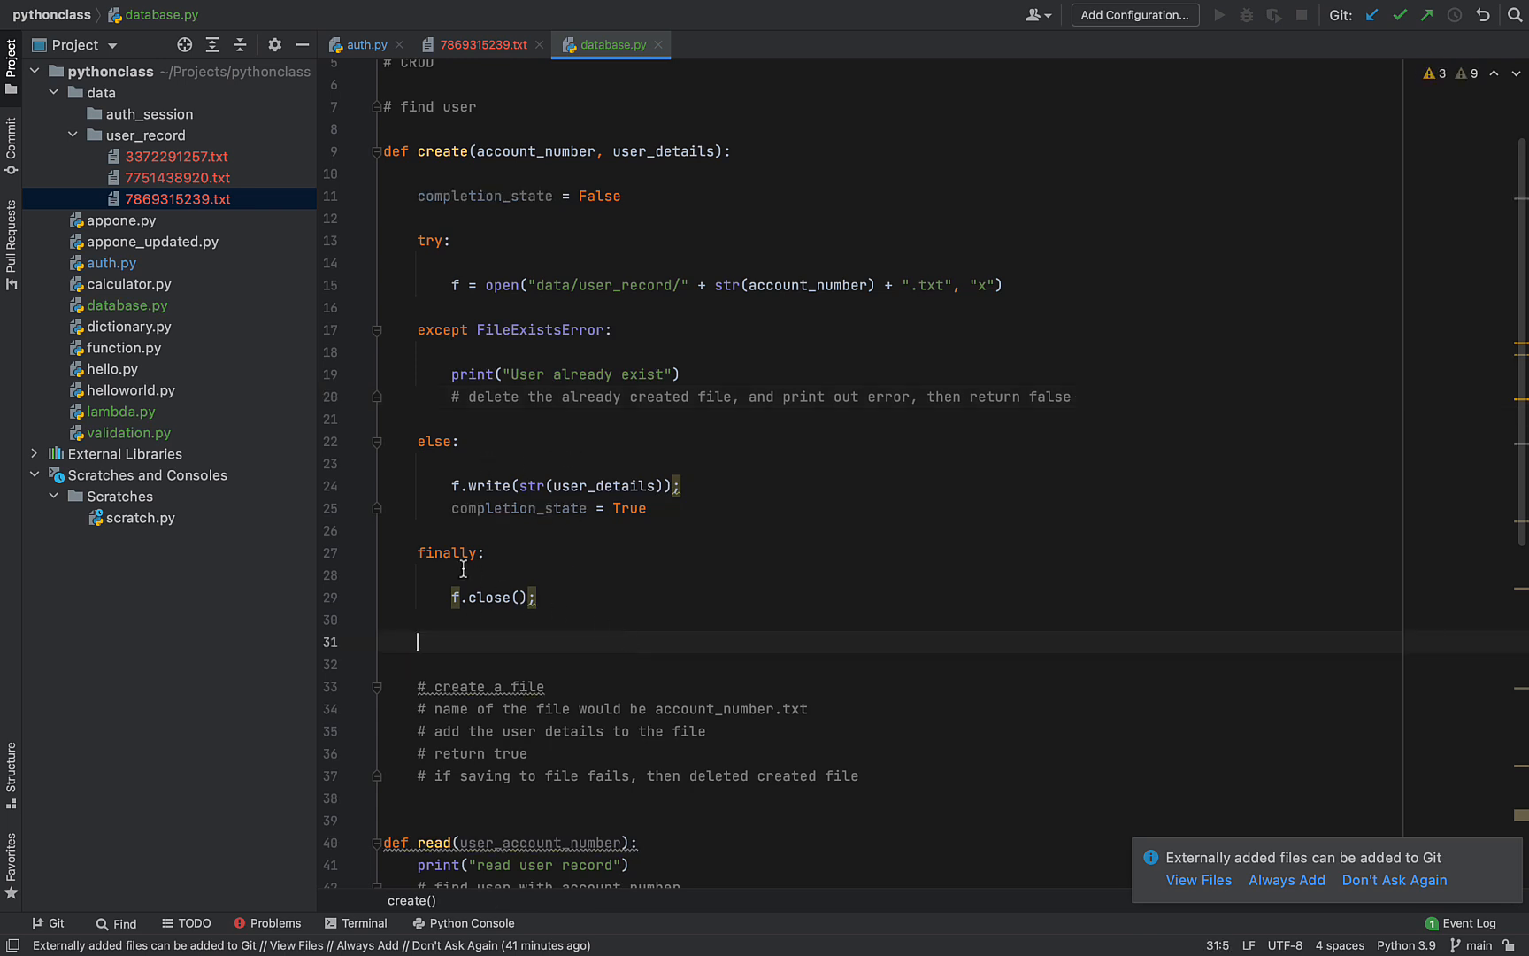
double_click(448, 553)
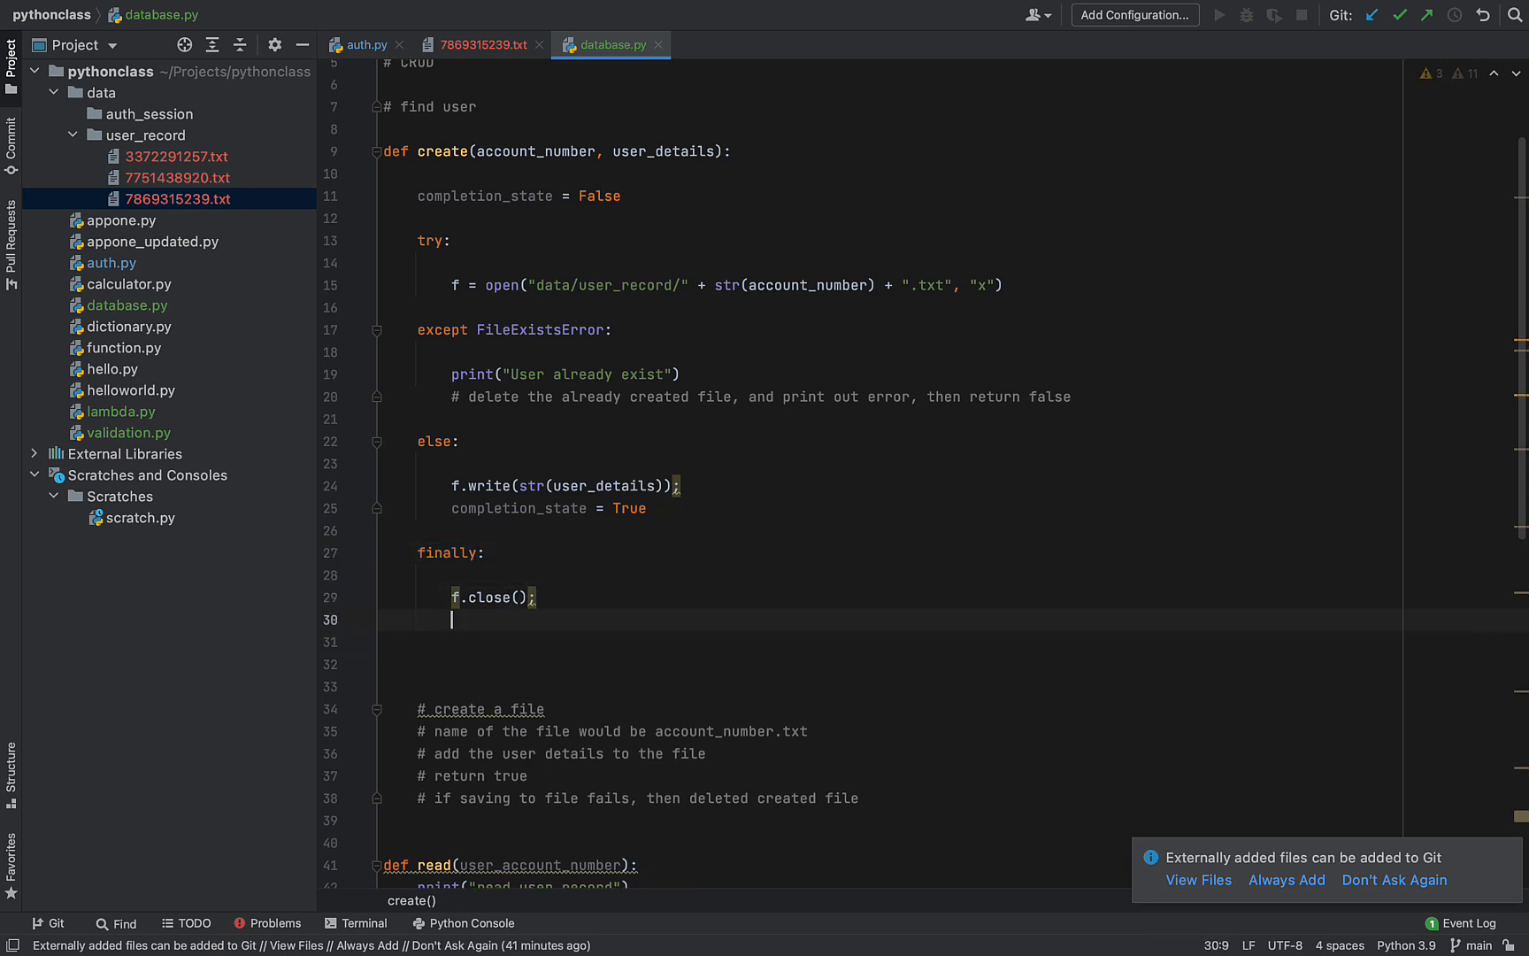
type("return completion_state")
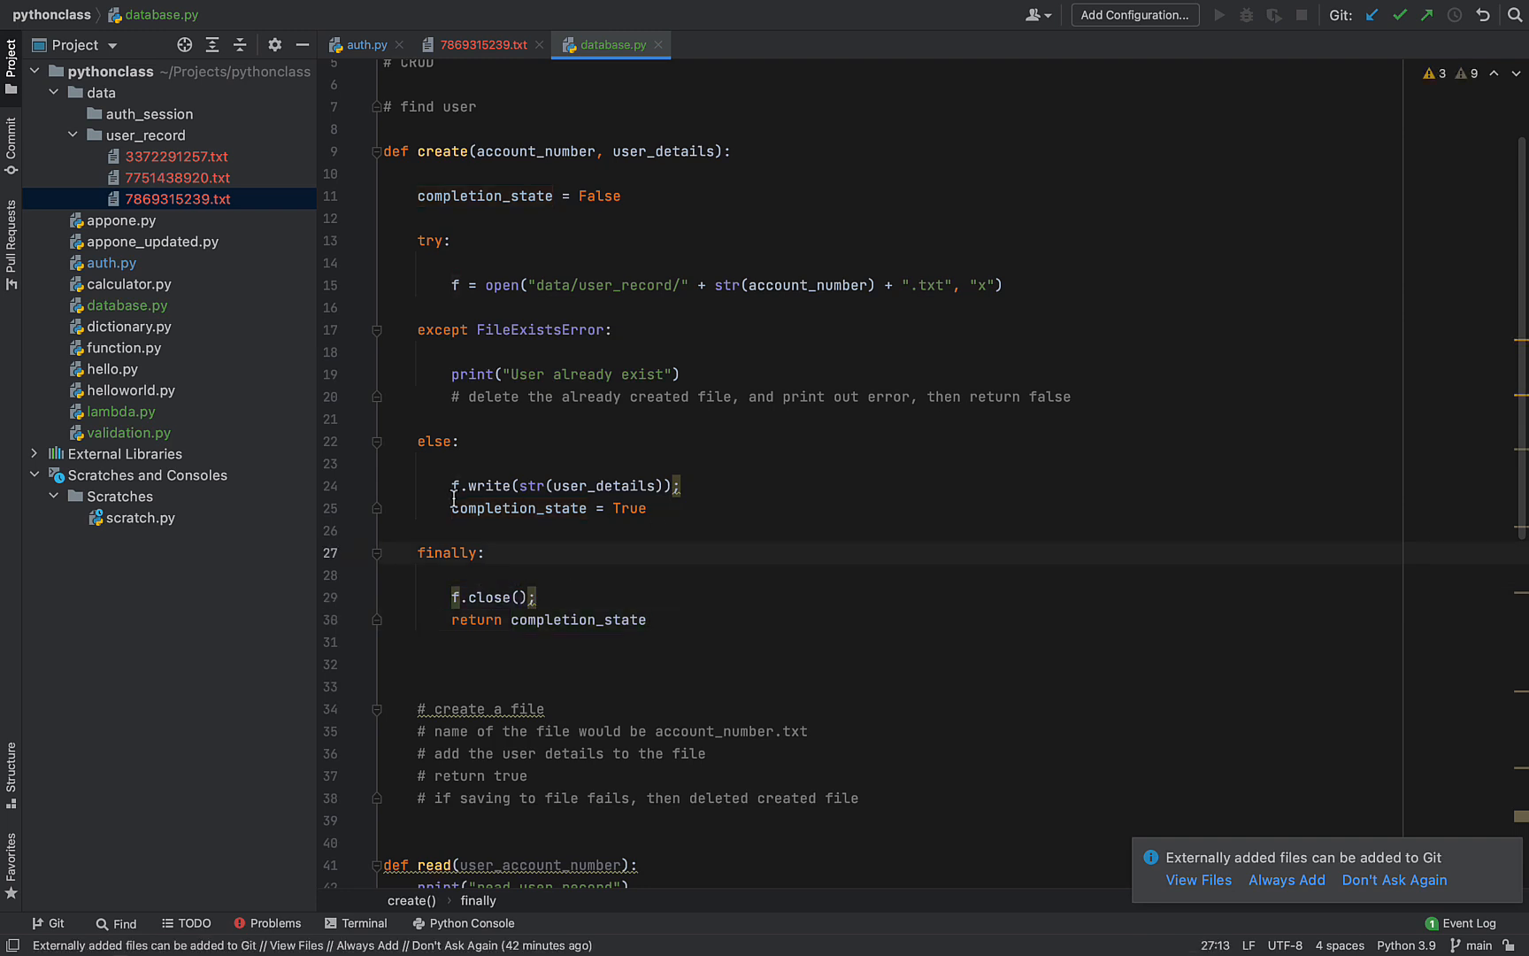
Tidy create() by reviewing the completion_state lines and removing extra blank lines
triple_click(517, 508)
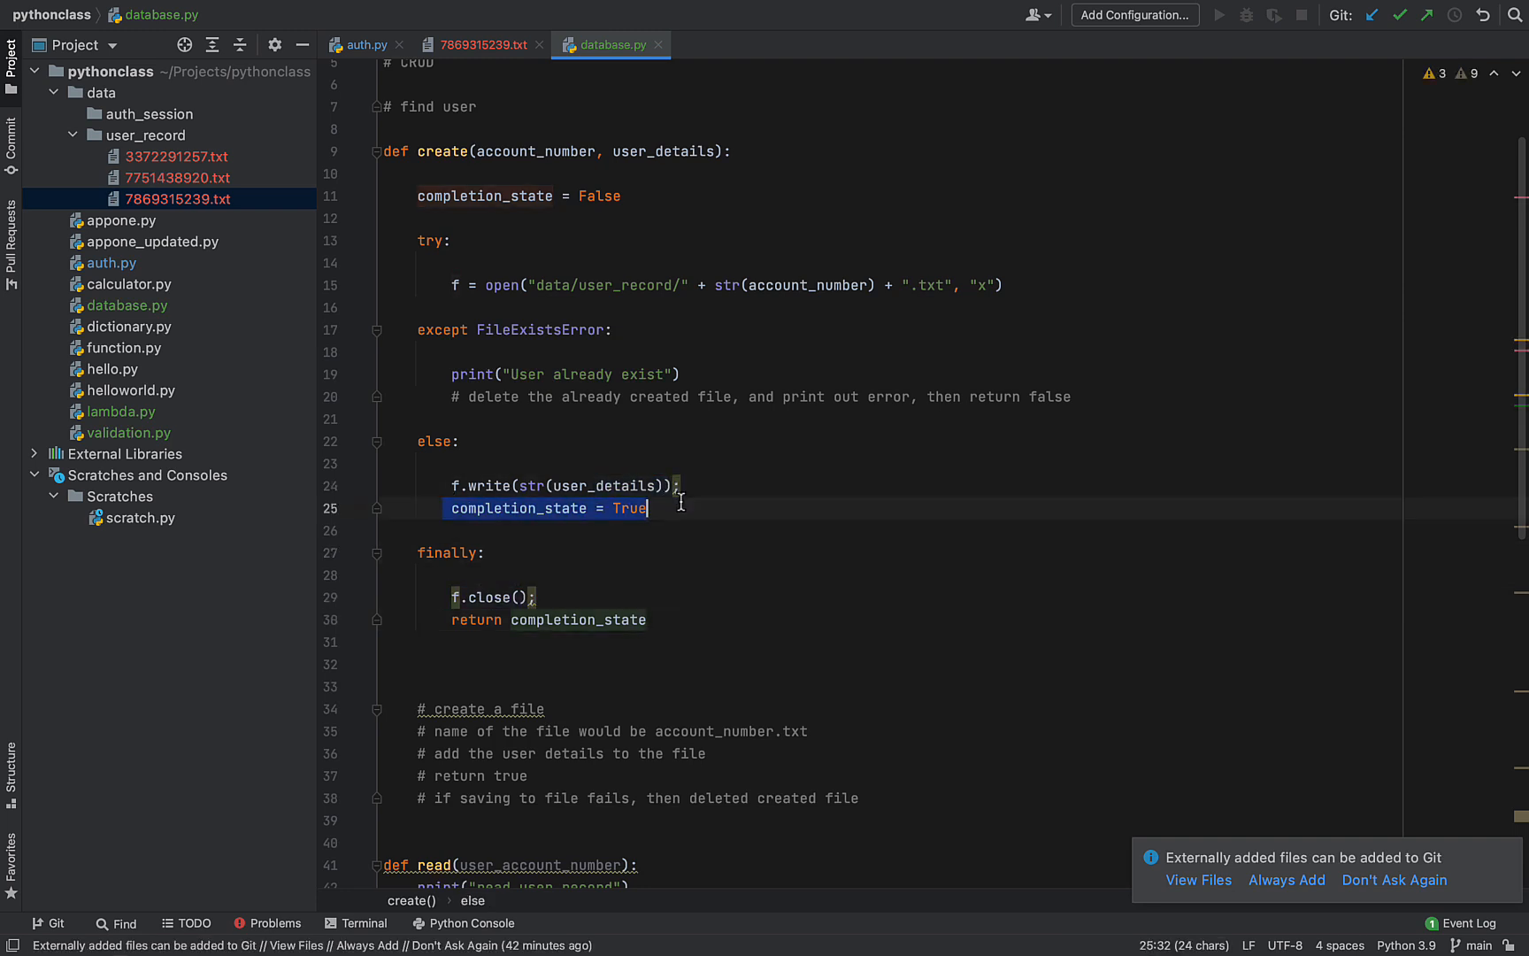
left_click(512, 463)
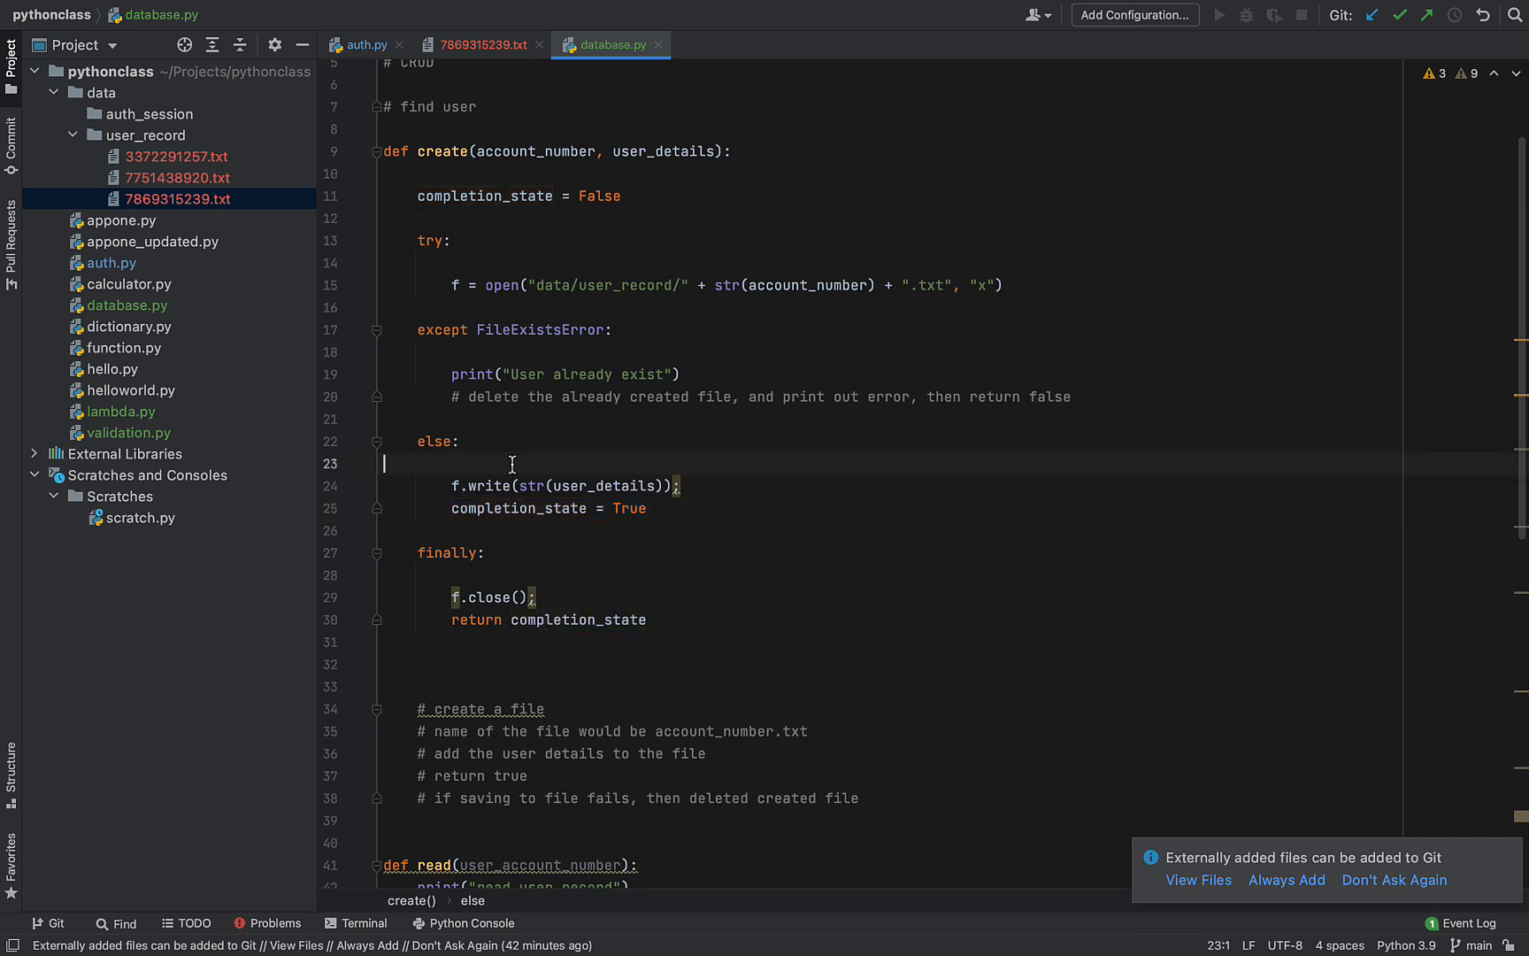
left_click(533, 485)
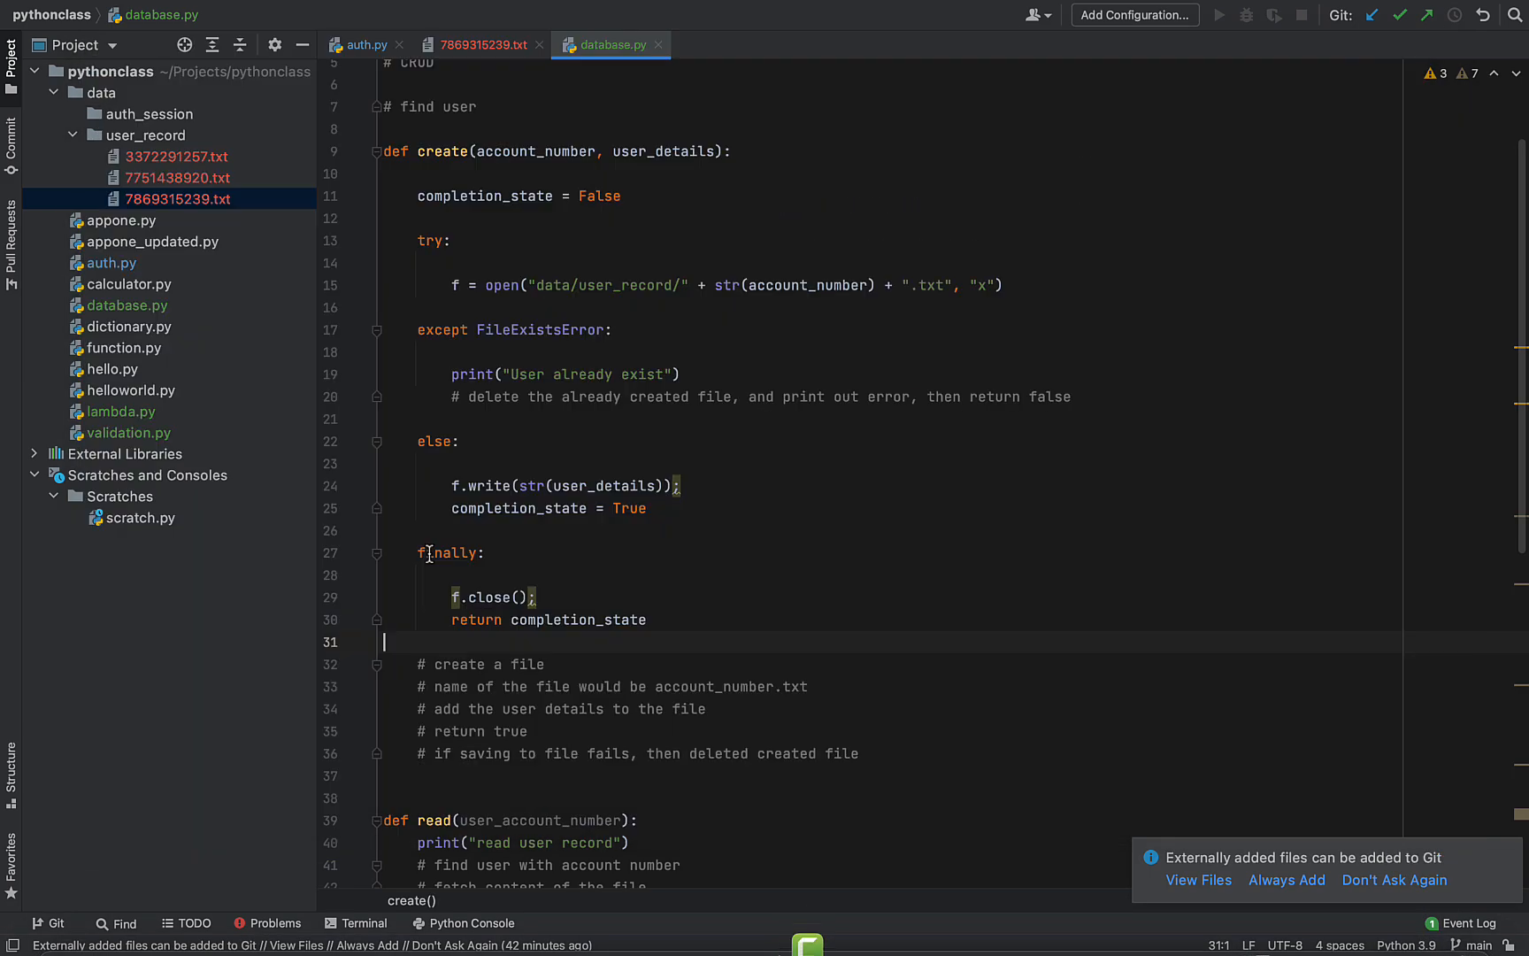
double_click(447, 552)
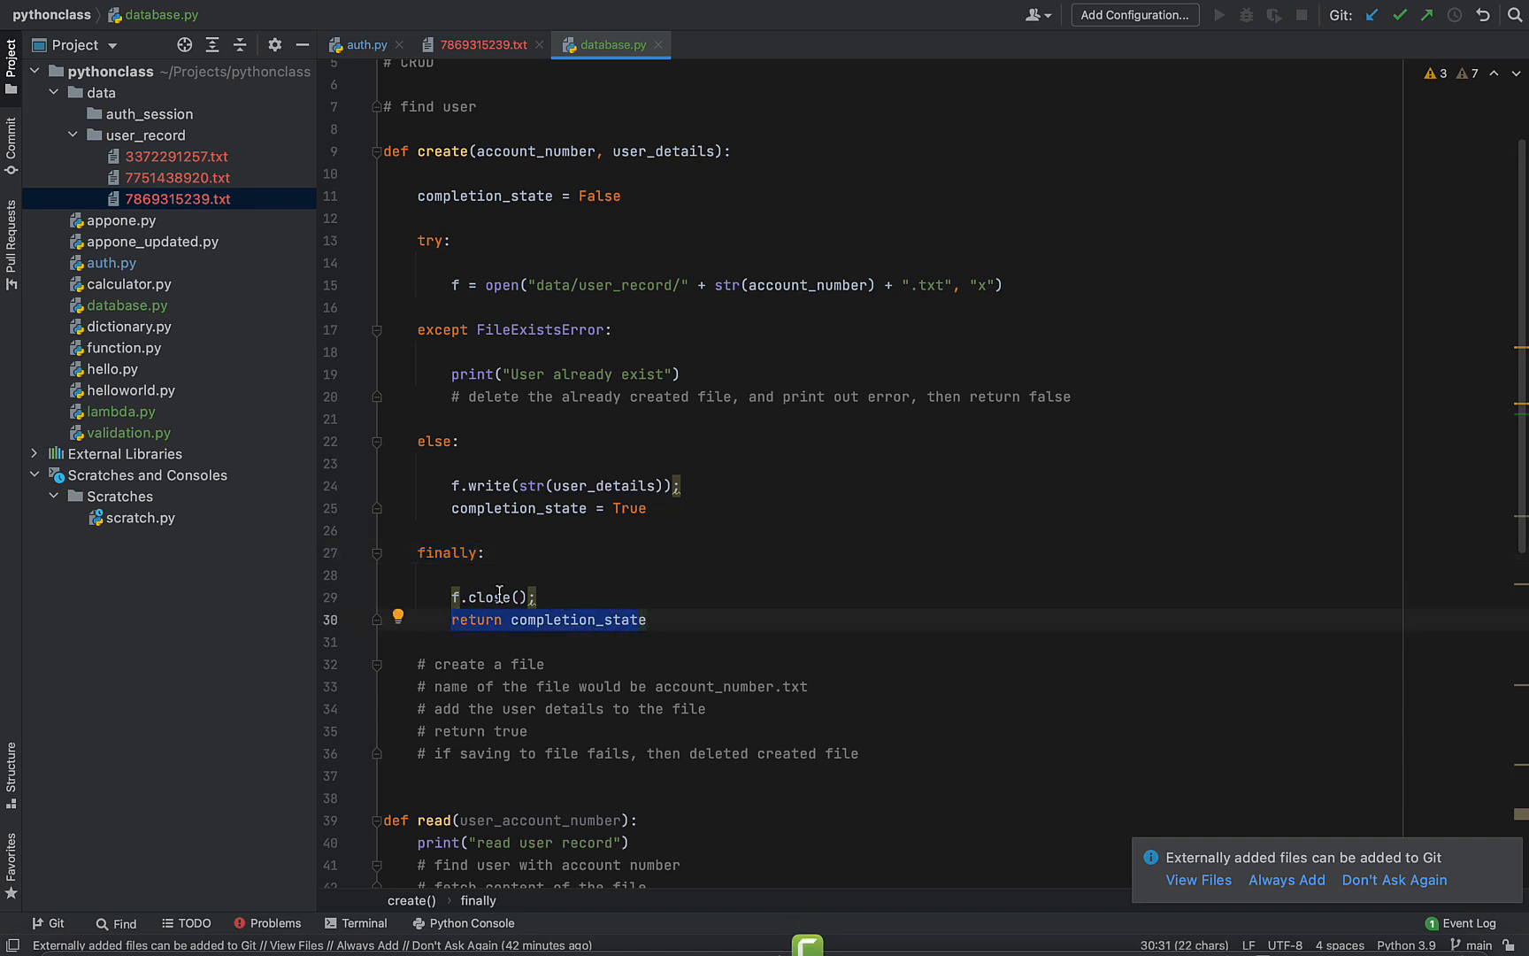
left_click(646, 619)
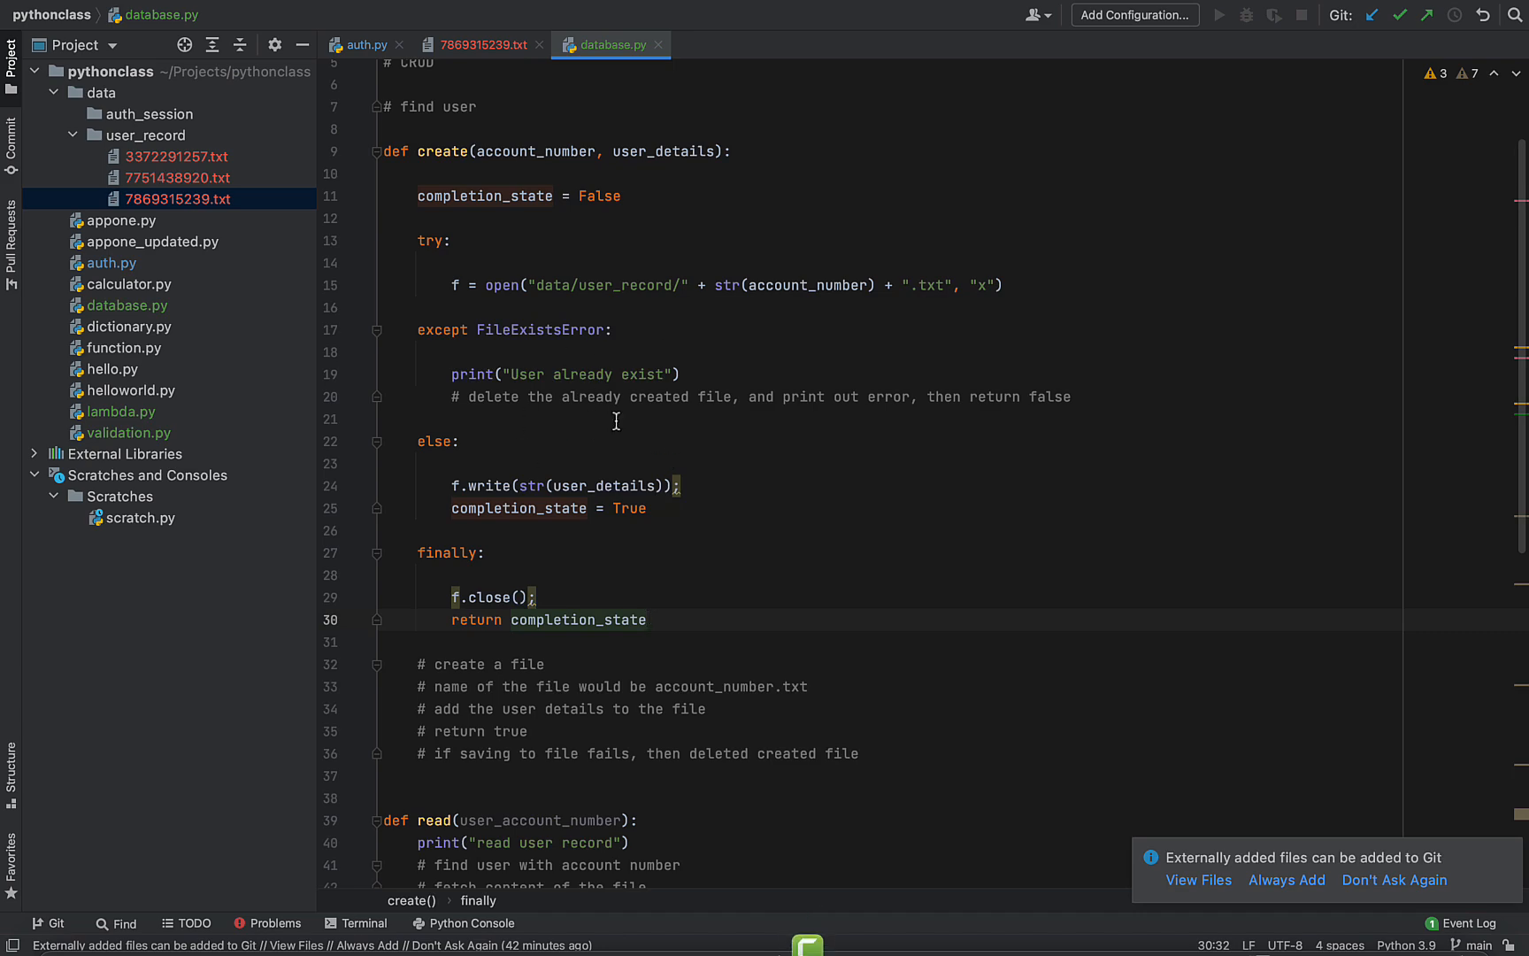
scroll("down", 3)
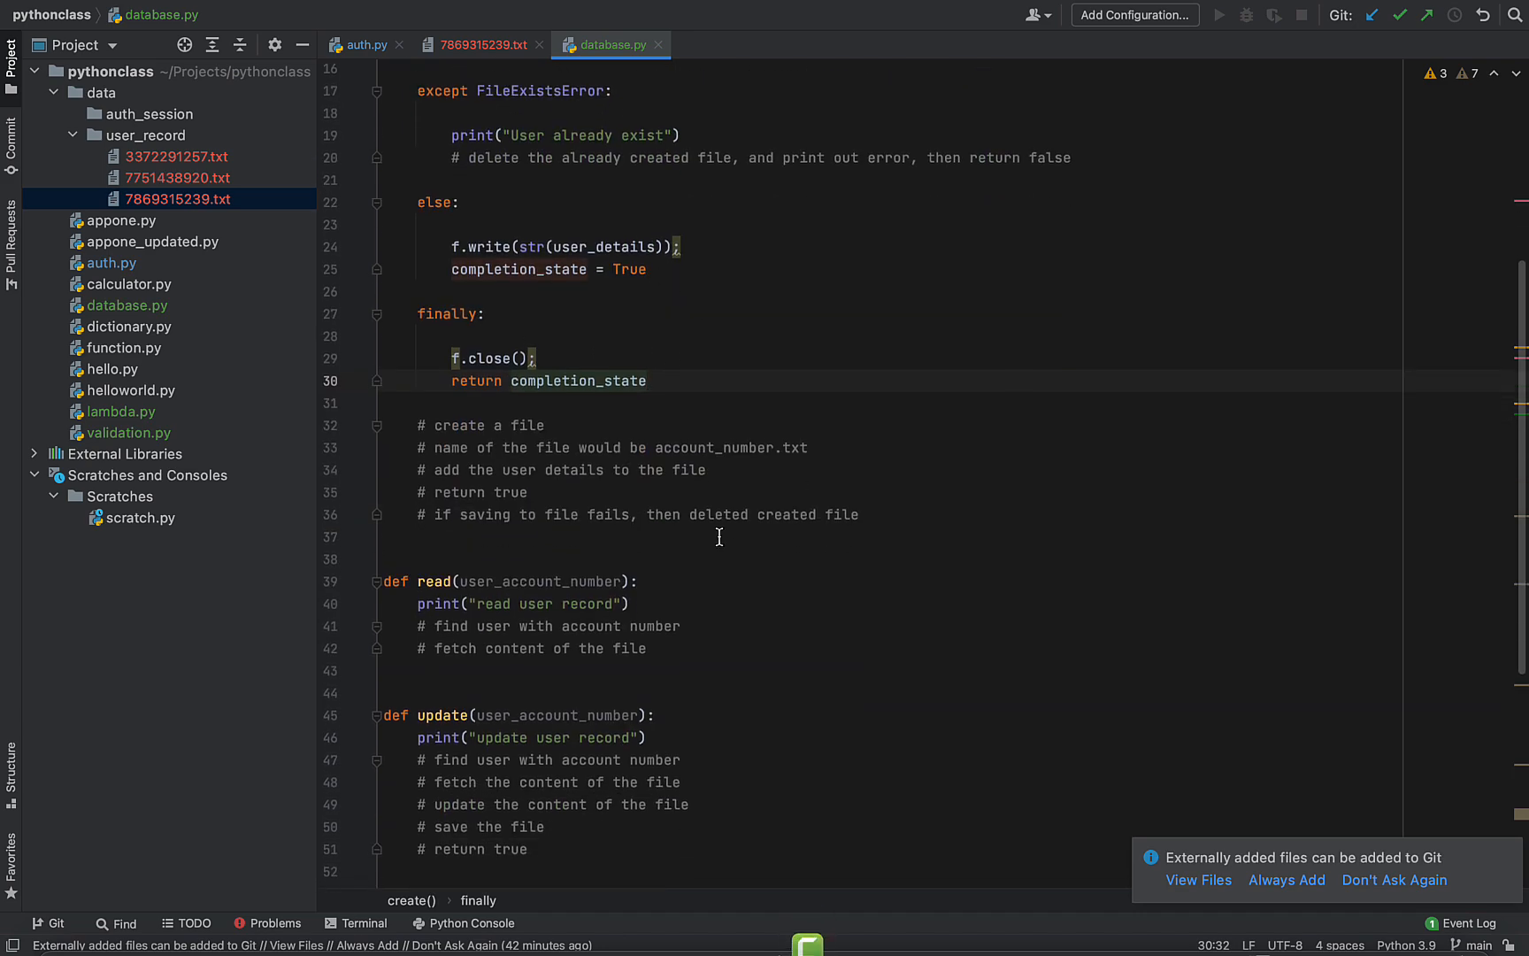
scroll("down", 3)
type("# find user")
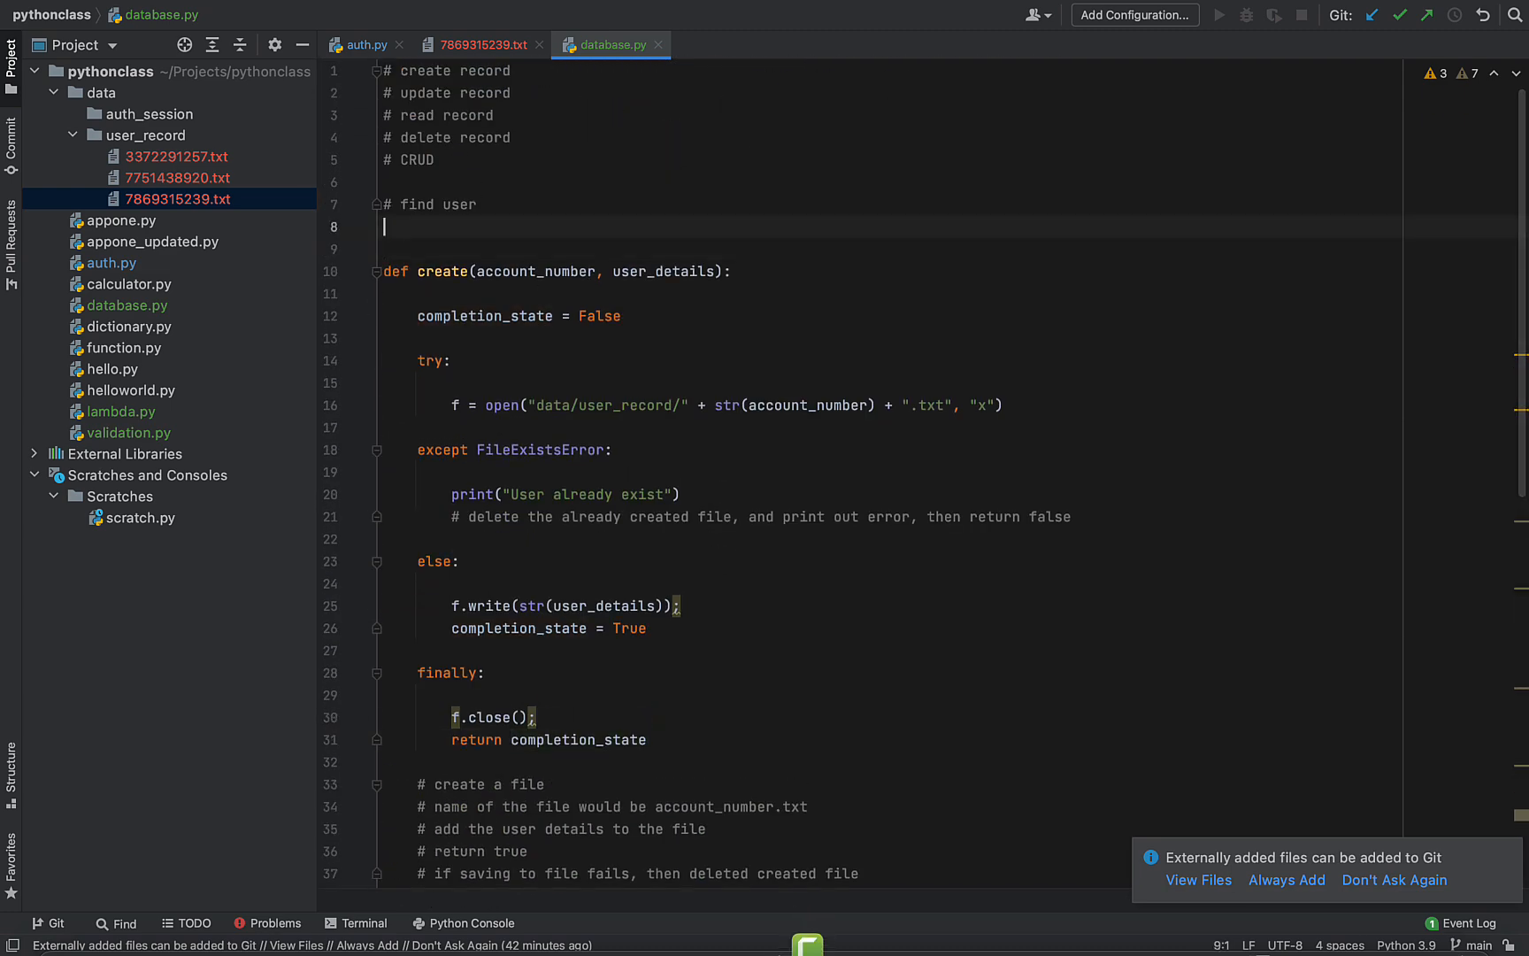
Add import os above create() in database.py
type("im")
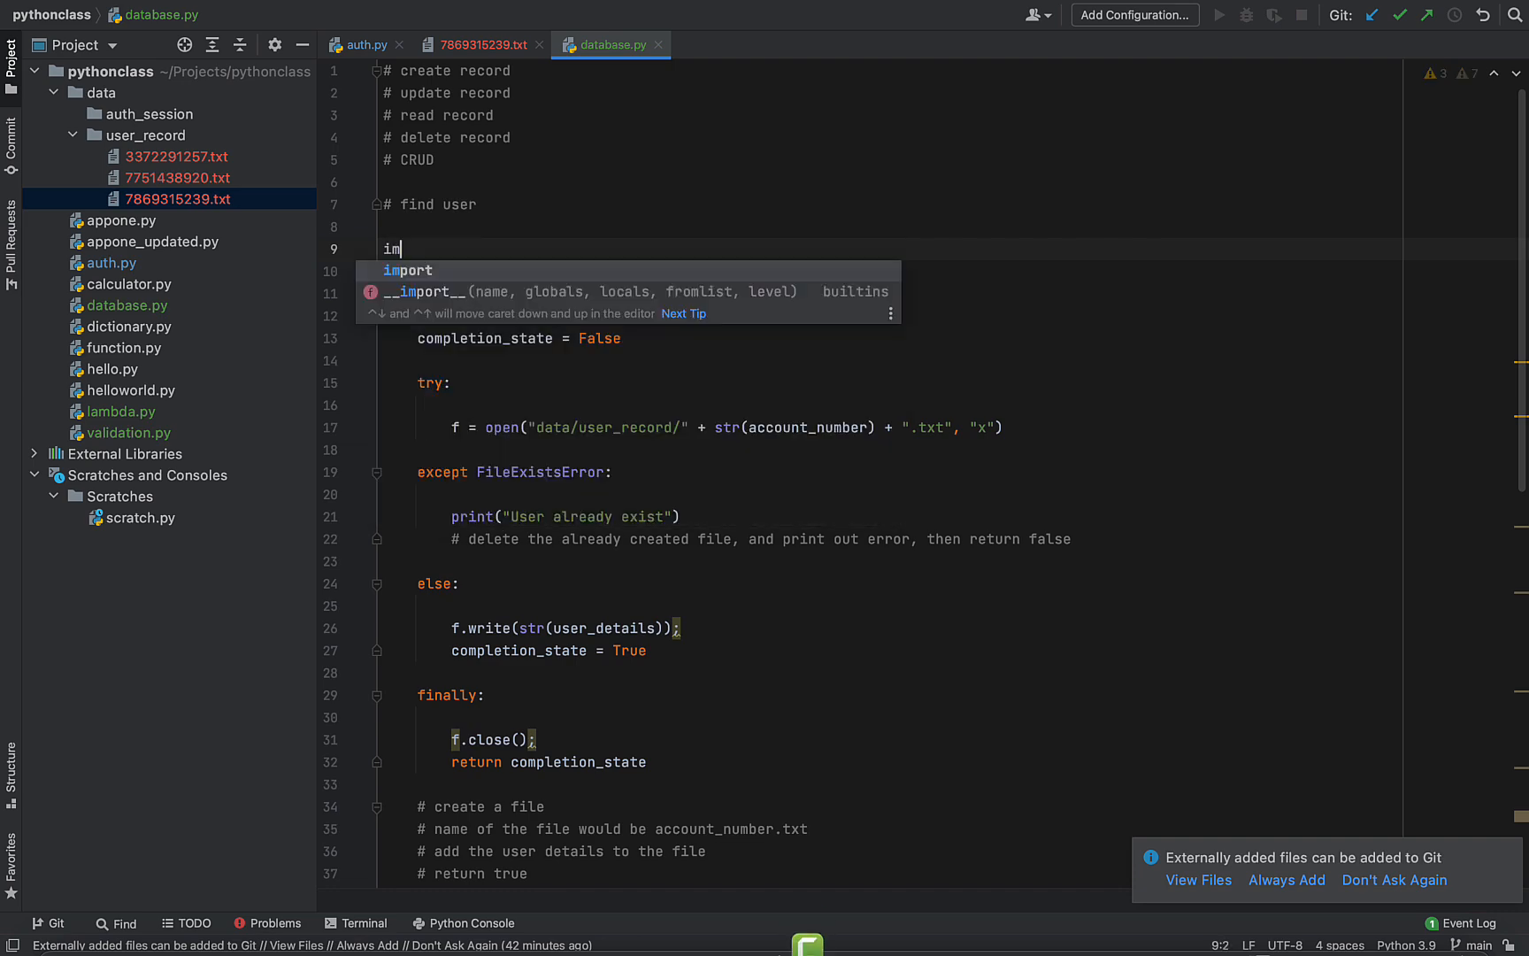
type("port os")
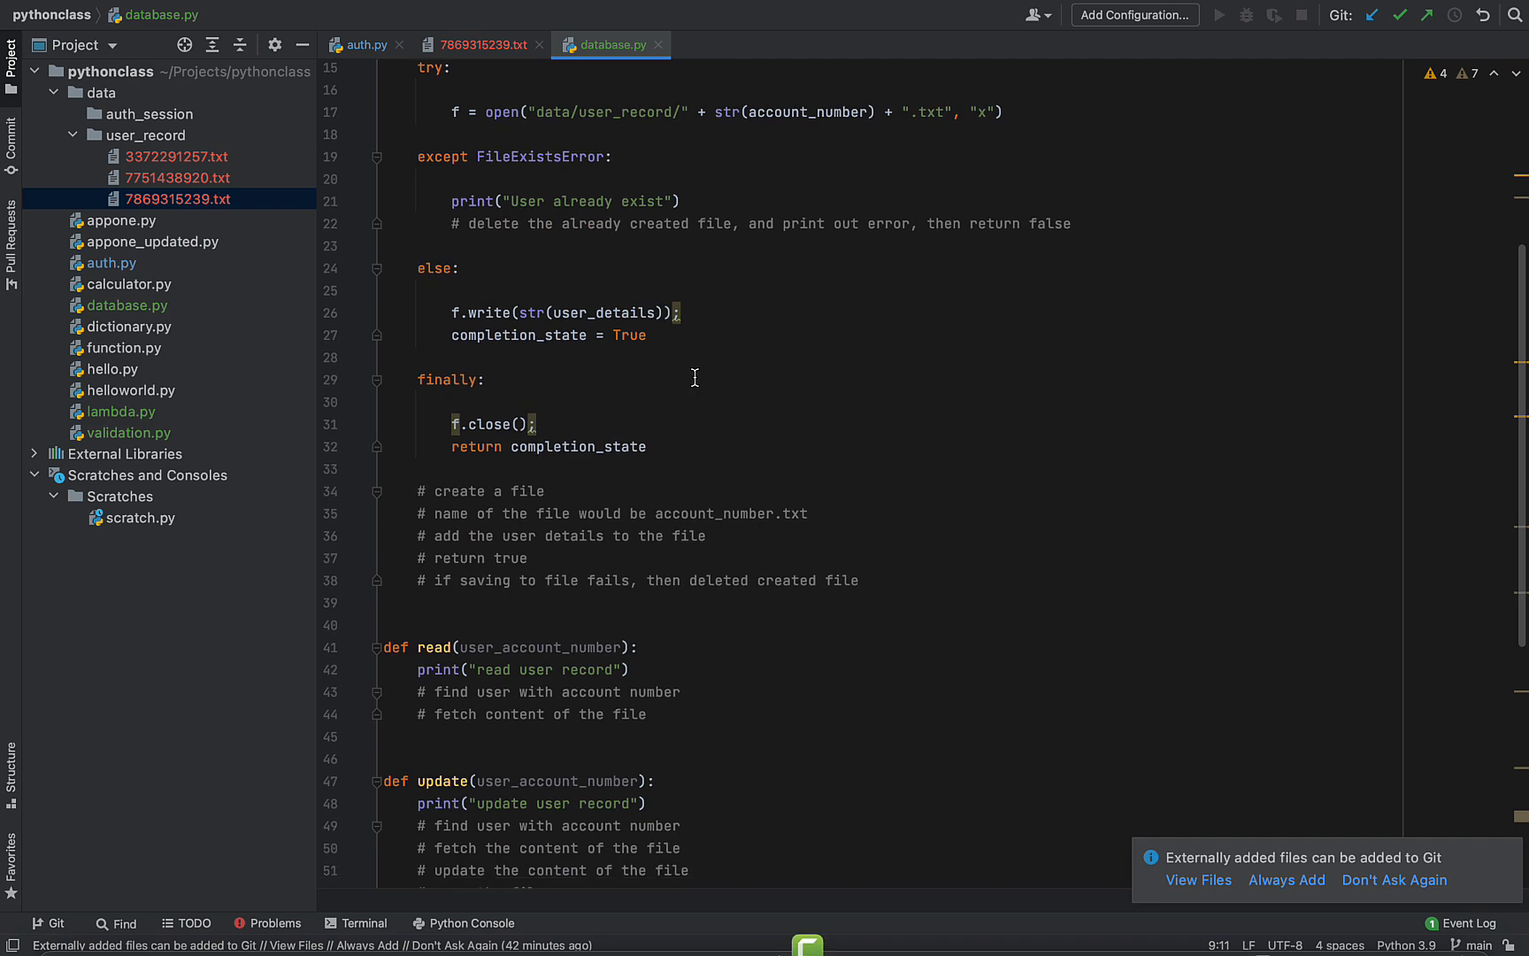
Begin an if os.path.exists( condition after delete()'s print line
scroll("down", 3)
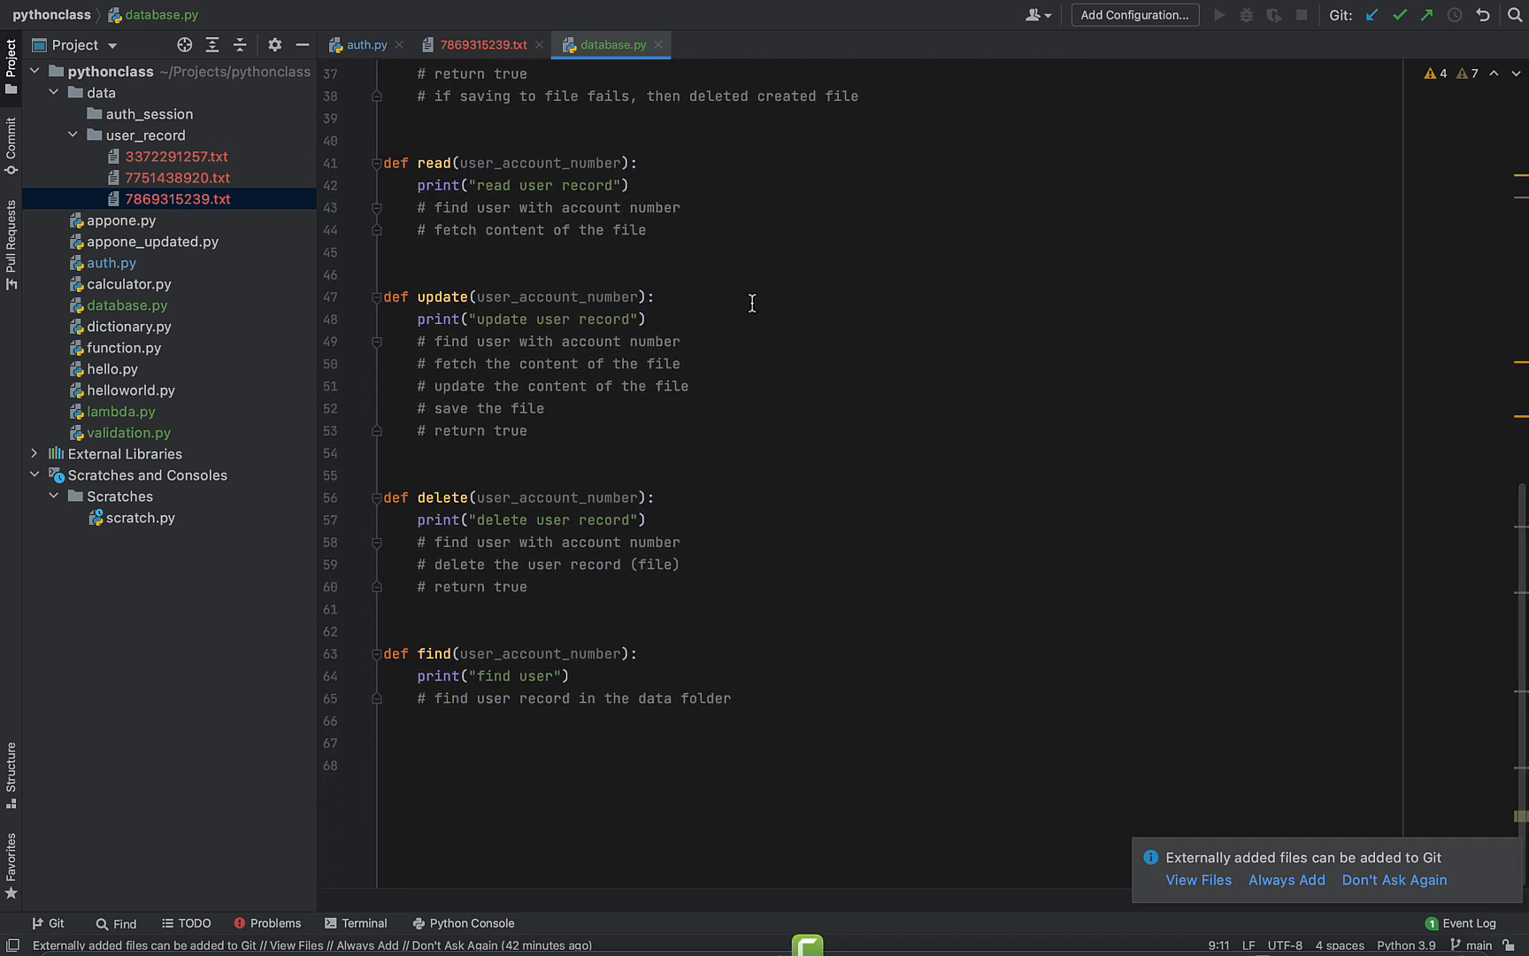
mouse_move(588, 584)
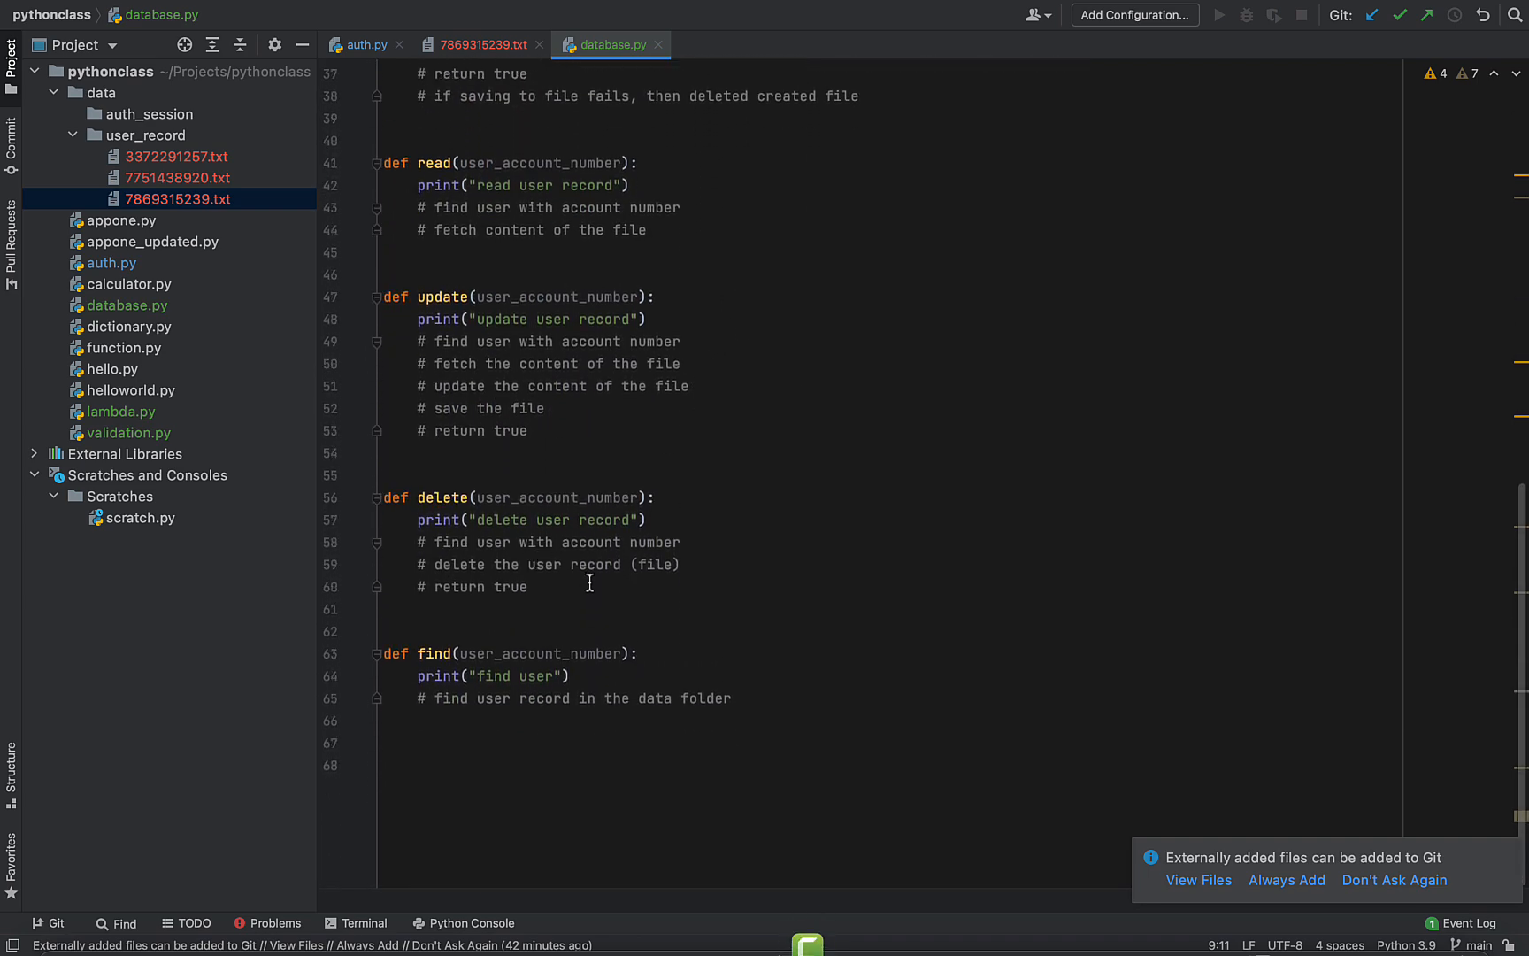
left_click_drag(421, 542, 605, 542)
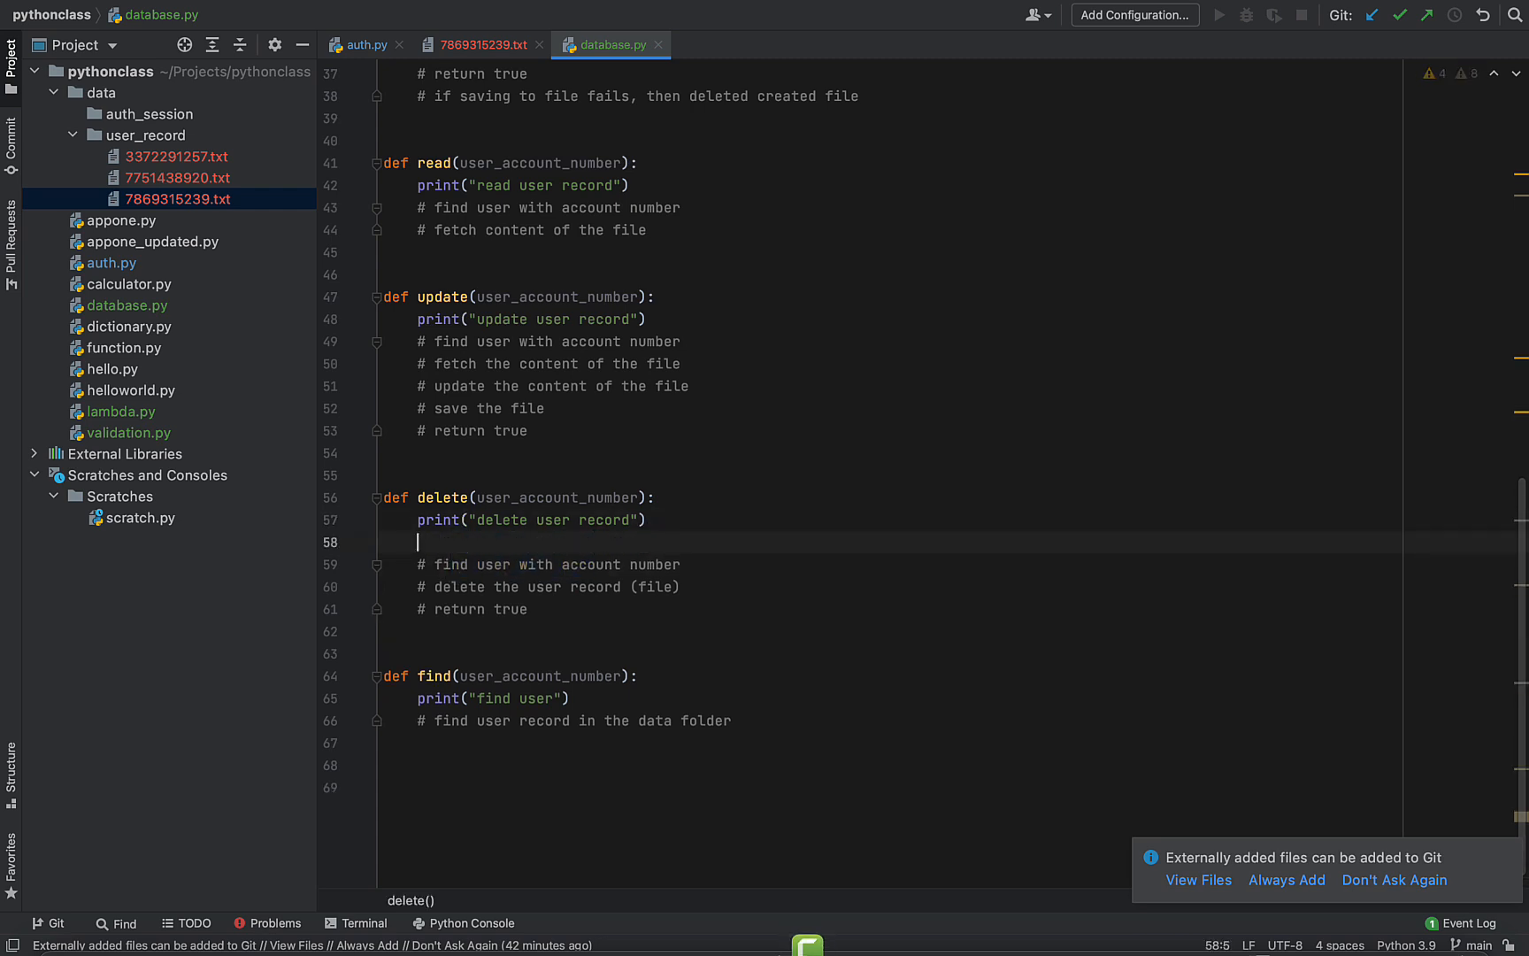
mouse_move(549, 498)
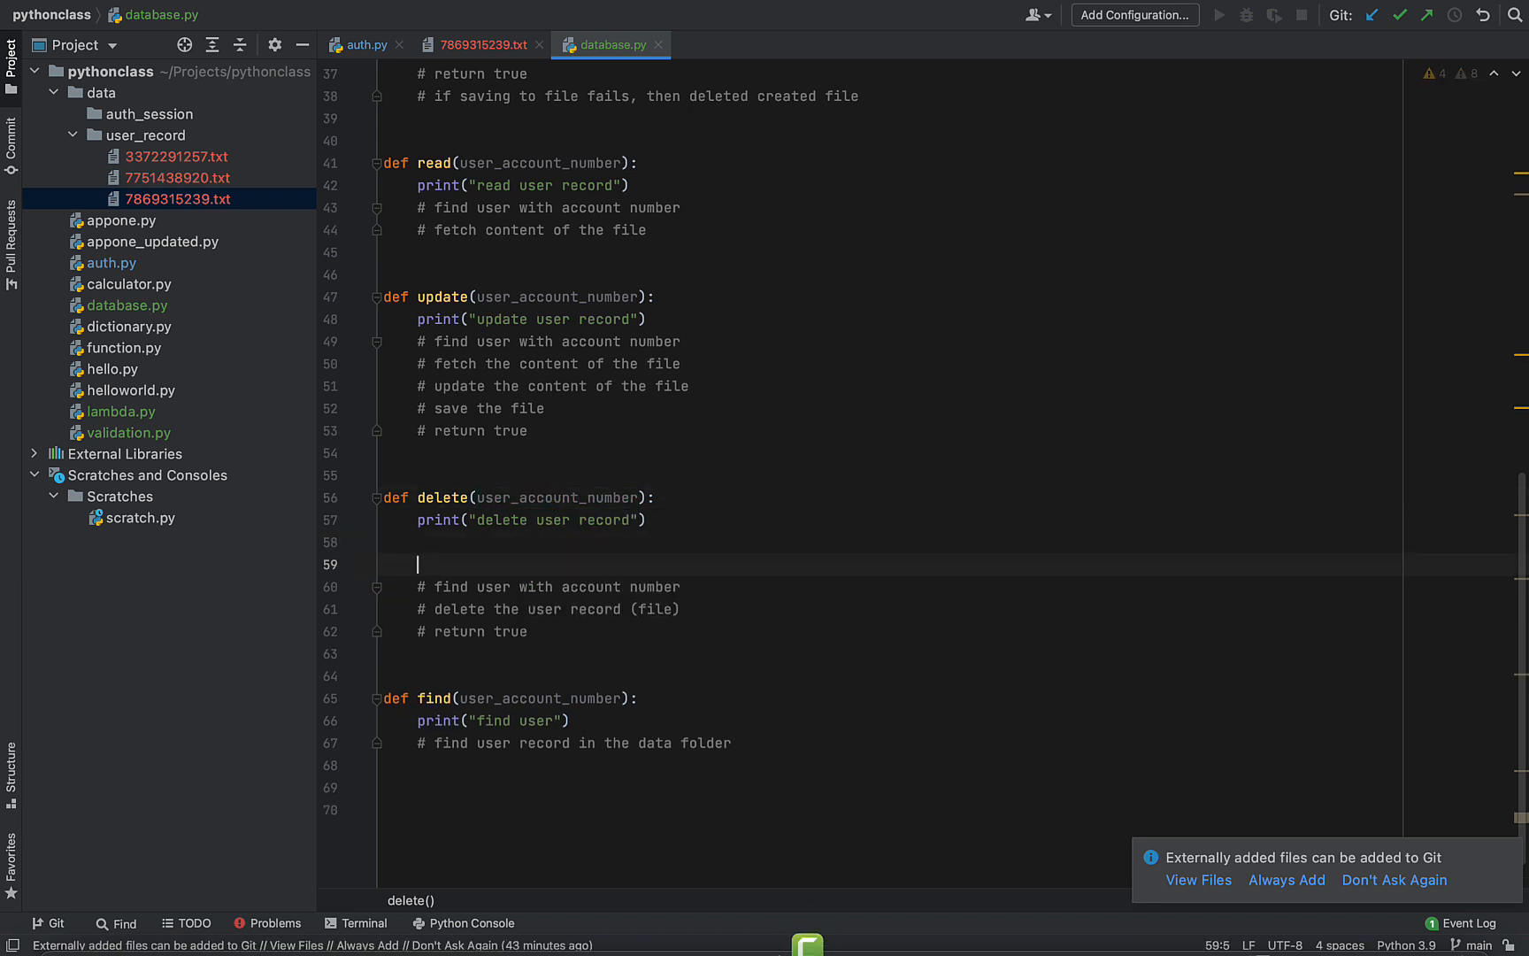
key("enter")
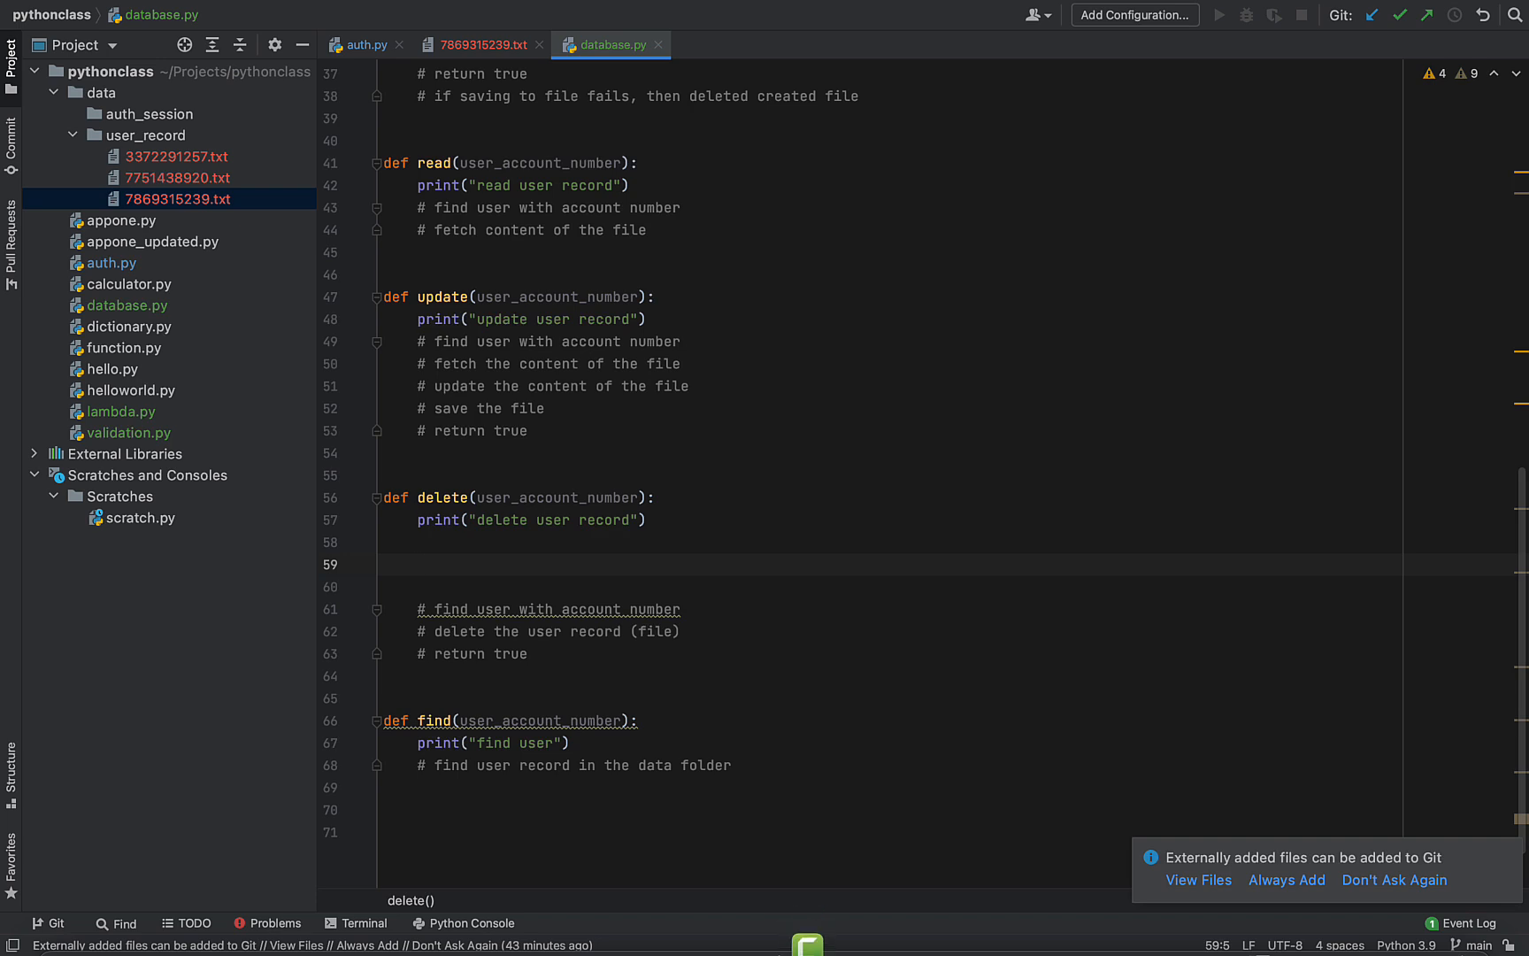
type("if")
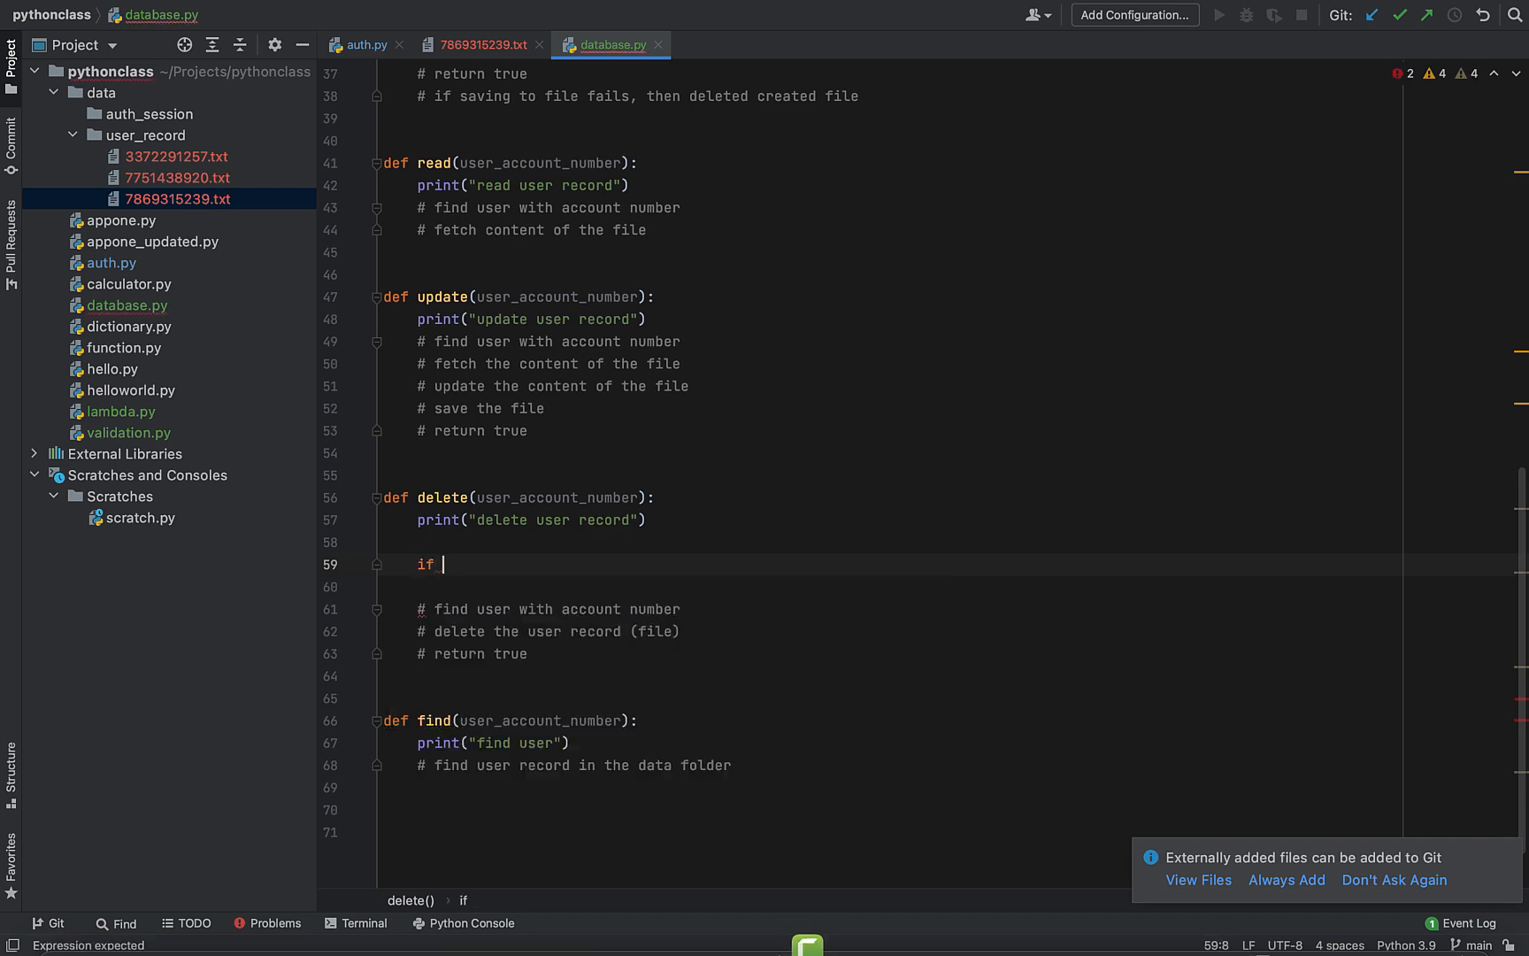
type("os.path")
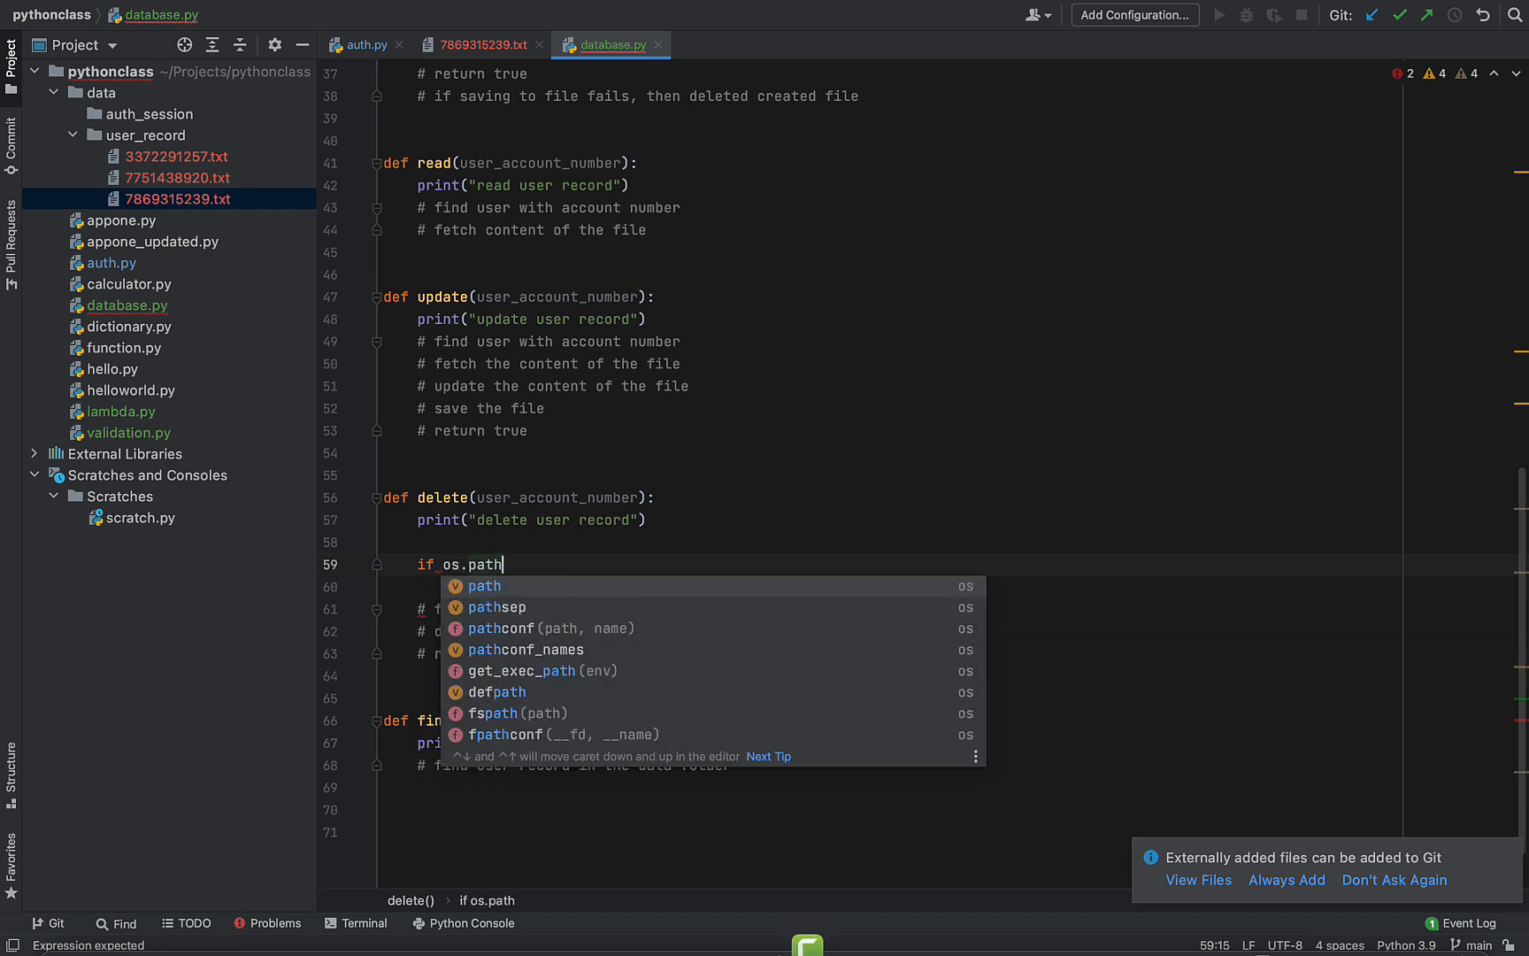
type(".exists(")
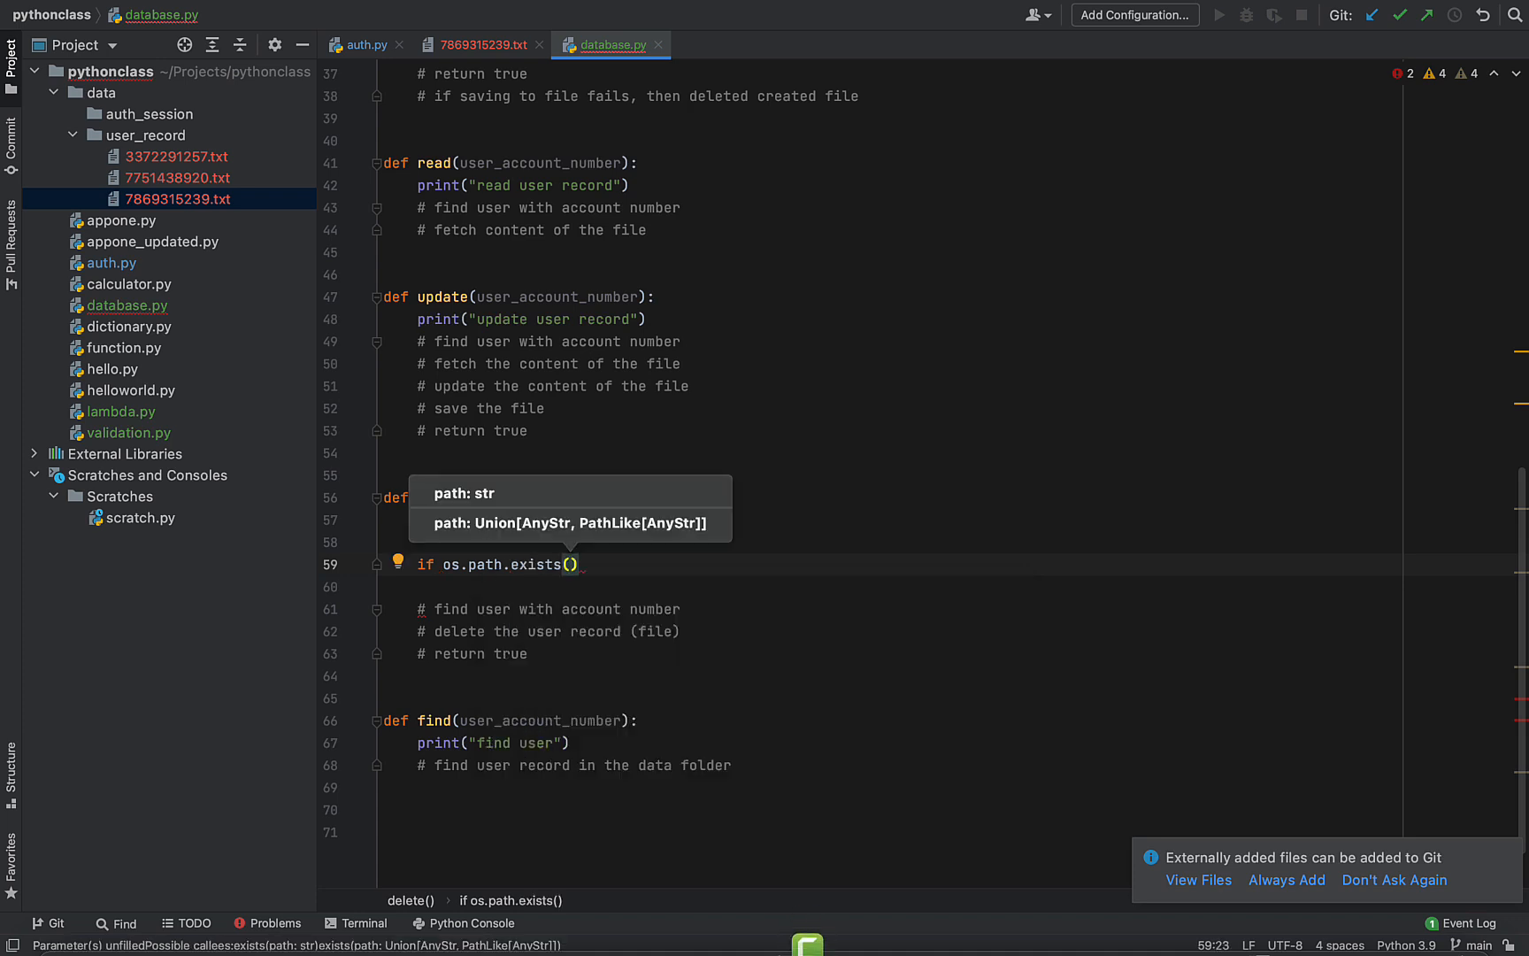
type("'")
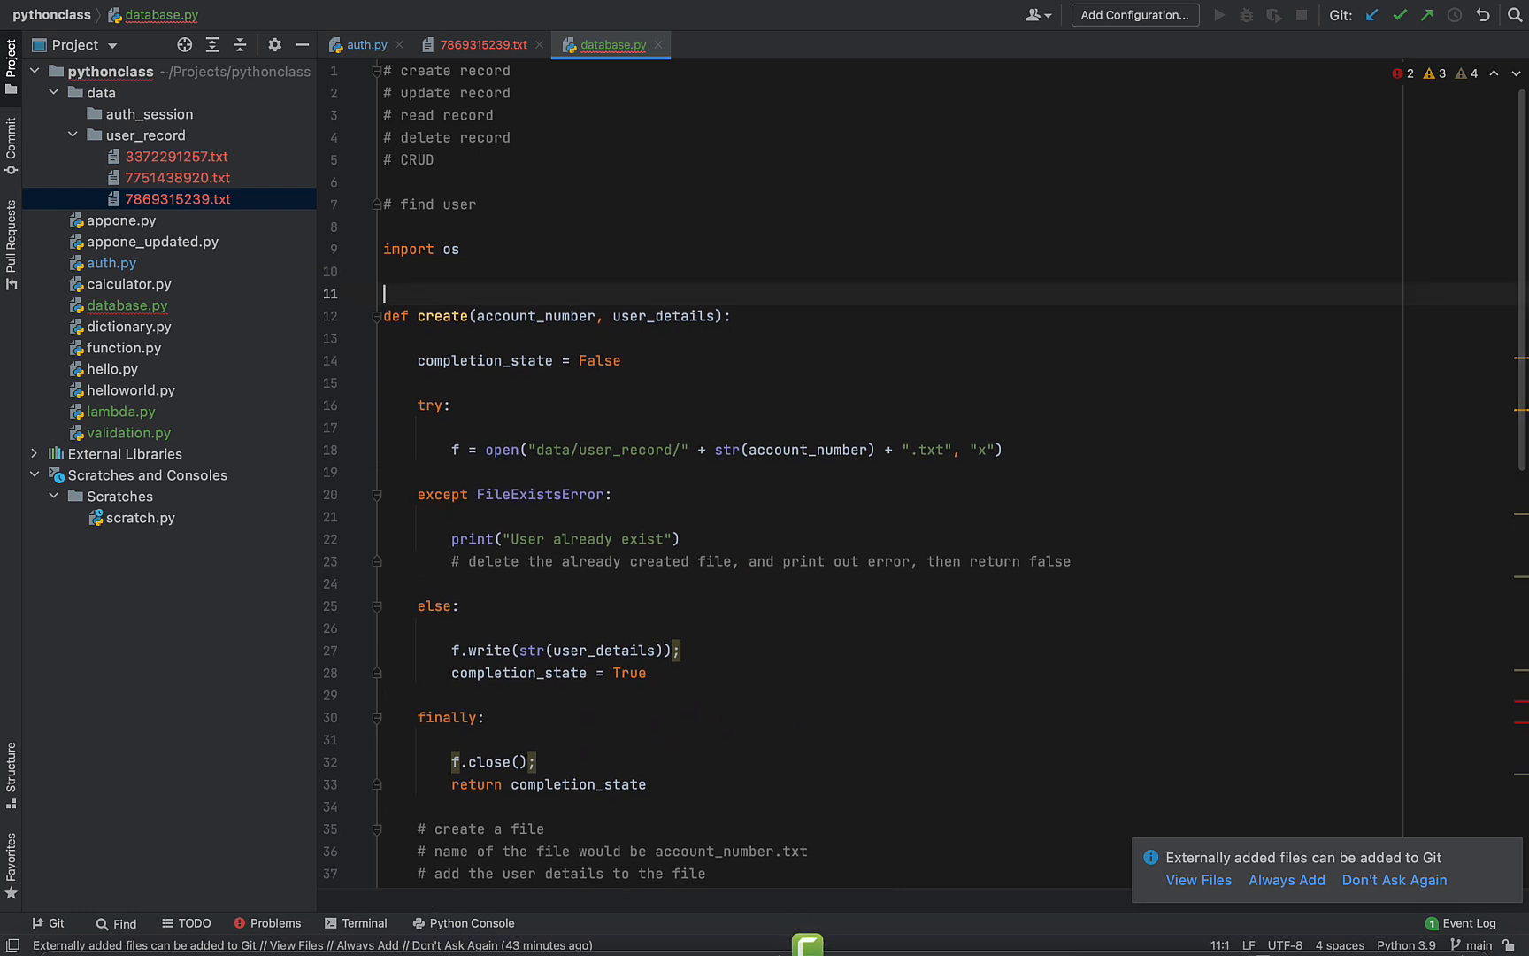
Define user_db_path = "data/user_record" on line 11
type("p")
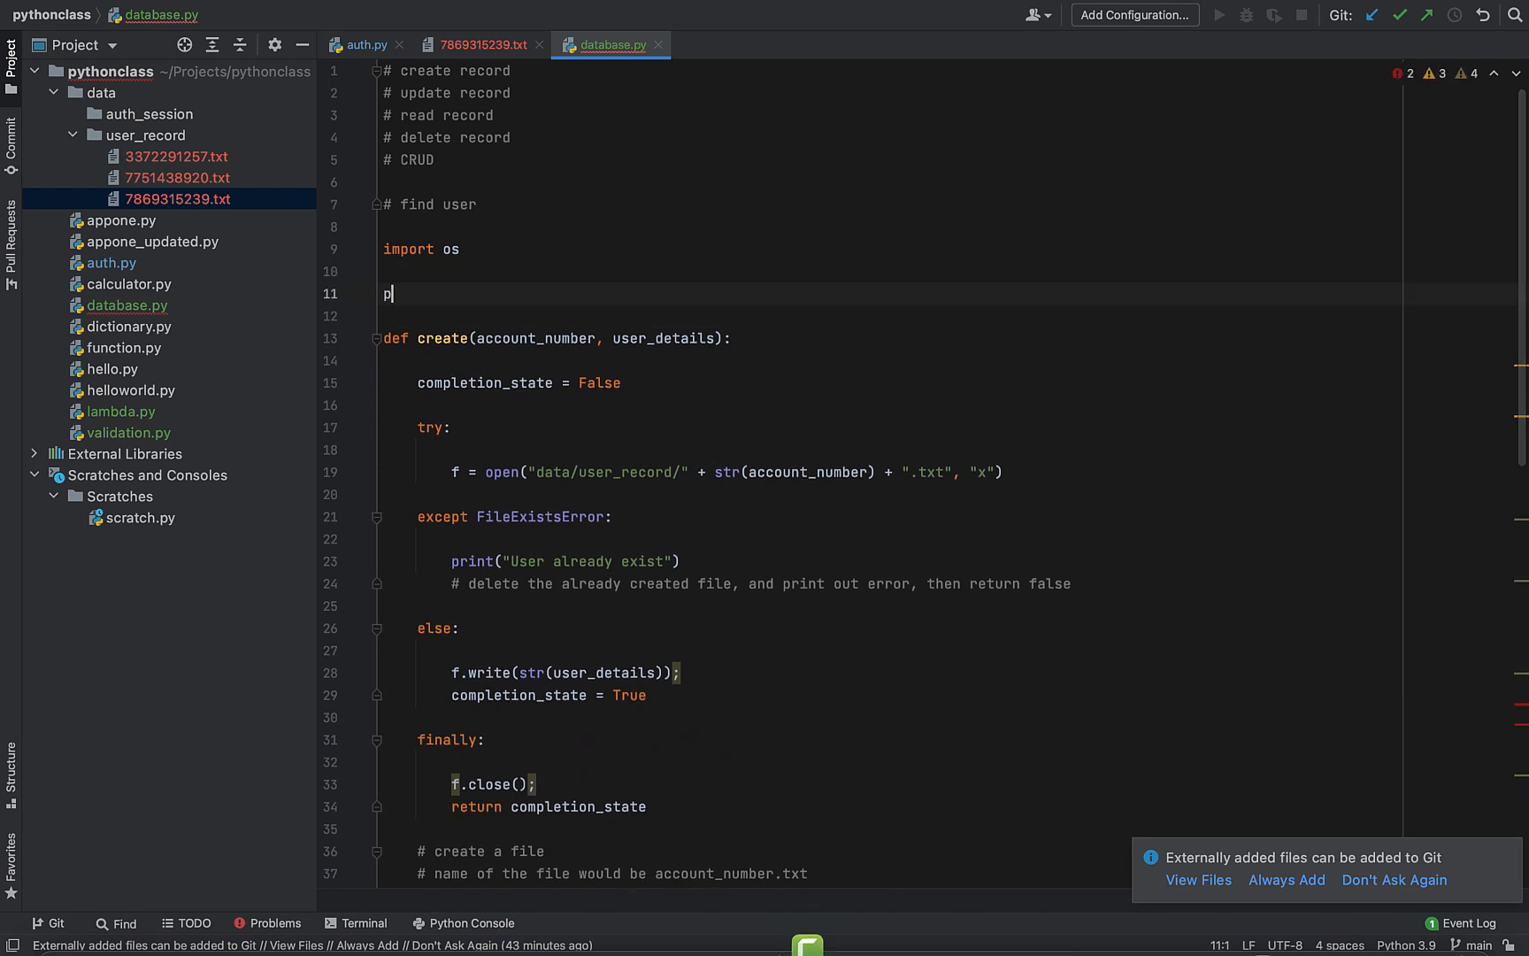
key("backspace")
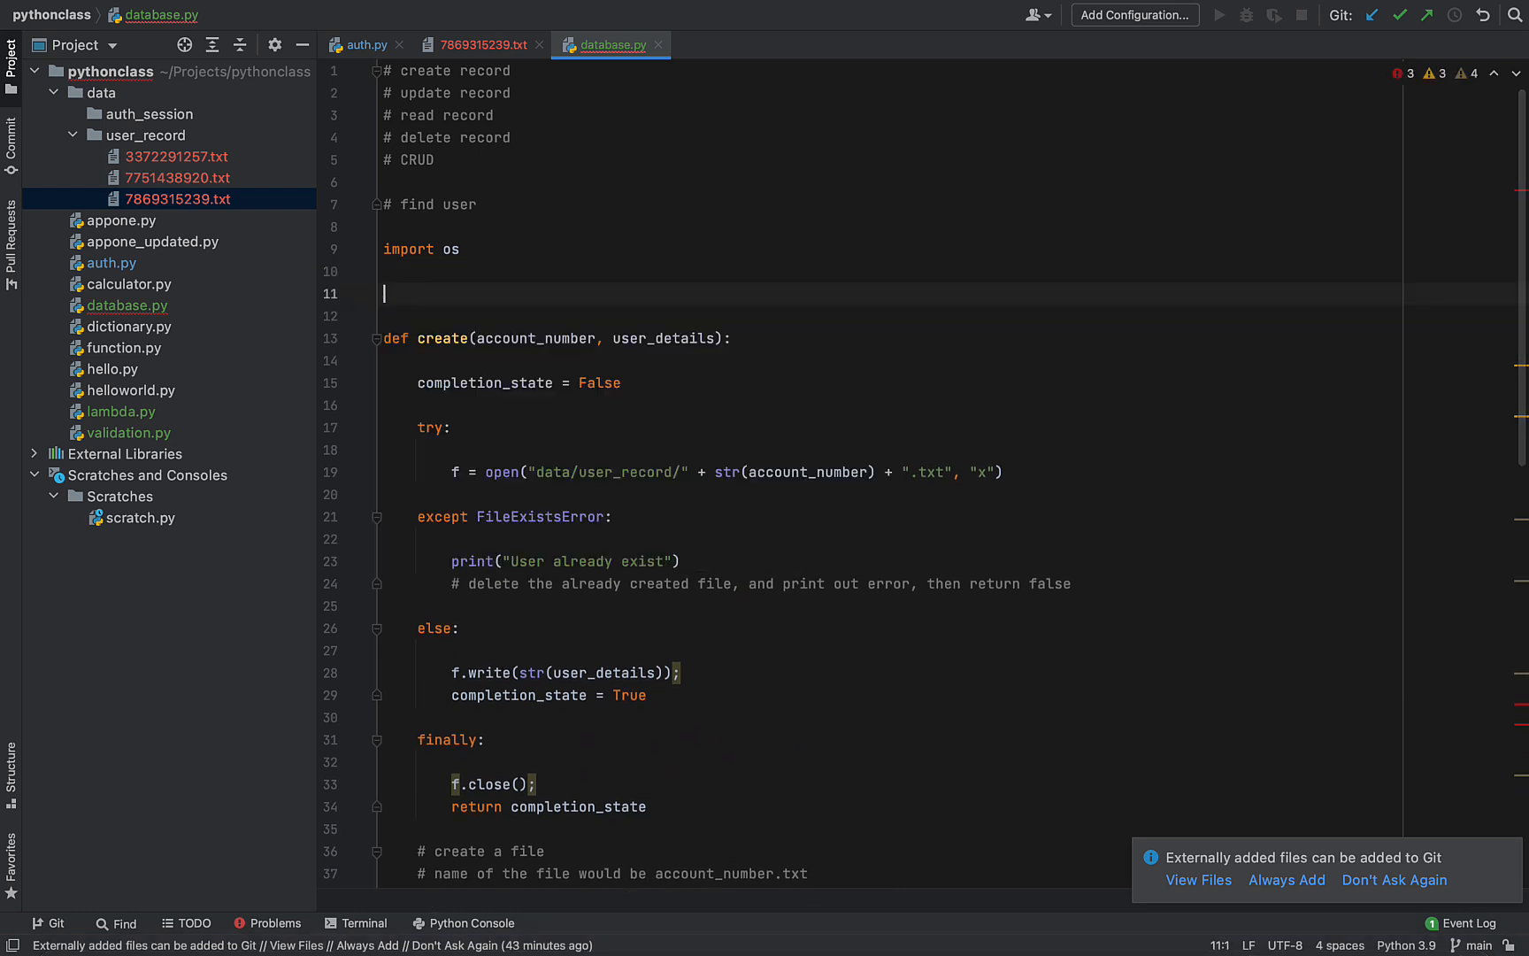
type("user_")
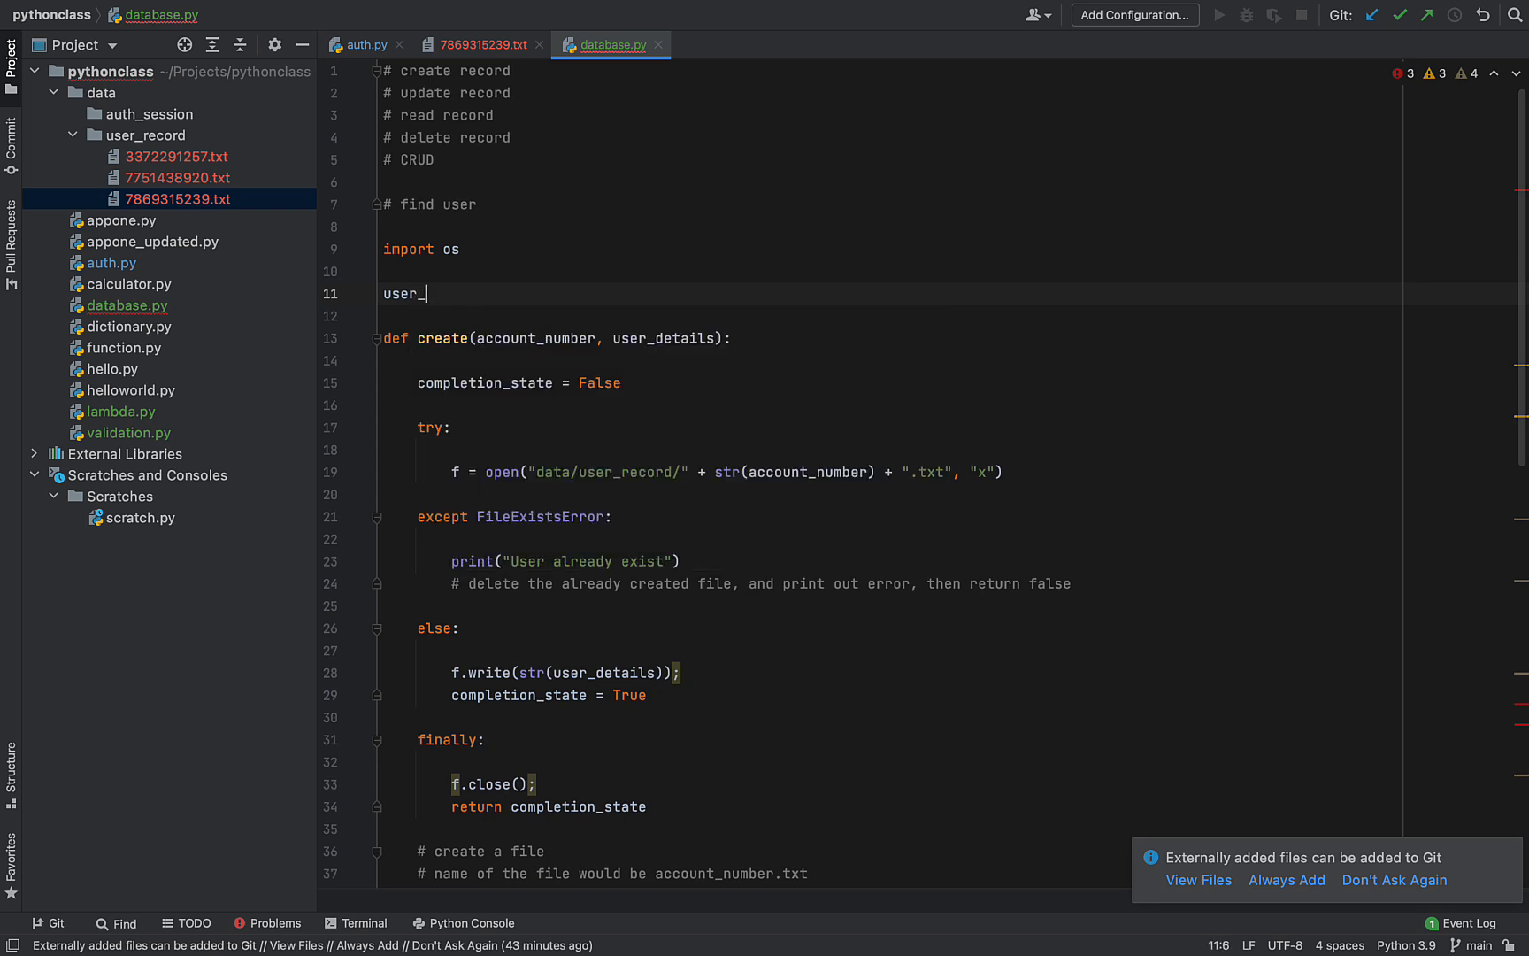
type("db_pat")
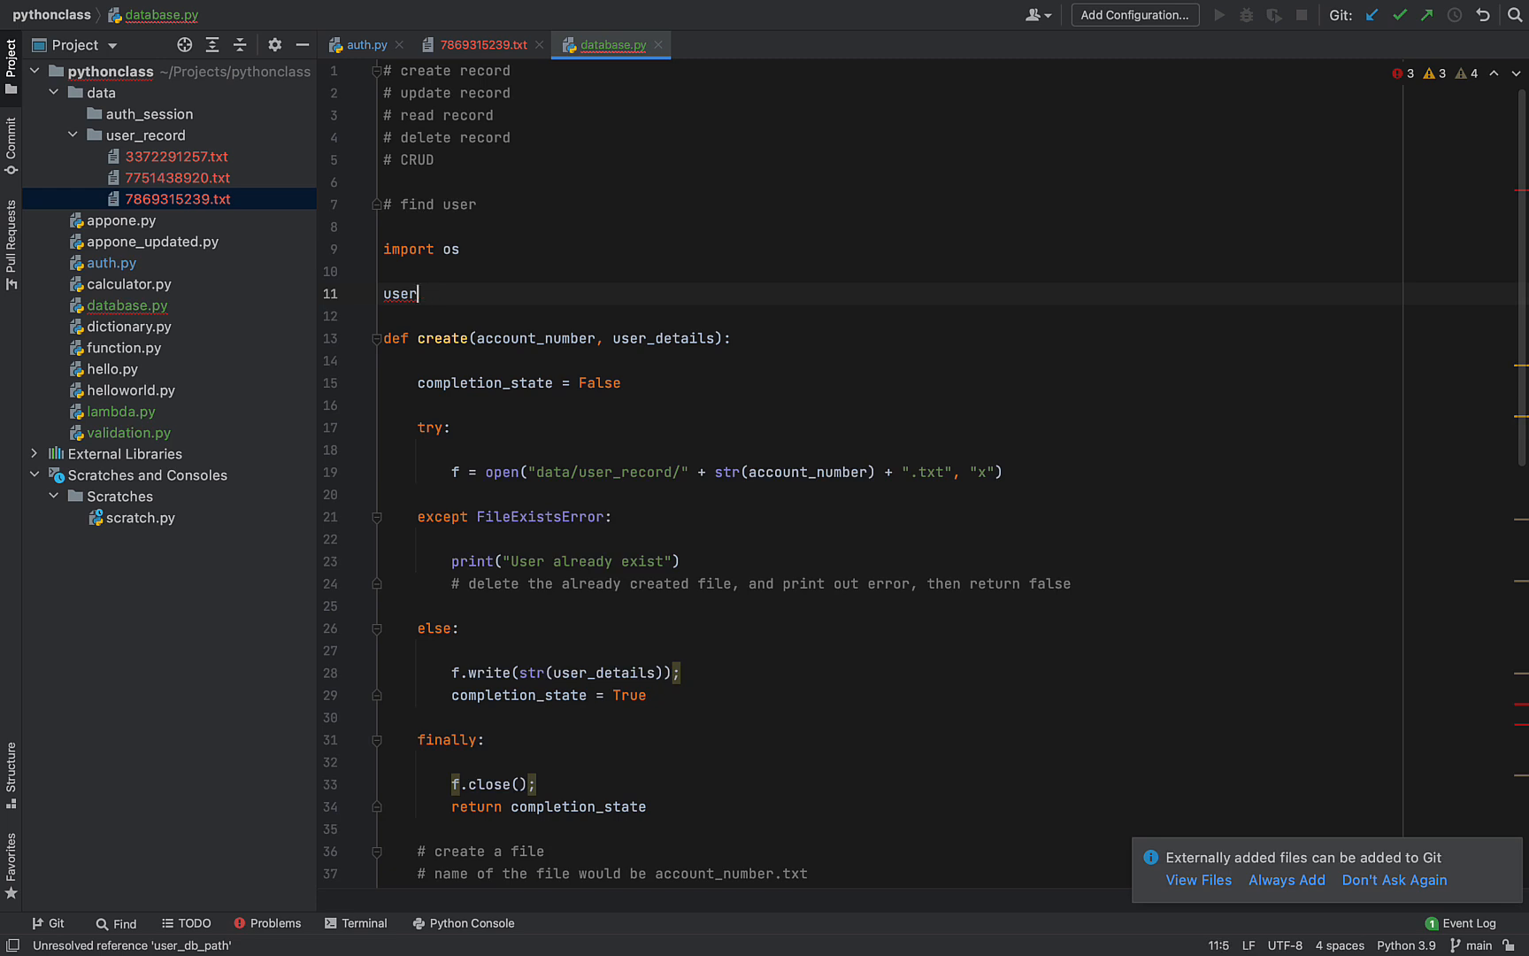
type("_db_path")
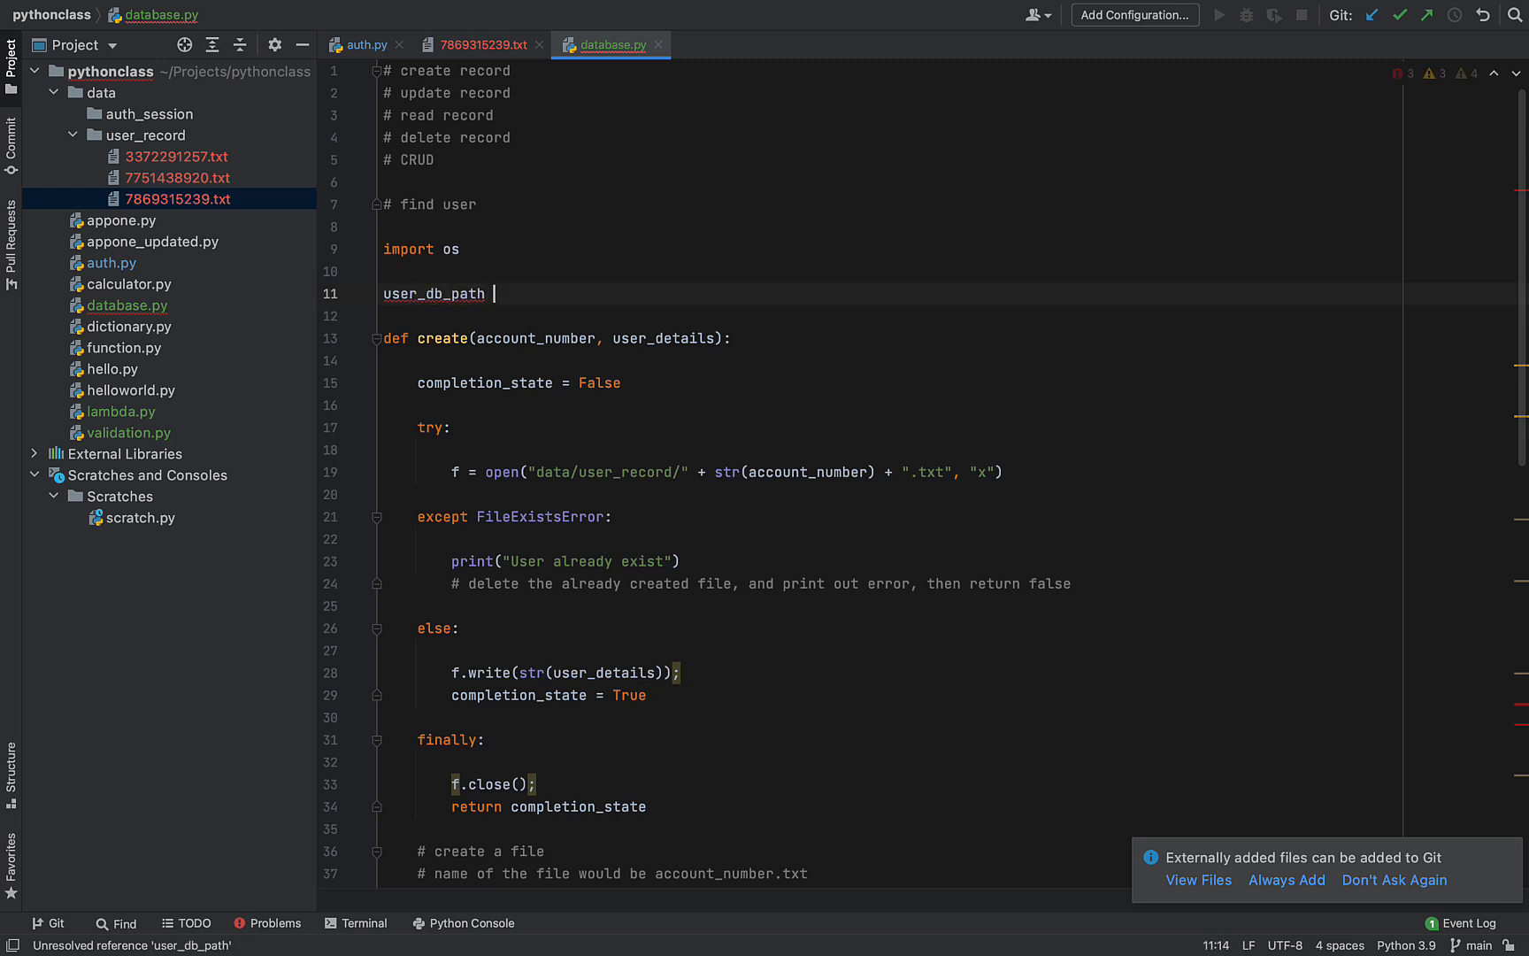
type("= \"DATA\"")
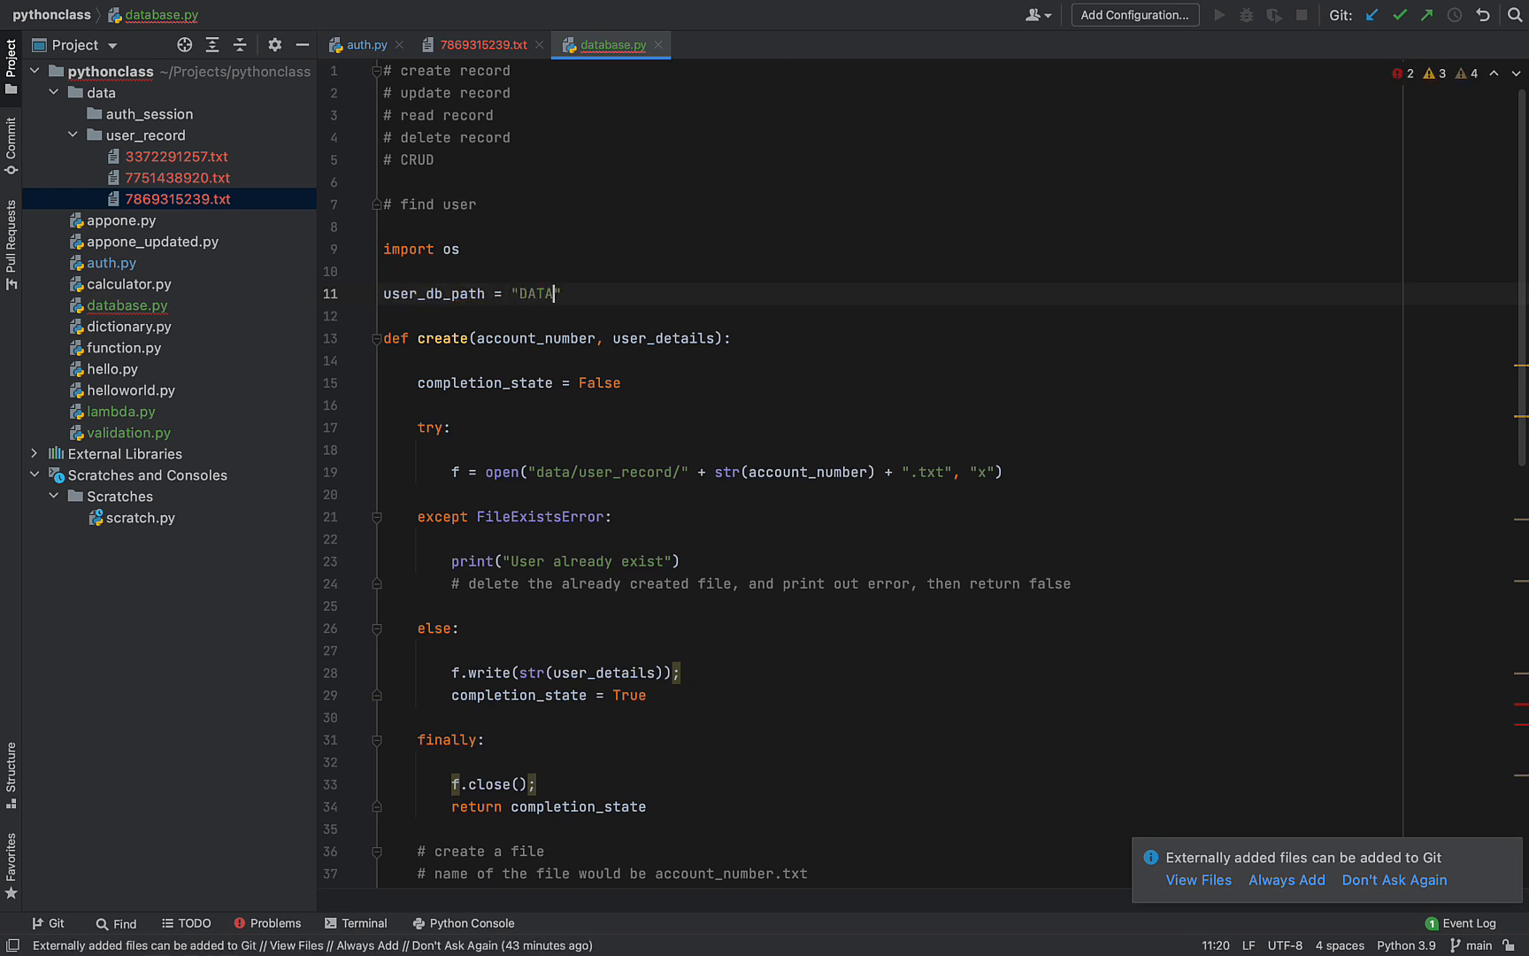
type("data/")
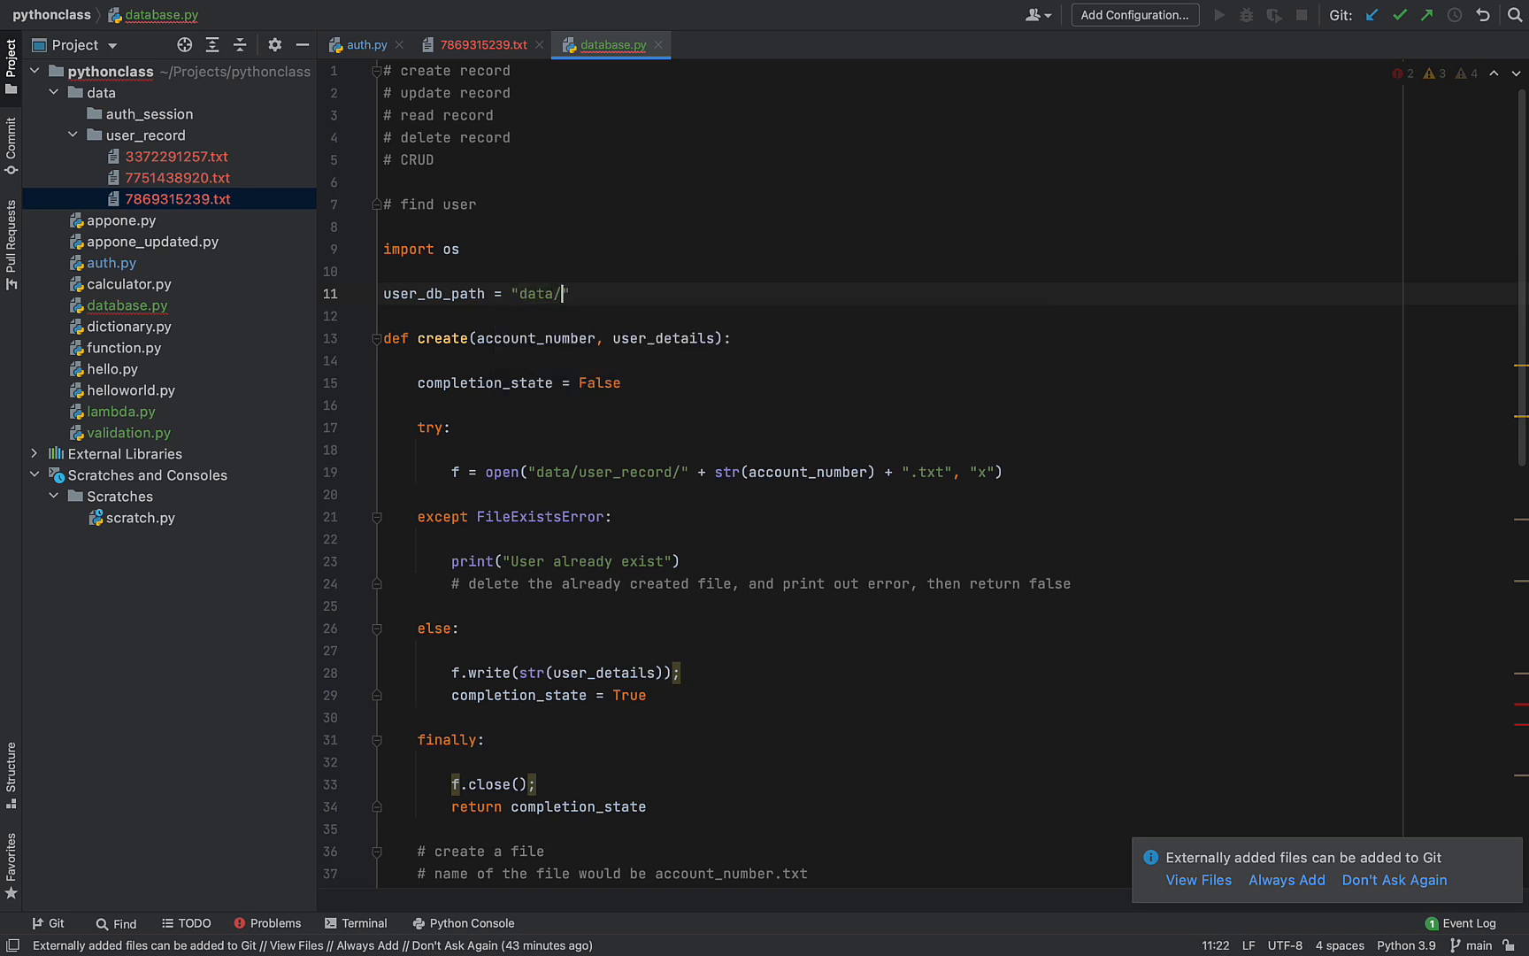
type("user_record")
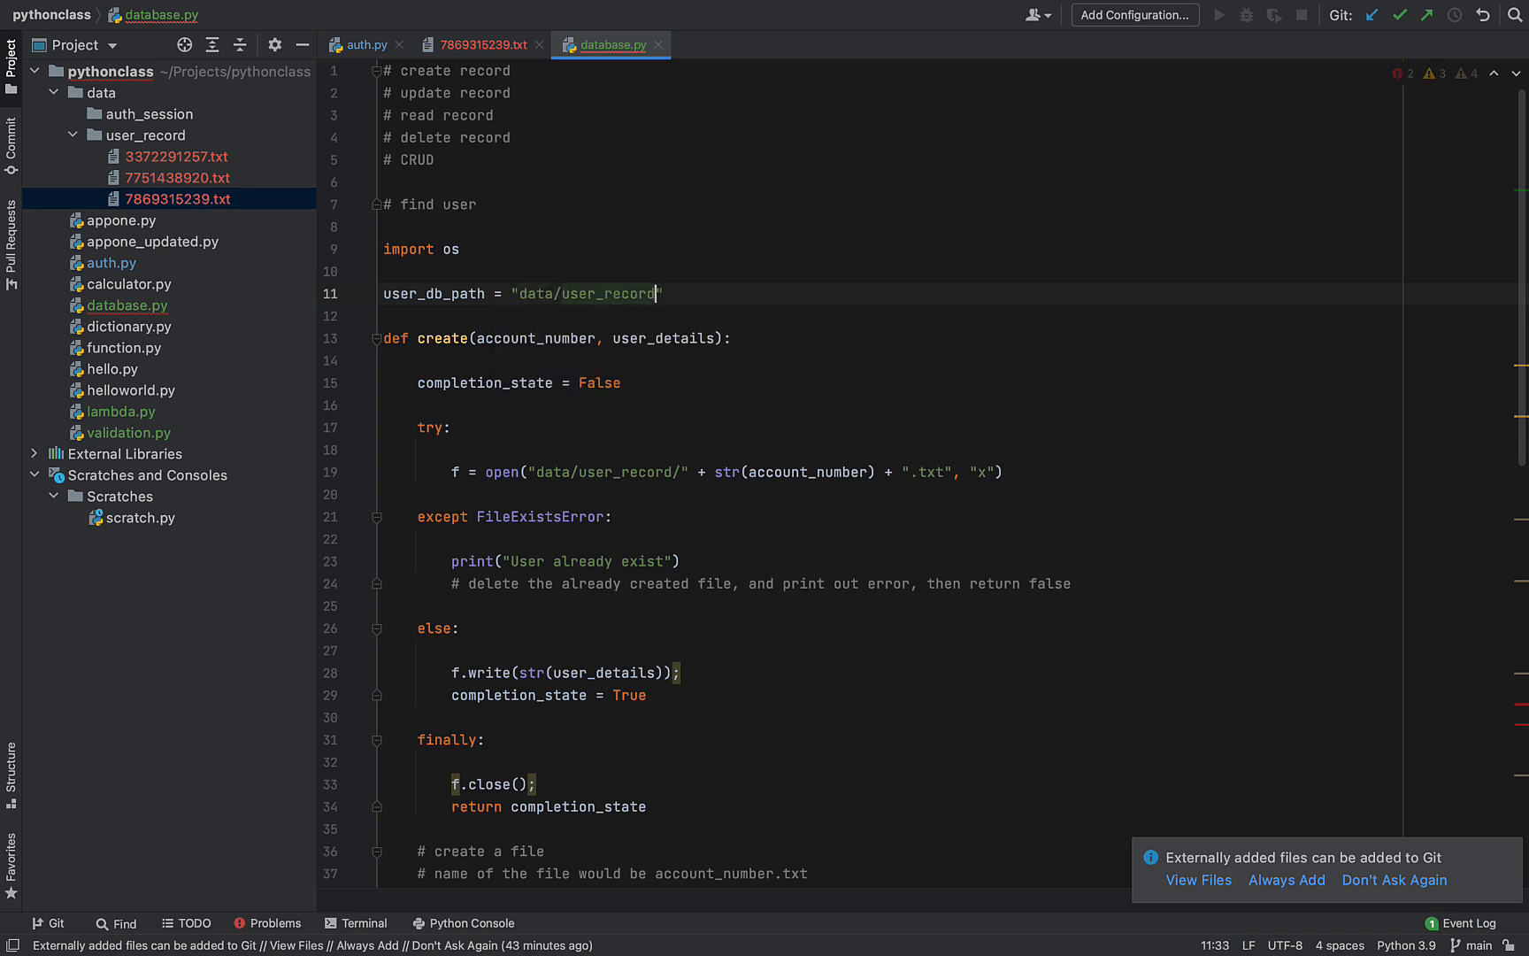
Replace the hardcoded folder path in create()'s open() with user_db_path
double_click(609, 472)
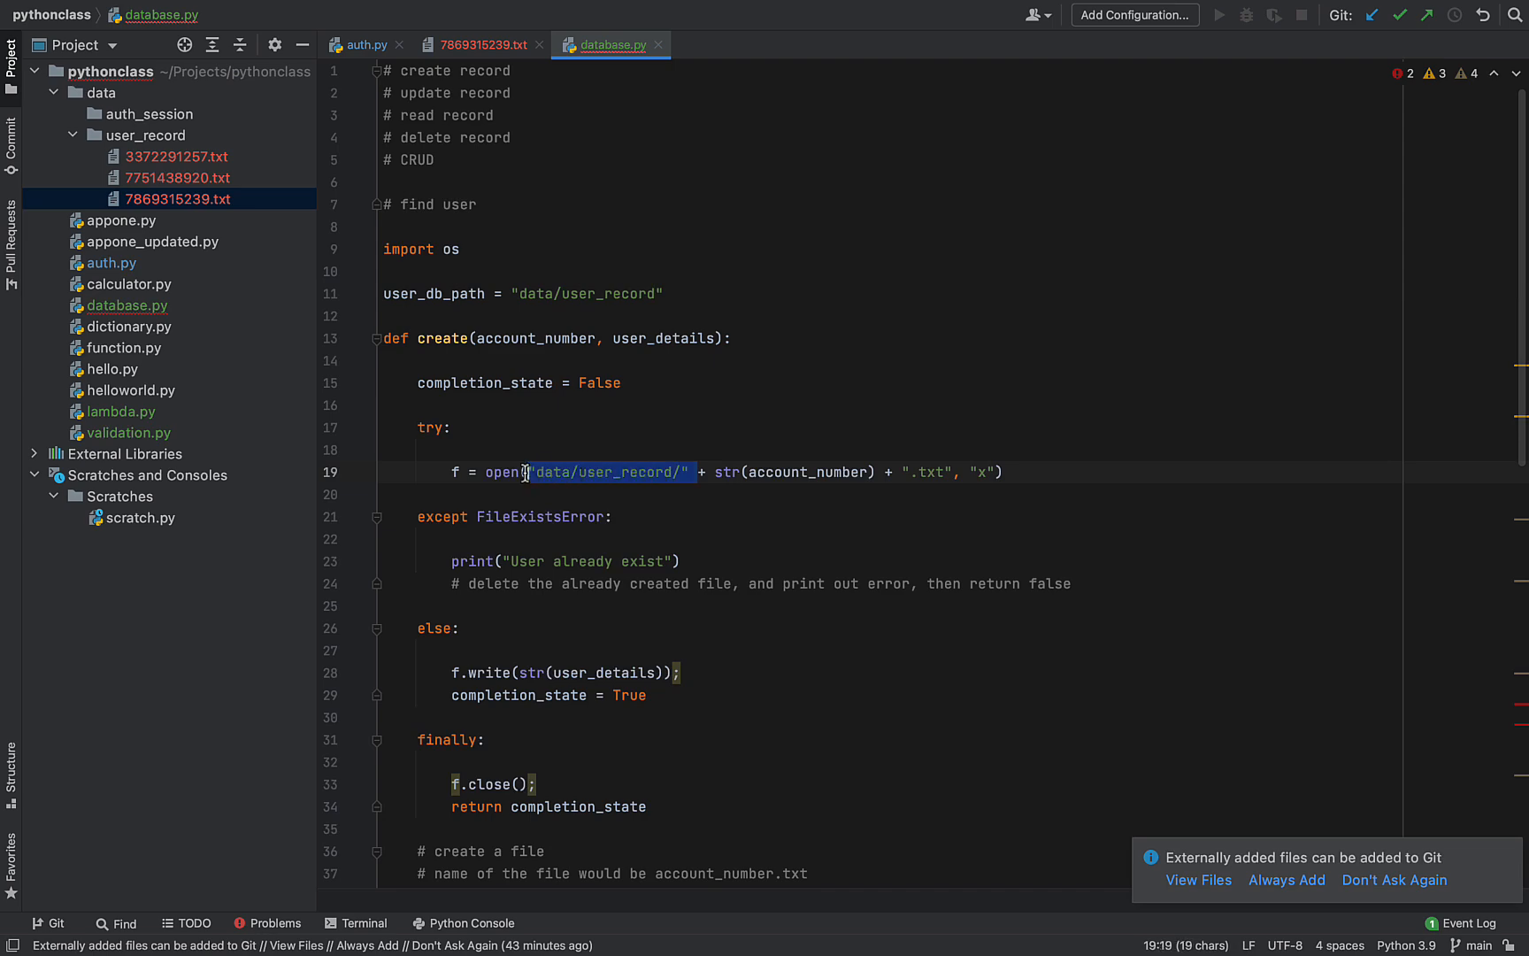
type("user")
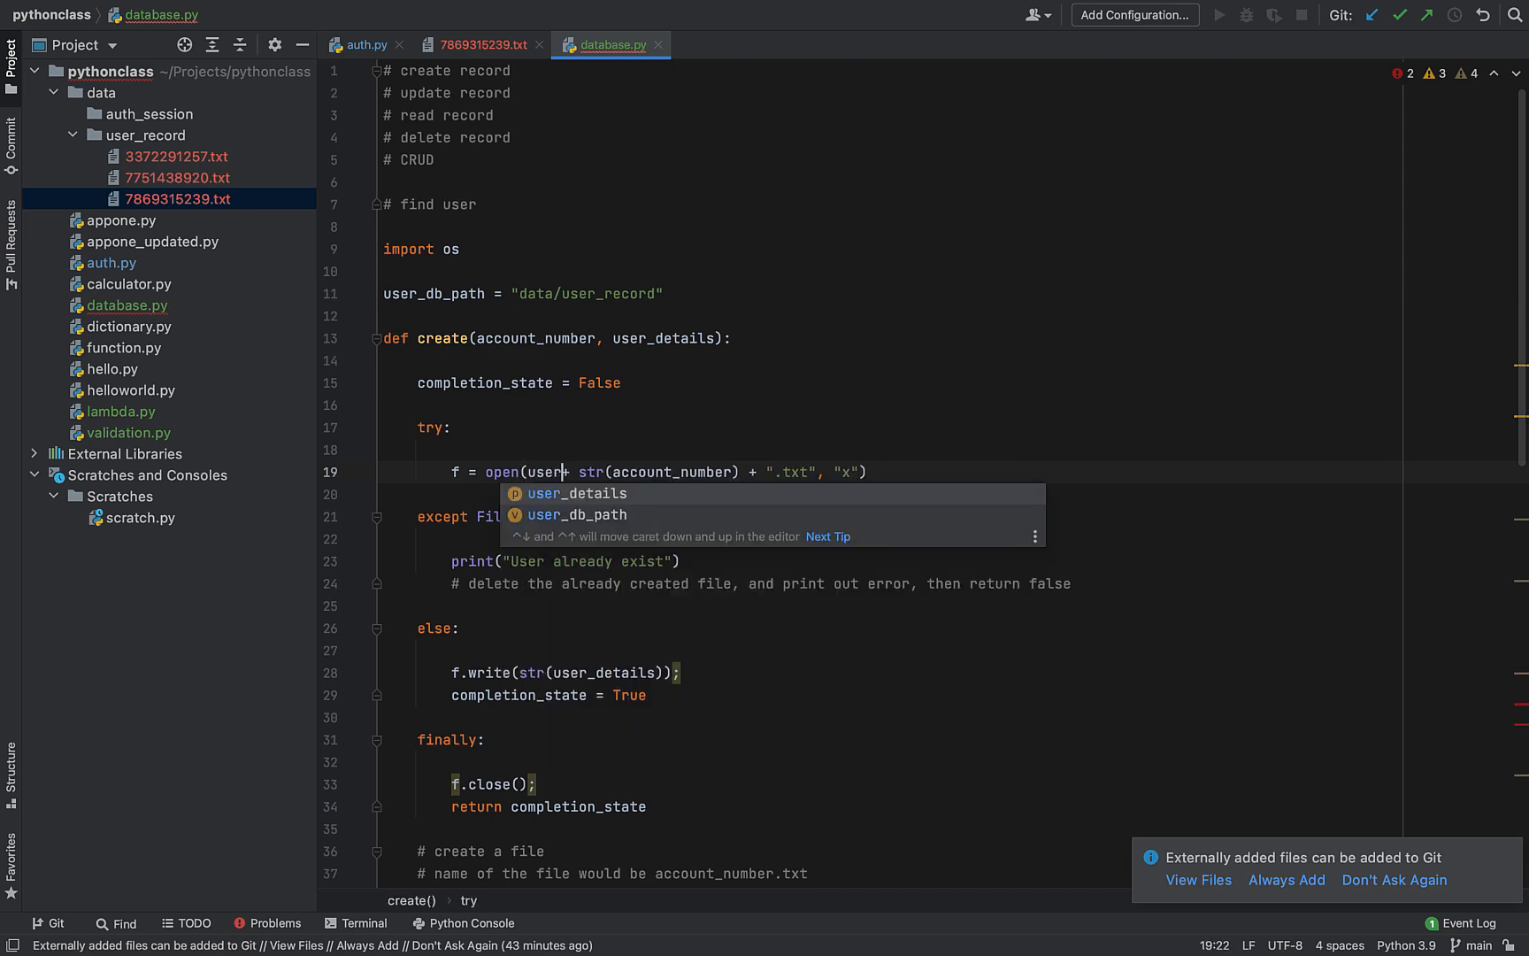
key("Tab")
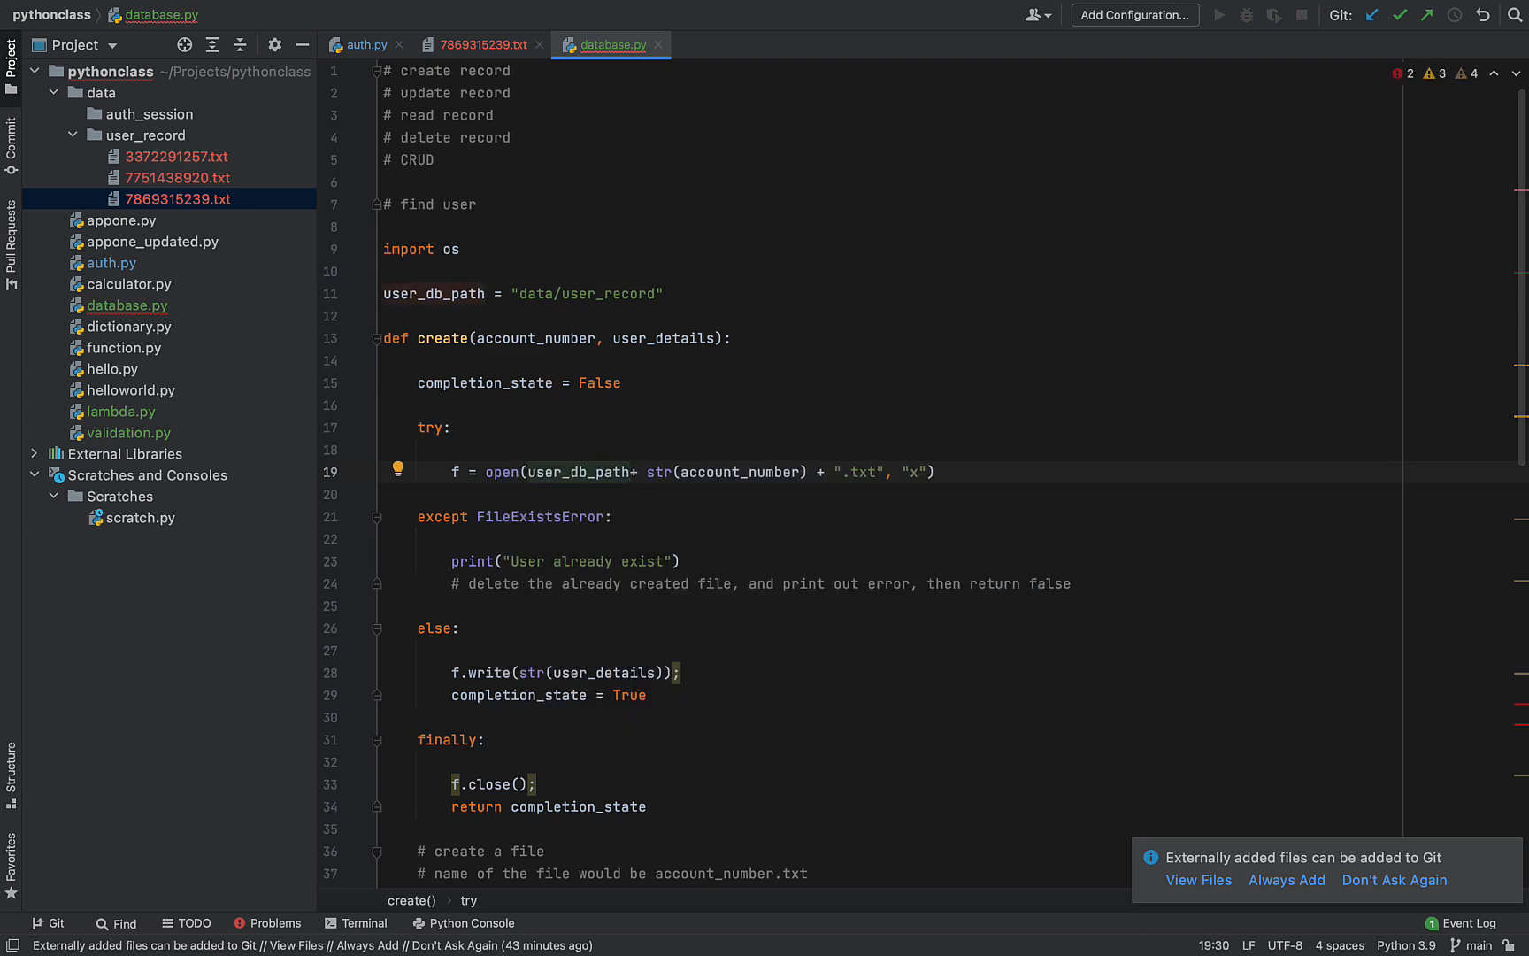
scroll("down", 3)
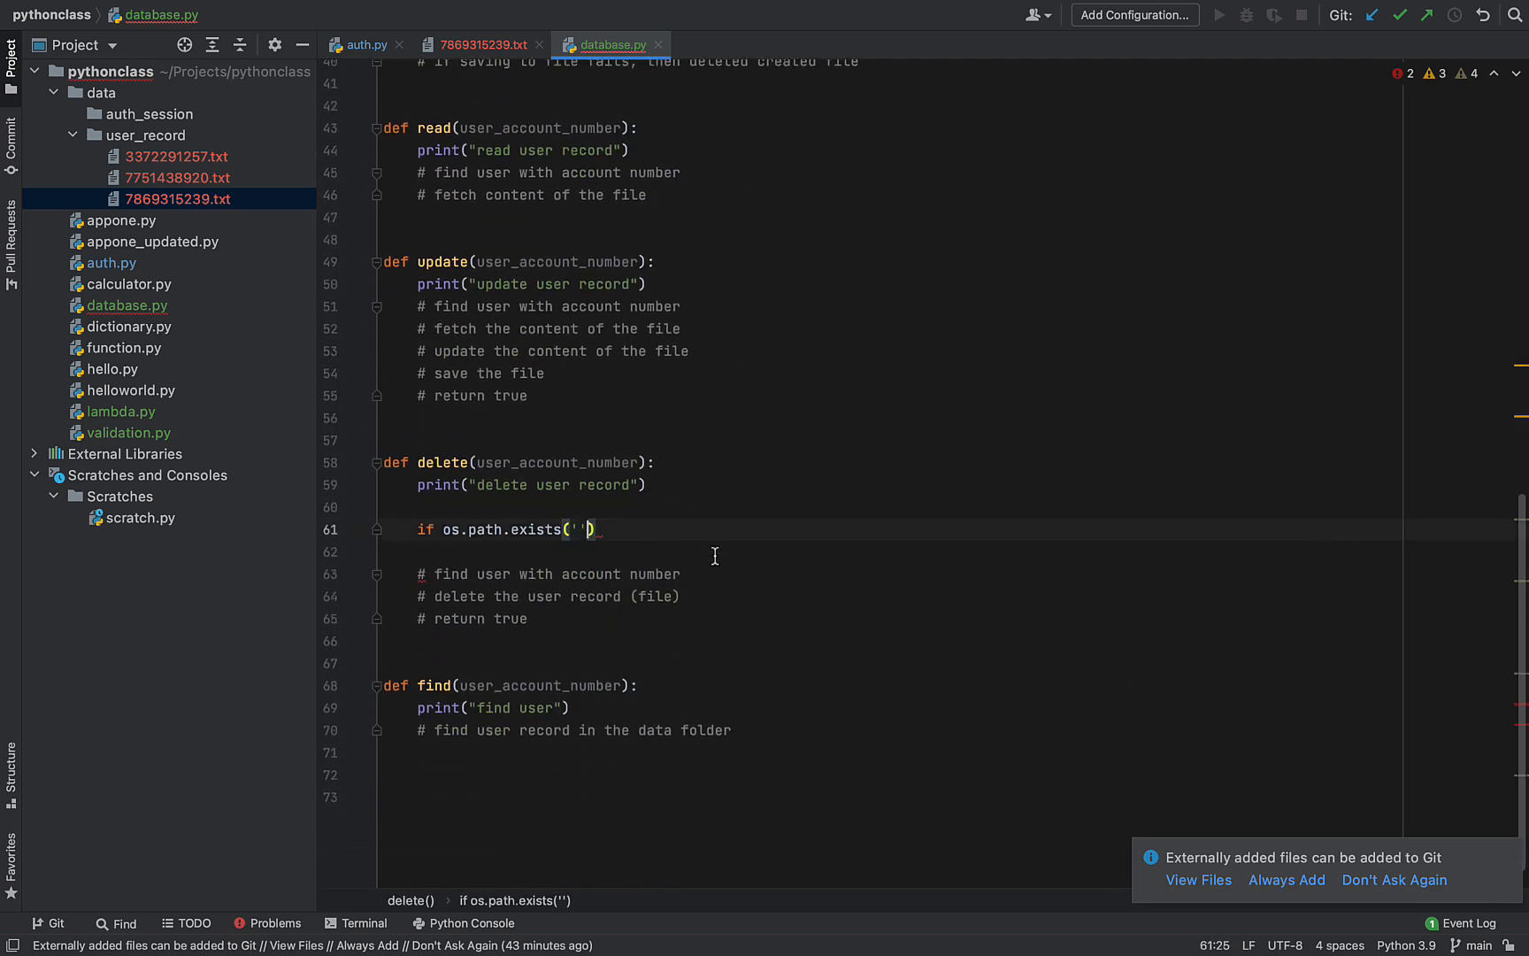
Complete the check as os.path.exists(user_db_path + str(user_account_number) + ".txt"): with its body started
type("user_db_path")
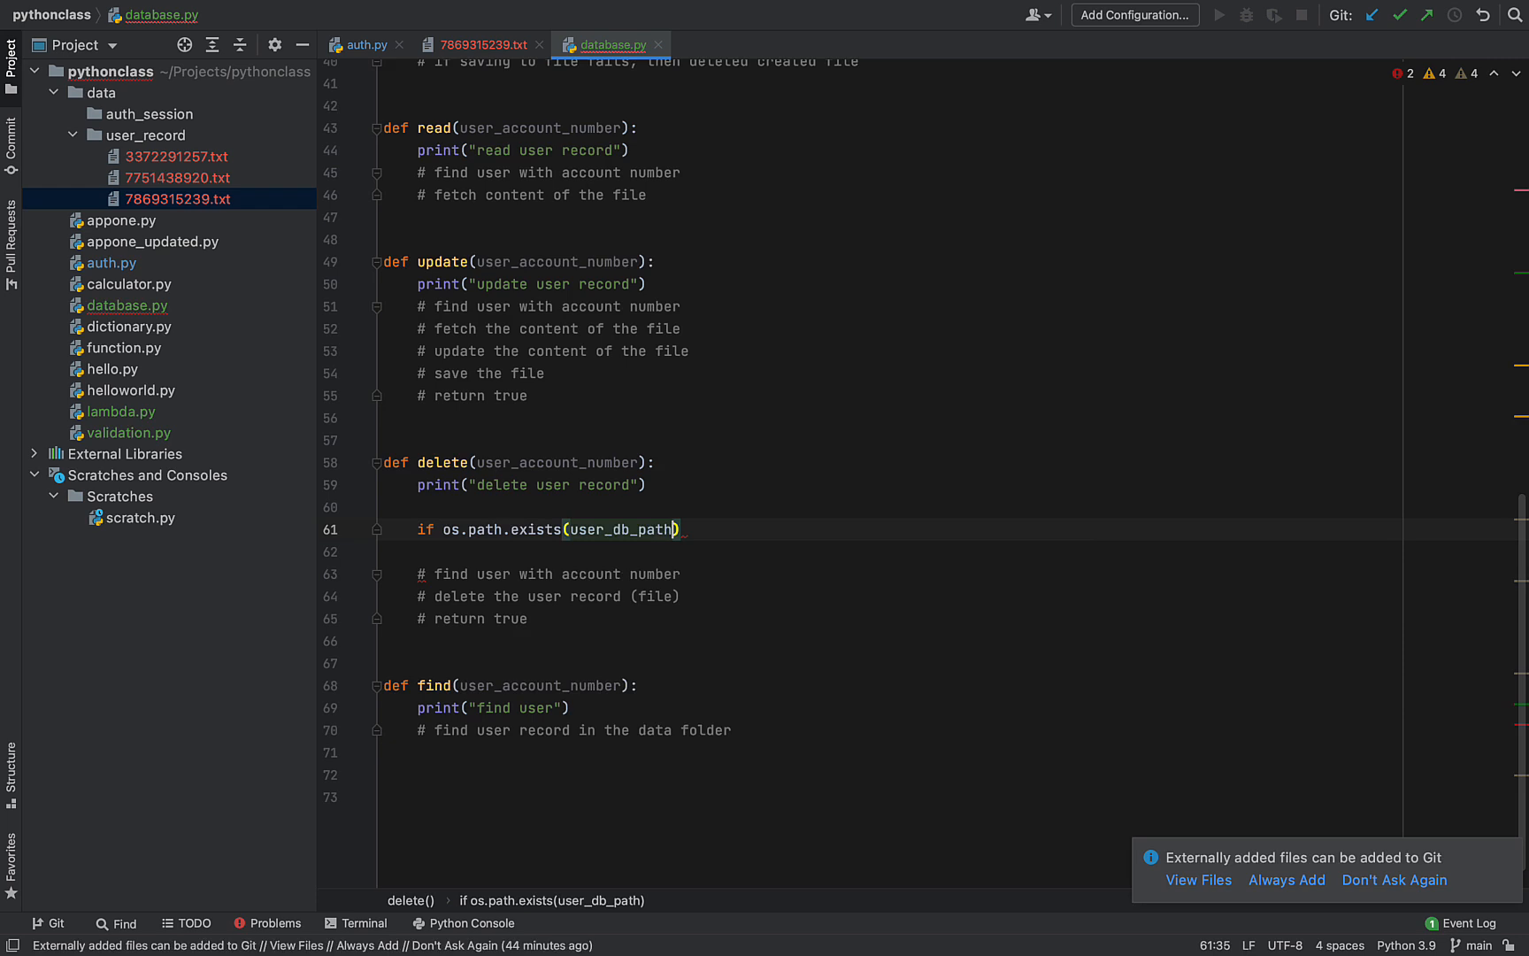
type("\" \"")
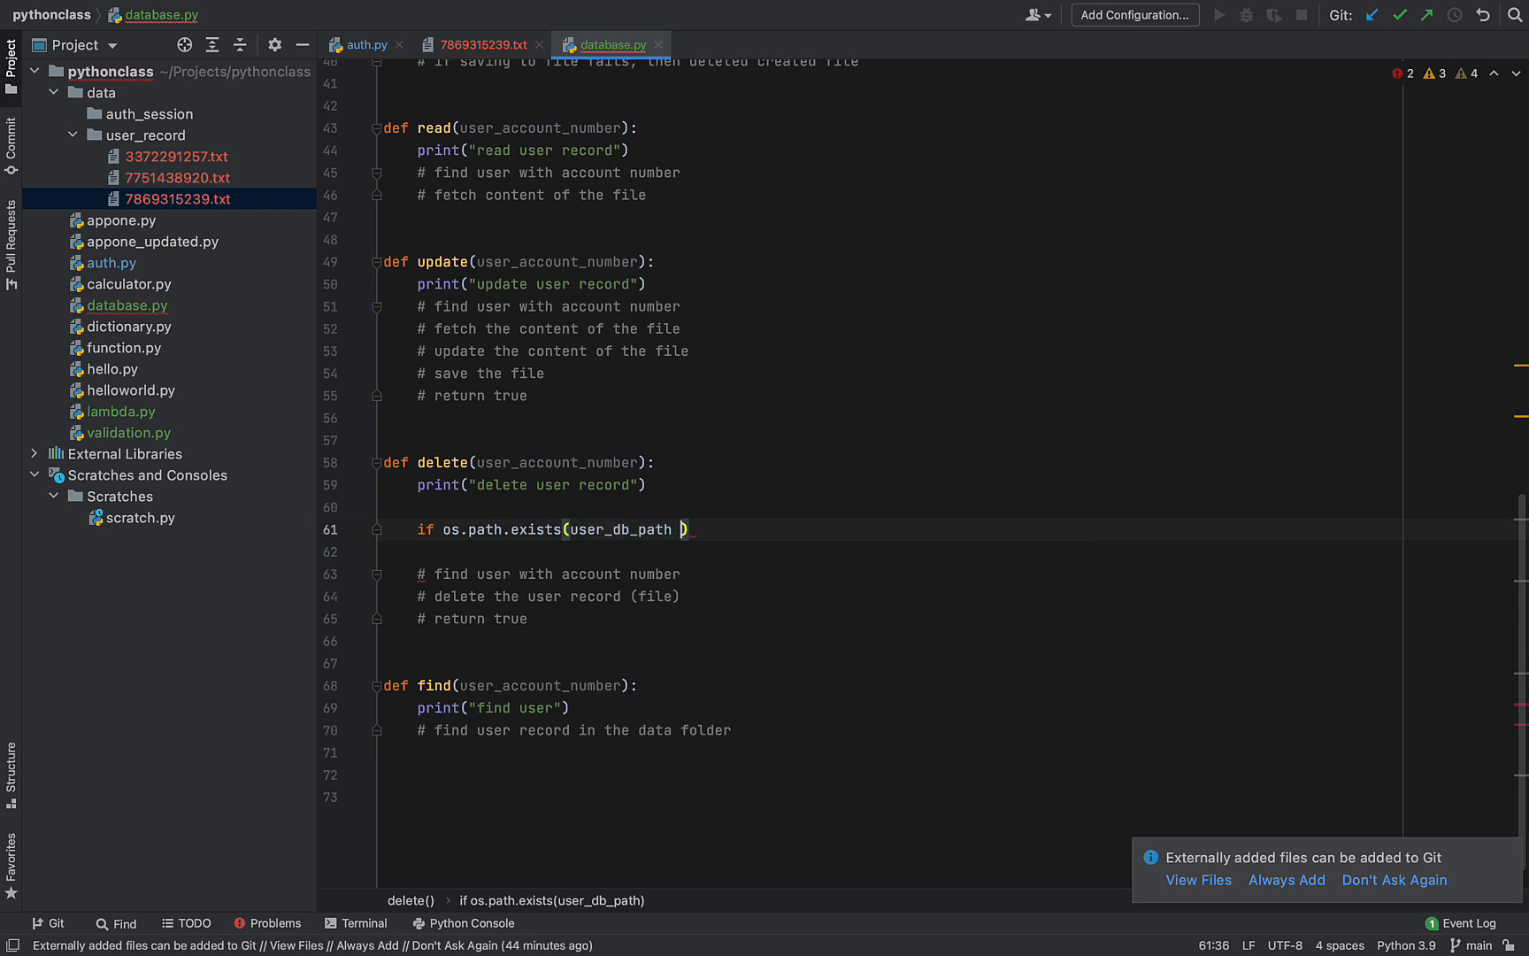
type("+ \"\"")
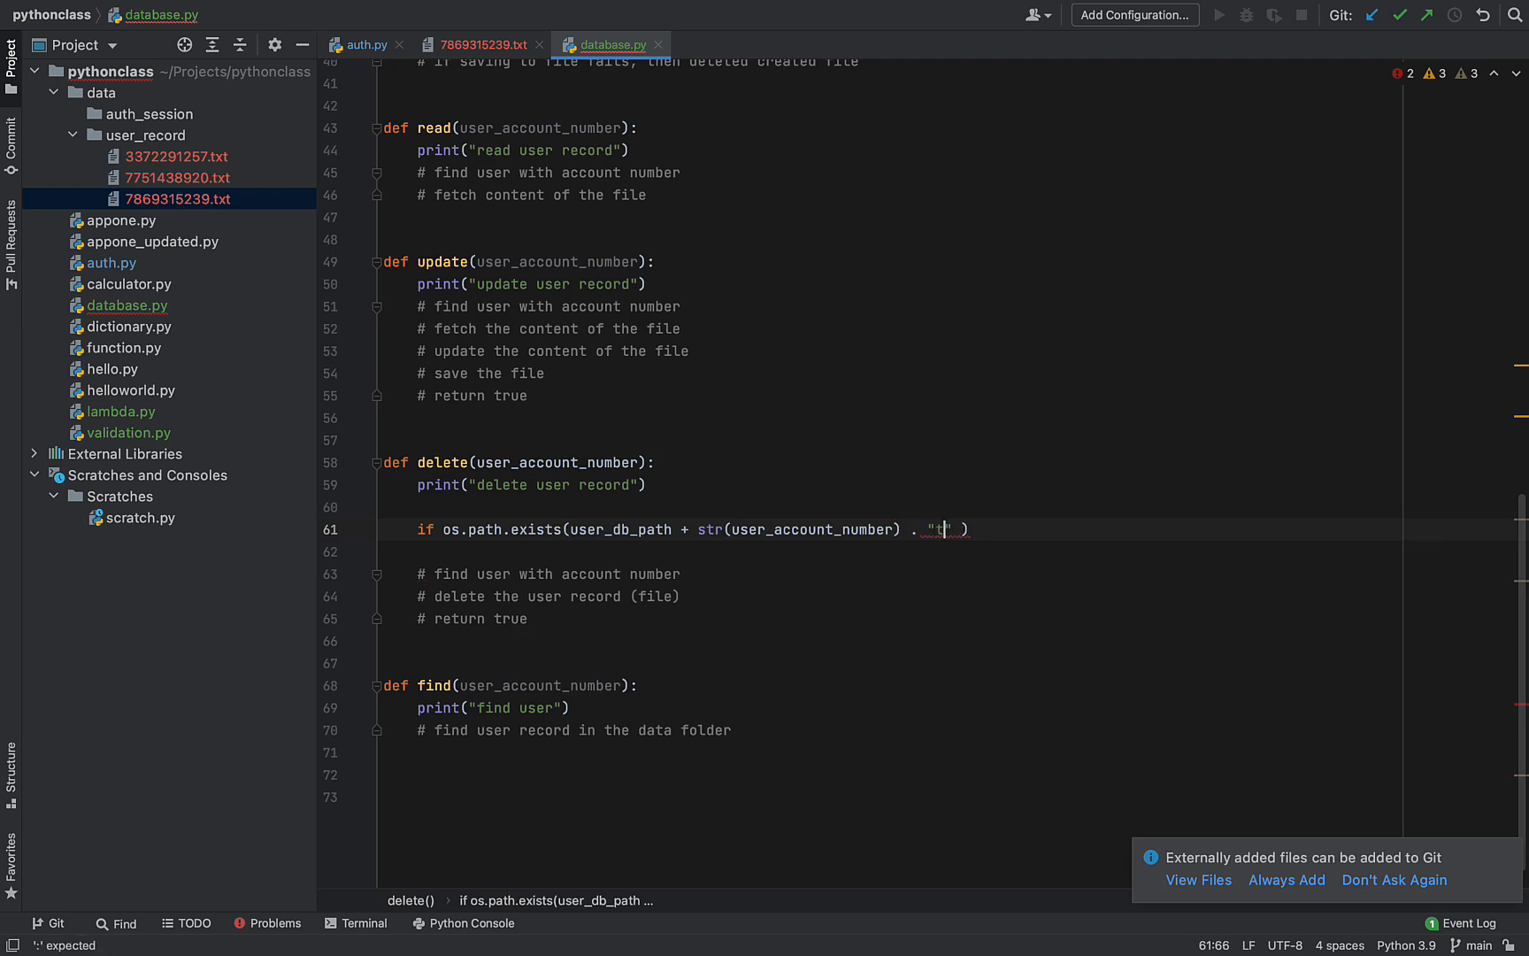
type("xt")
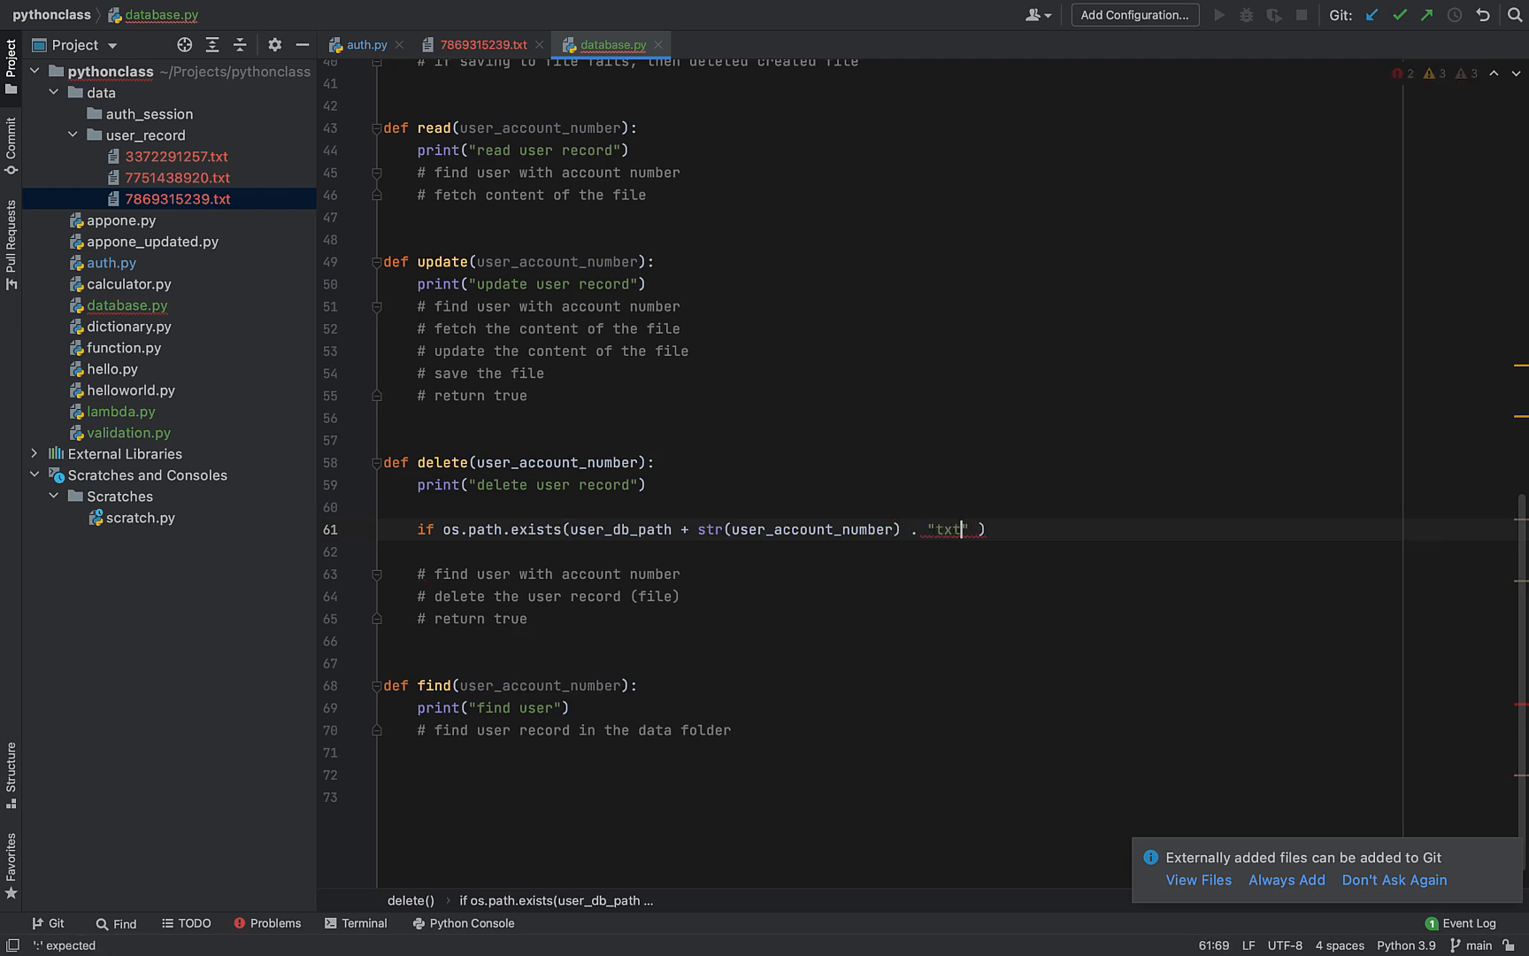
type(".")
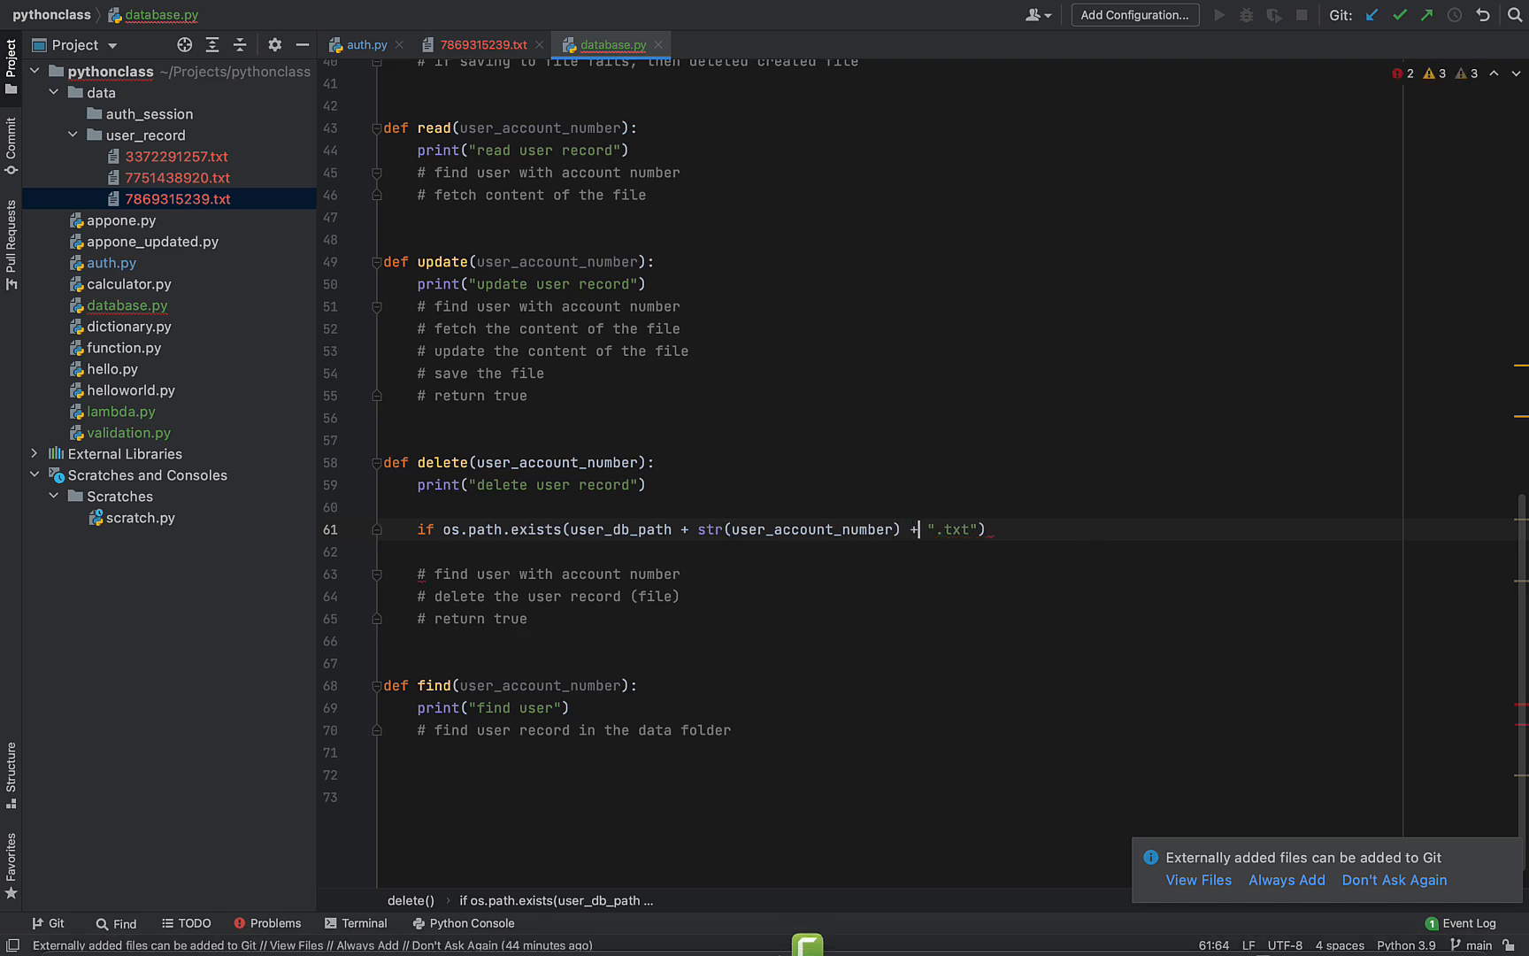
mouse_move(1143, 544)
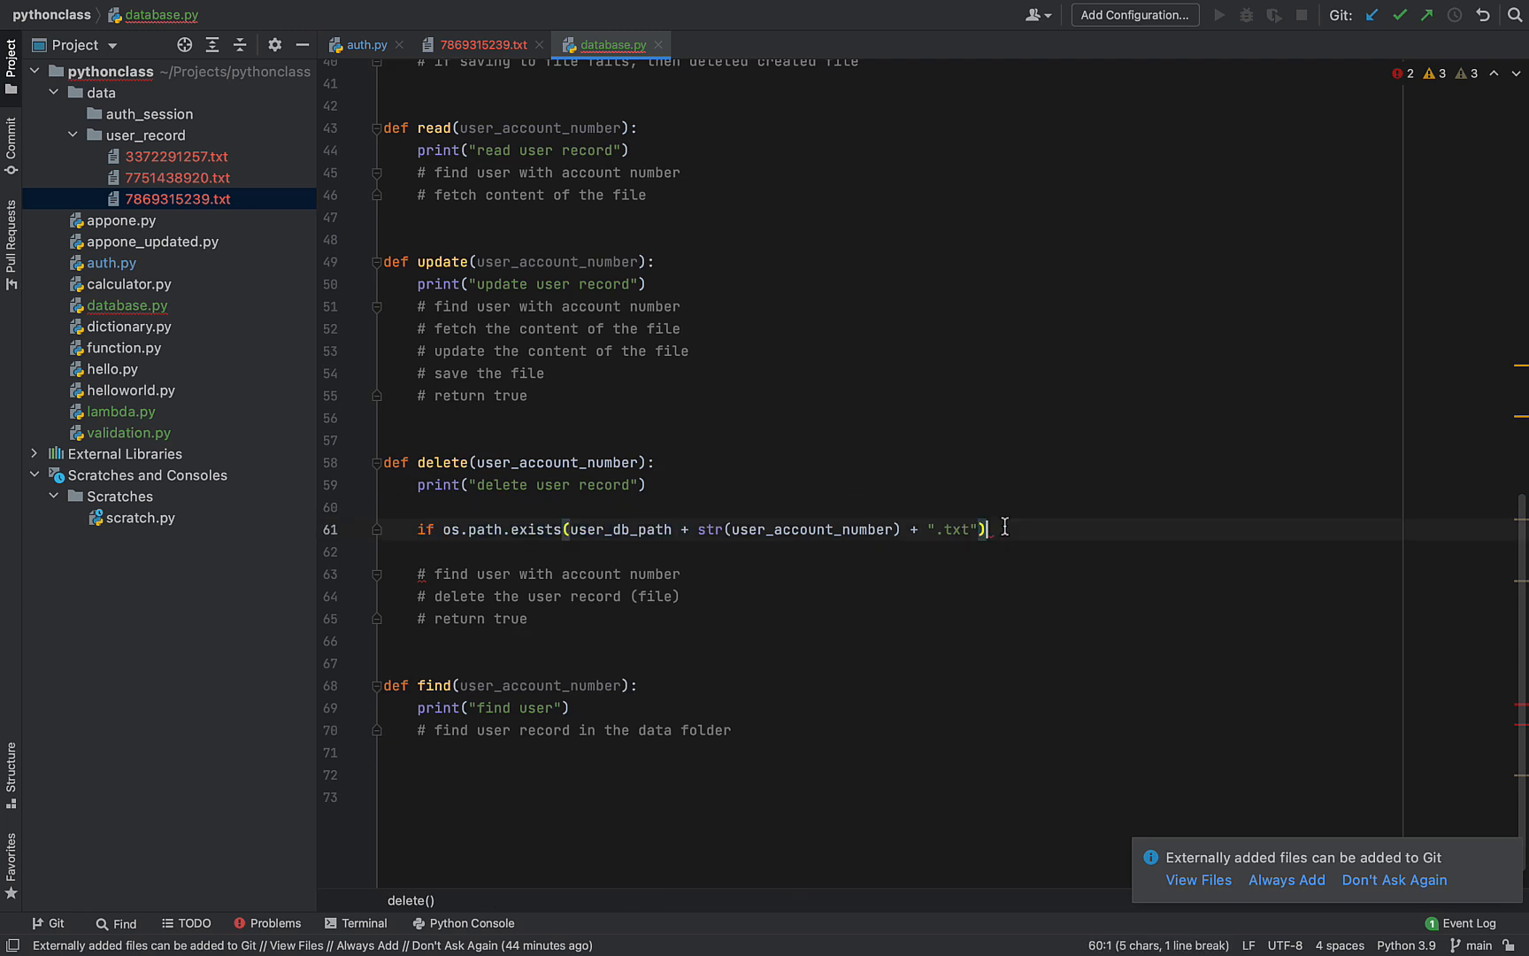
type(":")
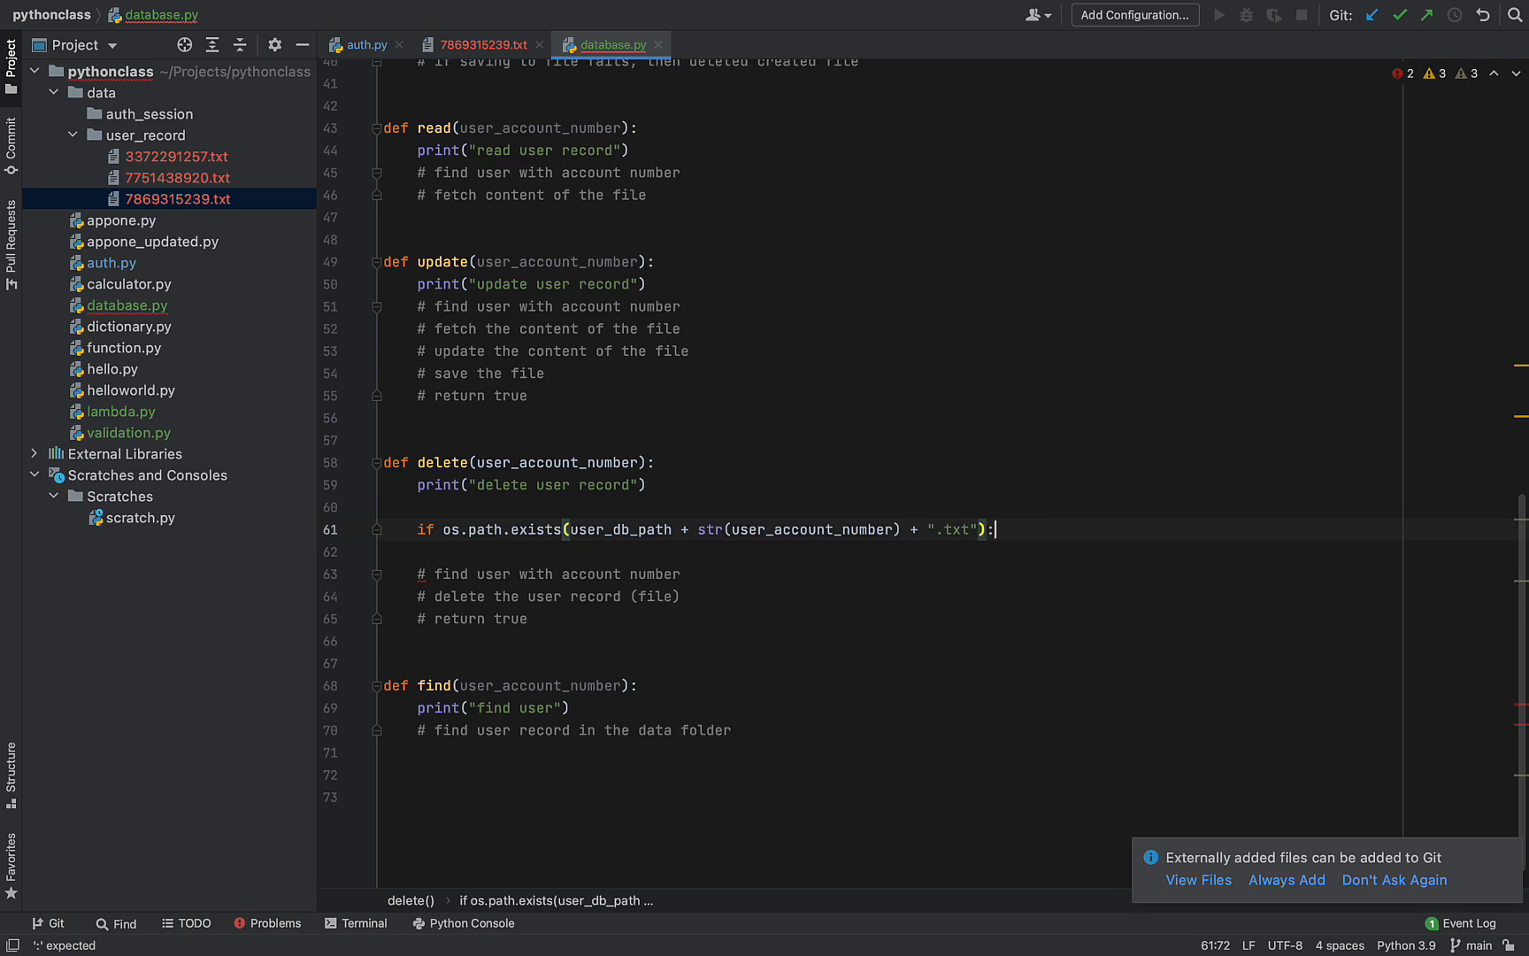
key("enter")
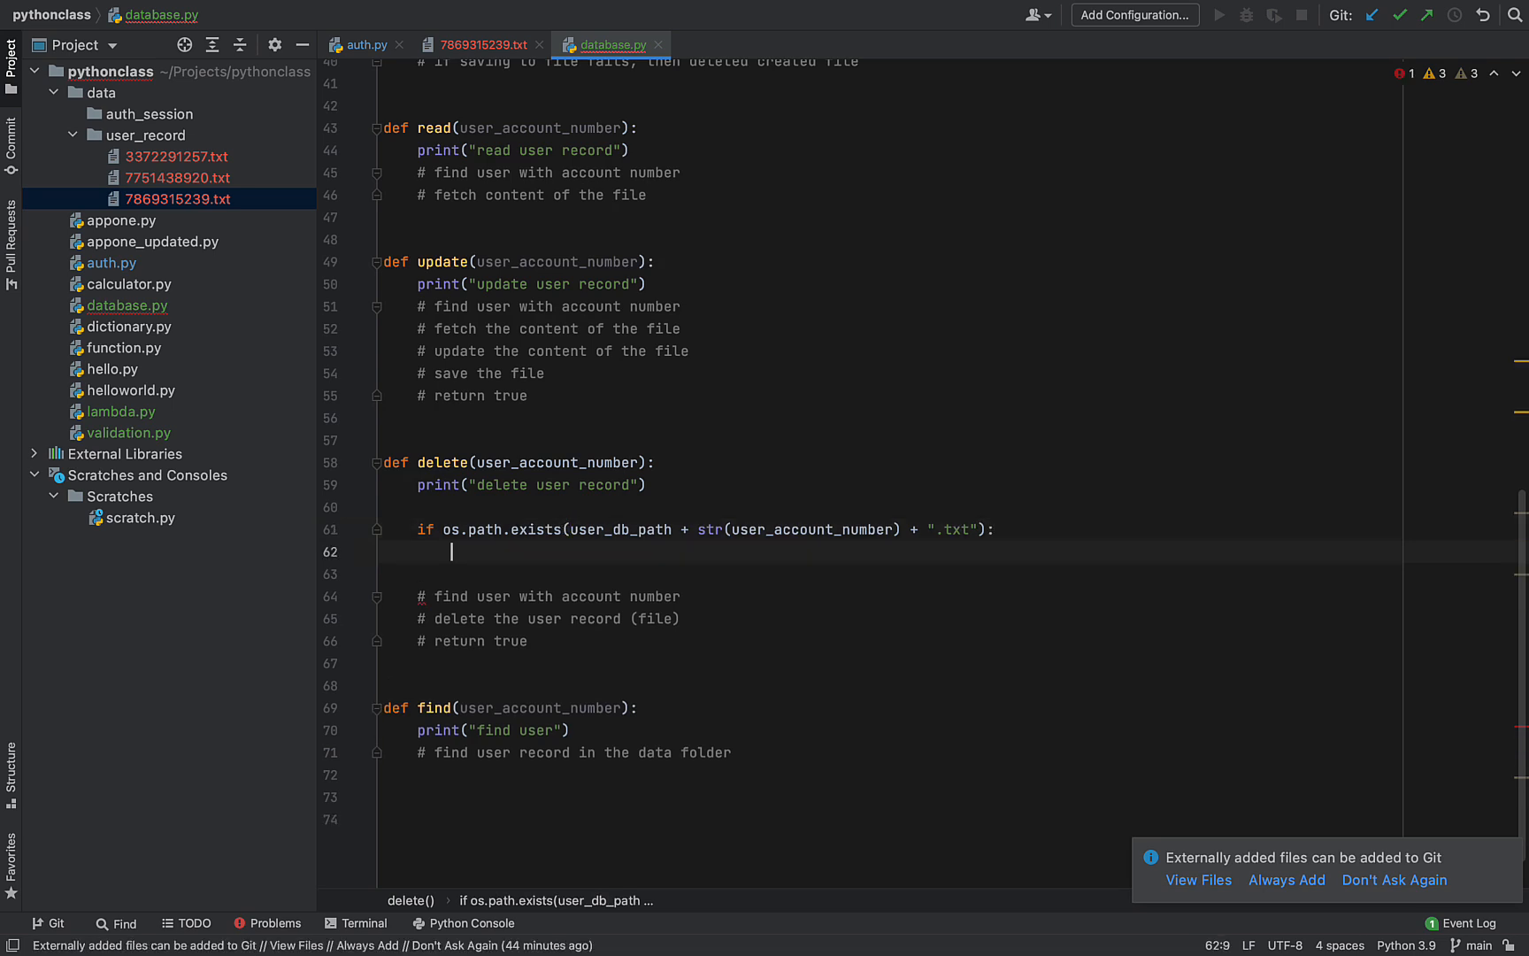
Add an os.remove( call inside the if block using autocomplete
type("so")
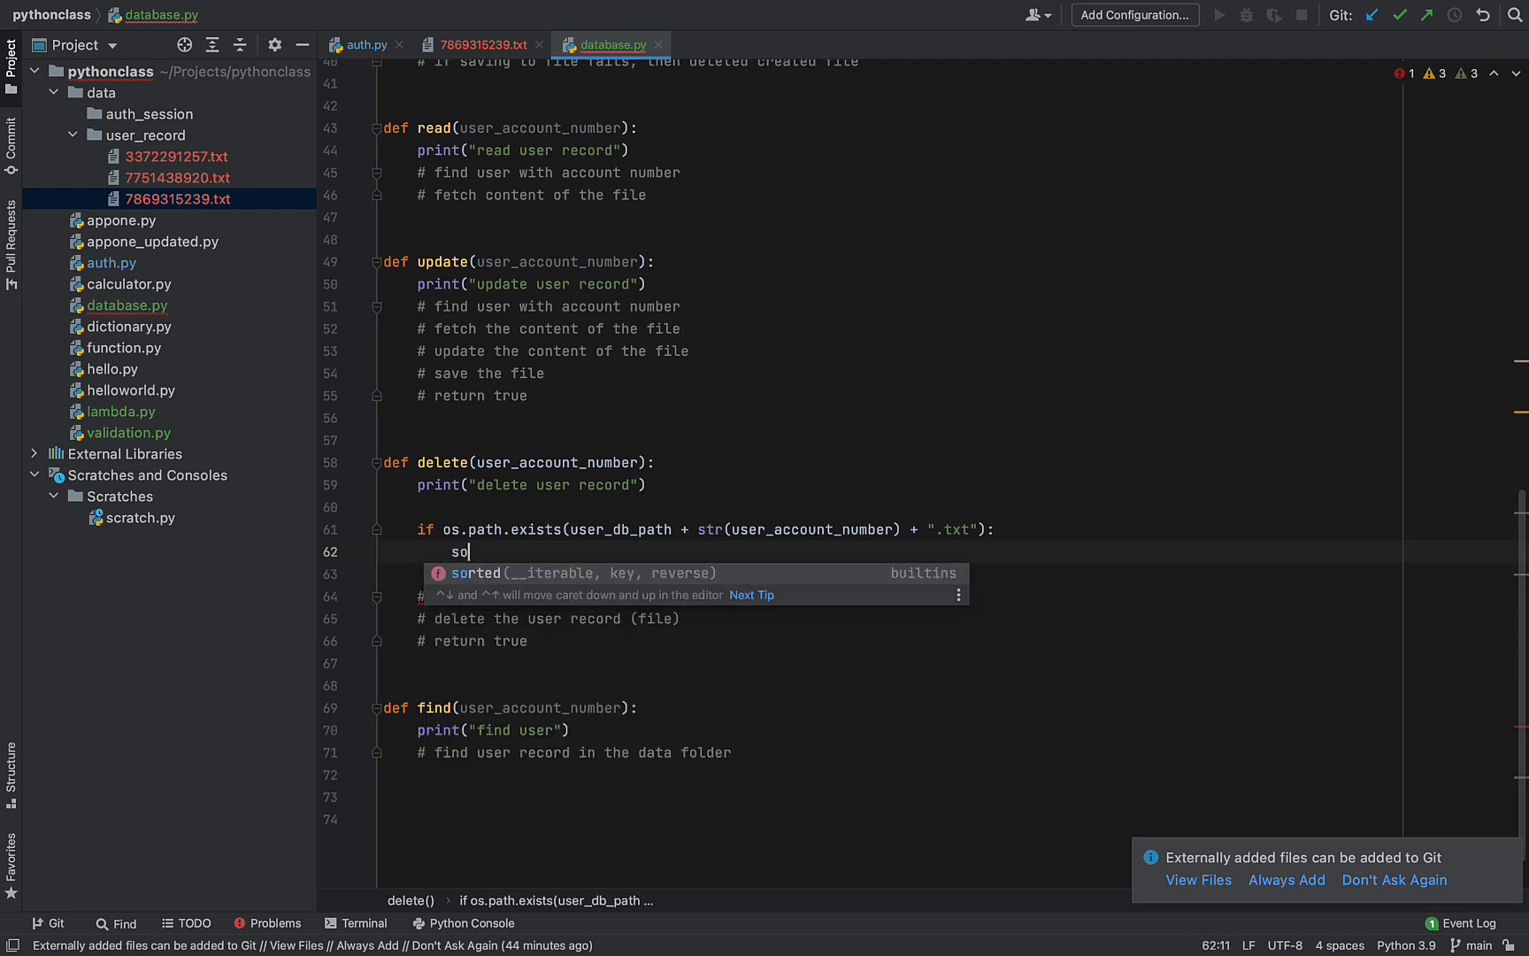
type("os.r")
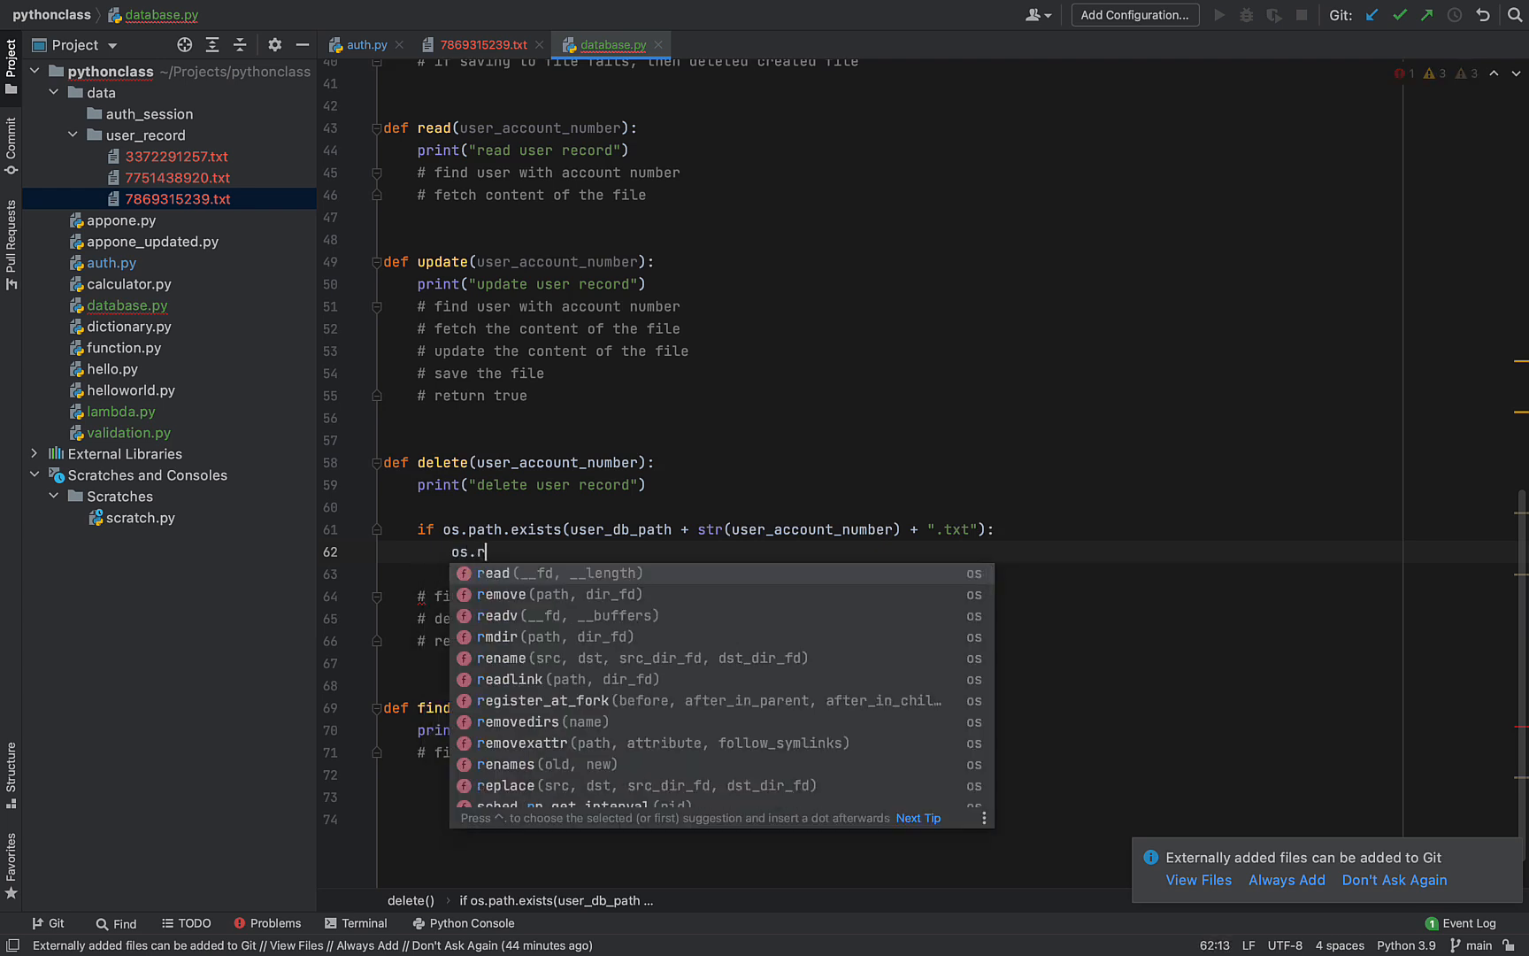
key("Down")
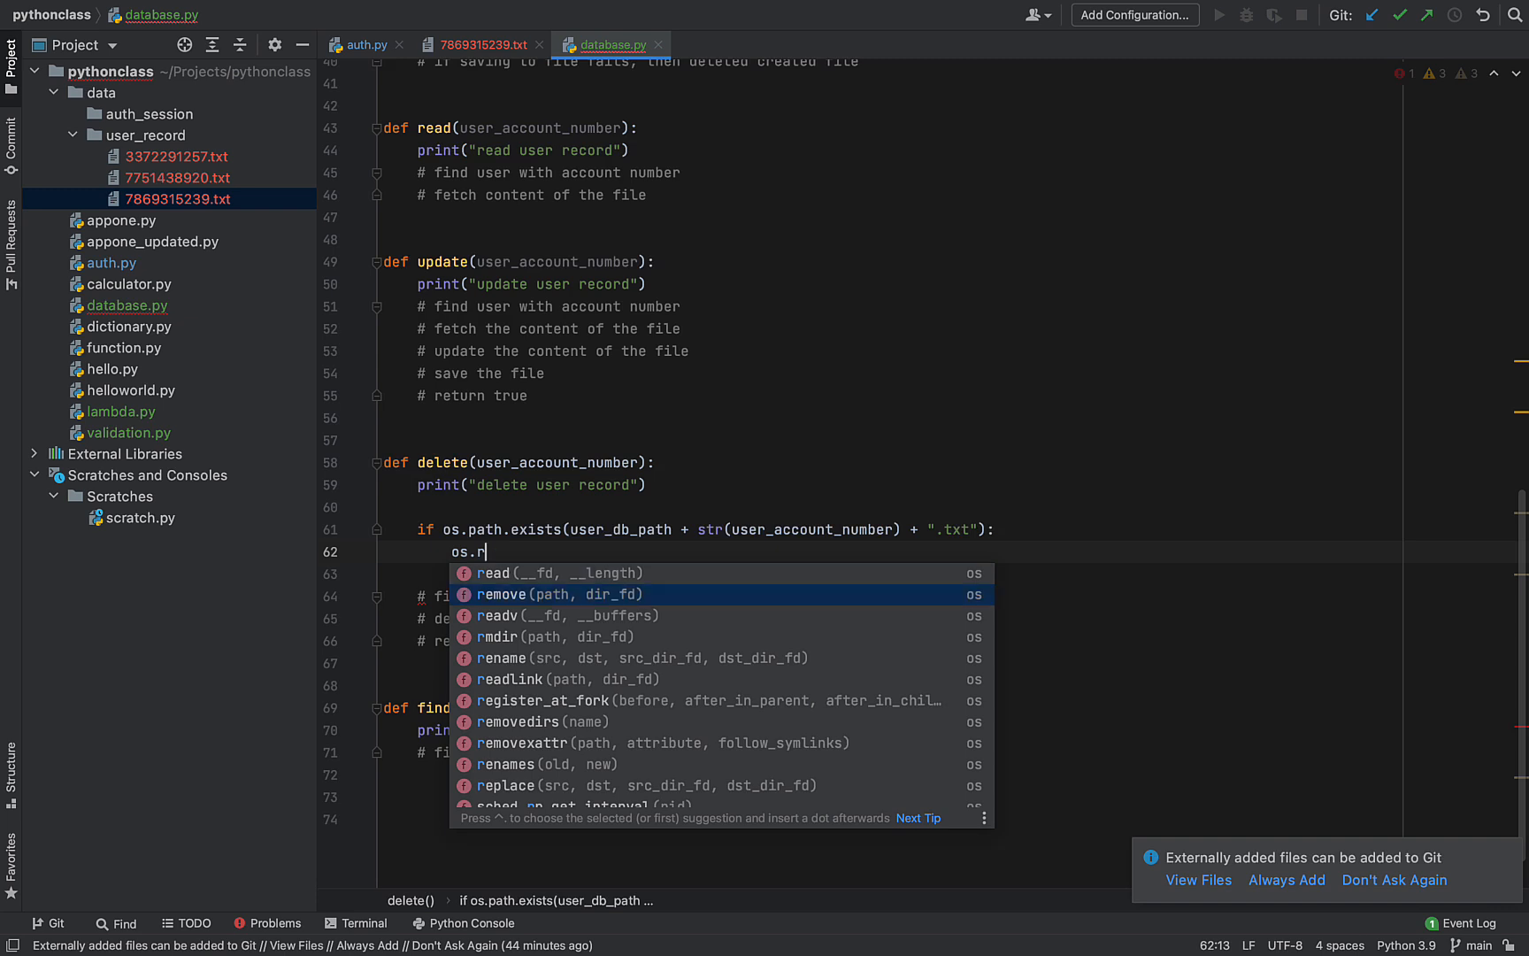
key("Backspace")
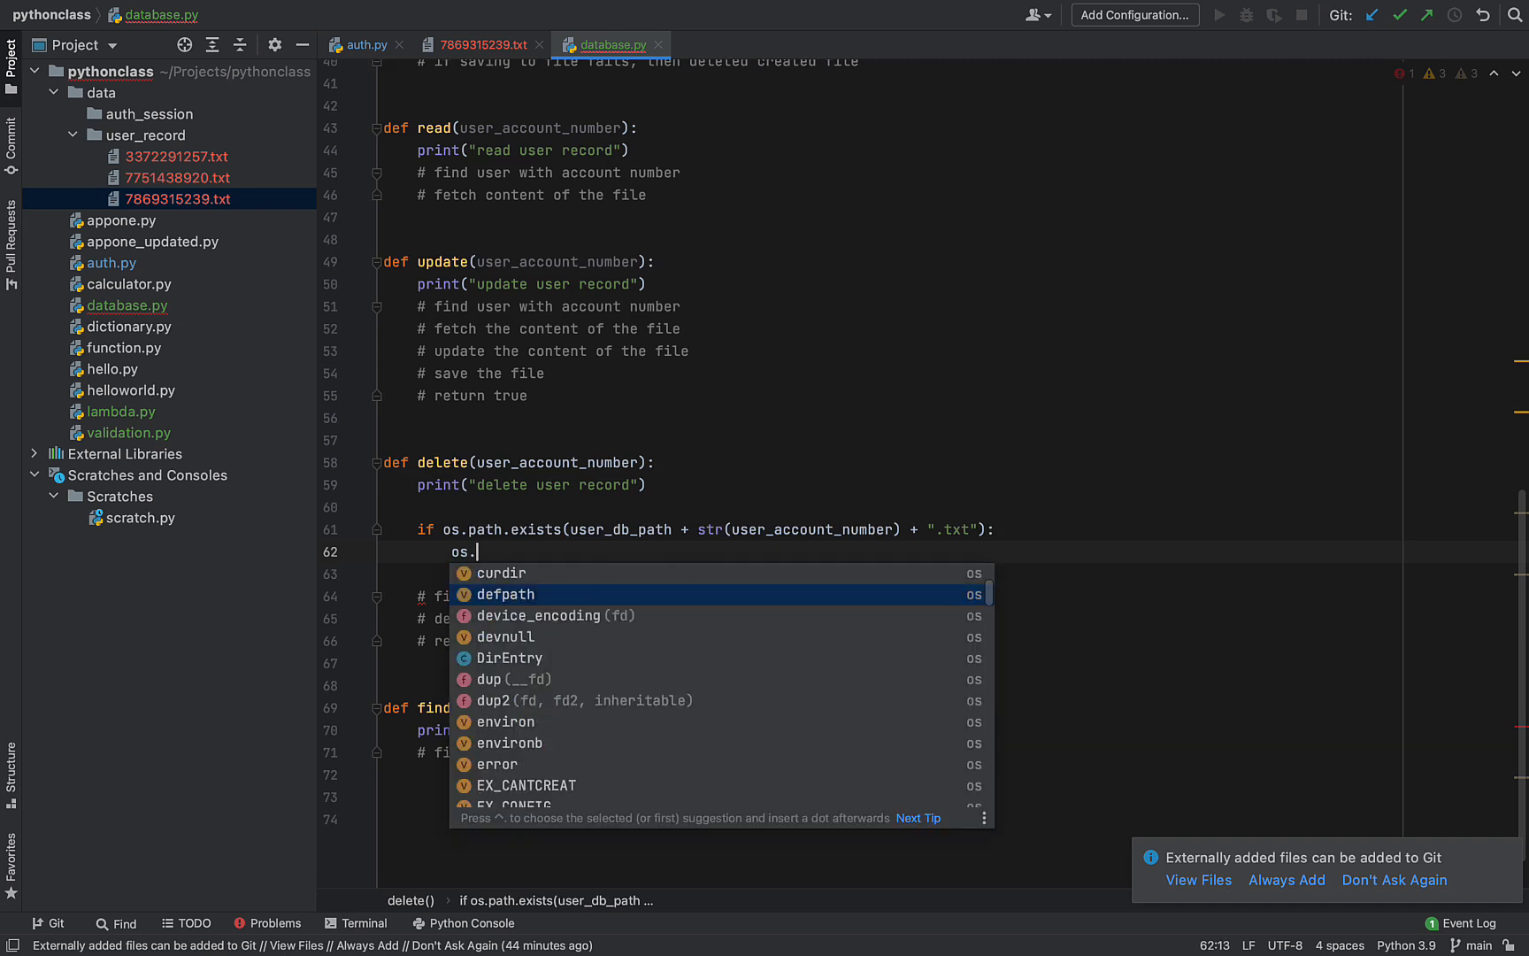
type("remove(")
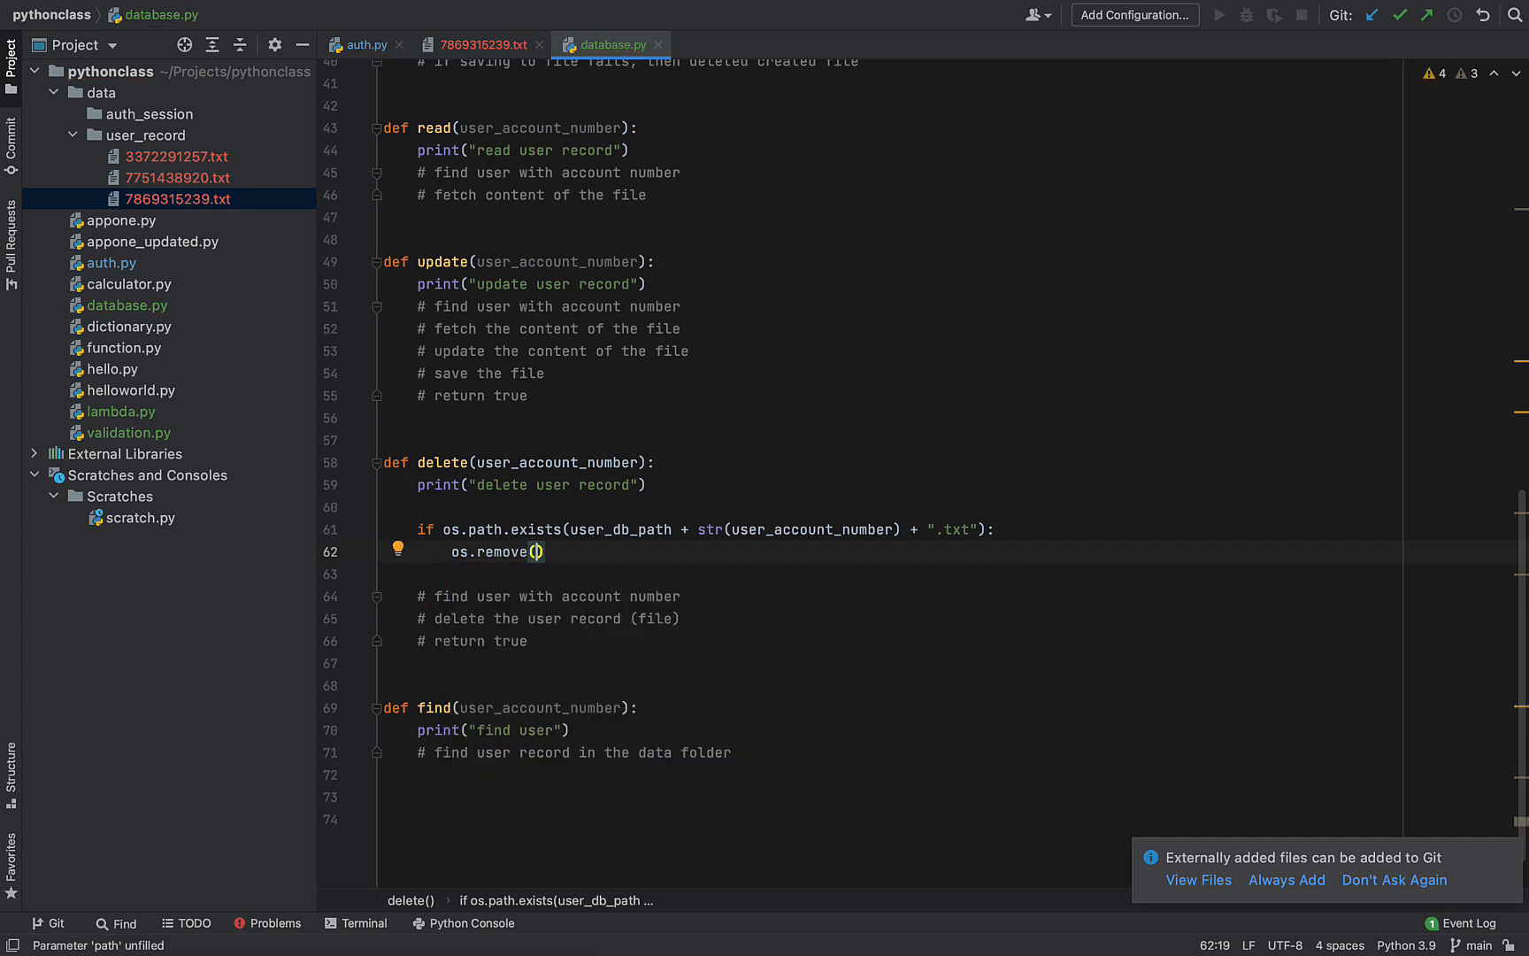
left_click(529, 397)
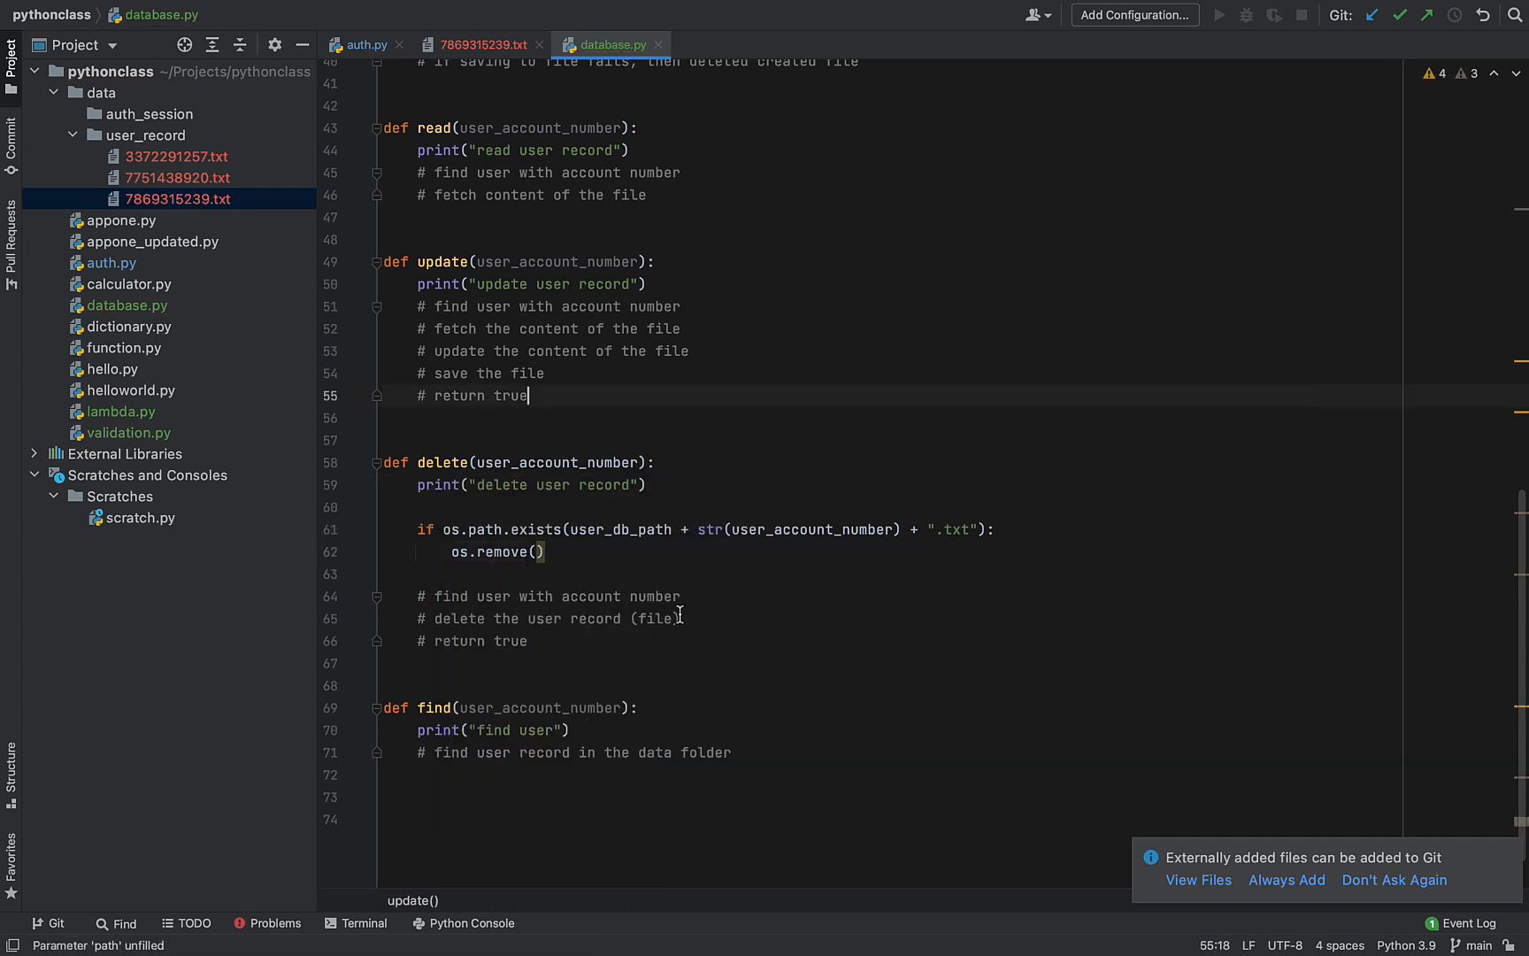
Pass user_db_path + str(user_account_number) + ".txt" to os.remove
type("user_db_path +")
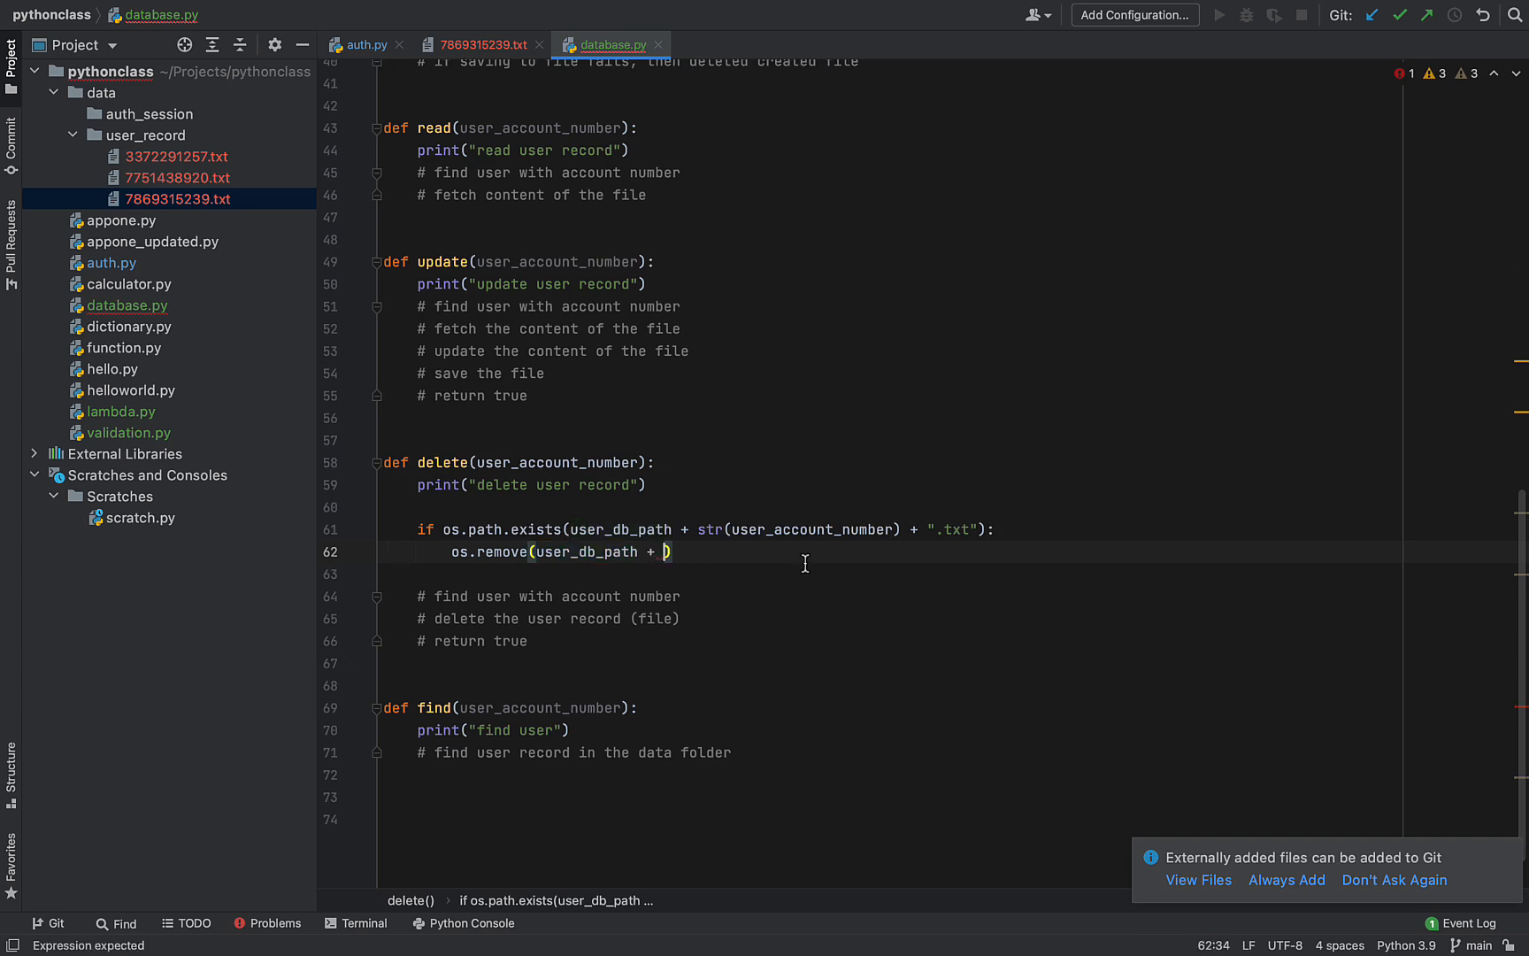
type("str")
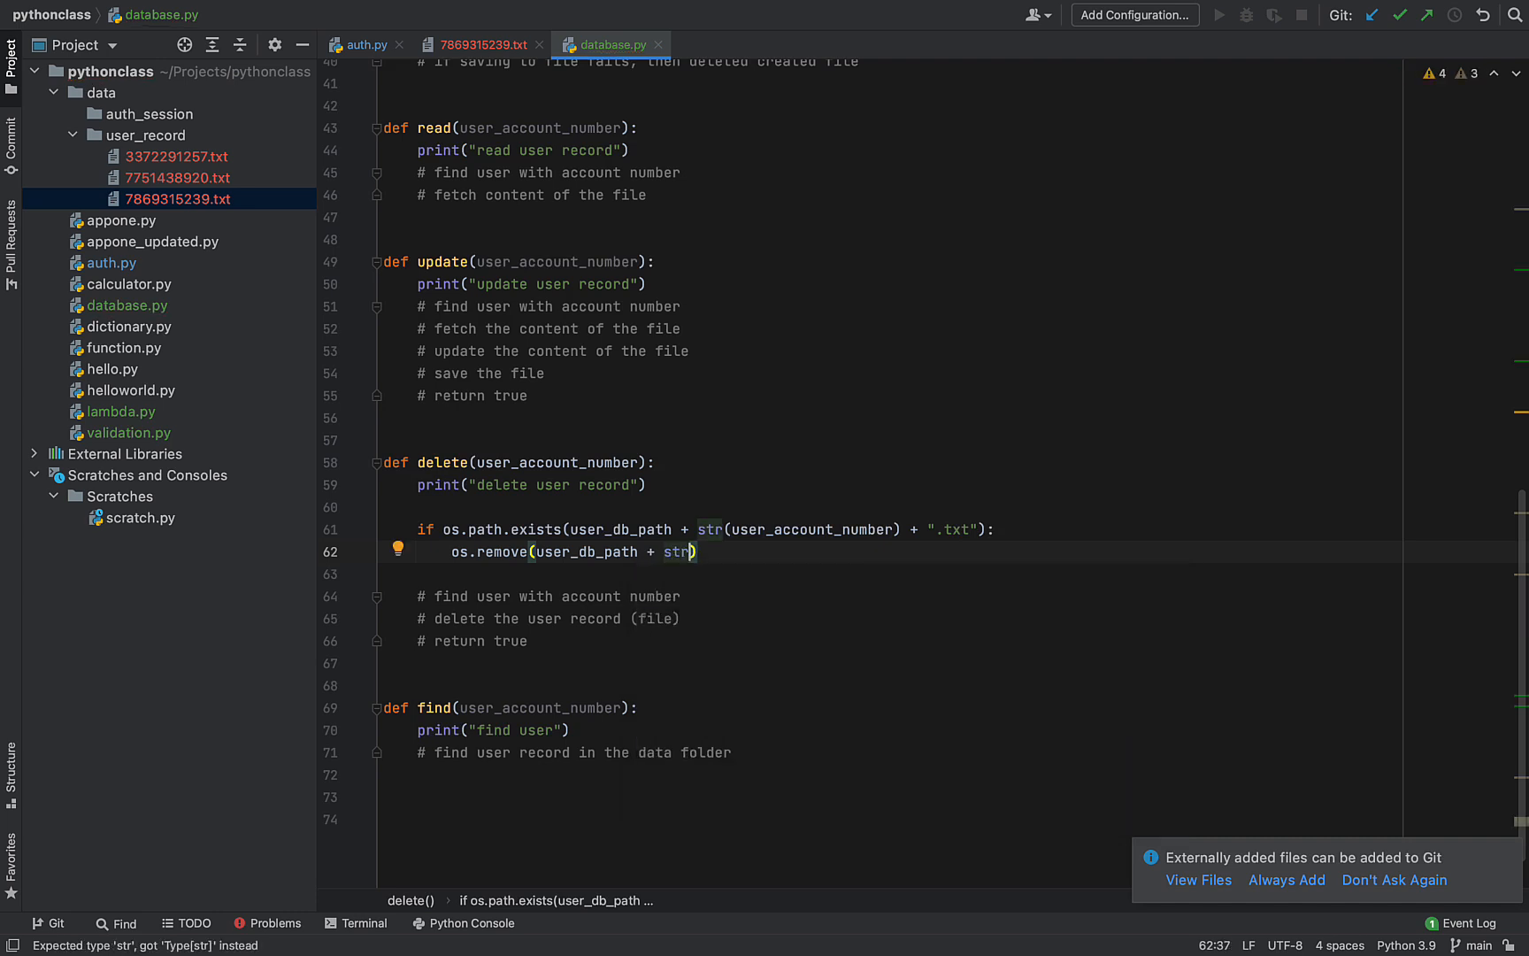
type("user_account_number")
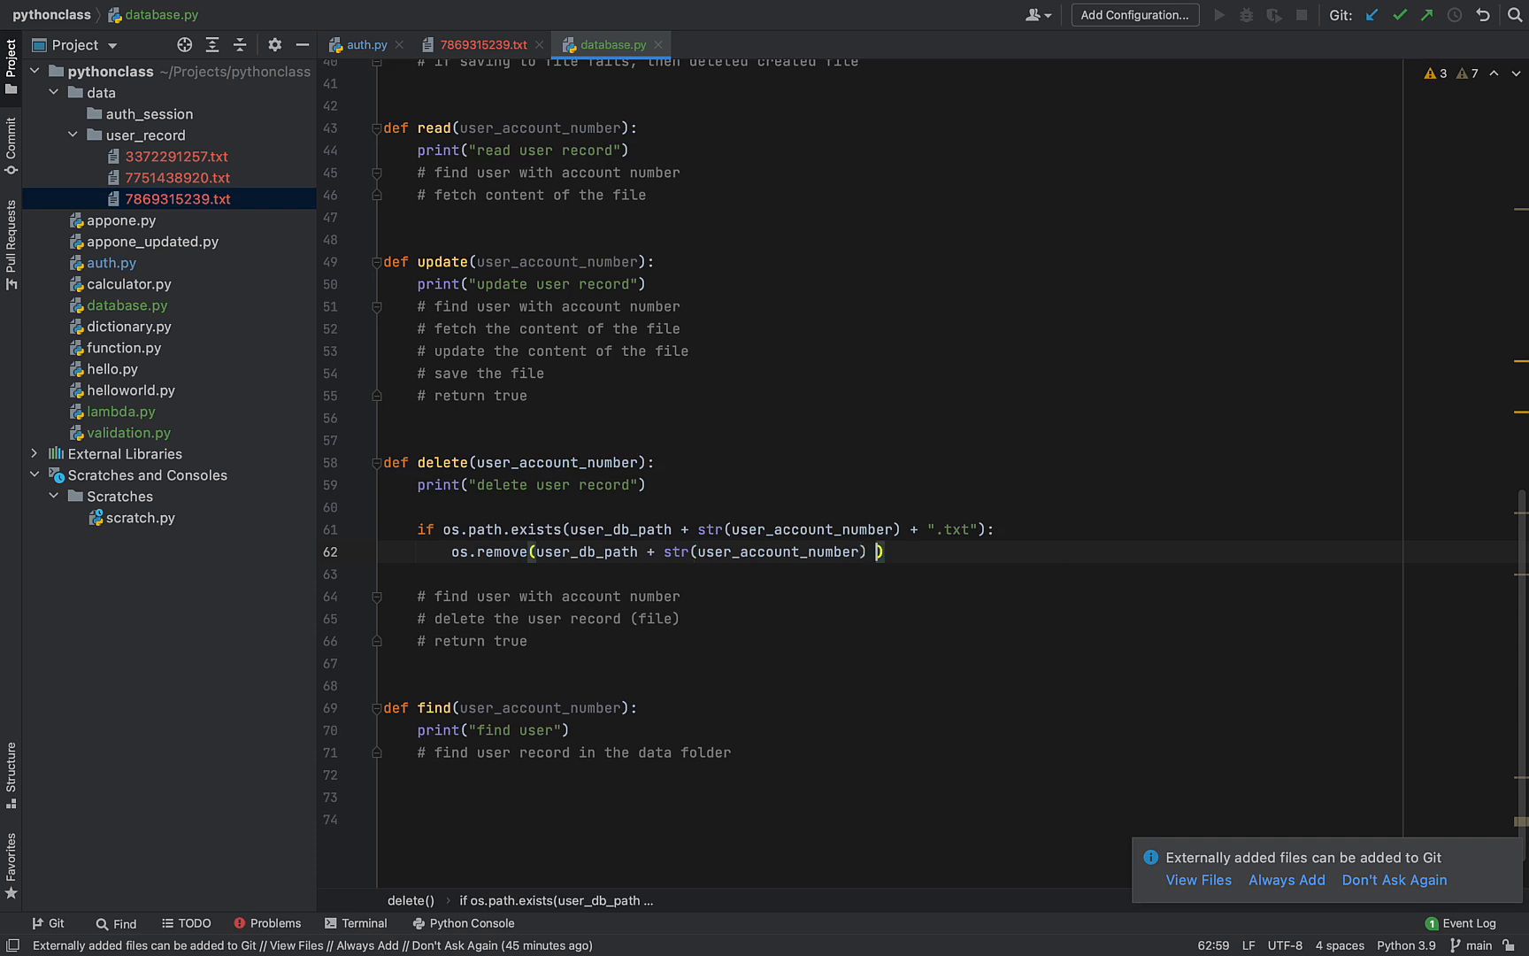
type("+ \"te")
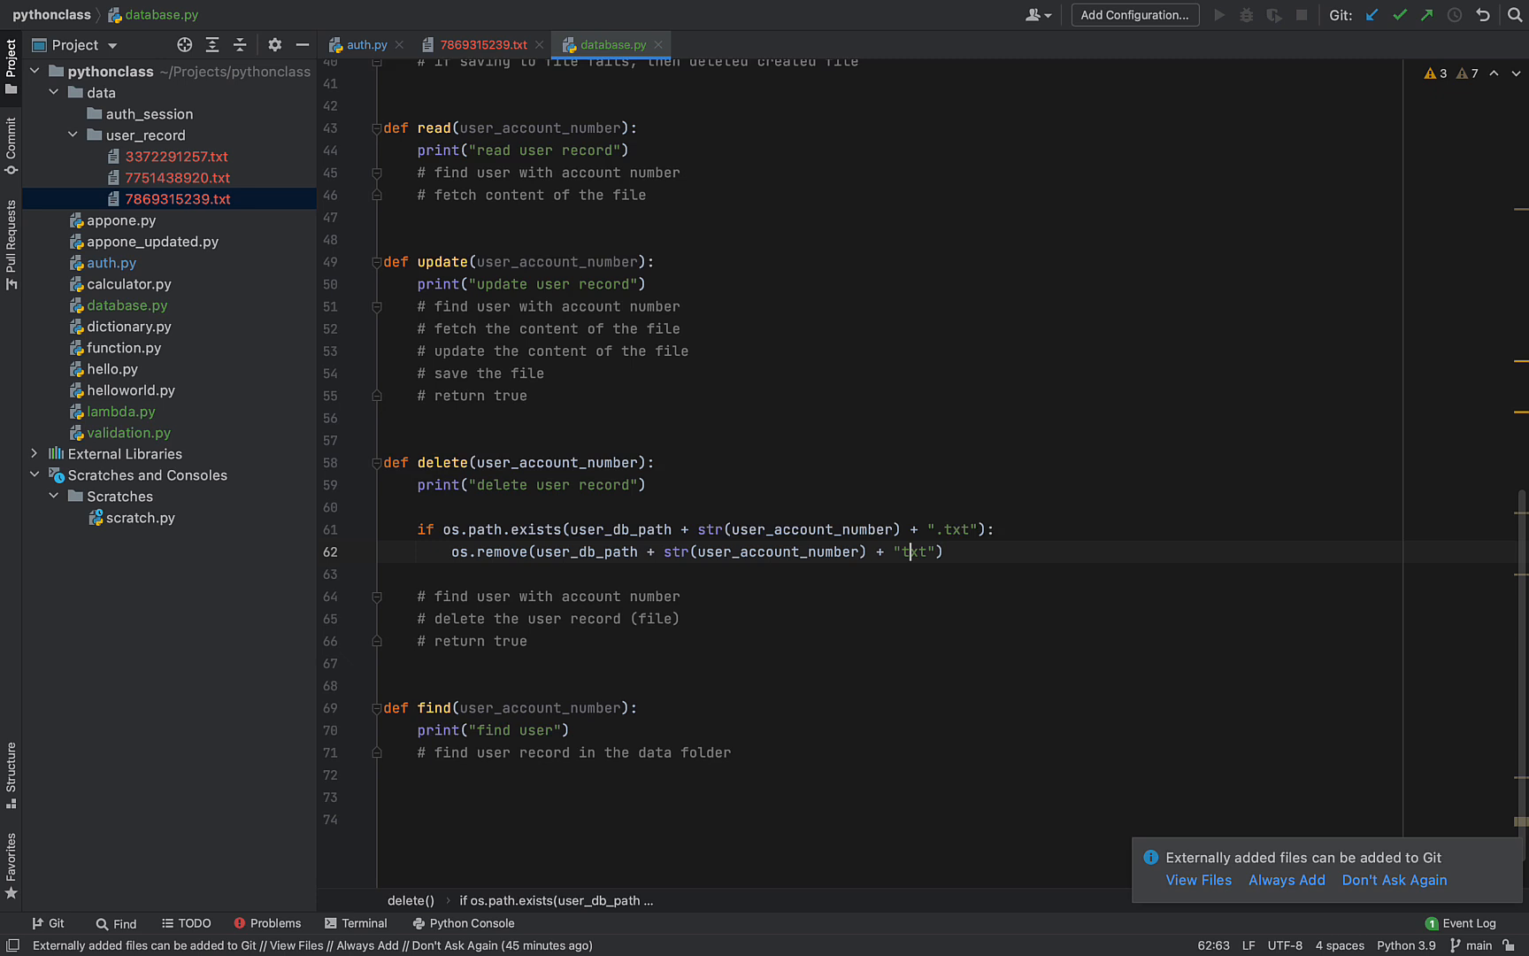
type(".")
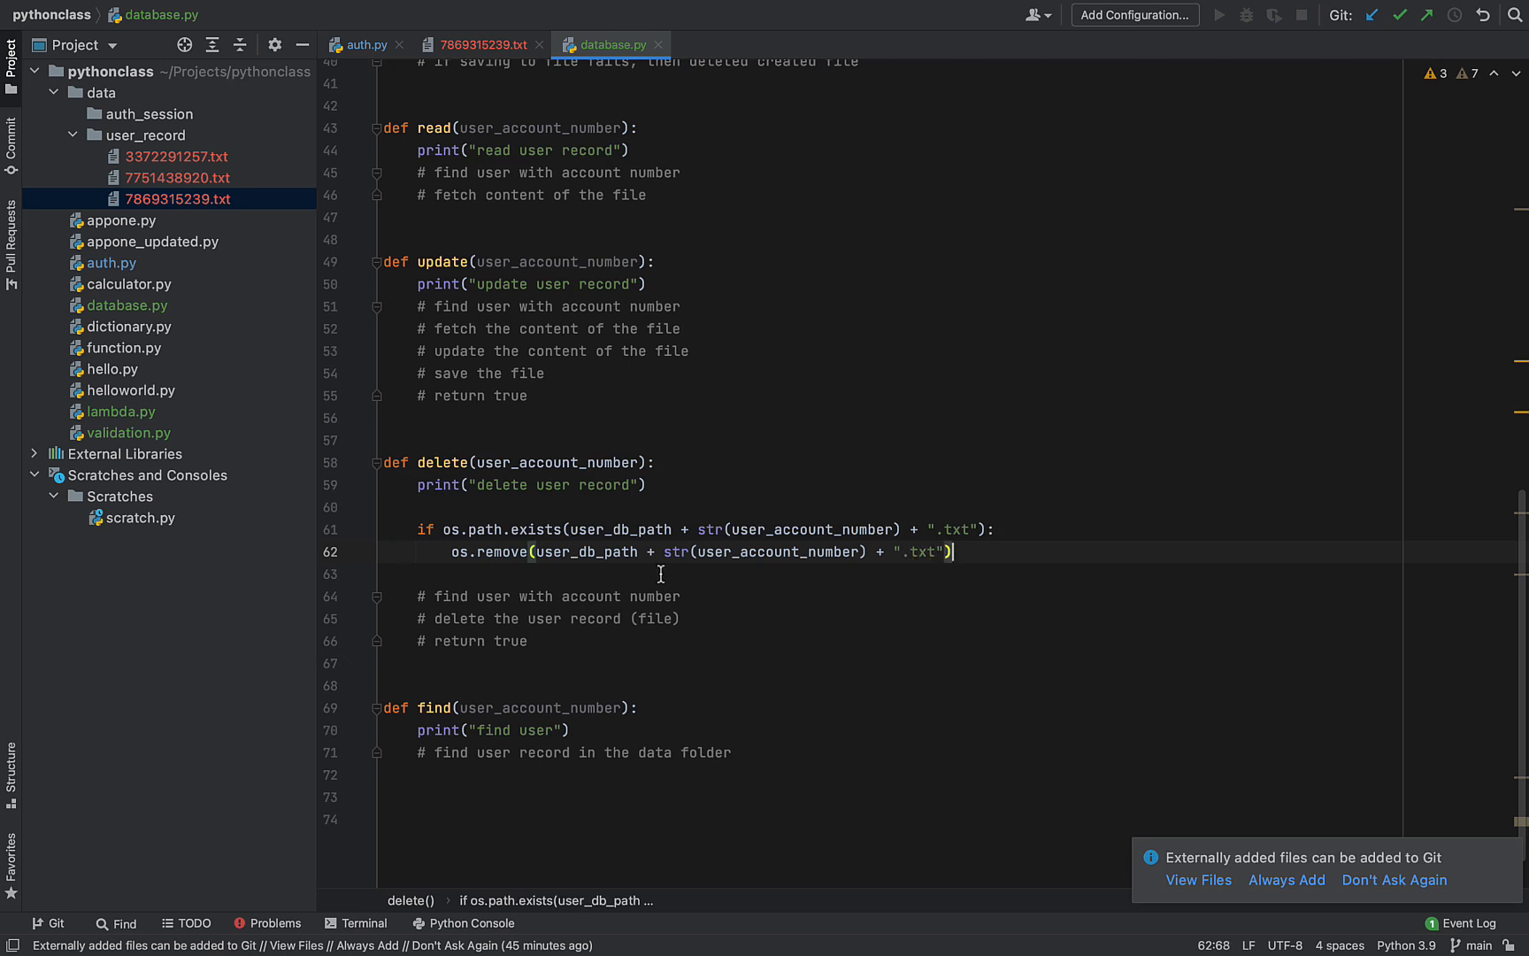
key("enter")
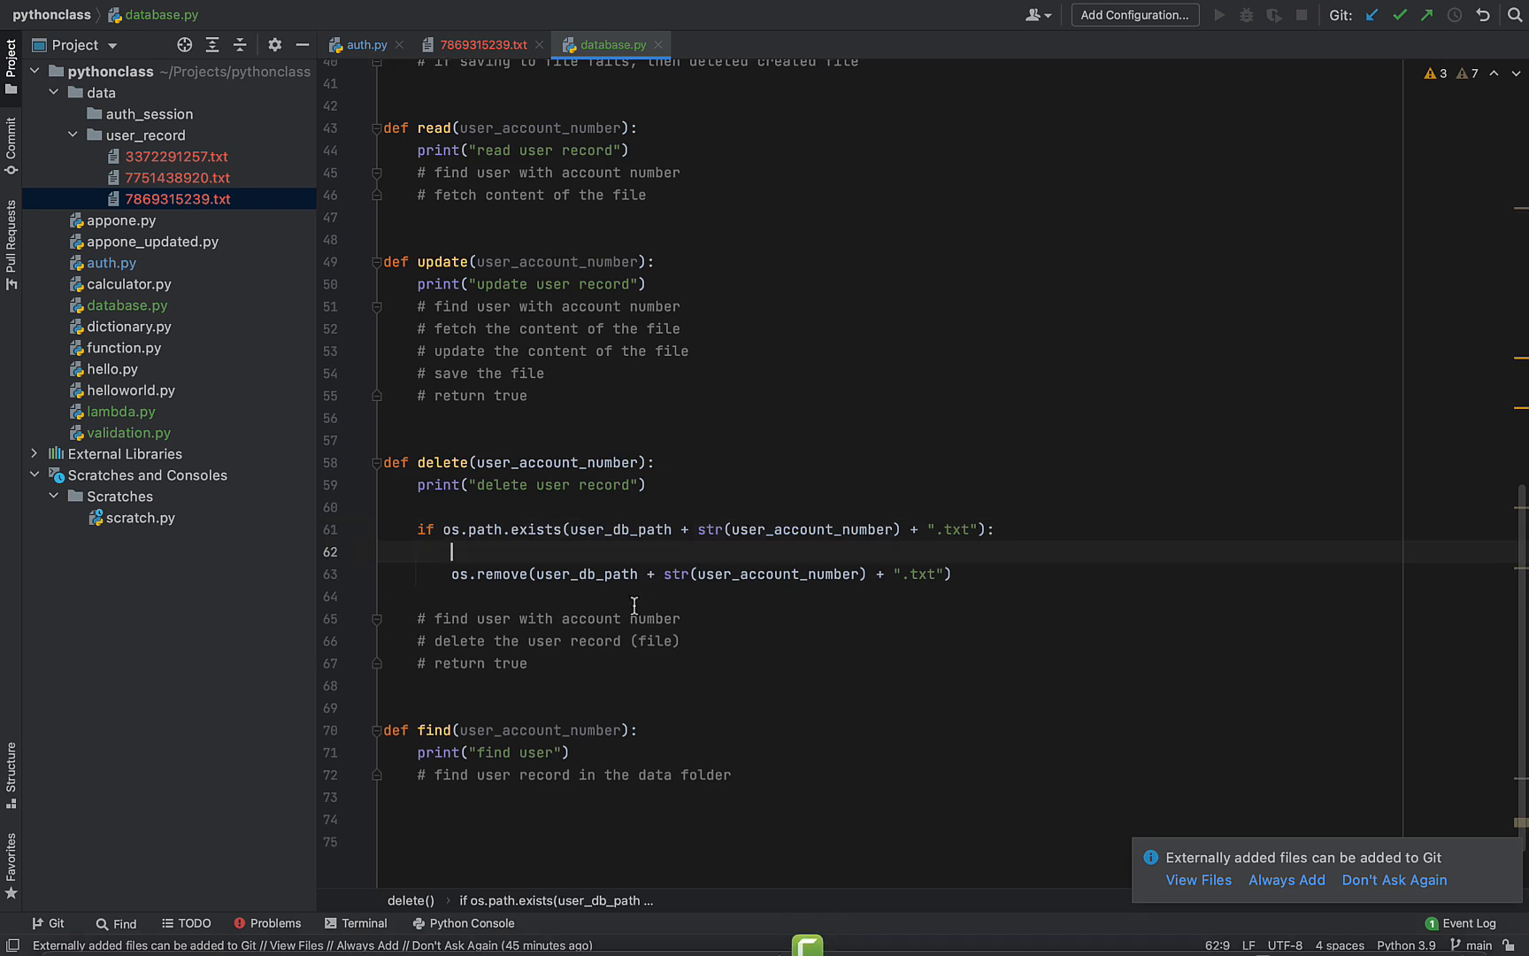
Wrap os.remove in try/except, then take it back out leaving the check and removal
type("try:")
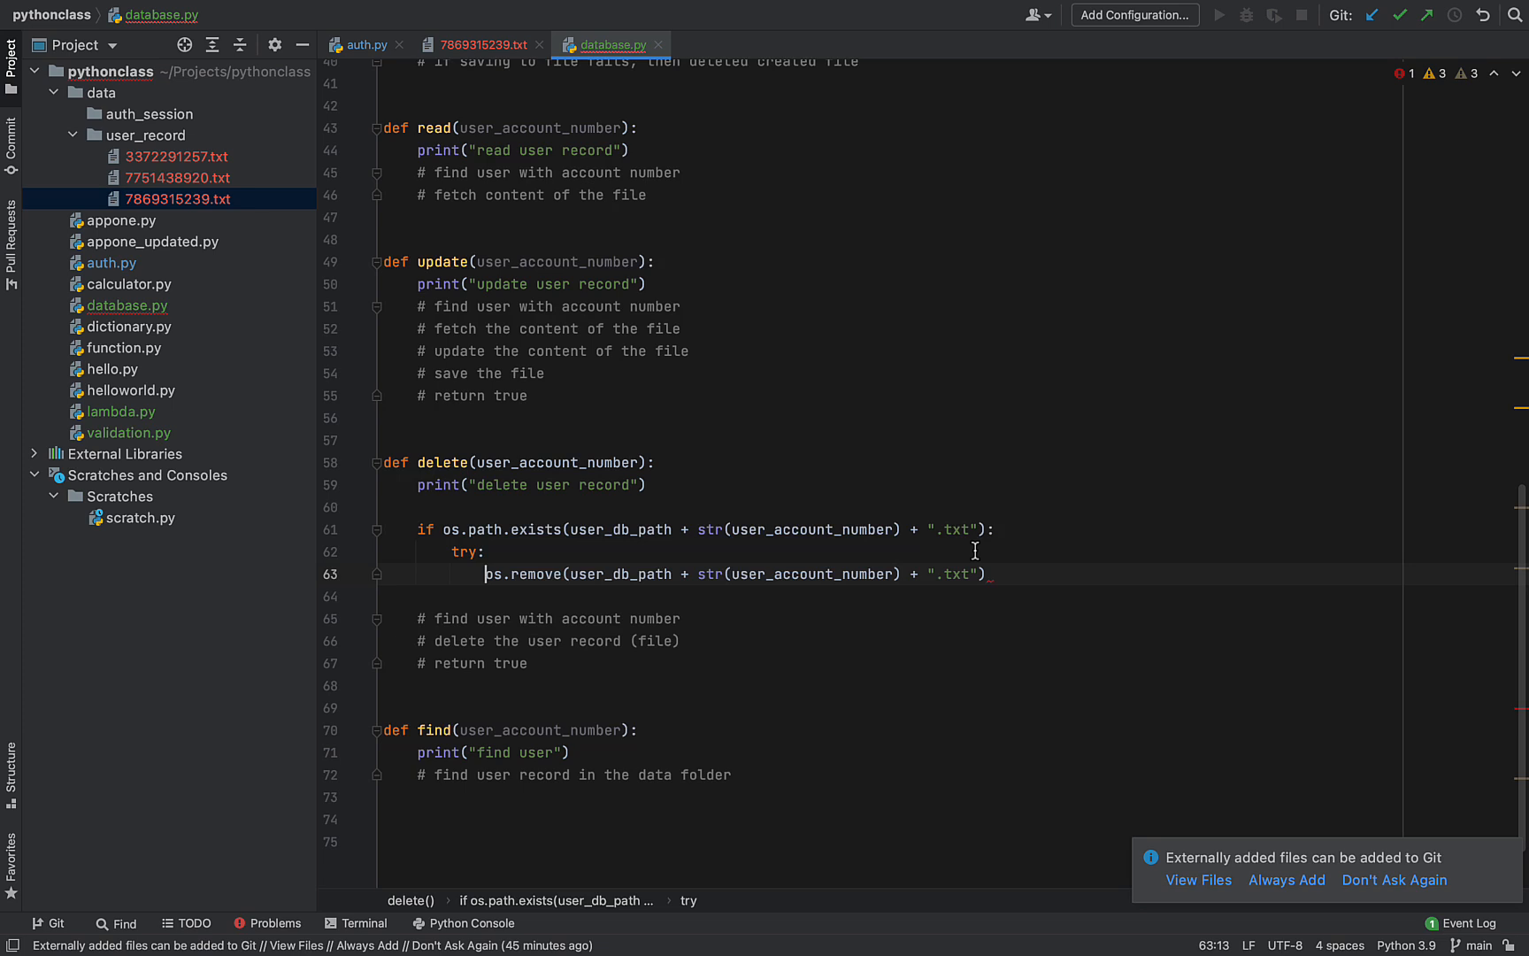
type("excep")
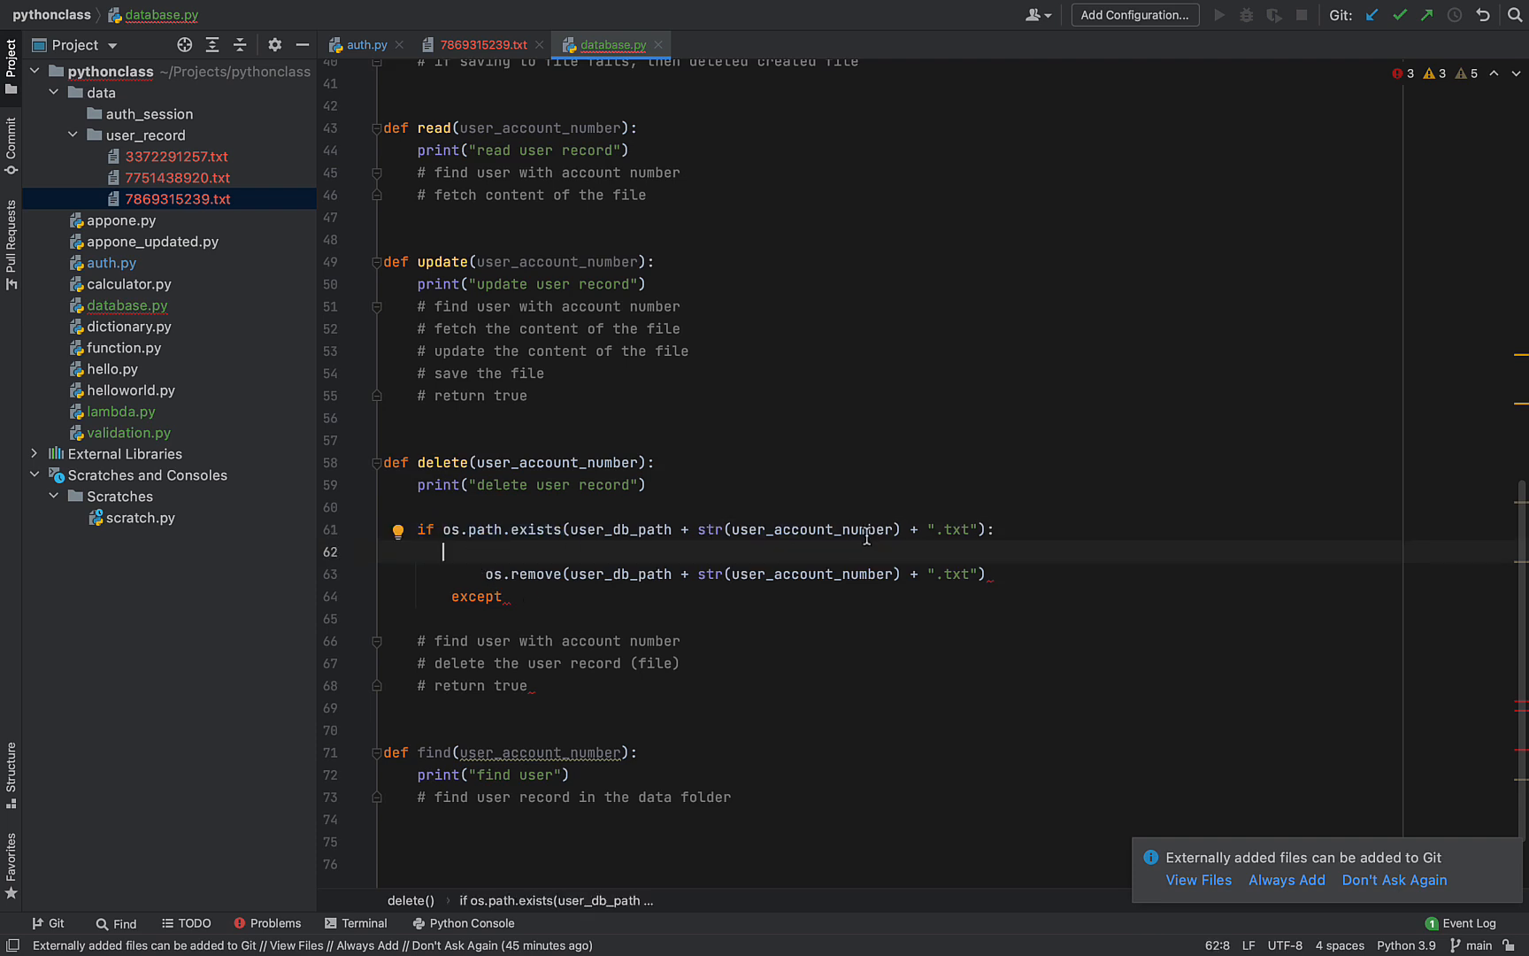
type("try:")
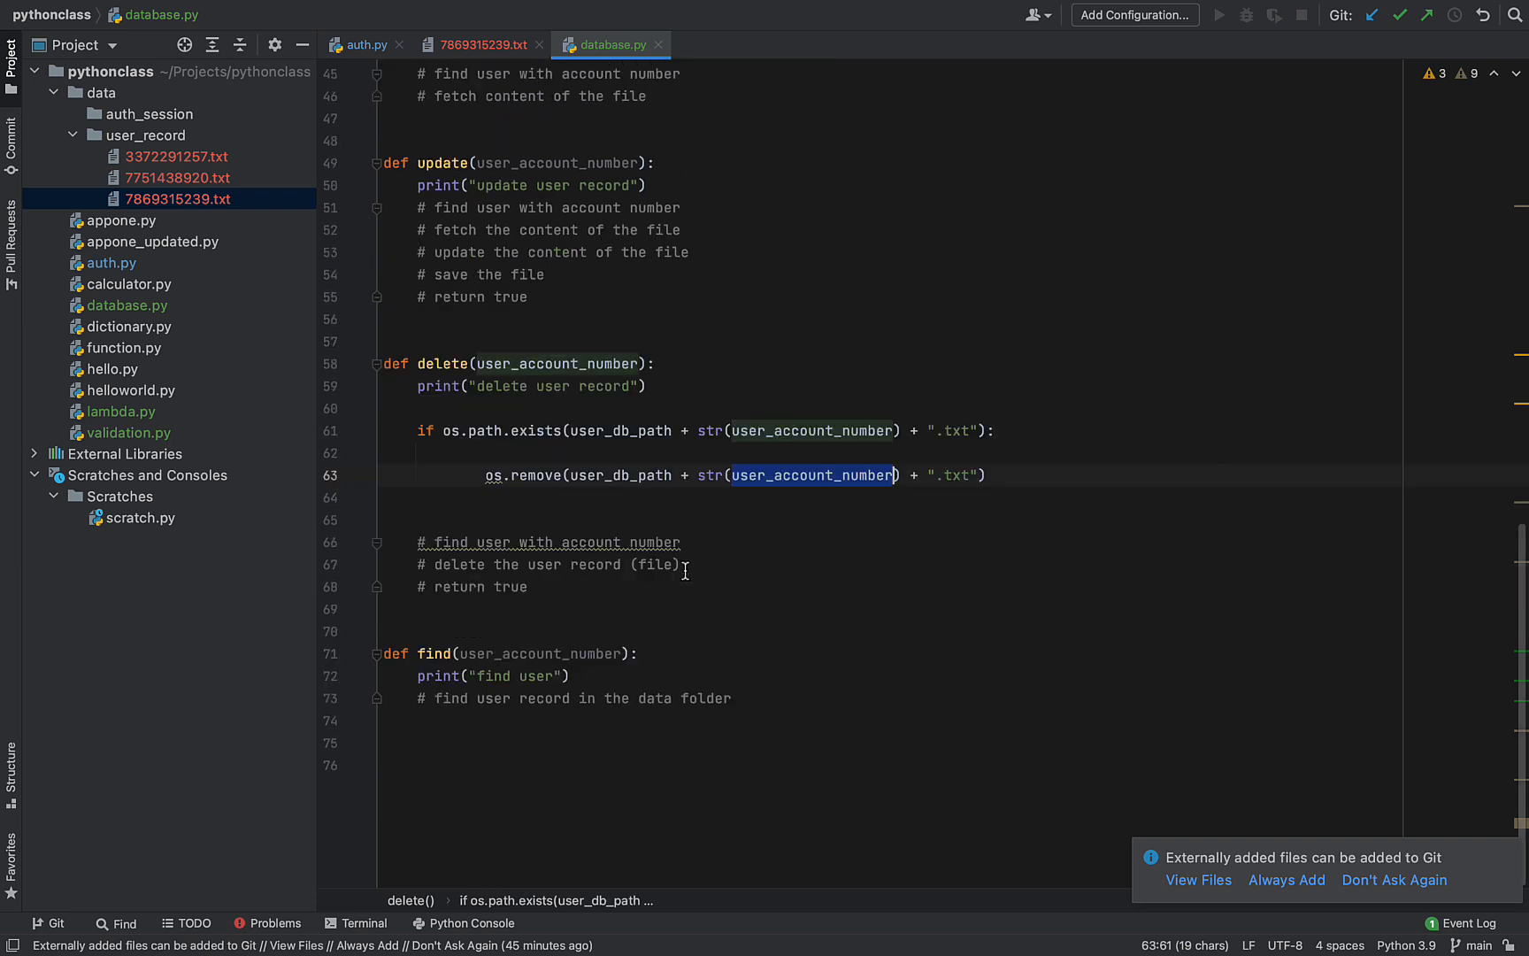
Add a test call delete(342323432) at the bottom of database.py
type("dele")
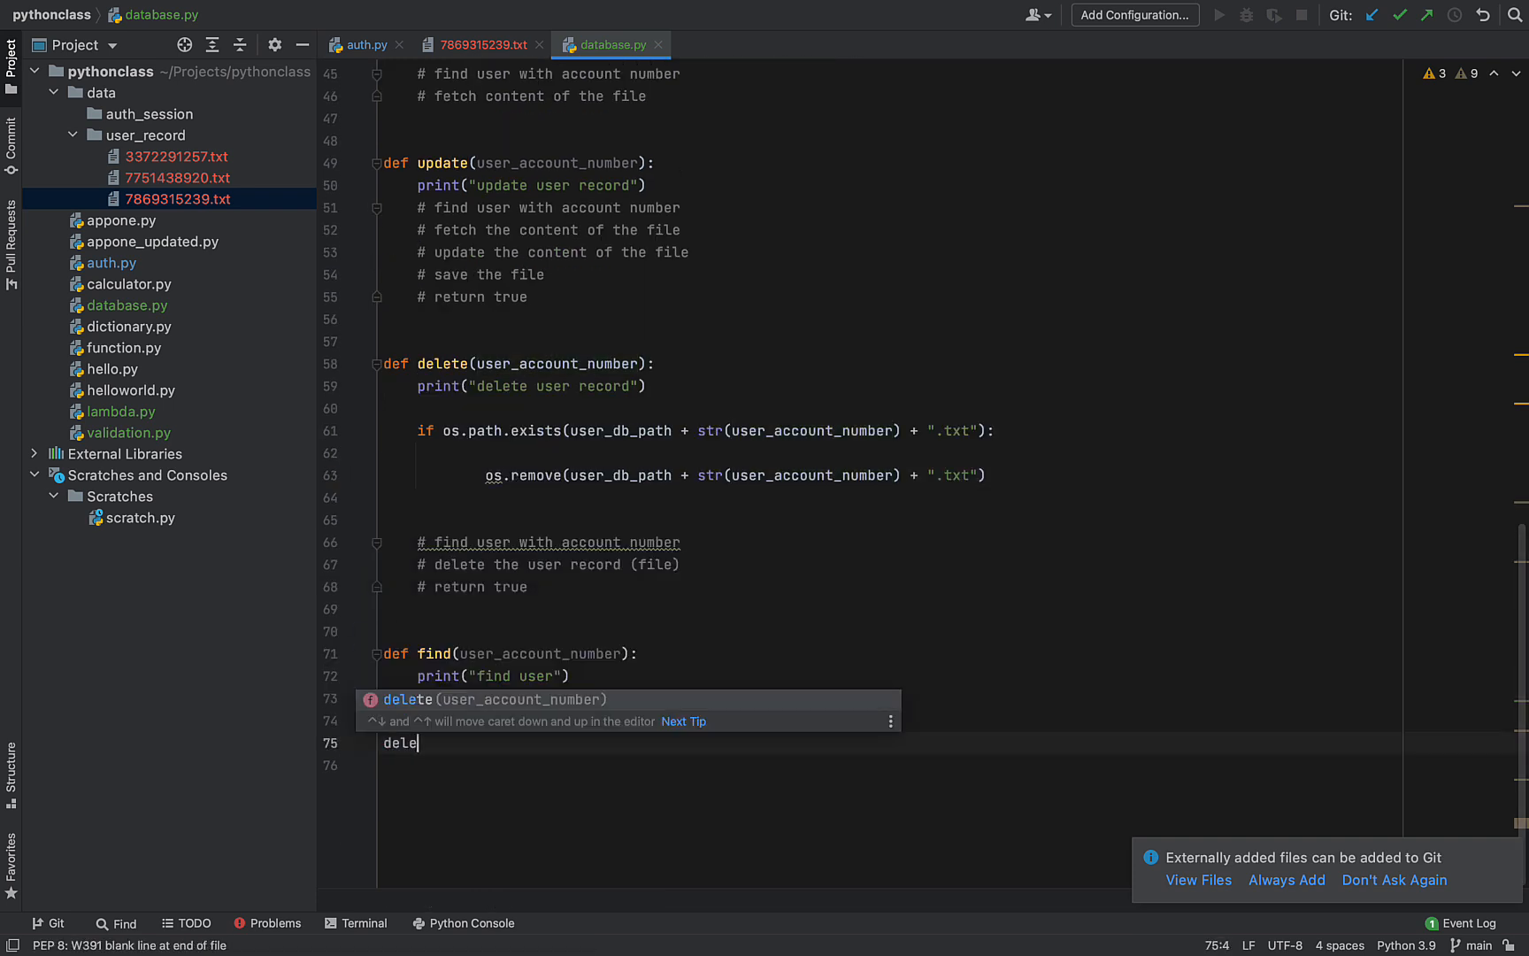
key("Tab")
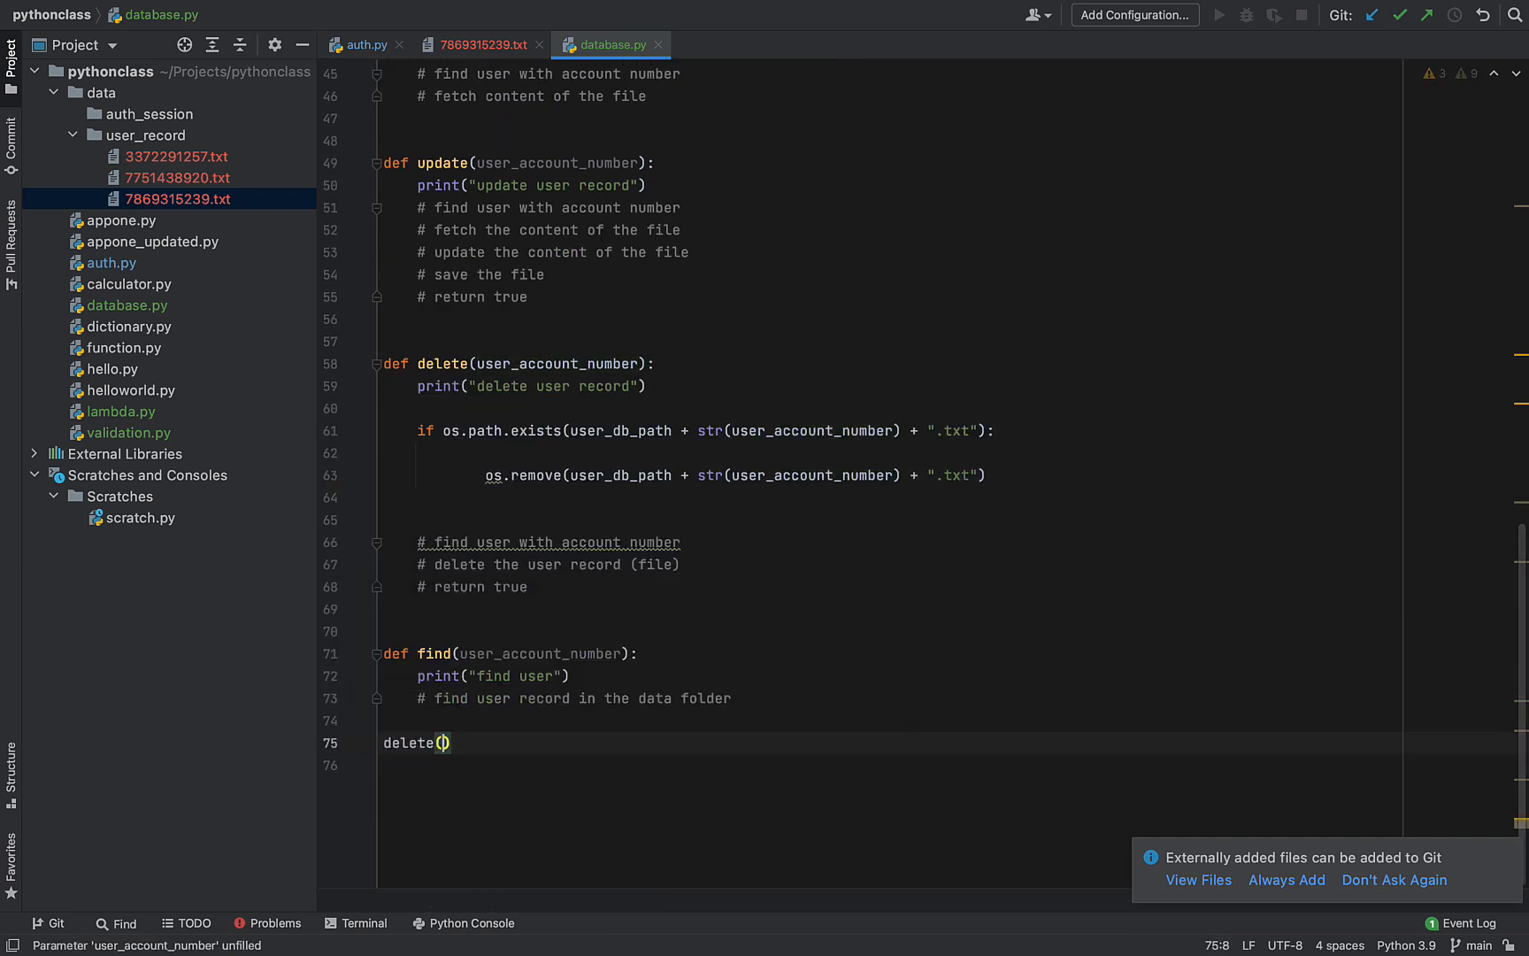
type("342323432")
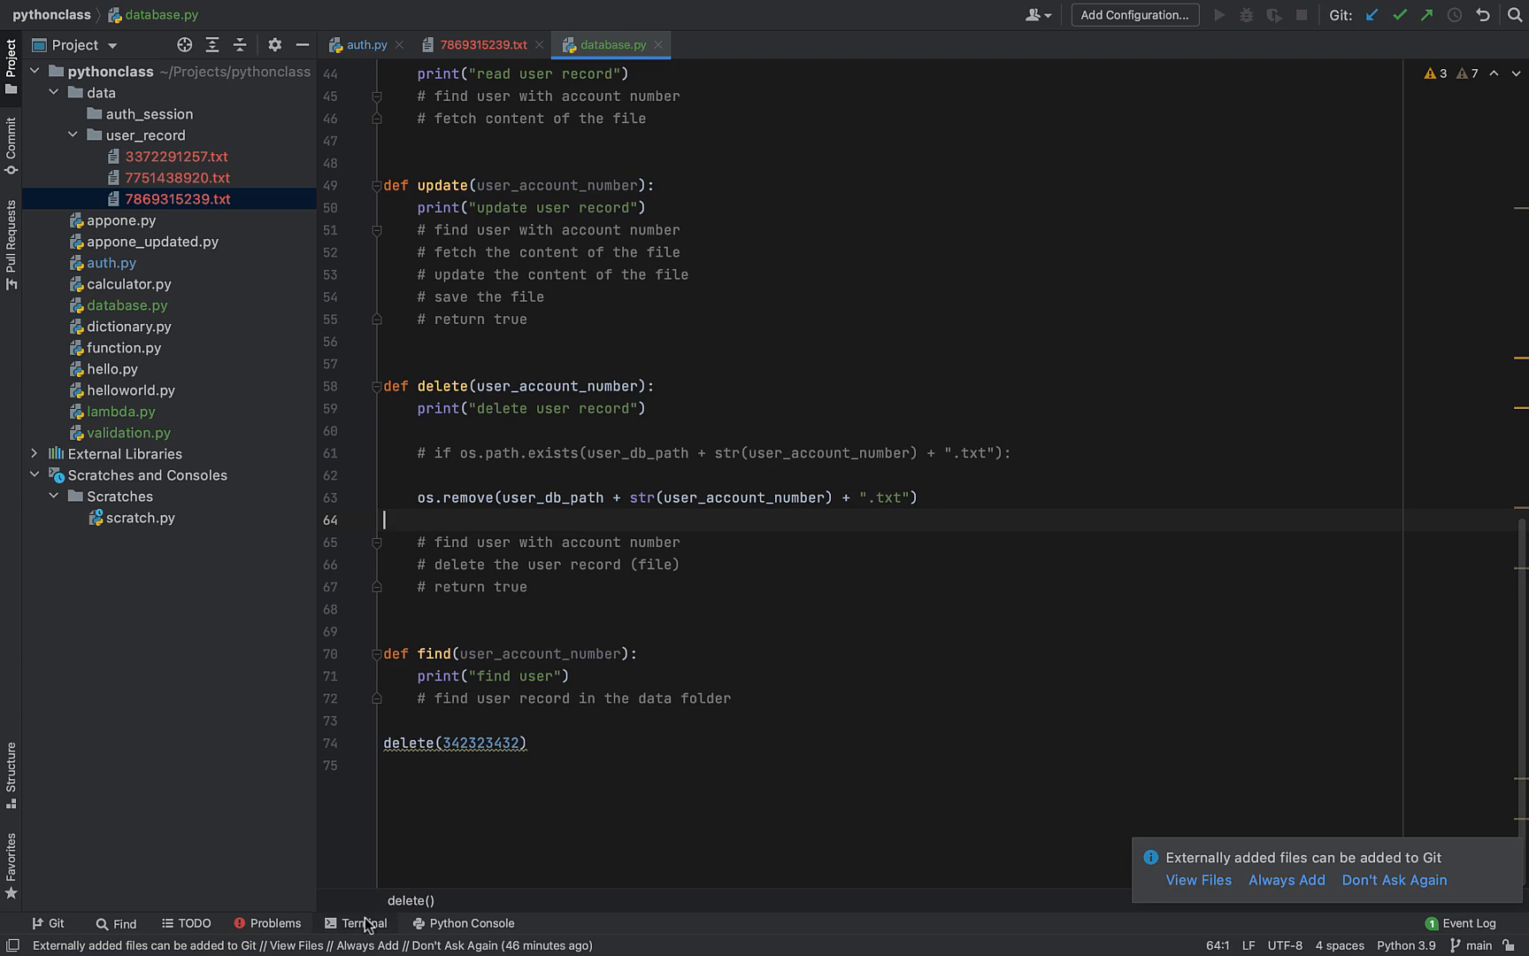
Run python database.py in the terminal, getting a FileNotFoundError for the record file
left_click(361, 922)
type("p")
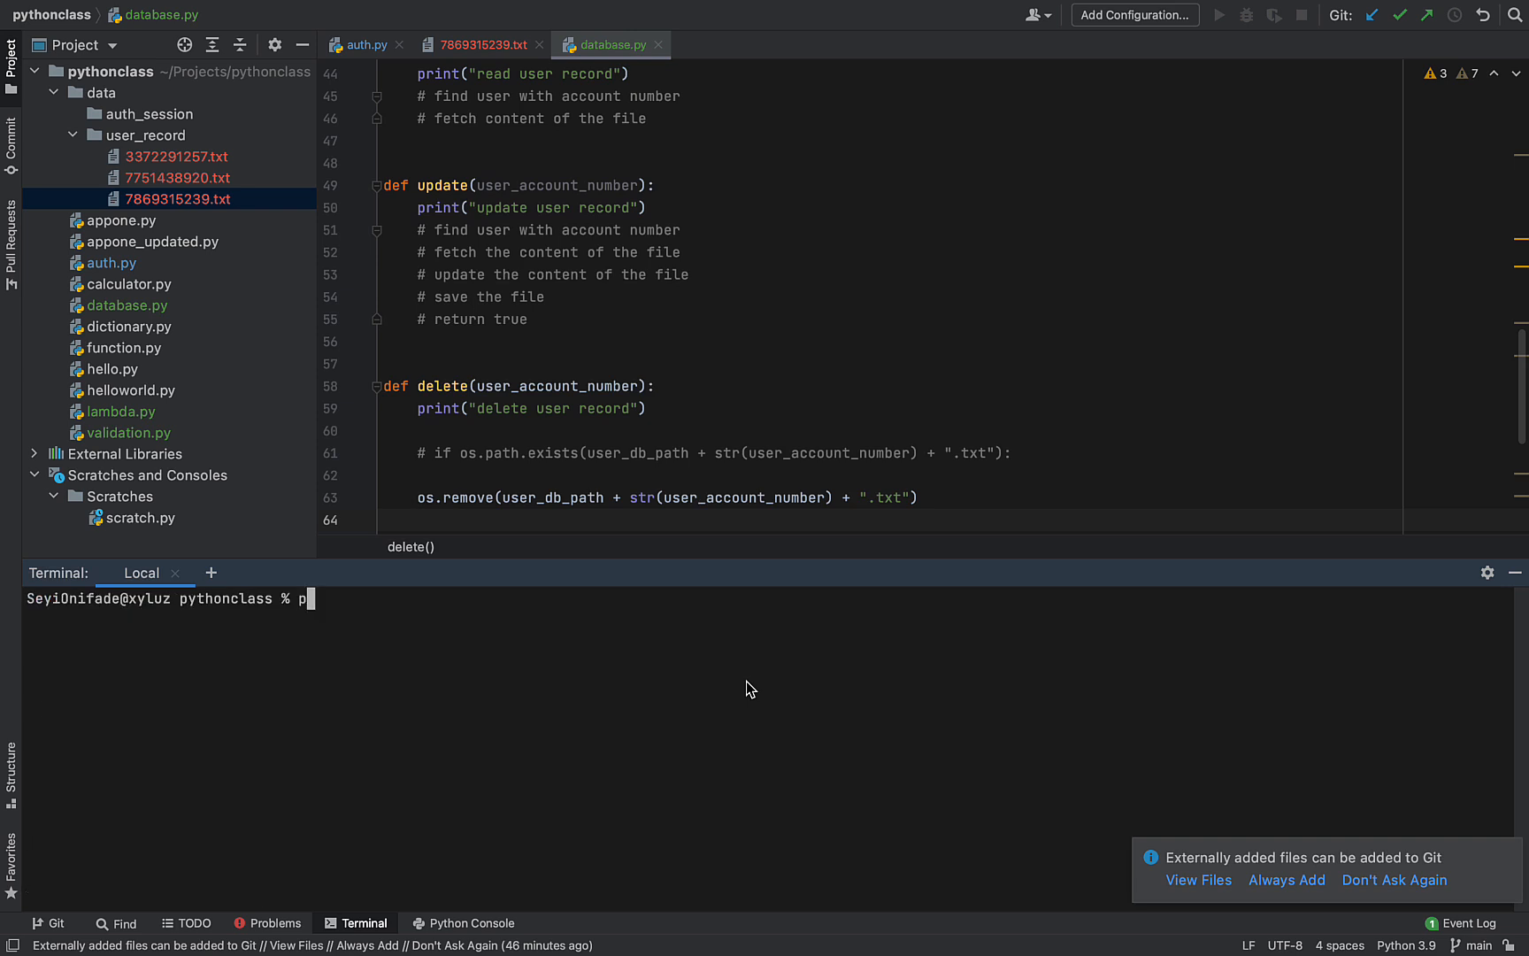
type("tyhi")
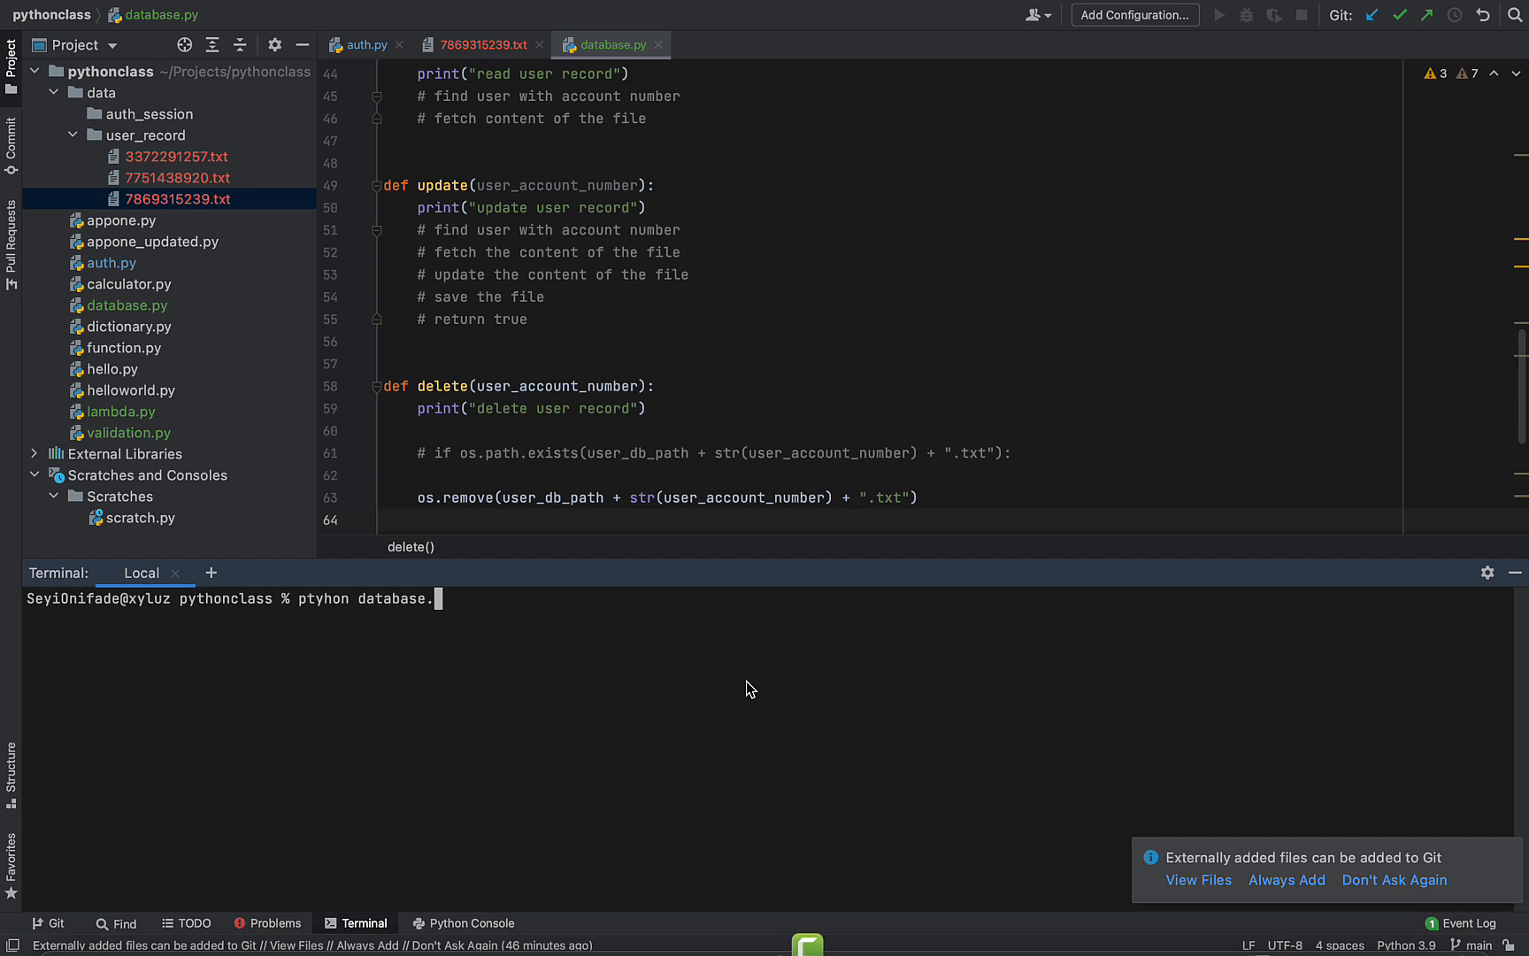
type("py")
key("Return")
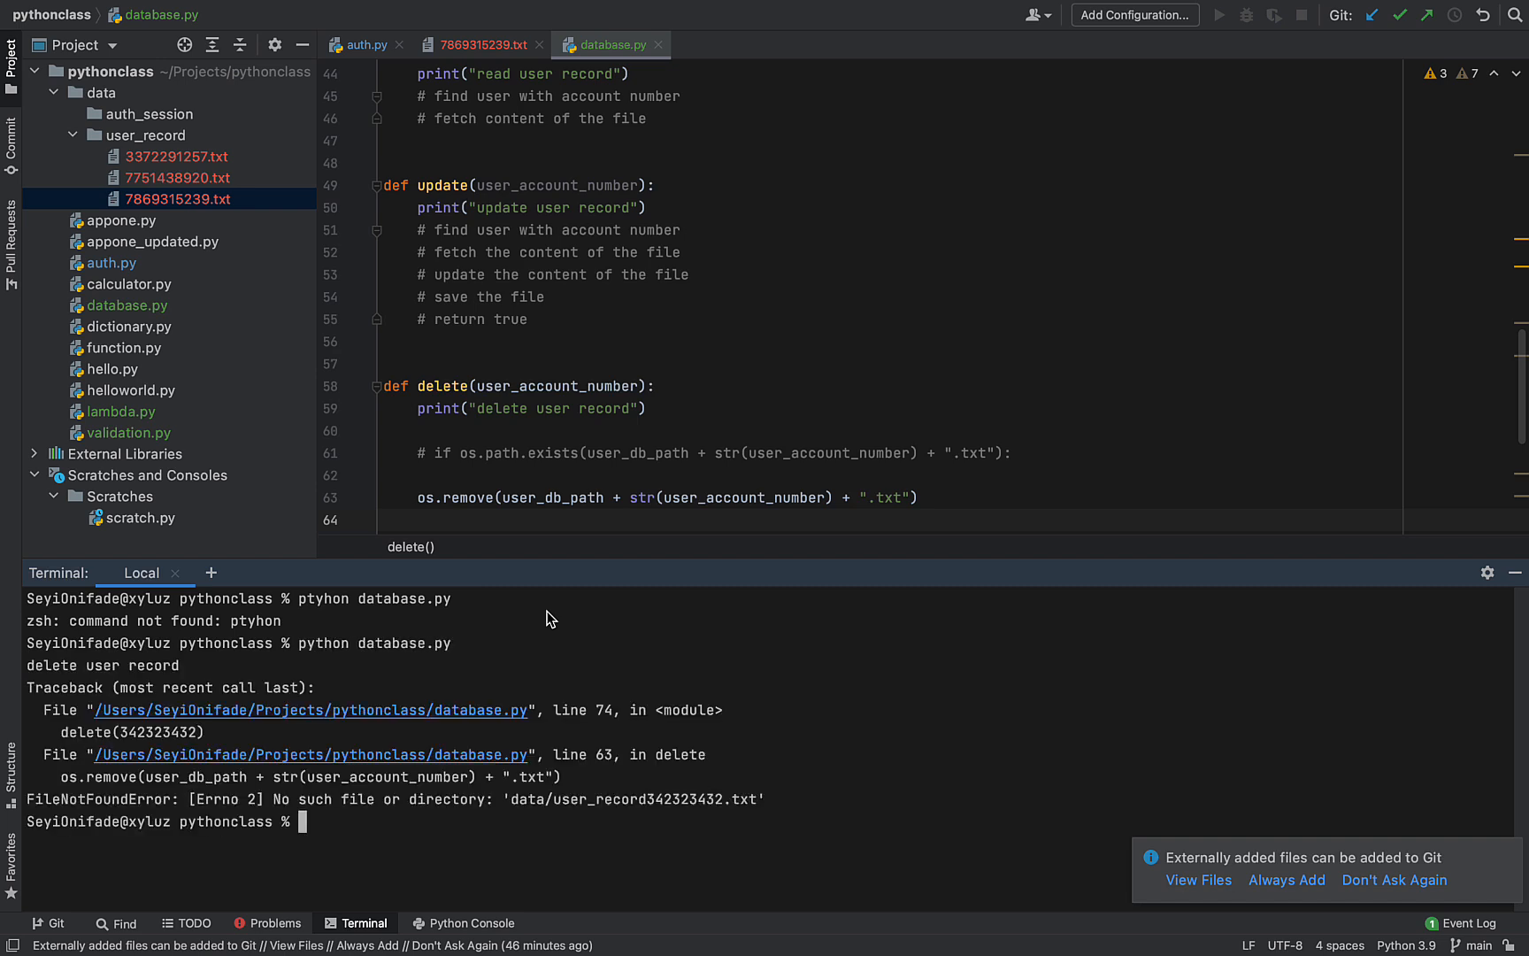
double_click(56, 666)
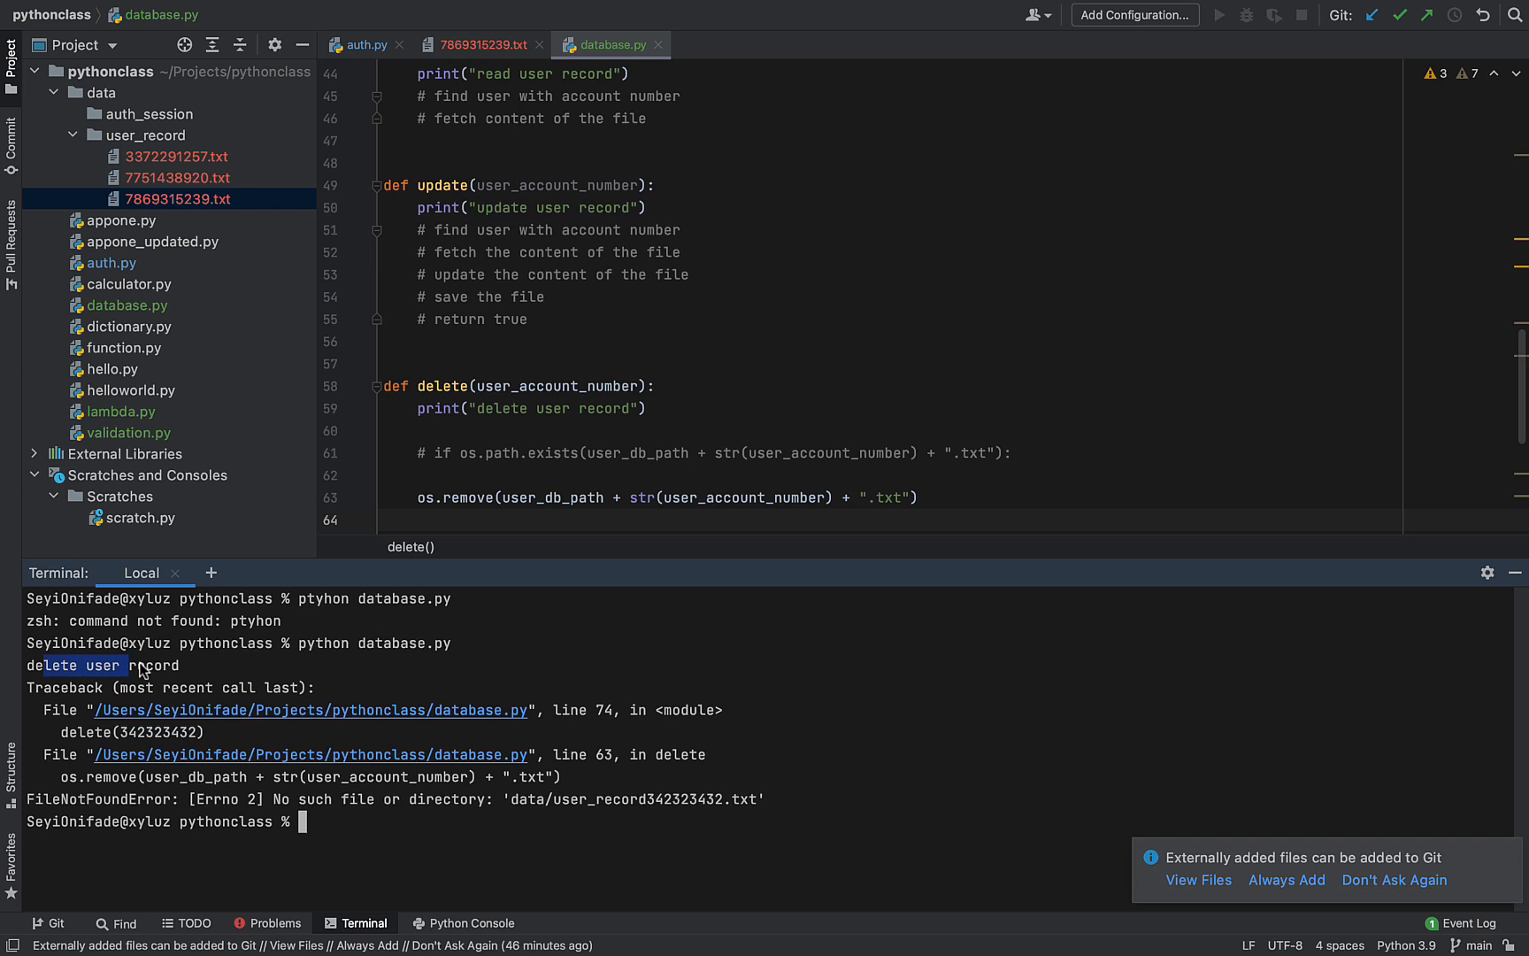
scroll("down", 3)
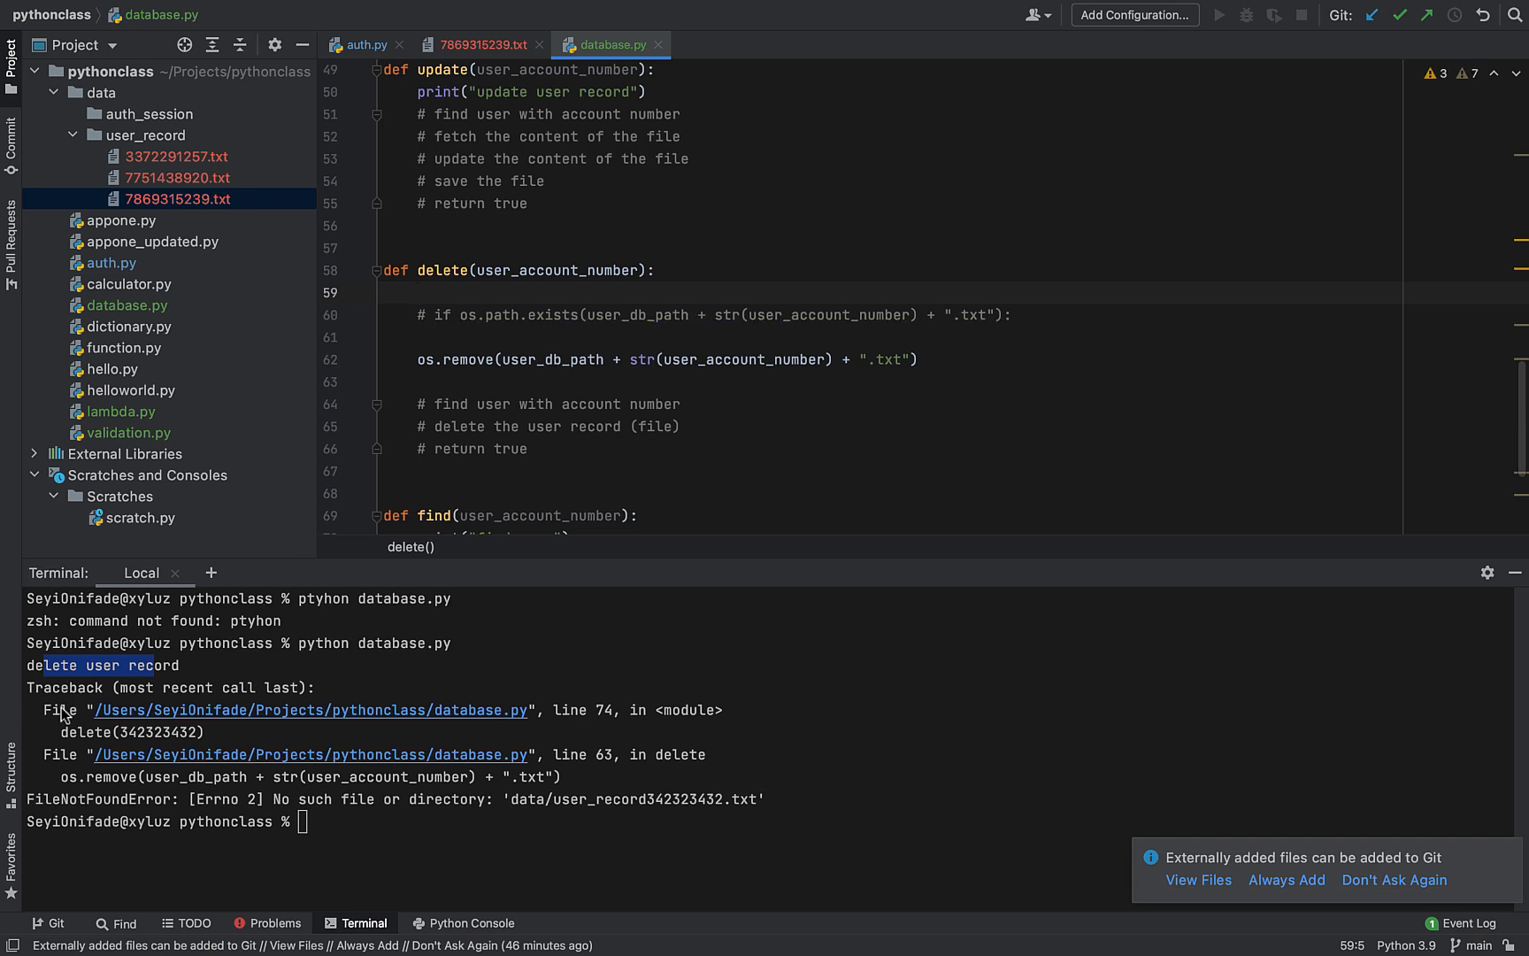
Wrap os.remove in try/except FileNotFoundError printing " Usere not found"
double_click(101, 798)
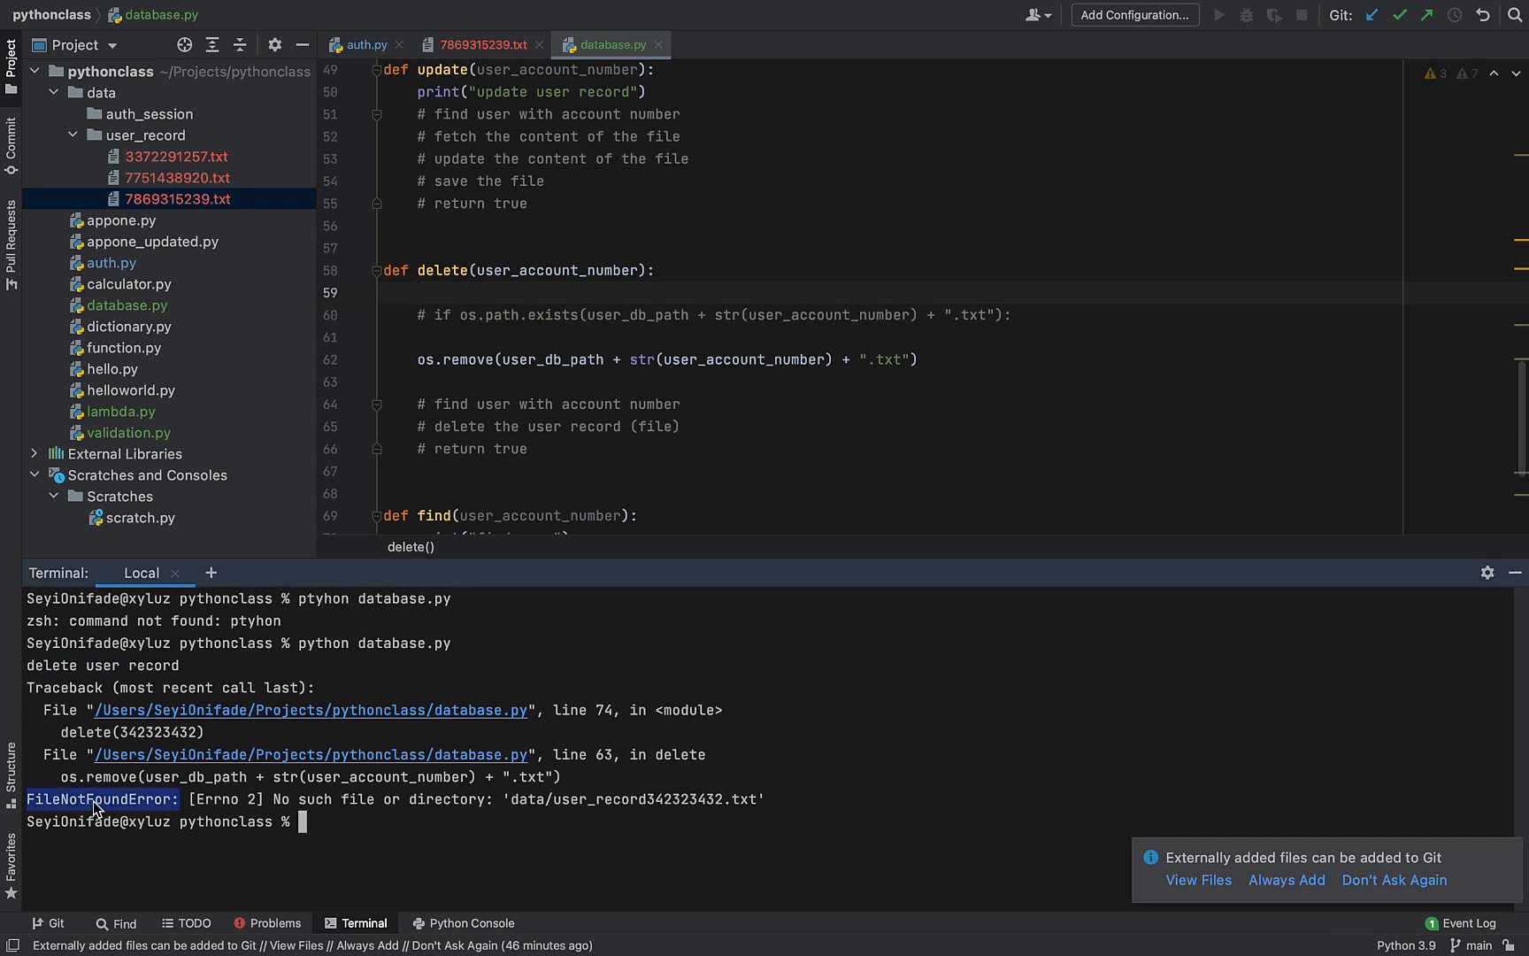
mouse_move(655, 360)
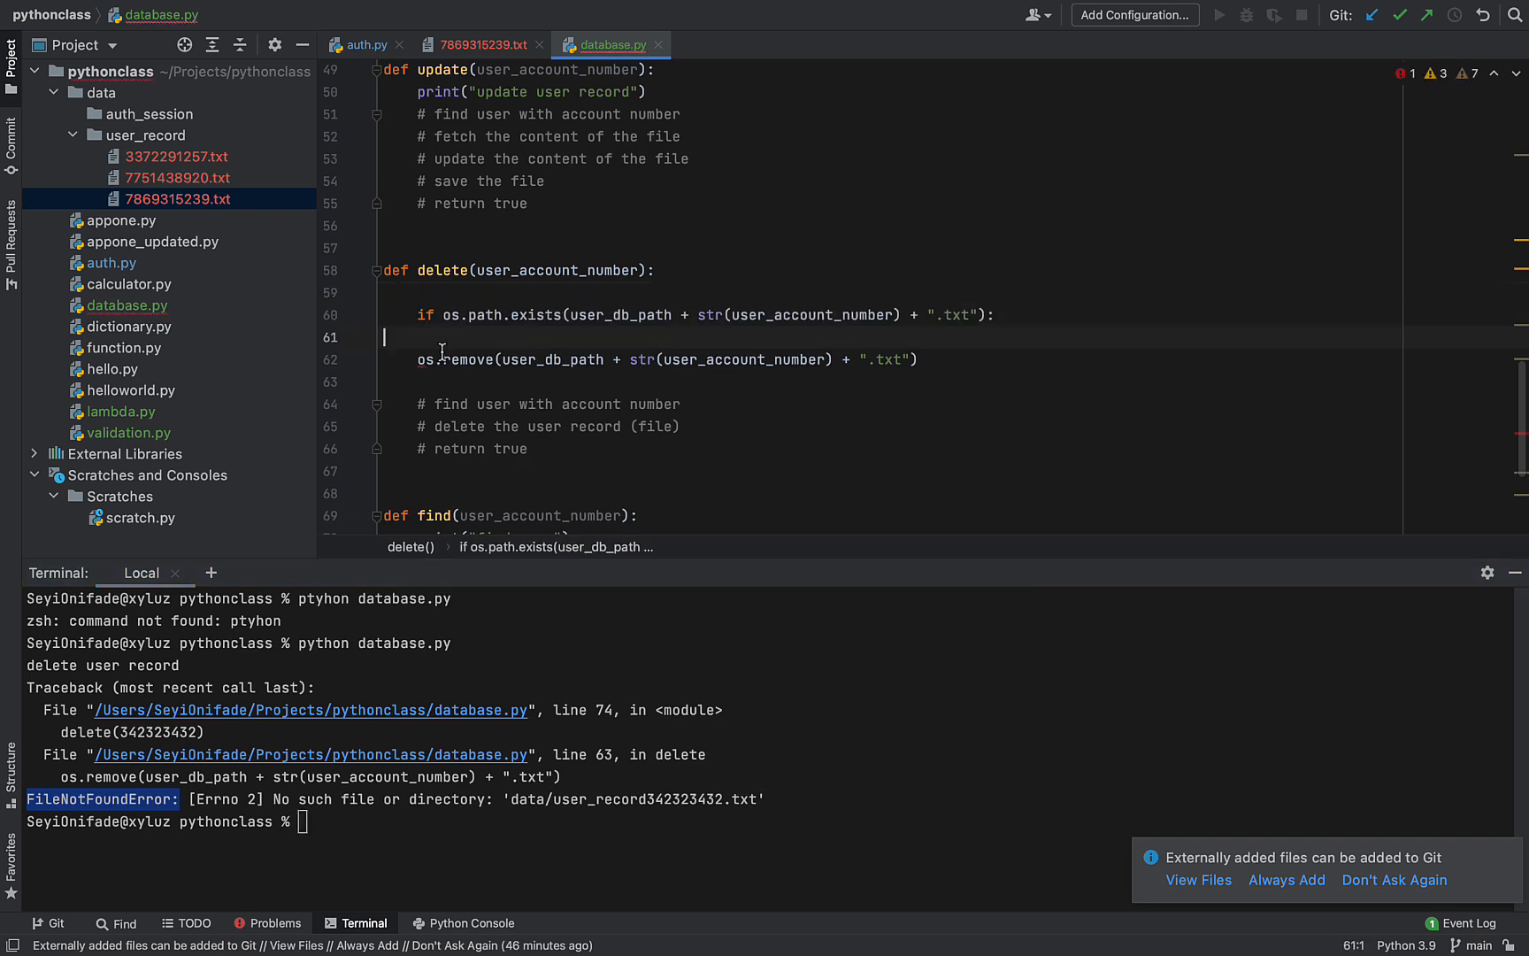
type("try")
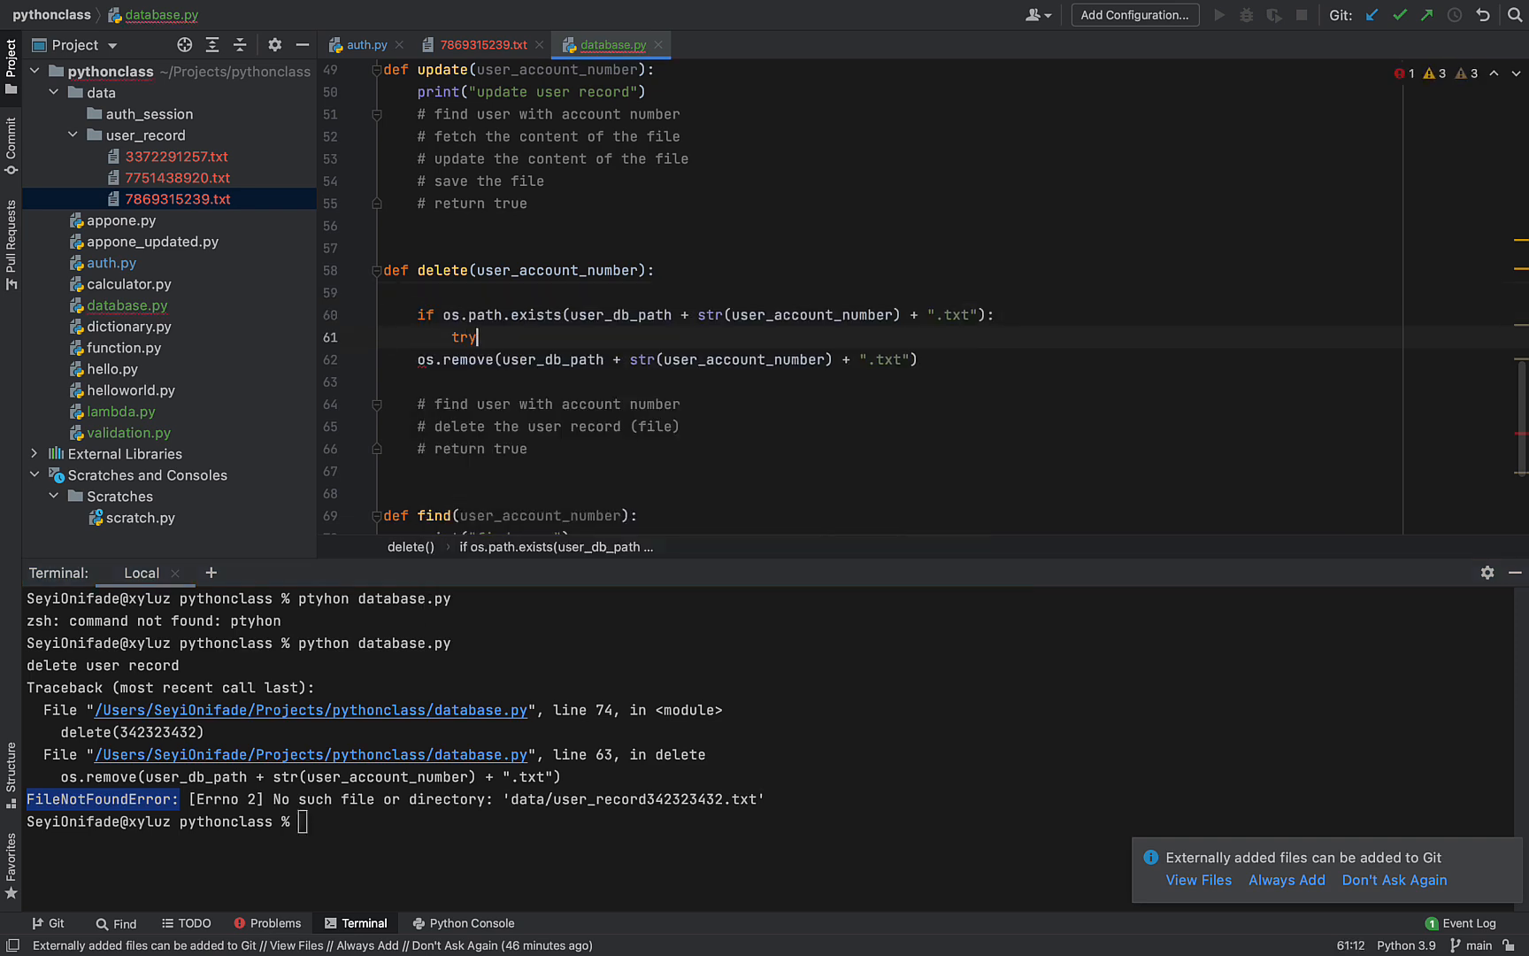
type(":")
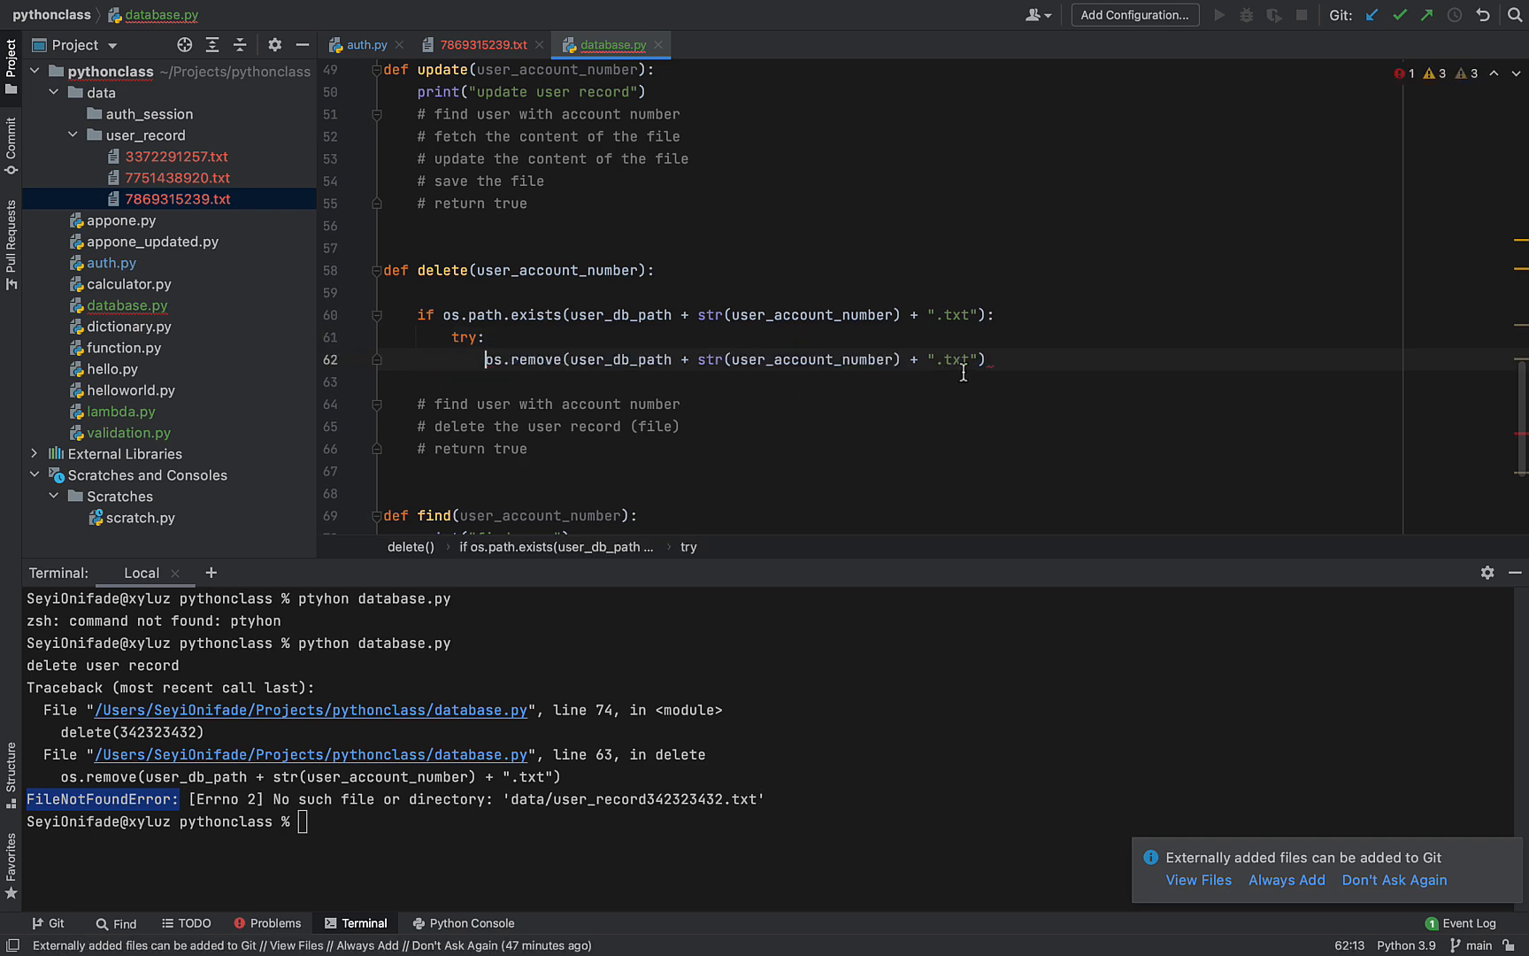
type("except FileNotFoundError:")
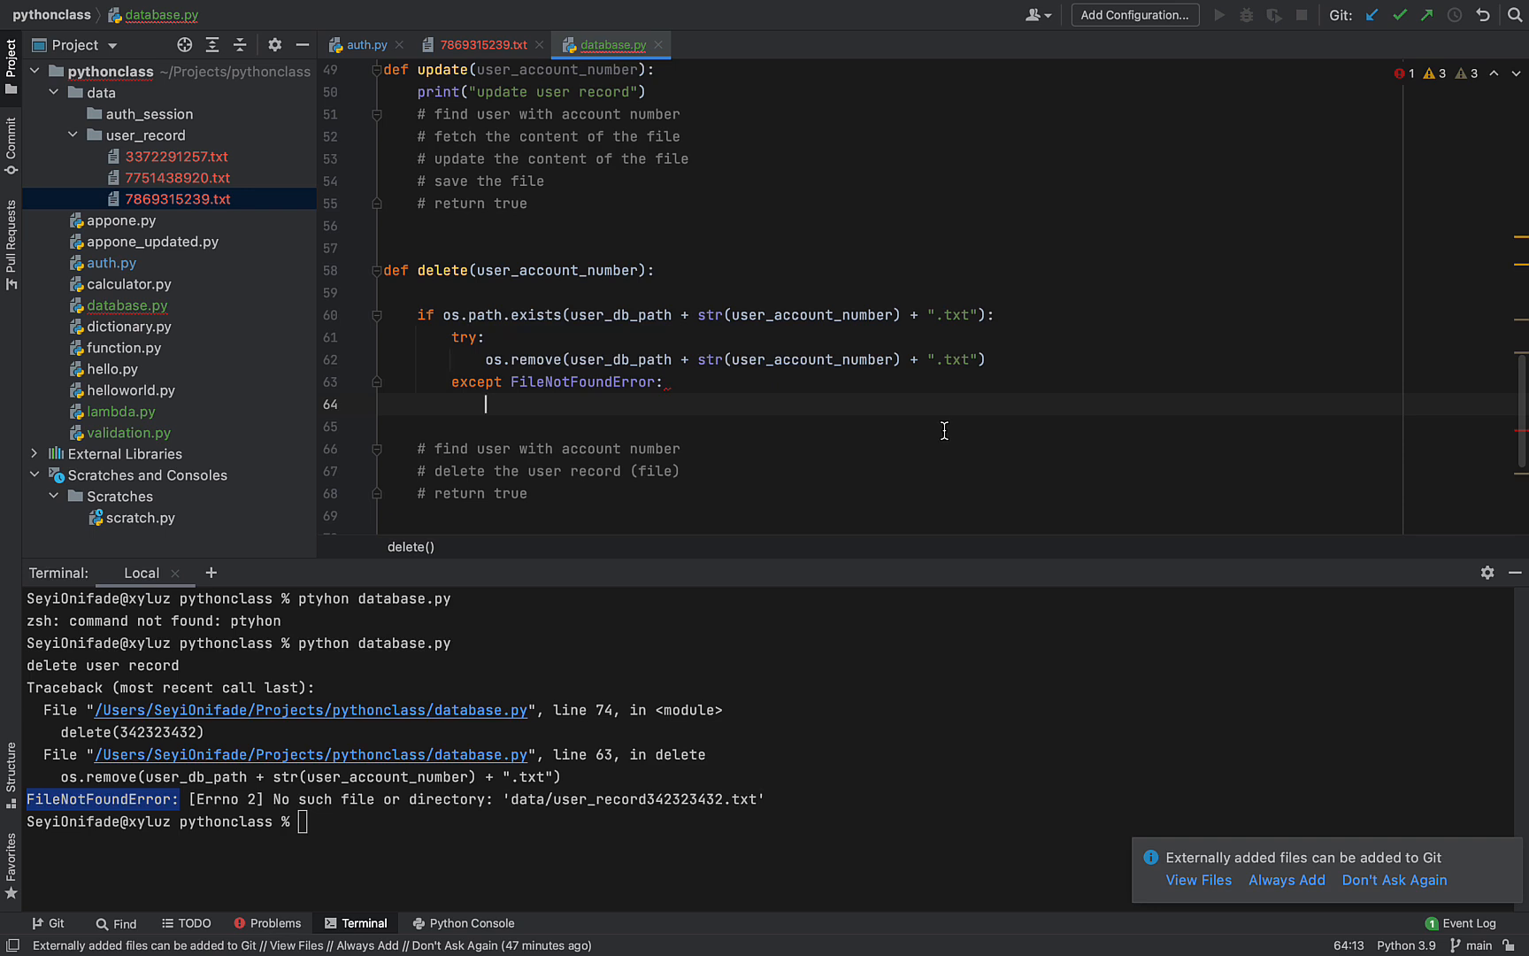
type("print(\"\")")
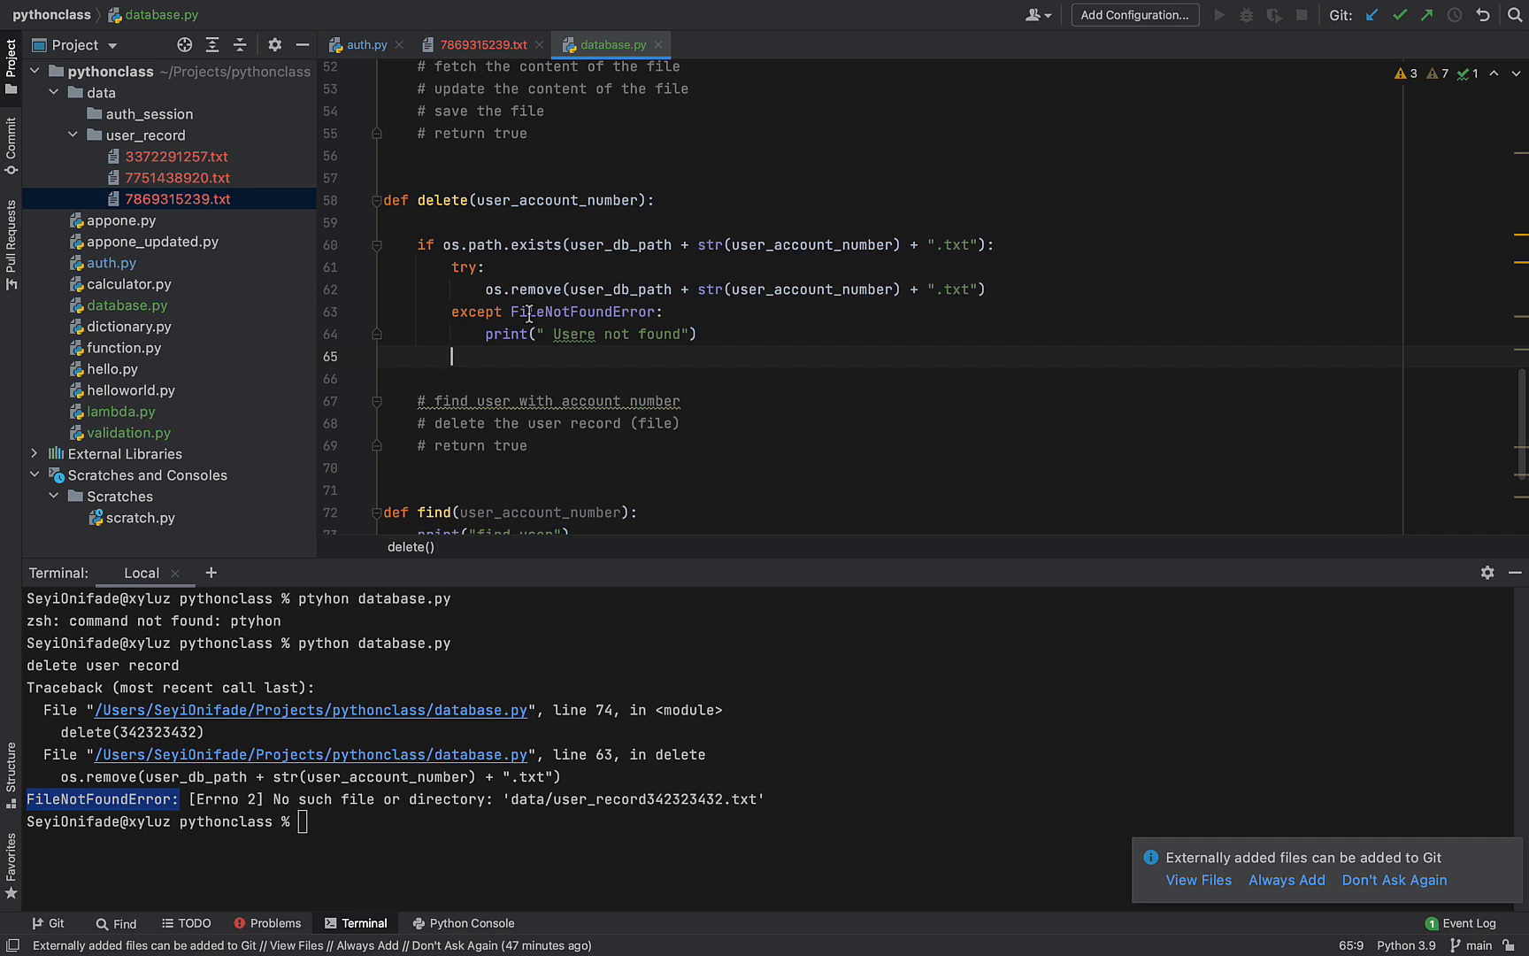
Remove the delete print line and have delete() return True
double_click(575, 333)
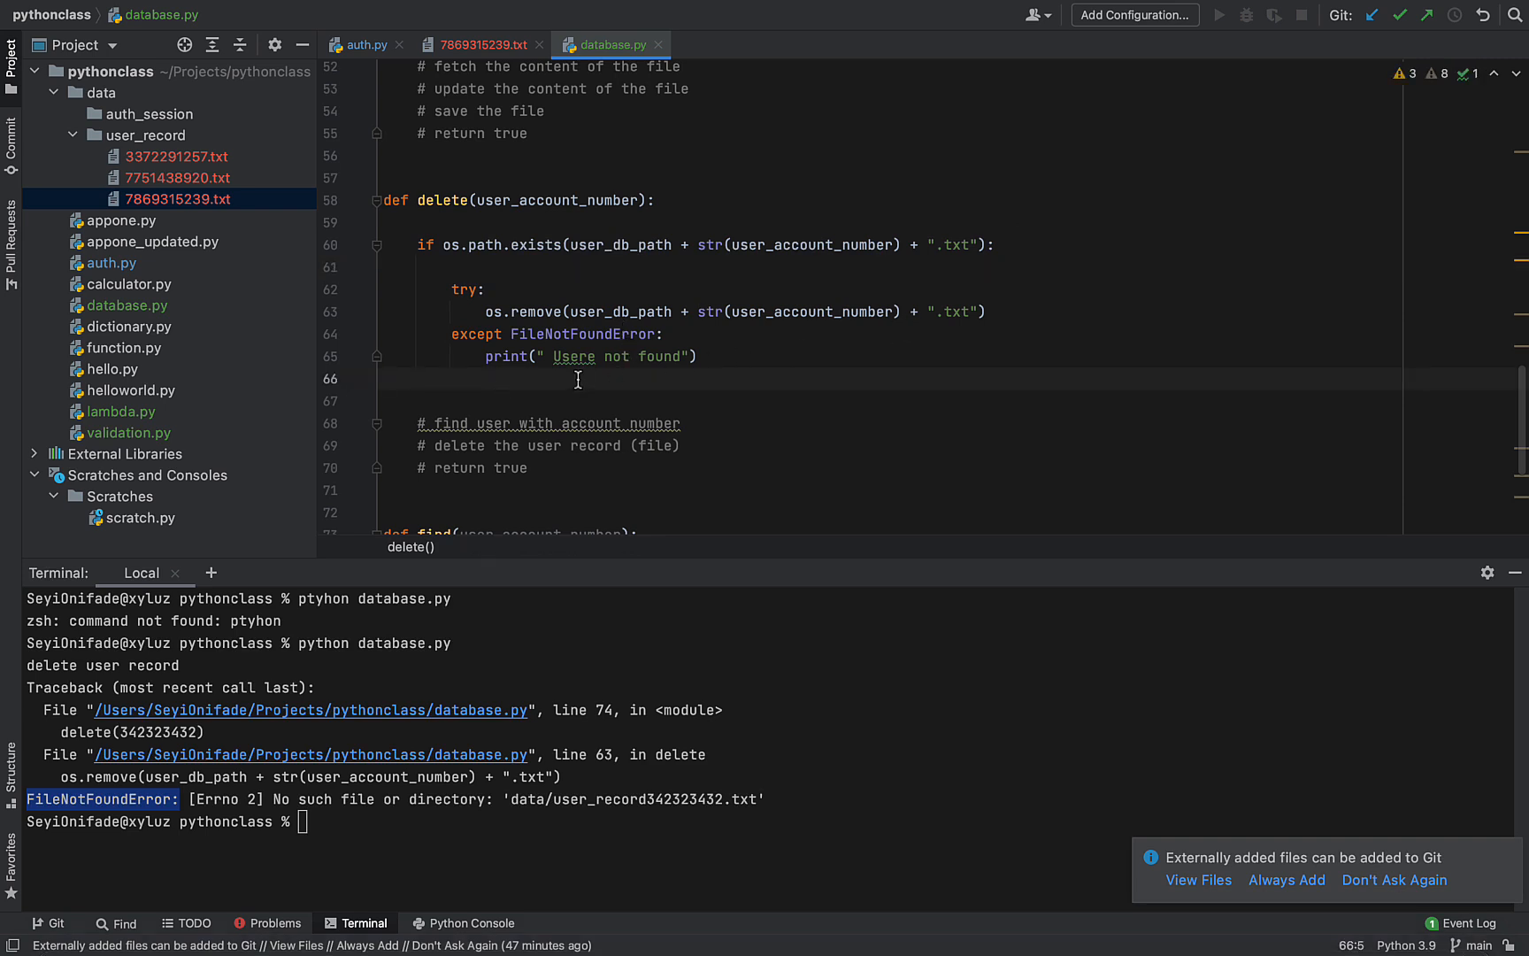
type("return True")
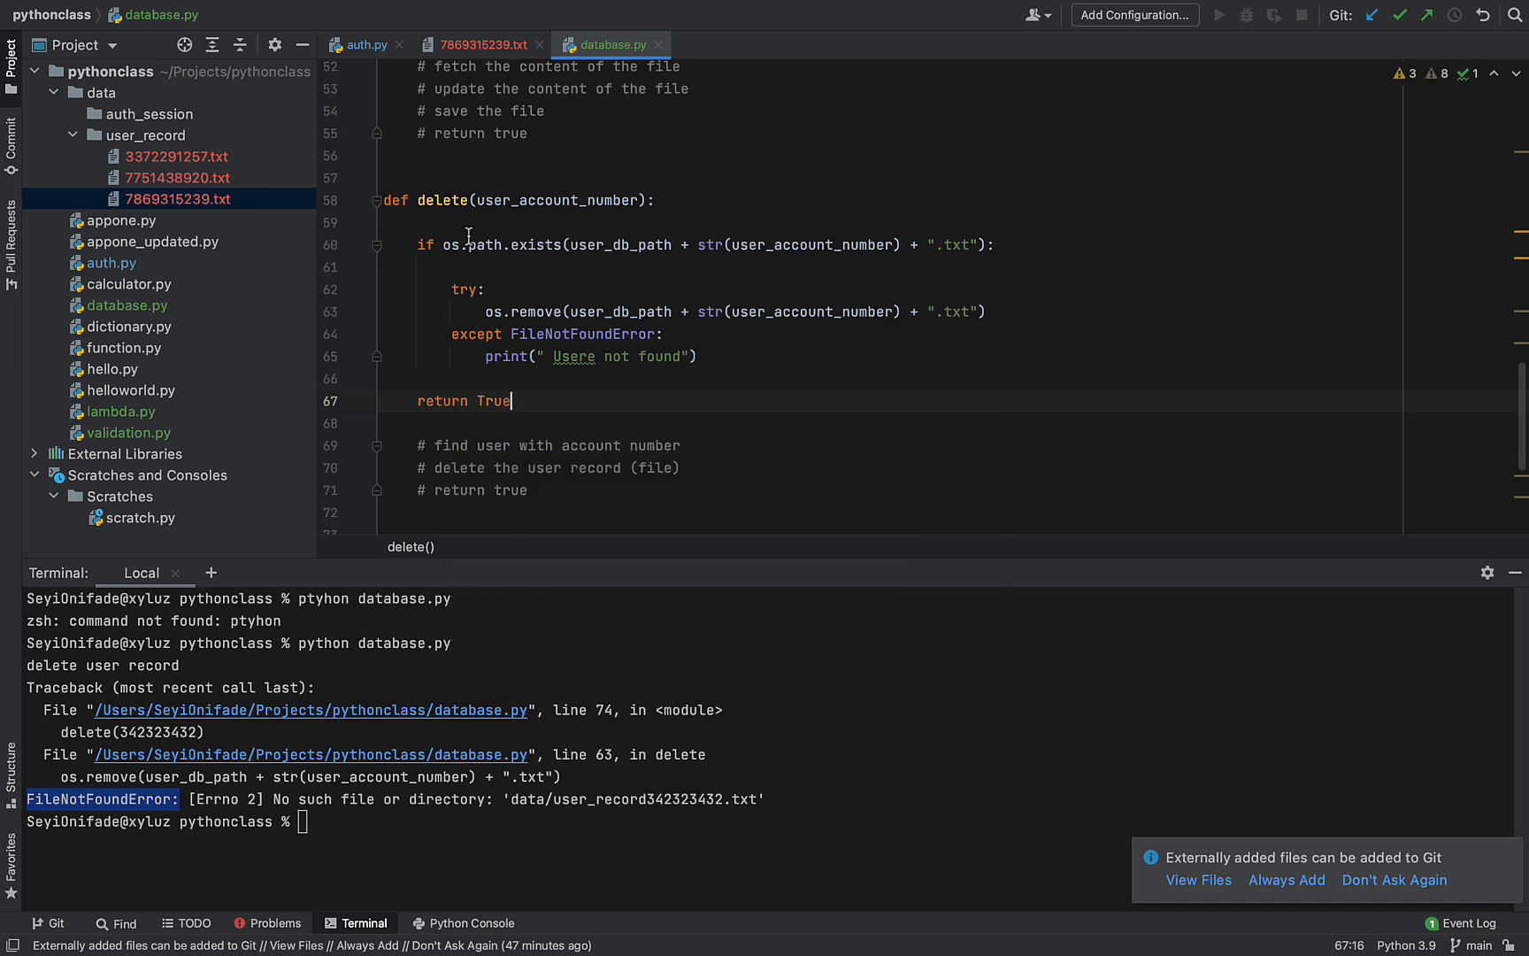
mouse_move(485, 181)
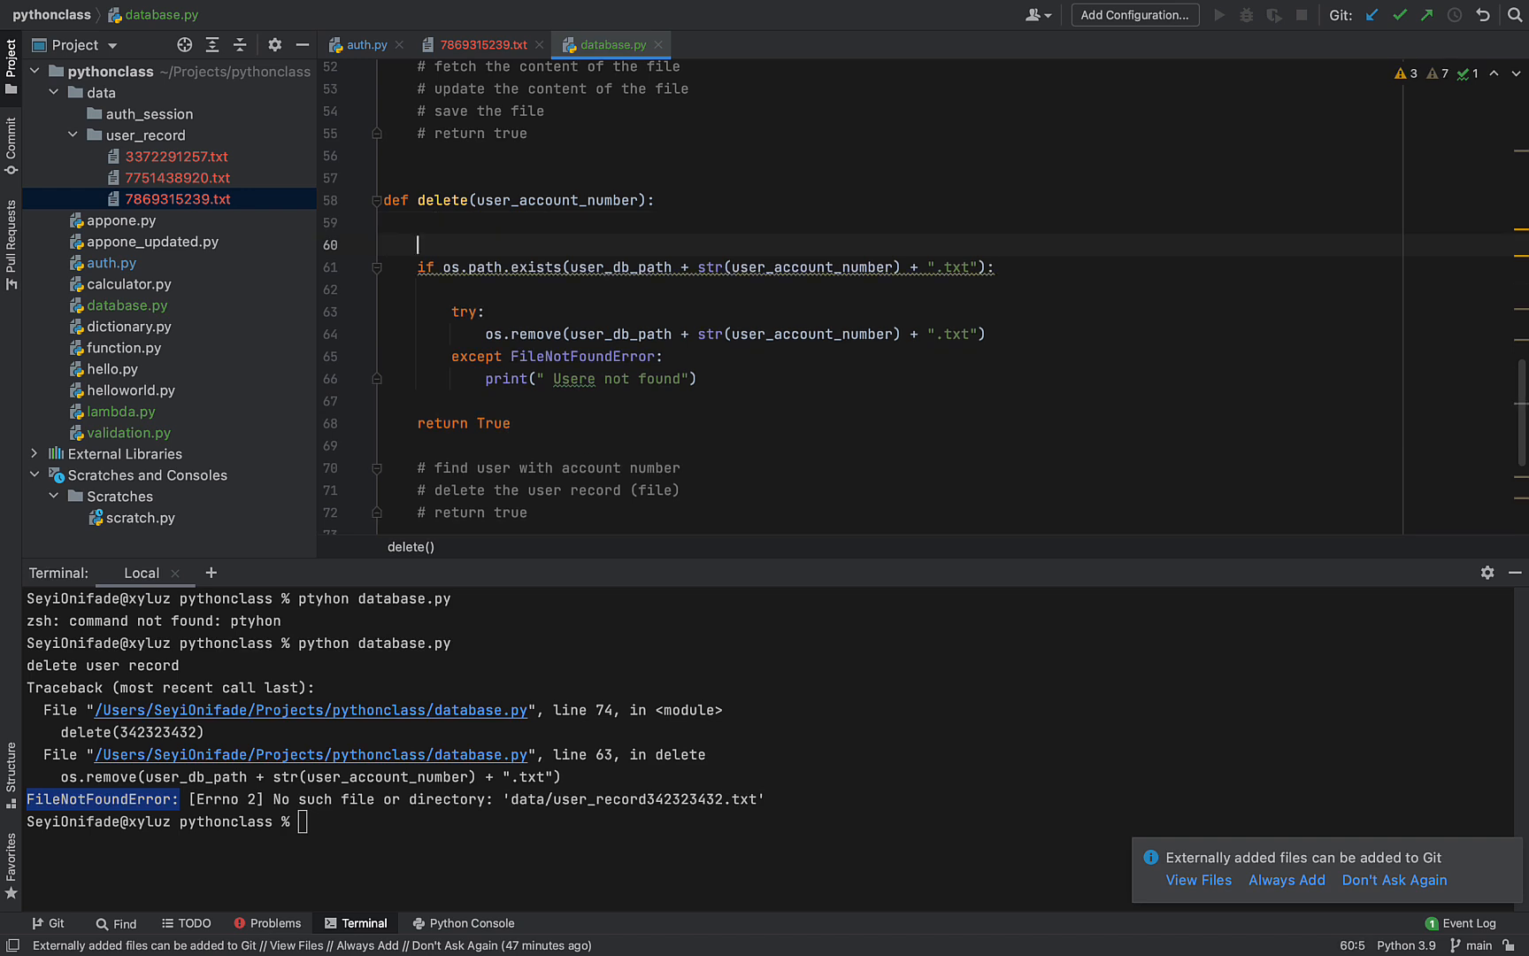
Initialise is_delete_successful = False at the top of delete() and select the returned True
type("is_")
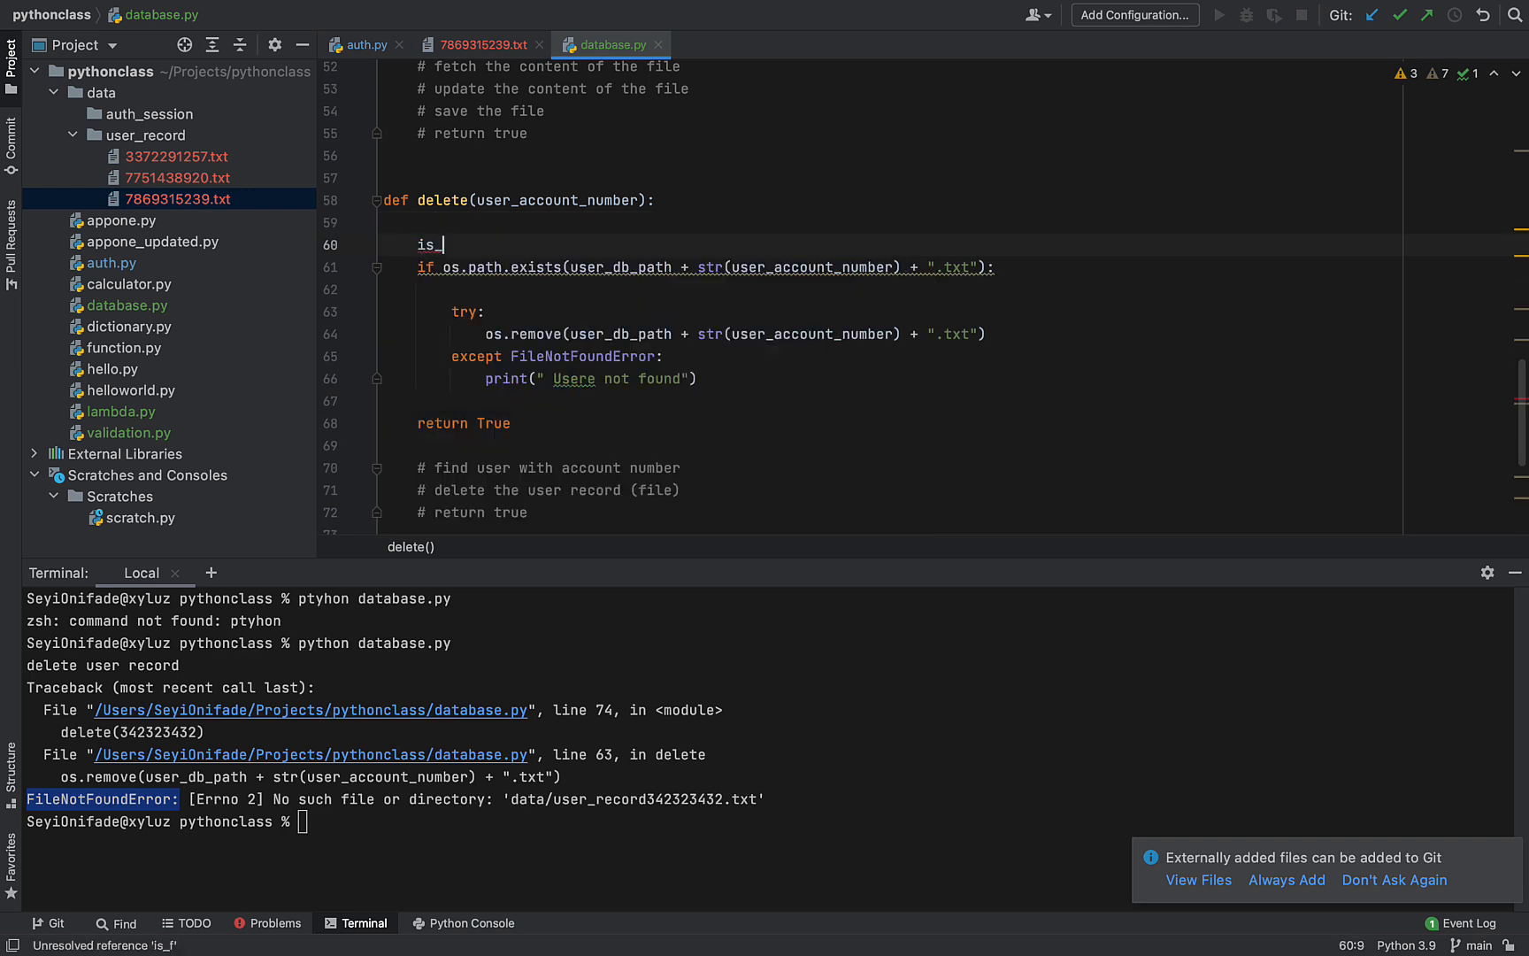
type("_delete_succ")
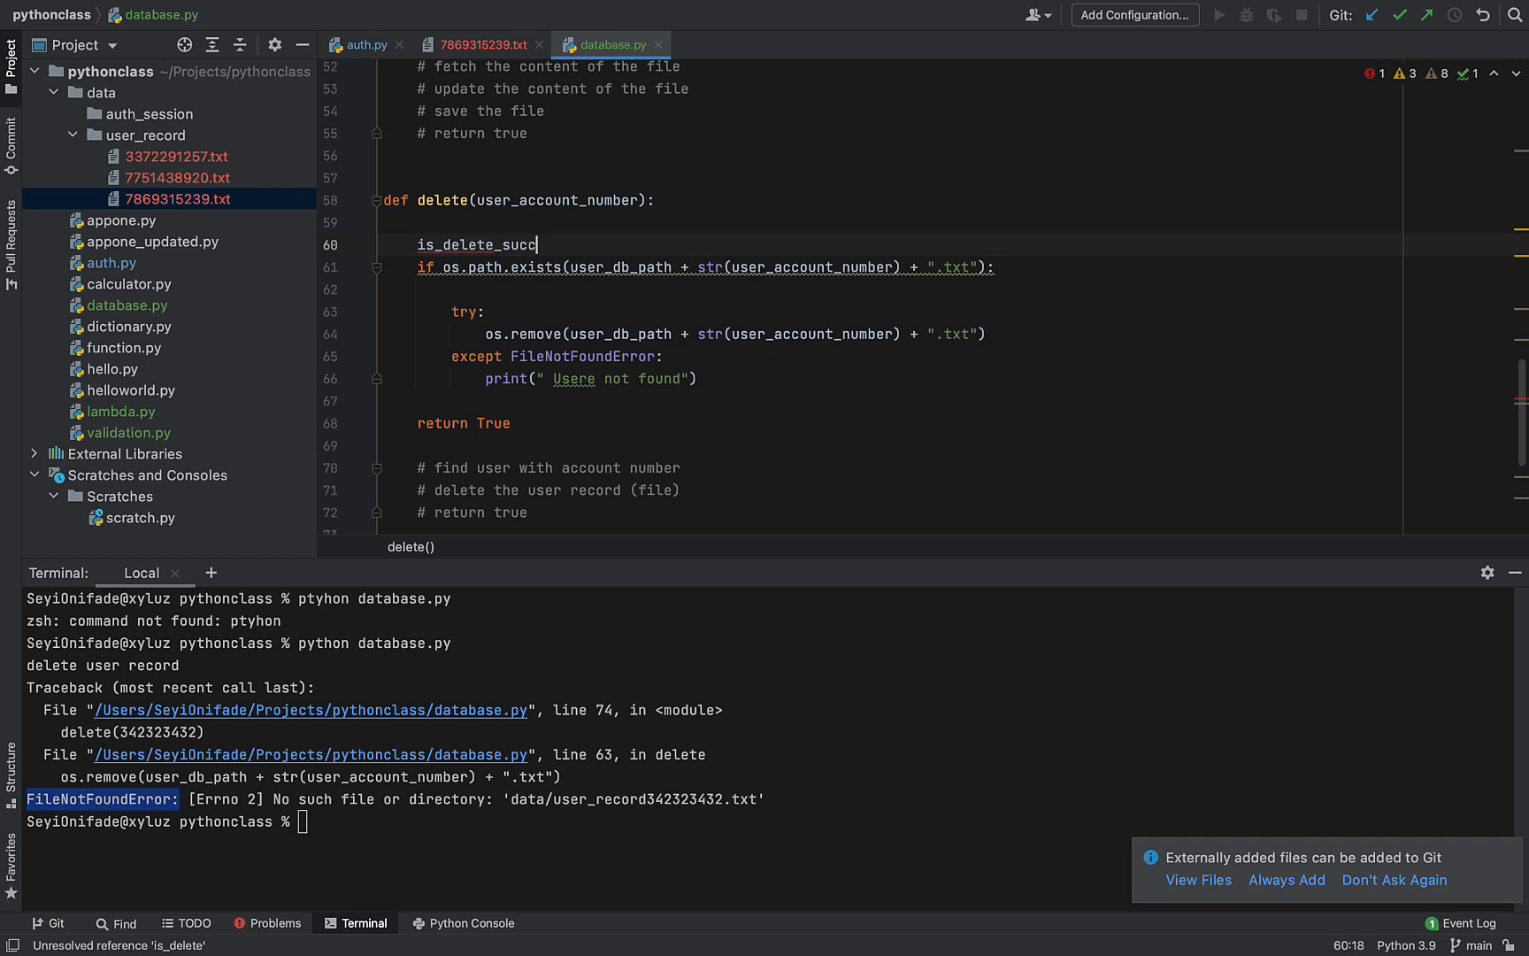
type("ess")
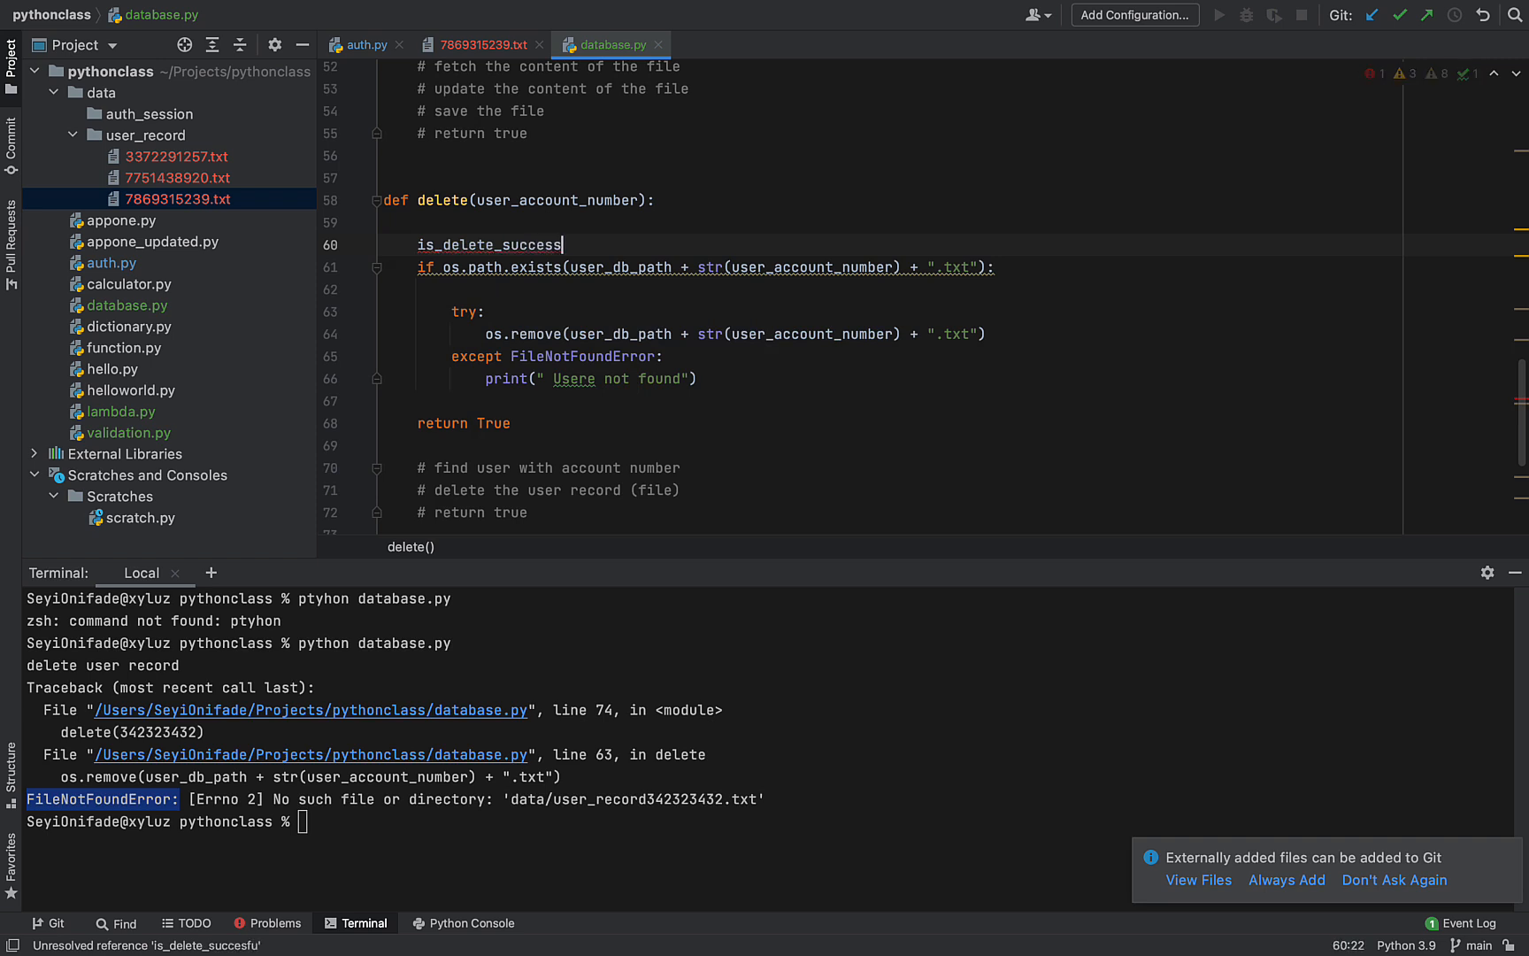
type("ful =")
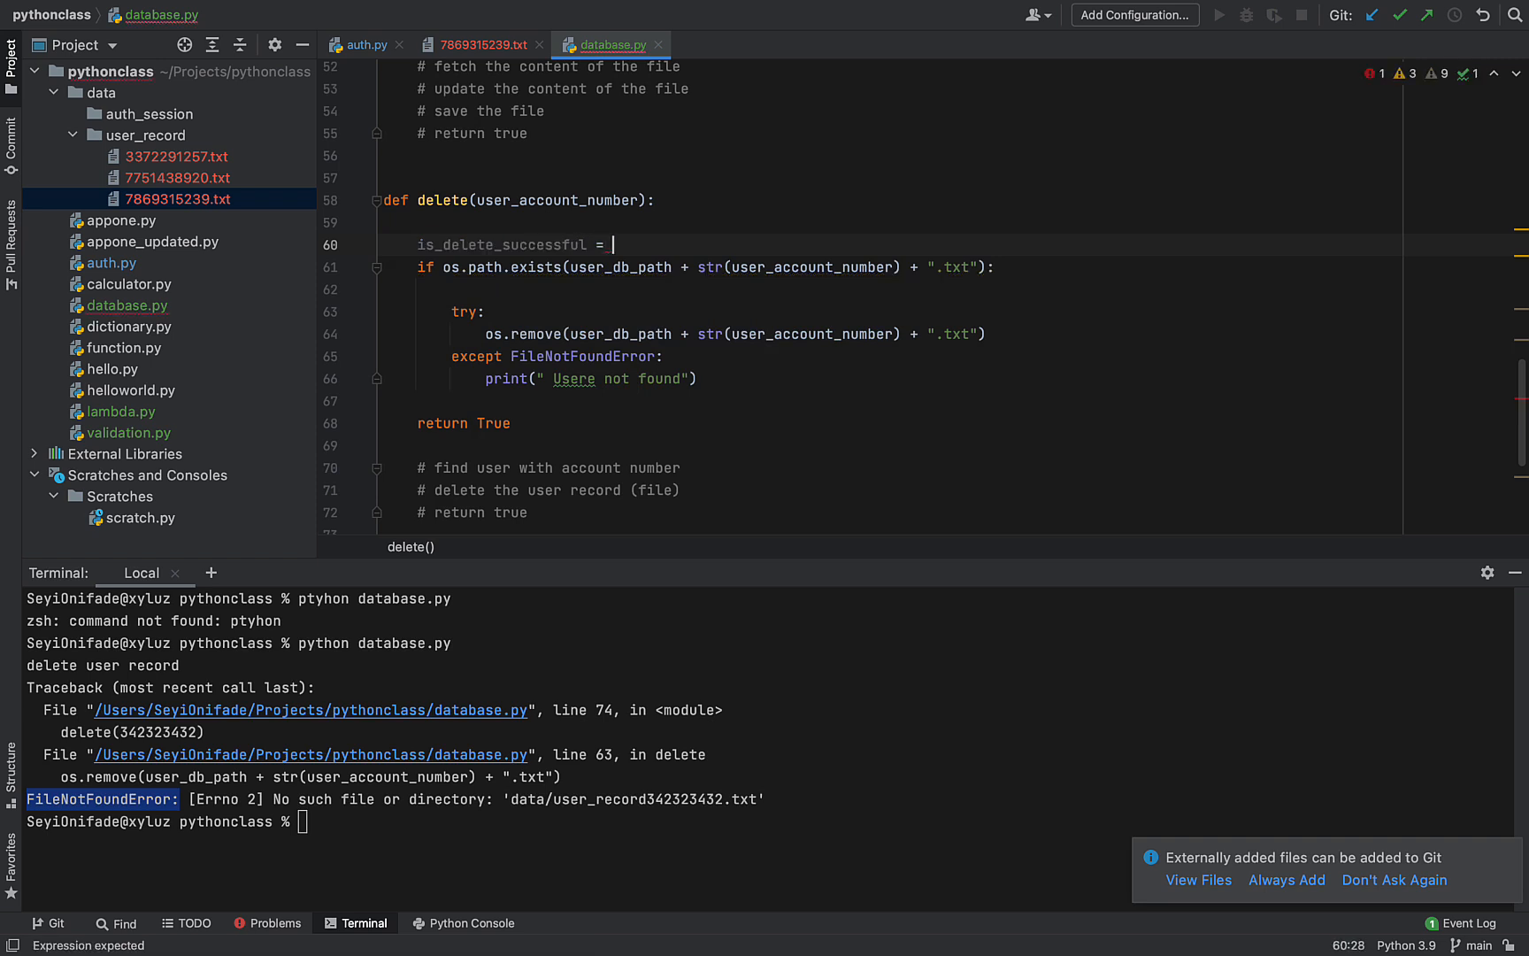
type("False")
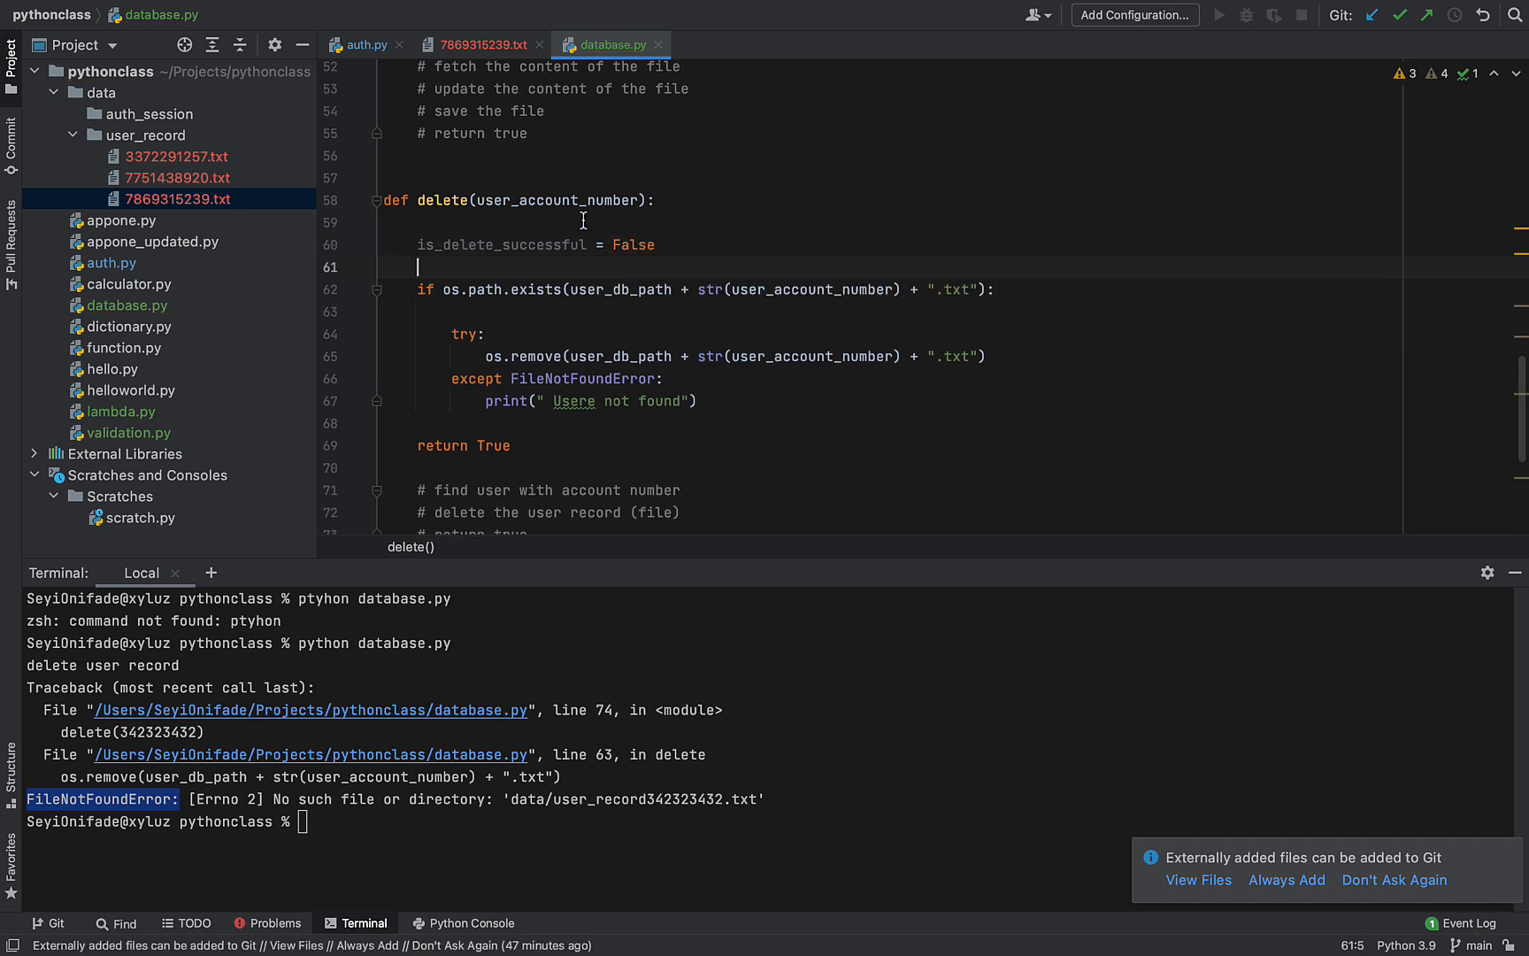
double_click(502, 244)
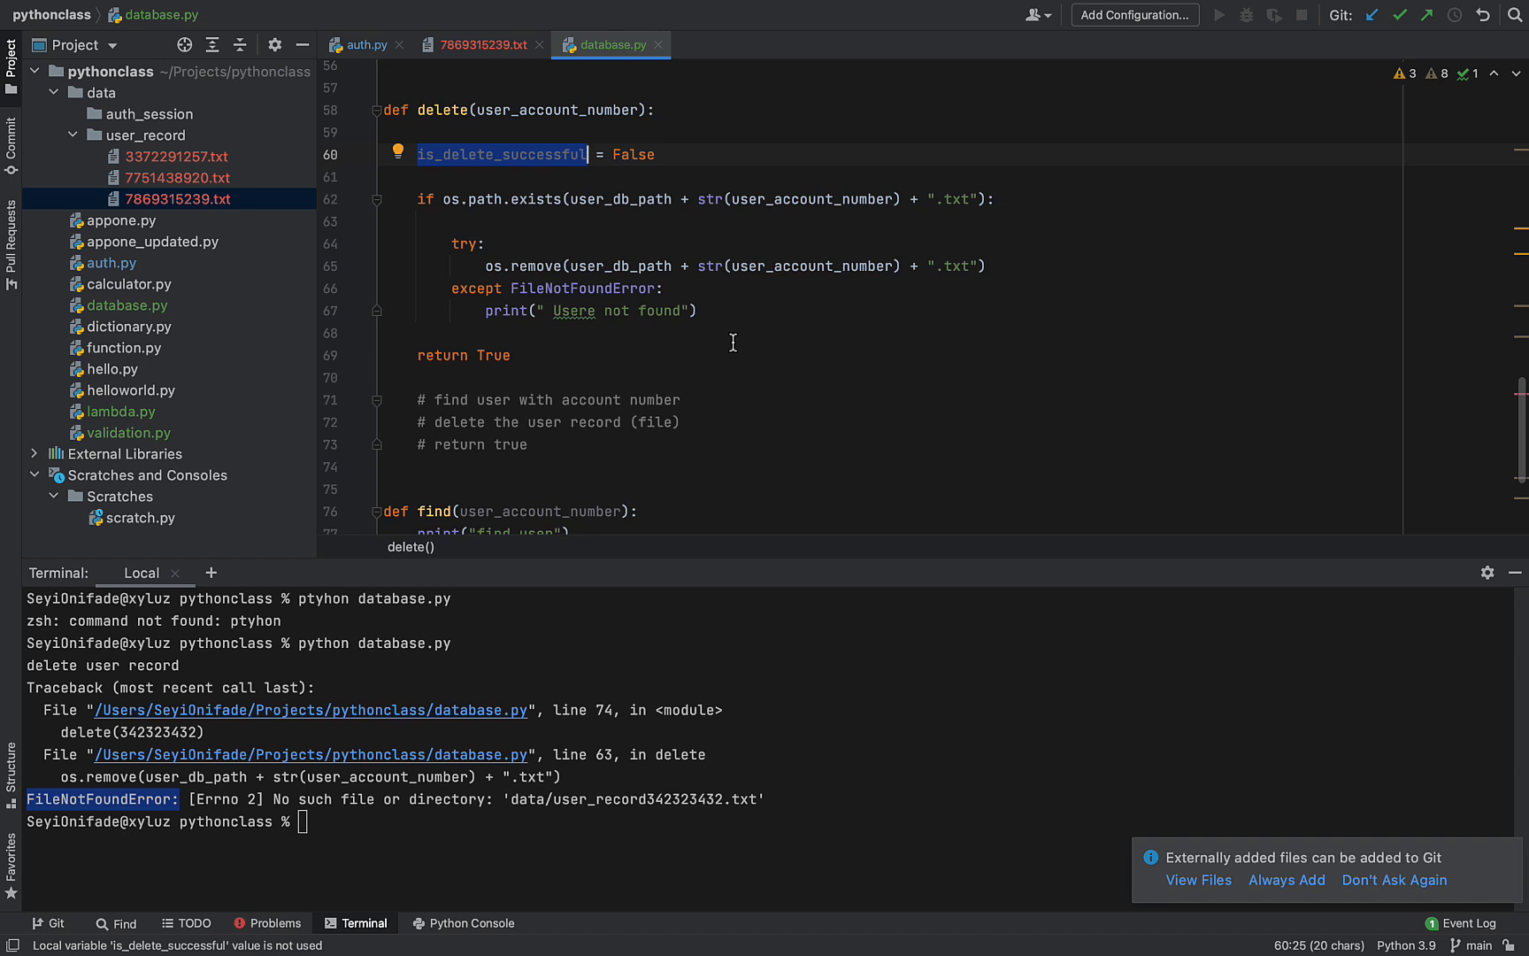
mouse_move(492, 352)
type("is_delete_successful")
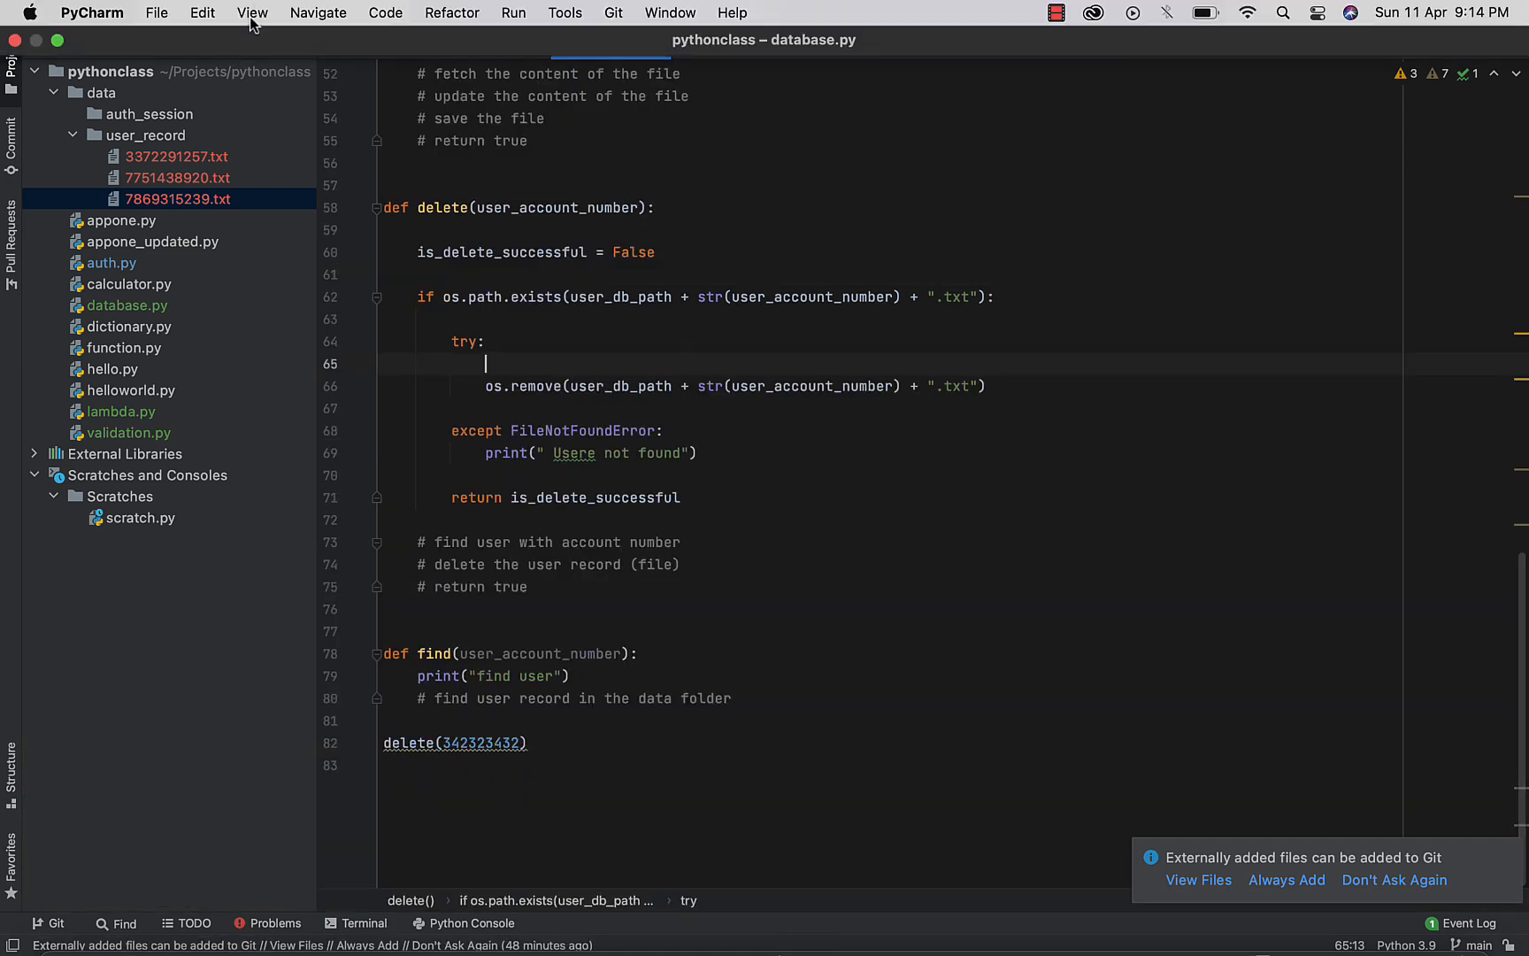
Enter Presentation Mode via View > Appearance and scroll down to delete()
left_click(252, 12)
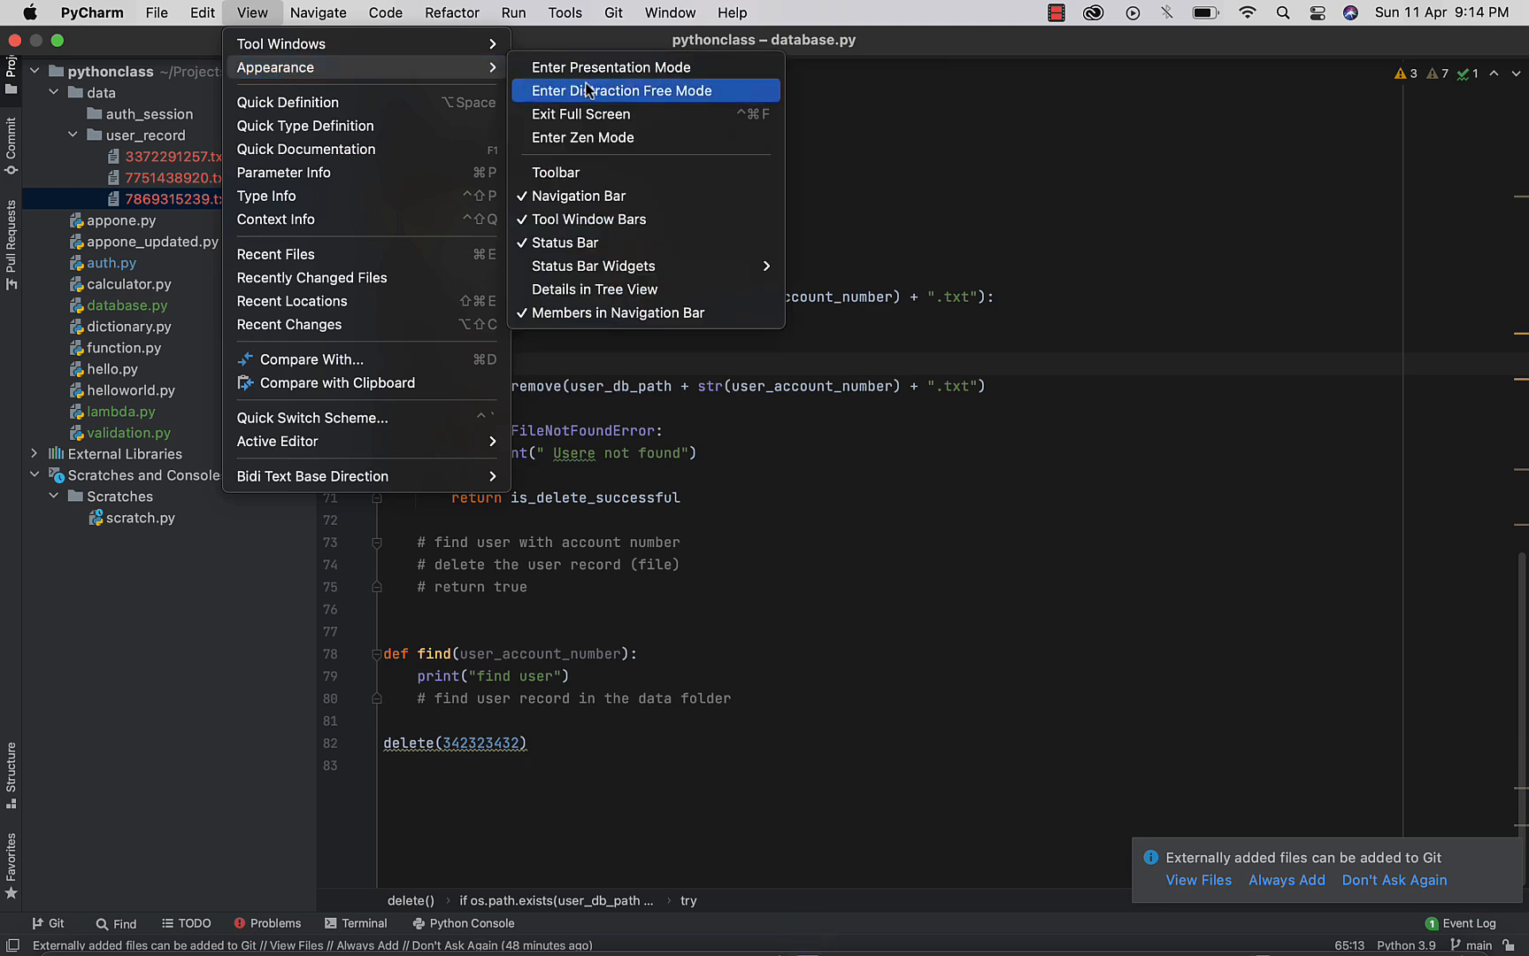
mouse_move(611, 68)
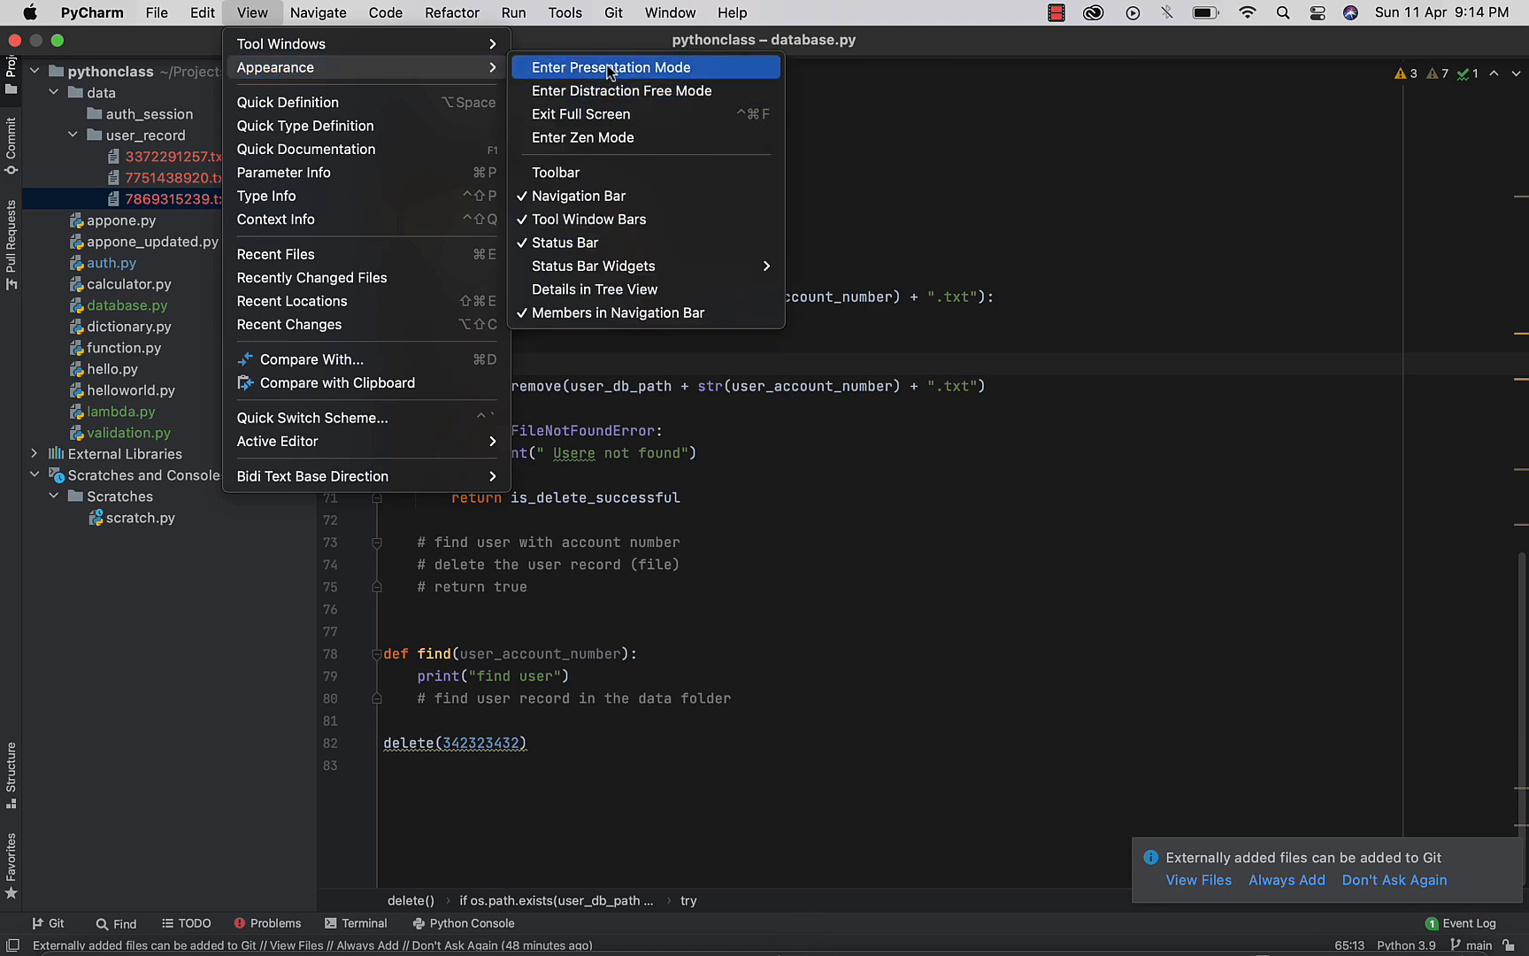
left_click(609, 67)
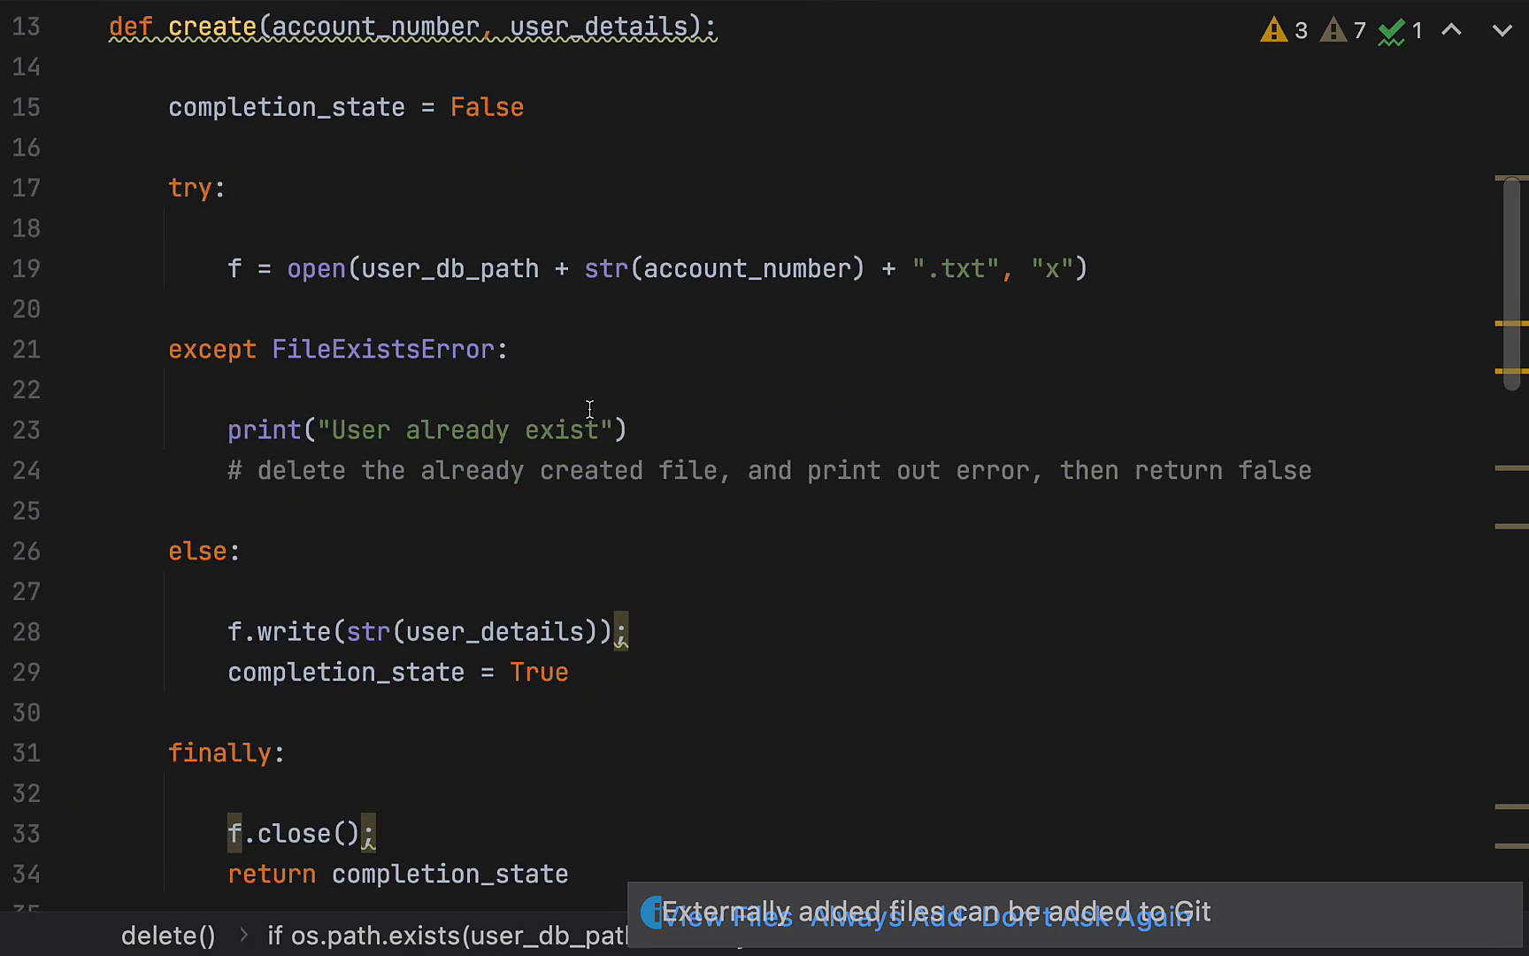
scroll("down", 3)
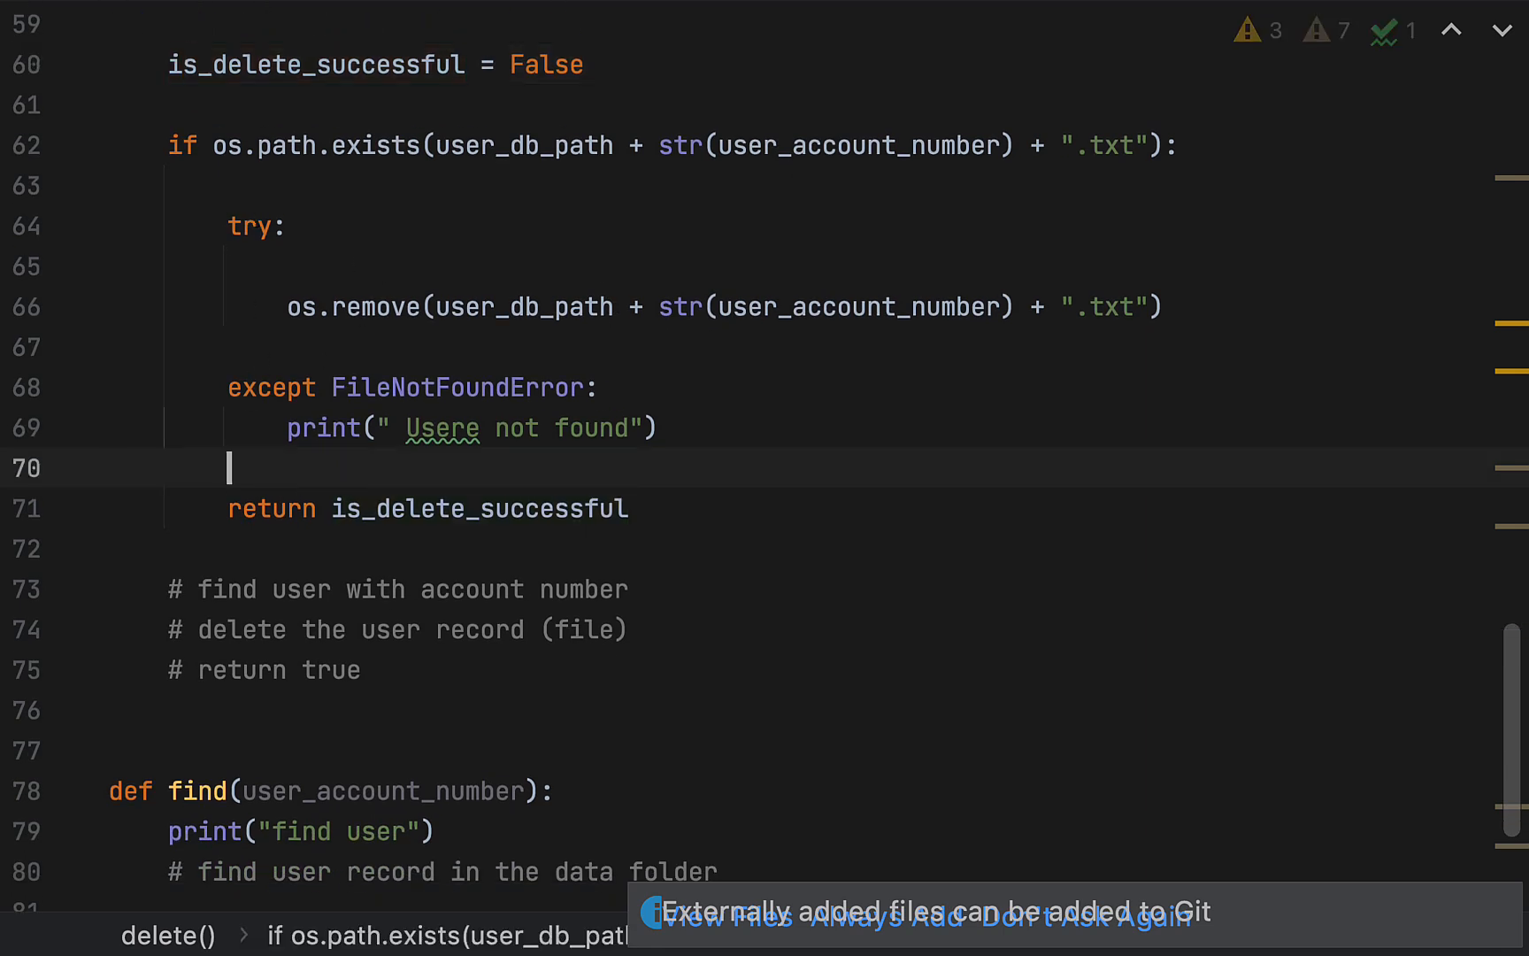
Add a finally: block holding the return, and set is_delete_successful = True after os.remove
type("finally:")
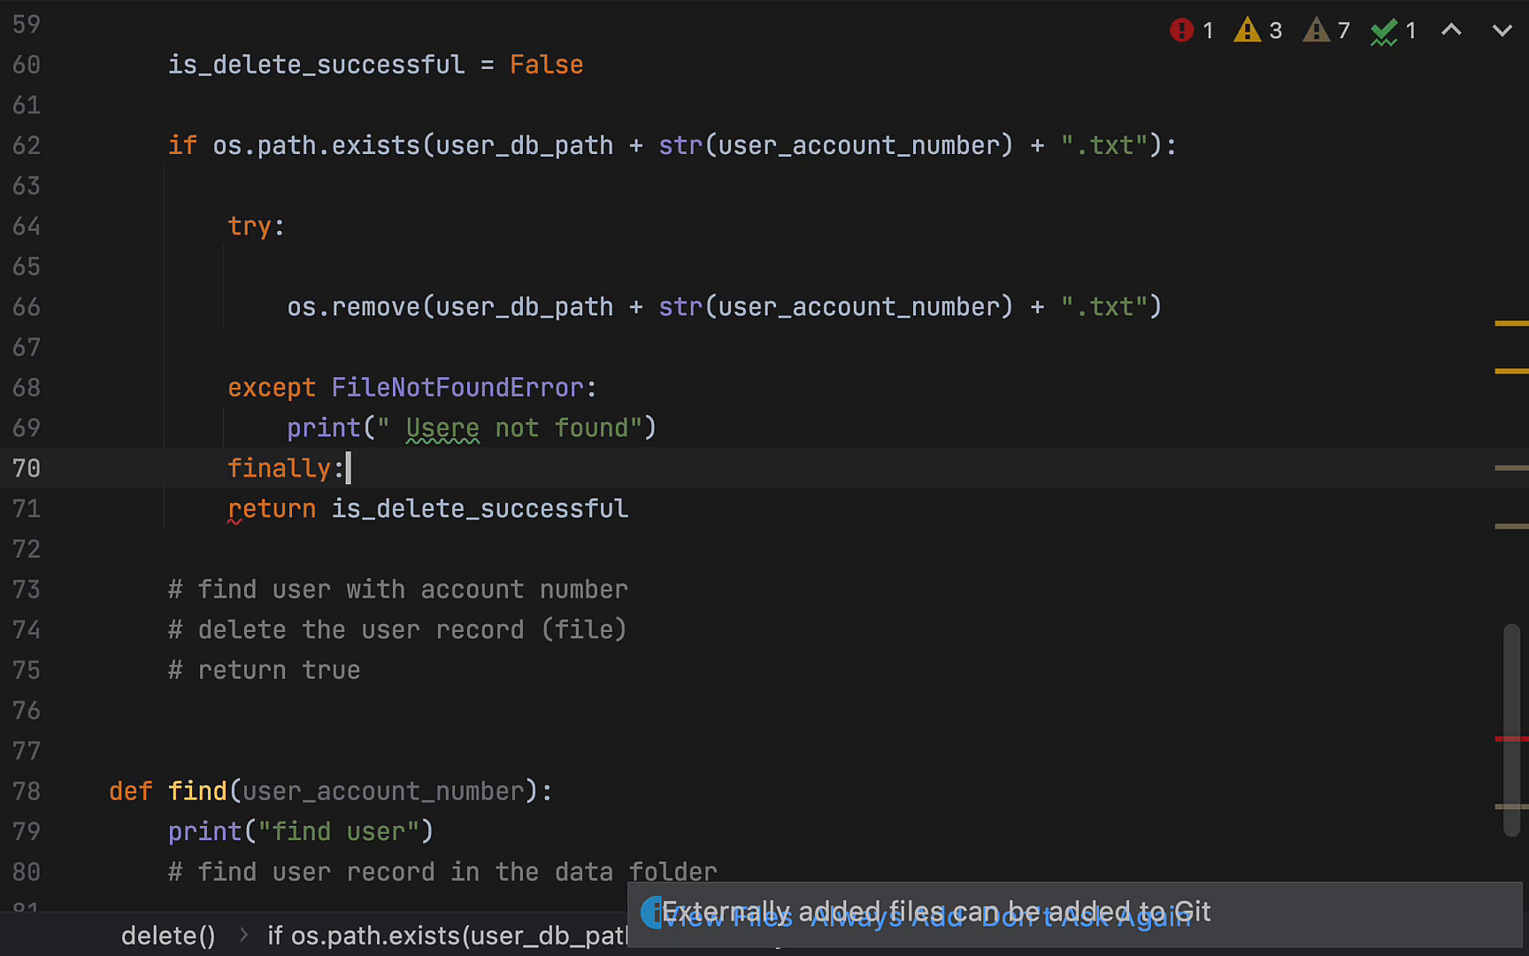
key("enter")
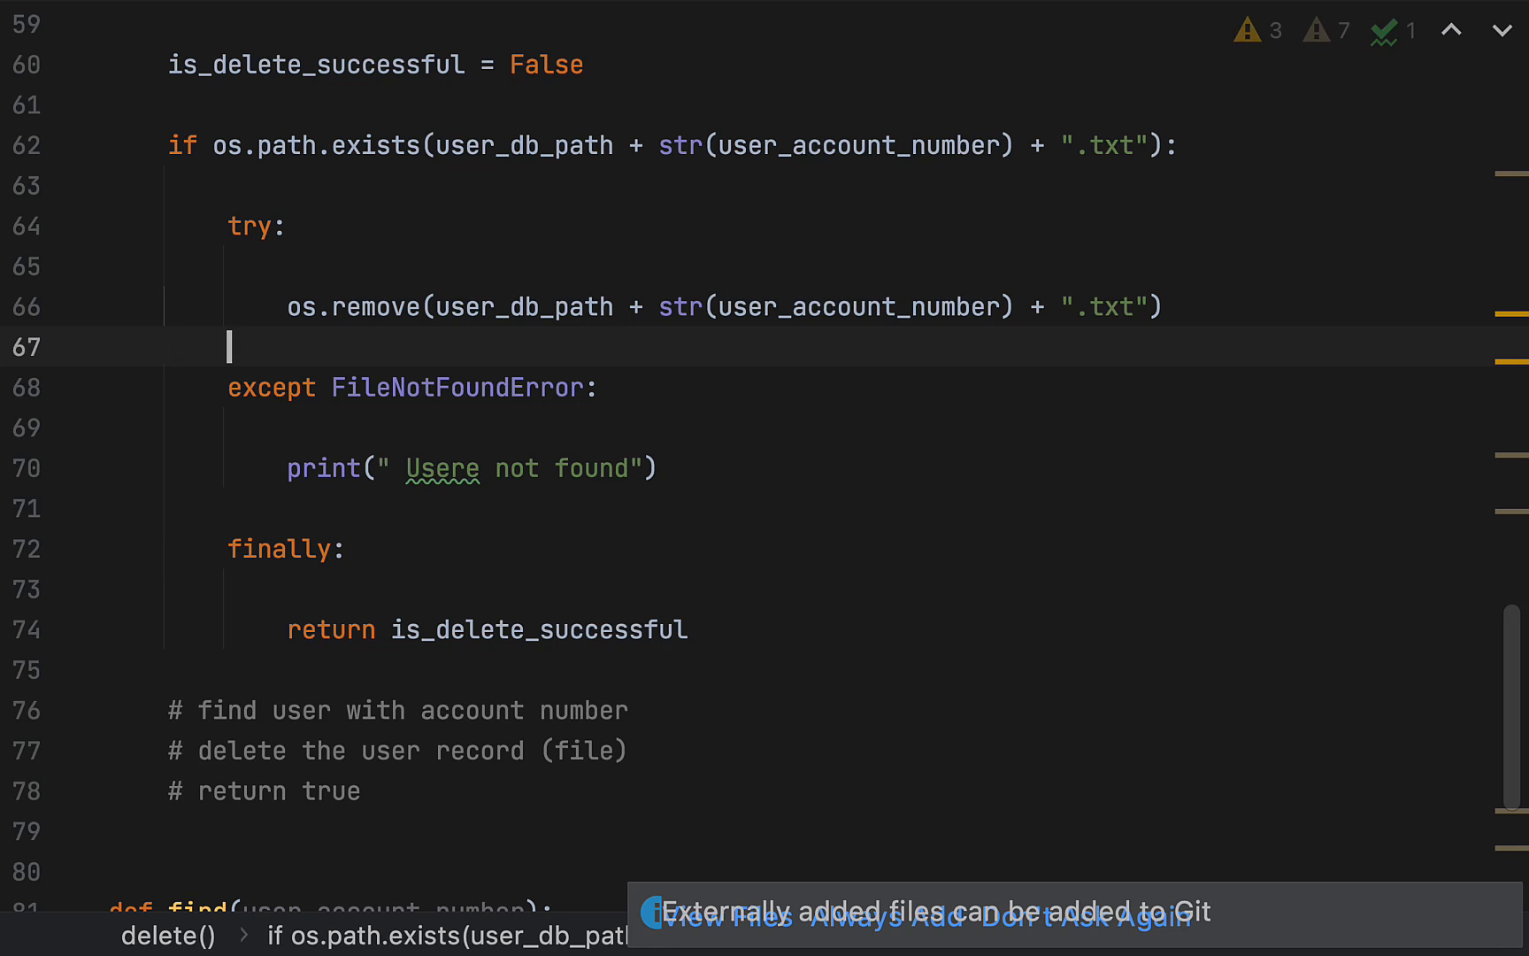
type("is_delete_successful = t")
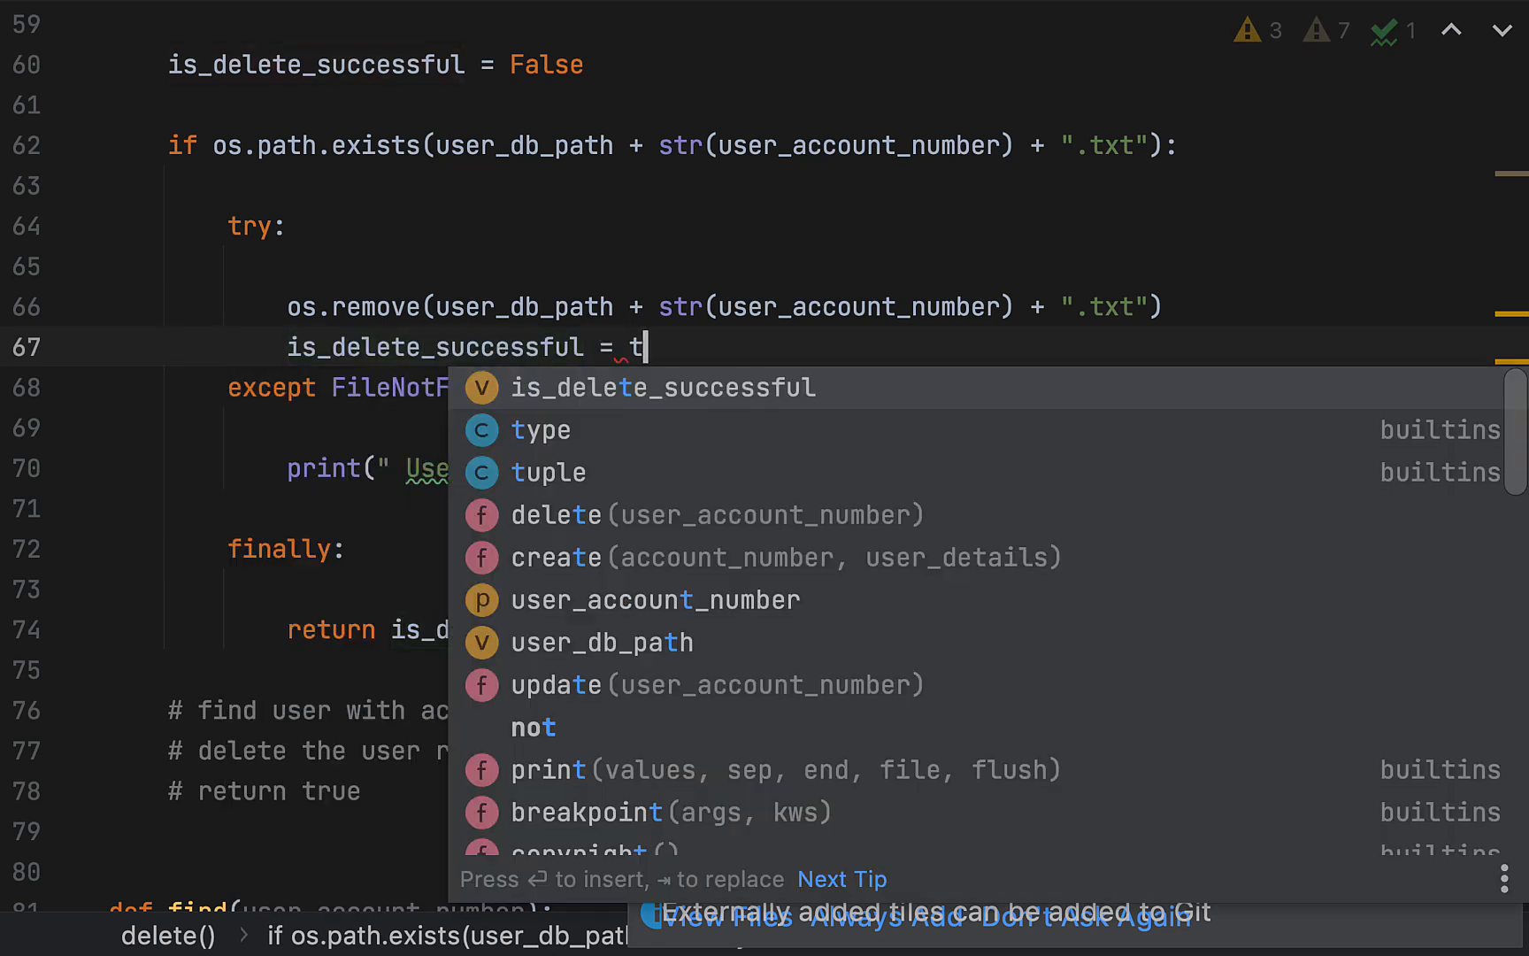
type("ru")
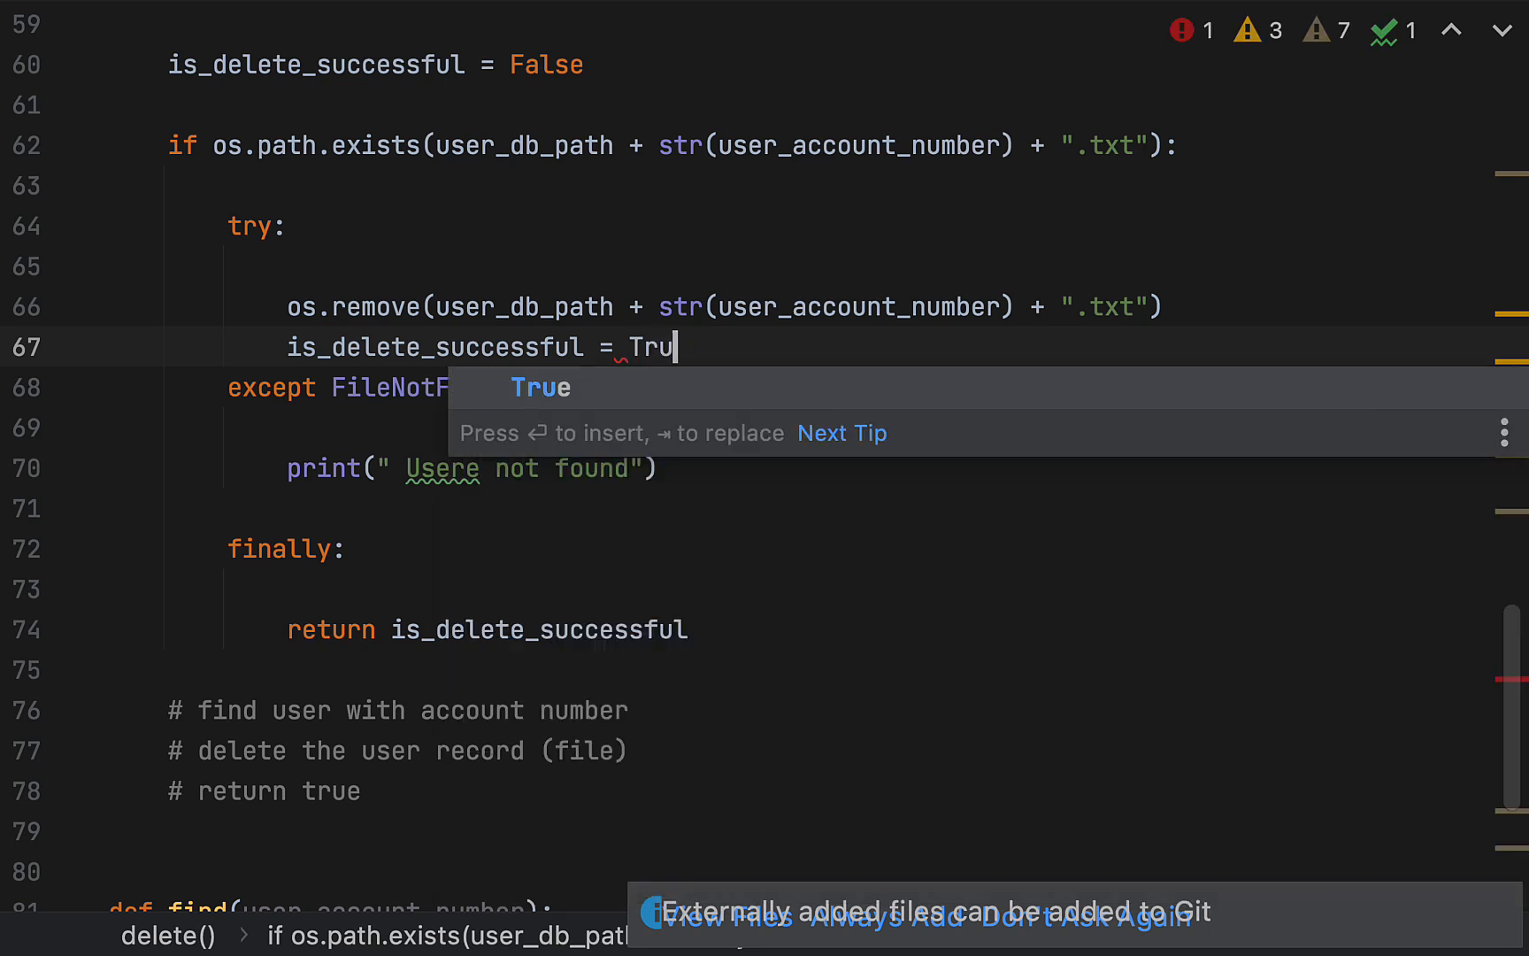
key("enter")
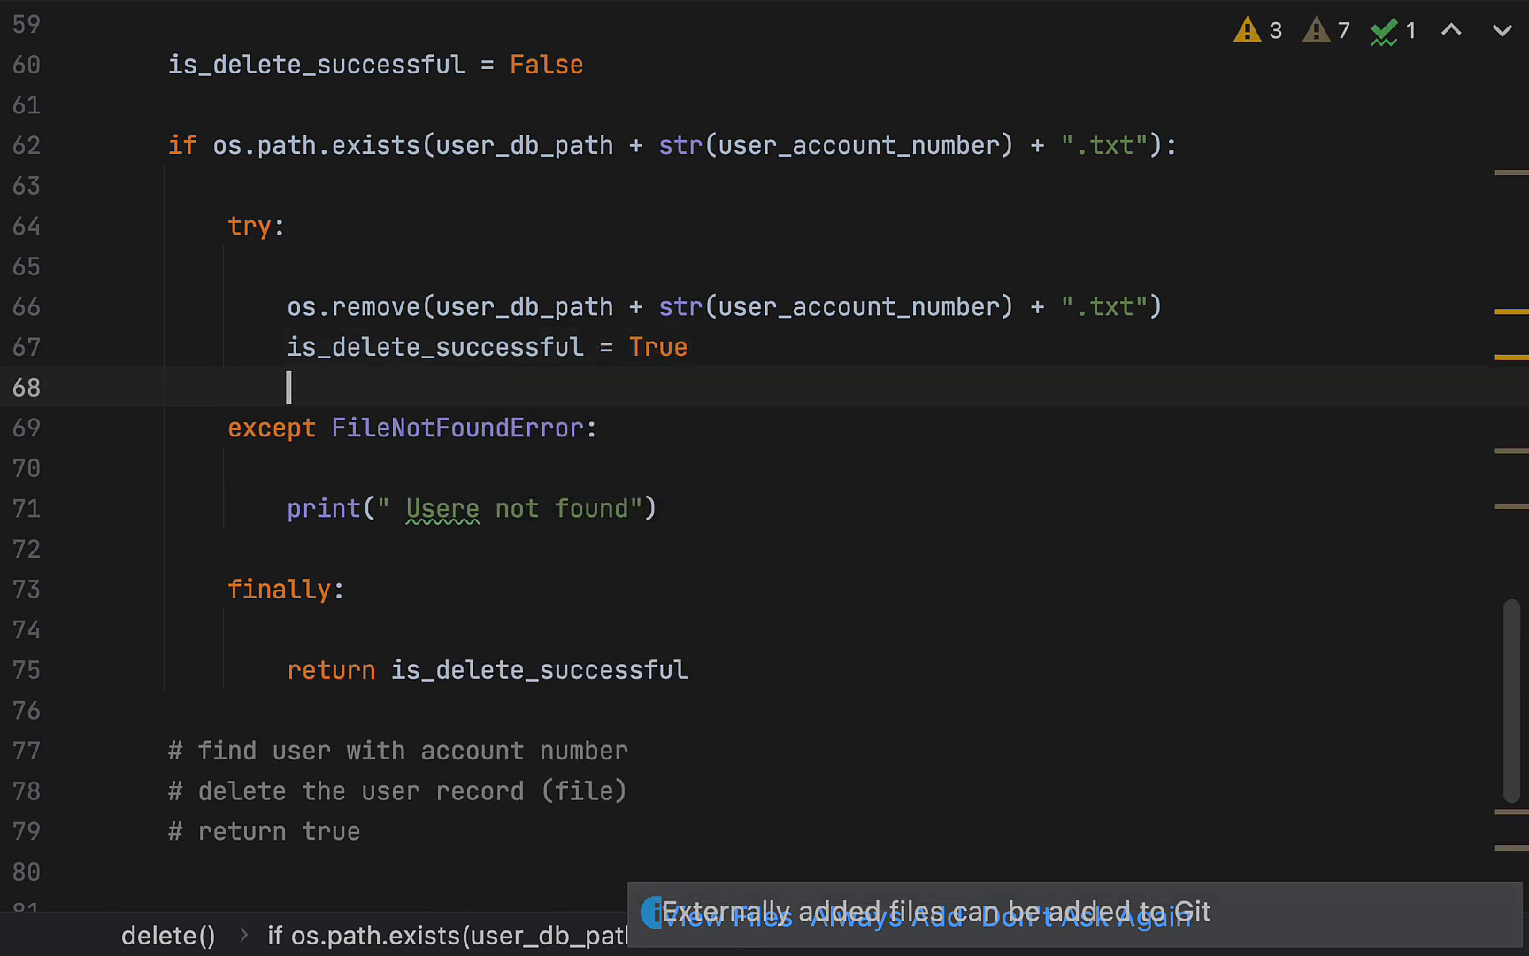
left_click(258, 508)
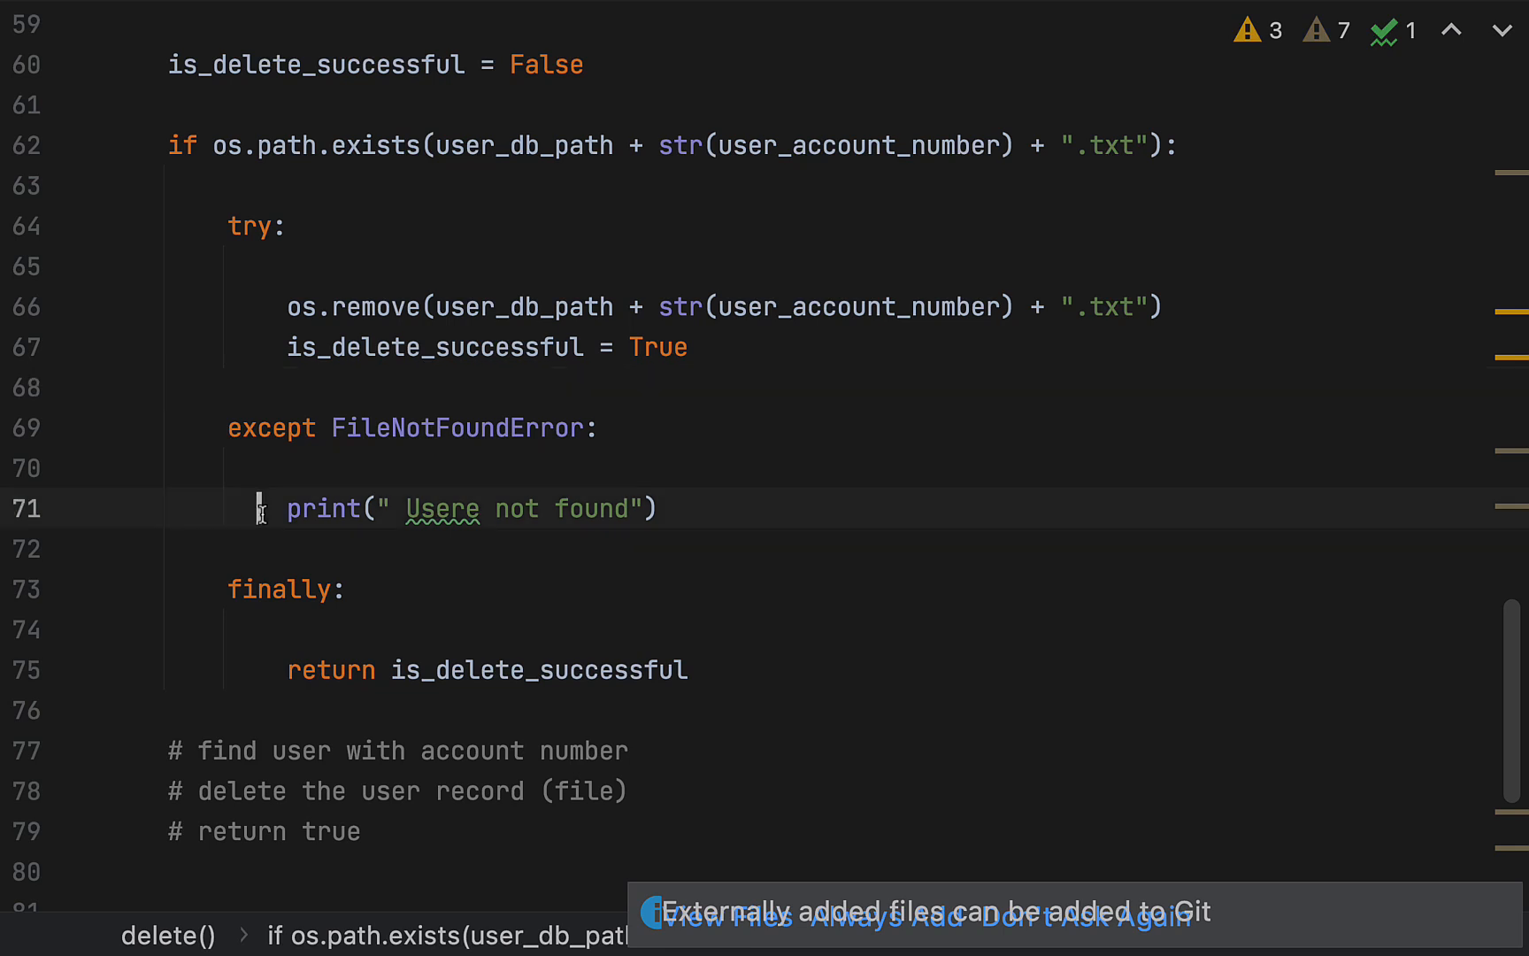
double_click(540, 669)
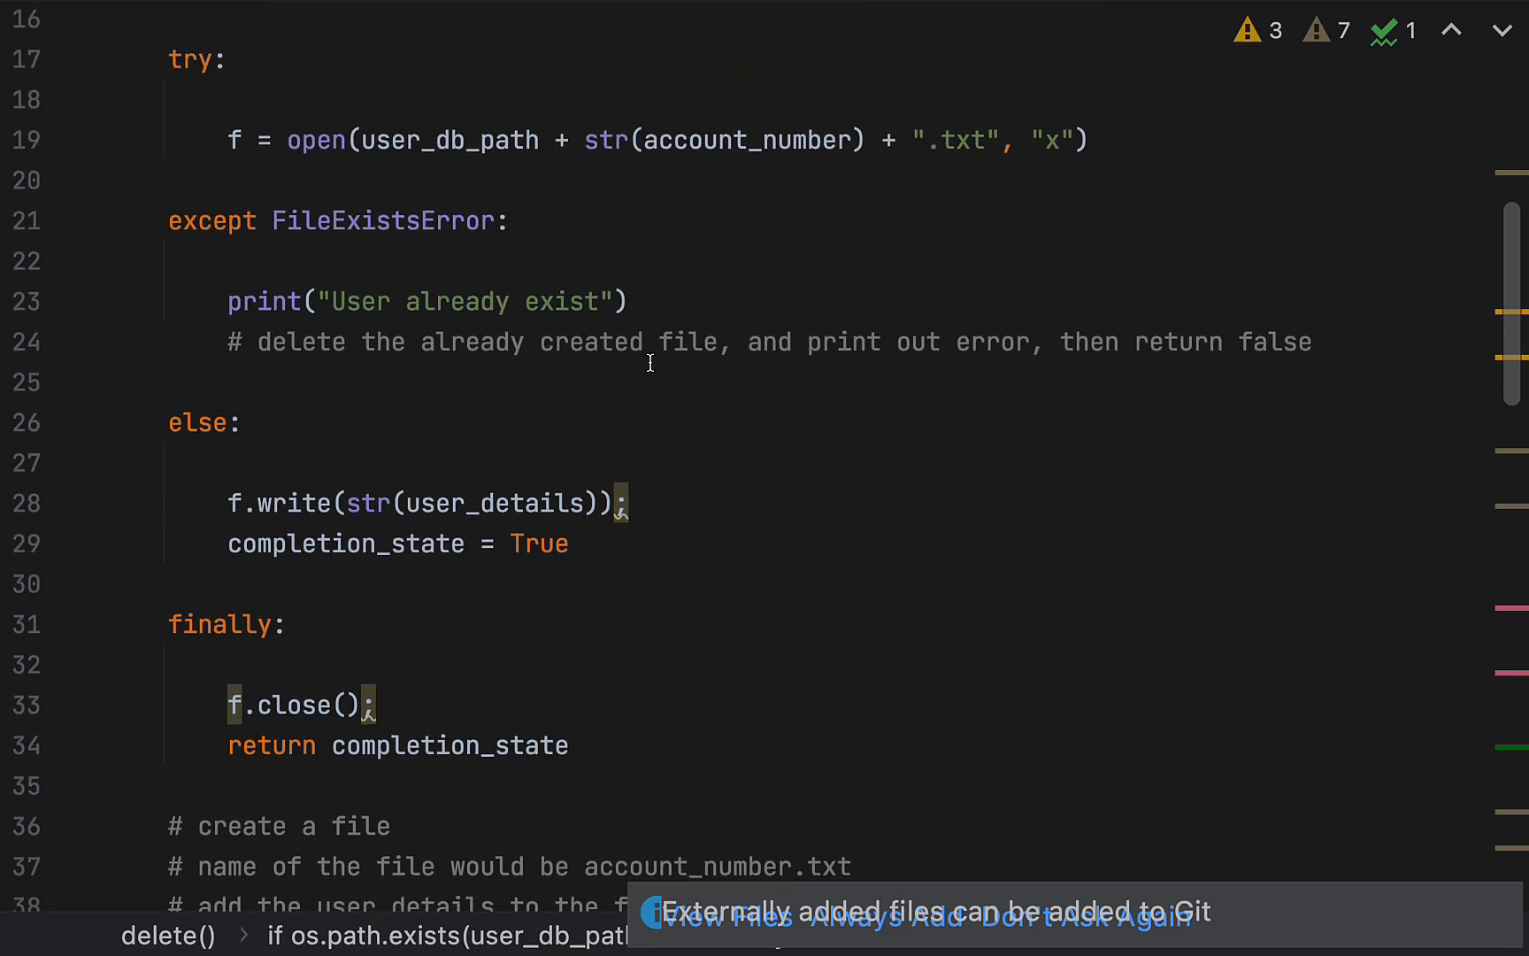
Add delete(account_number) to create()'s FileExistsError handler, reusing the name from open()
scroll("down", 3)
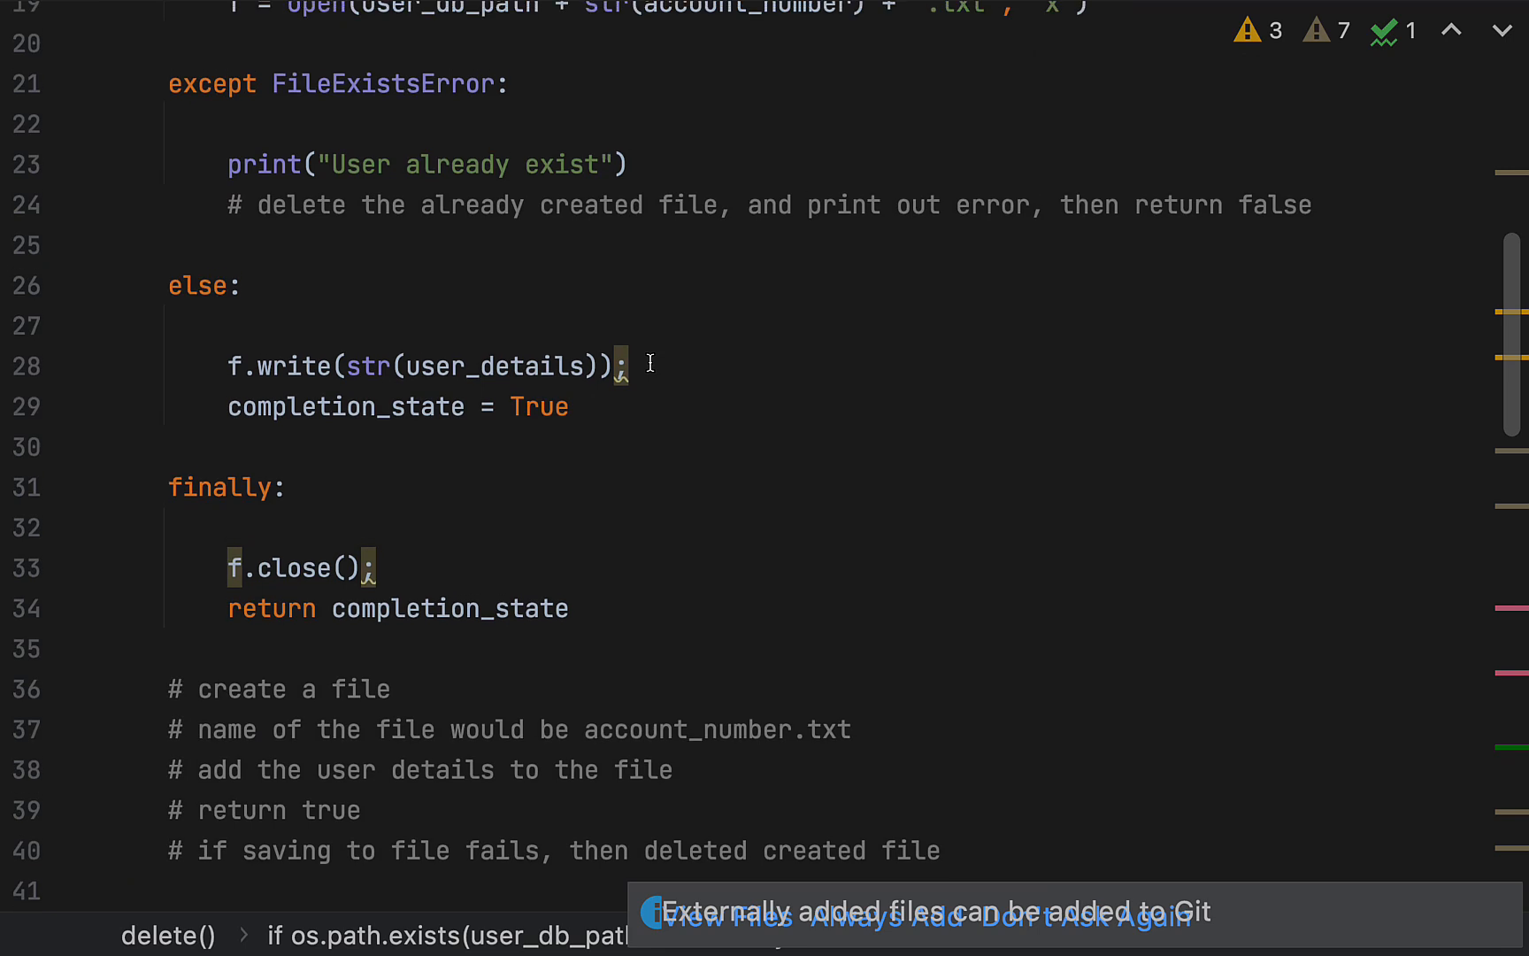
scroll("up", 3)
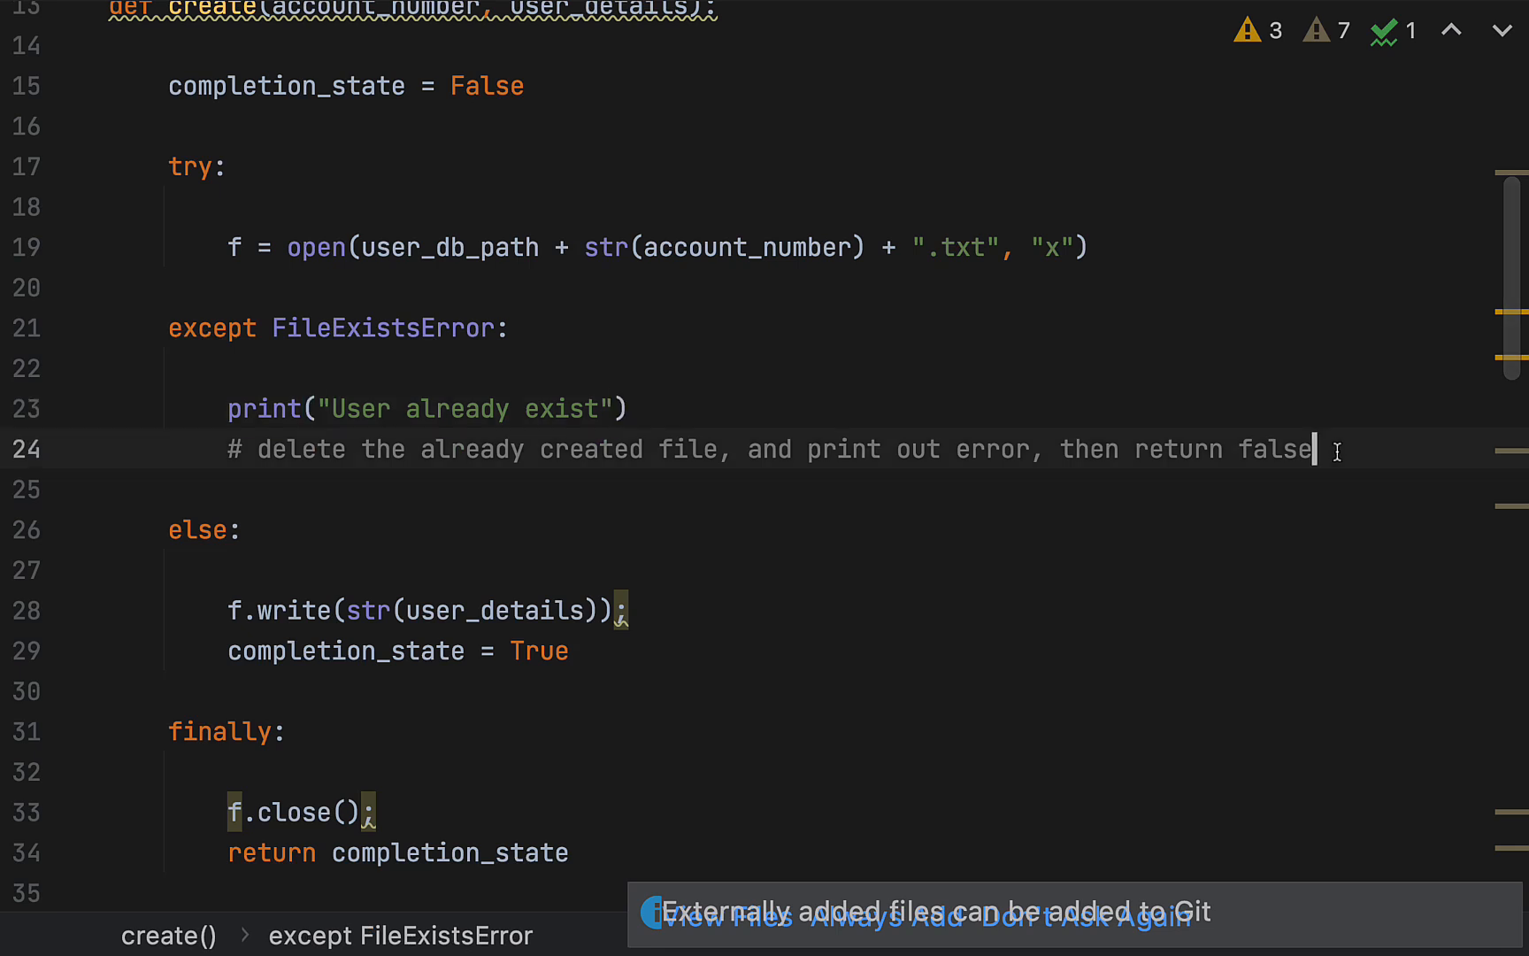
type("delete(")
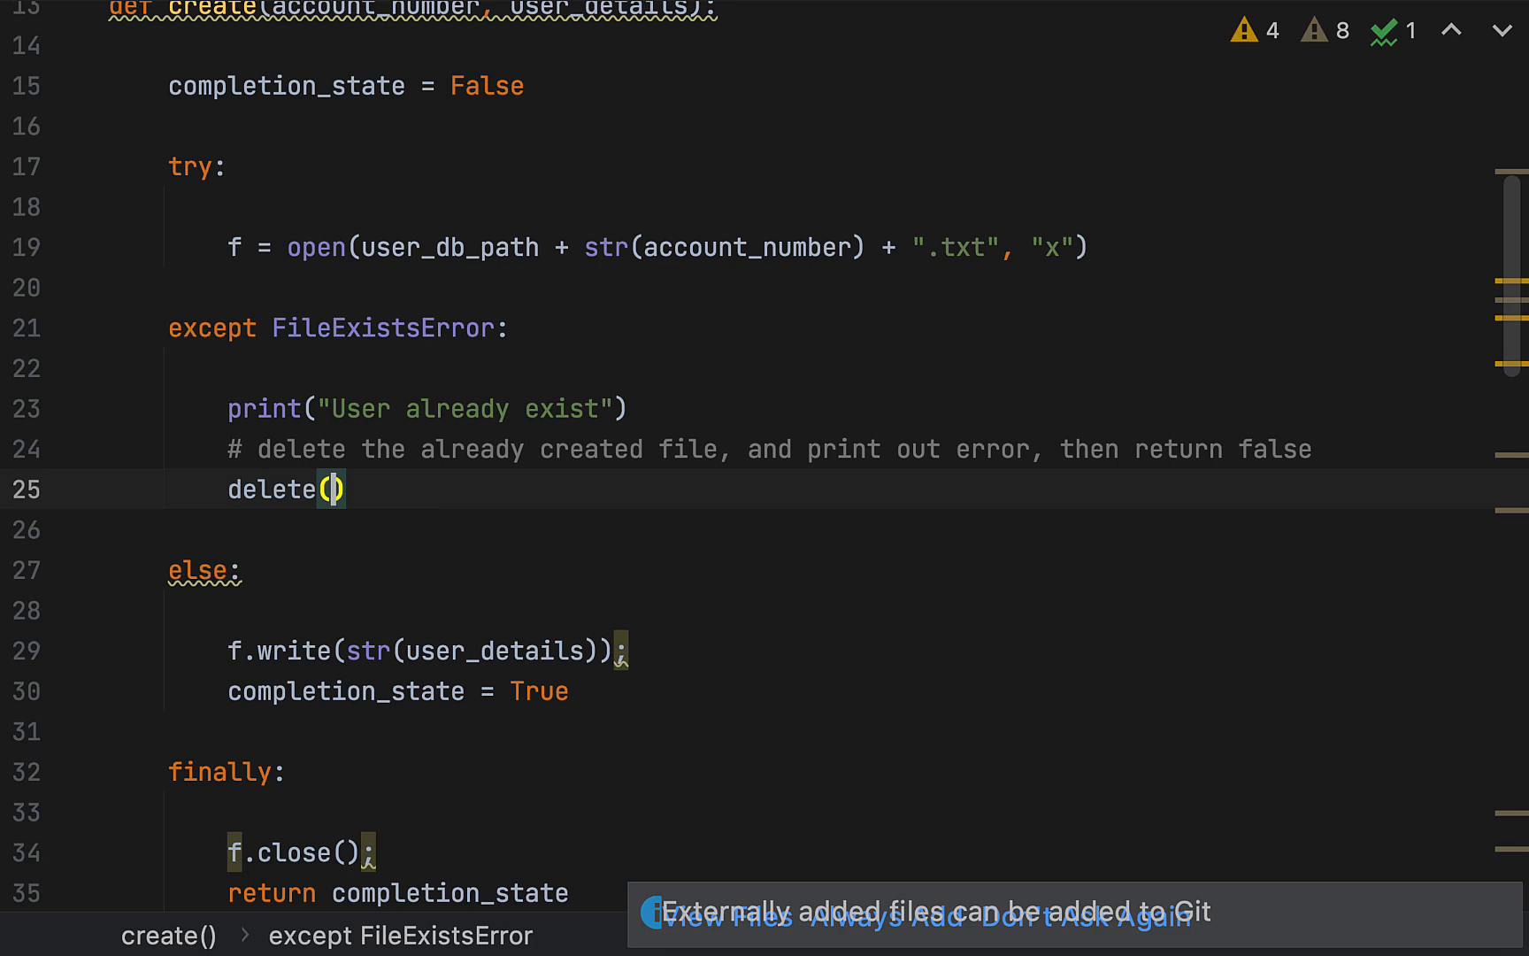
double_click(747, 246)
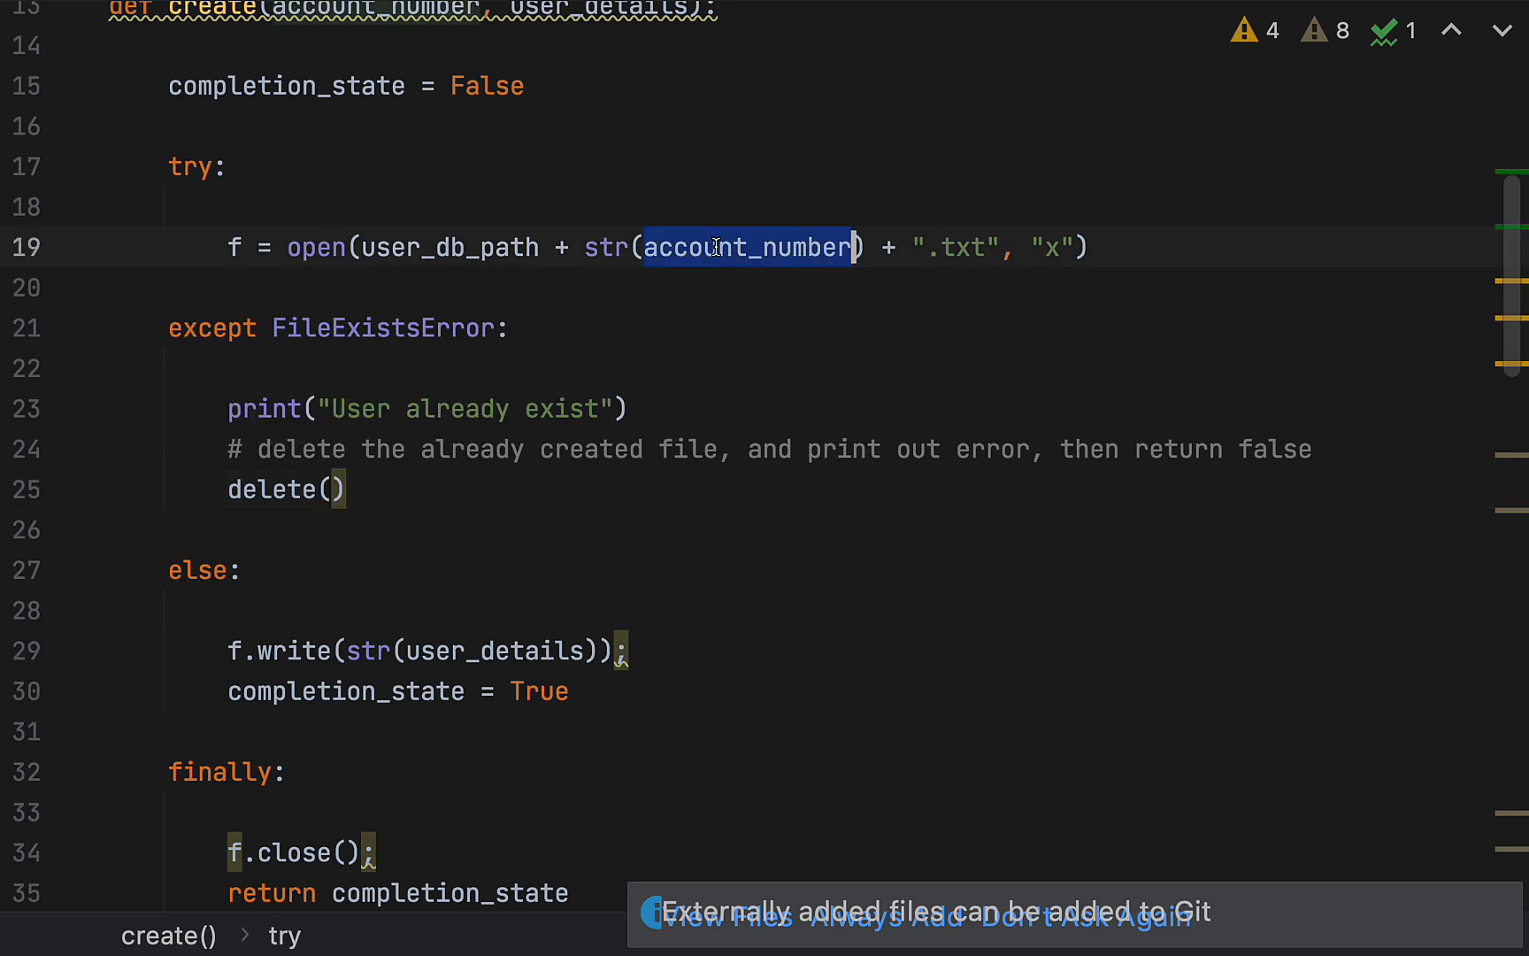
type("account_number")
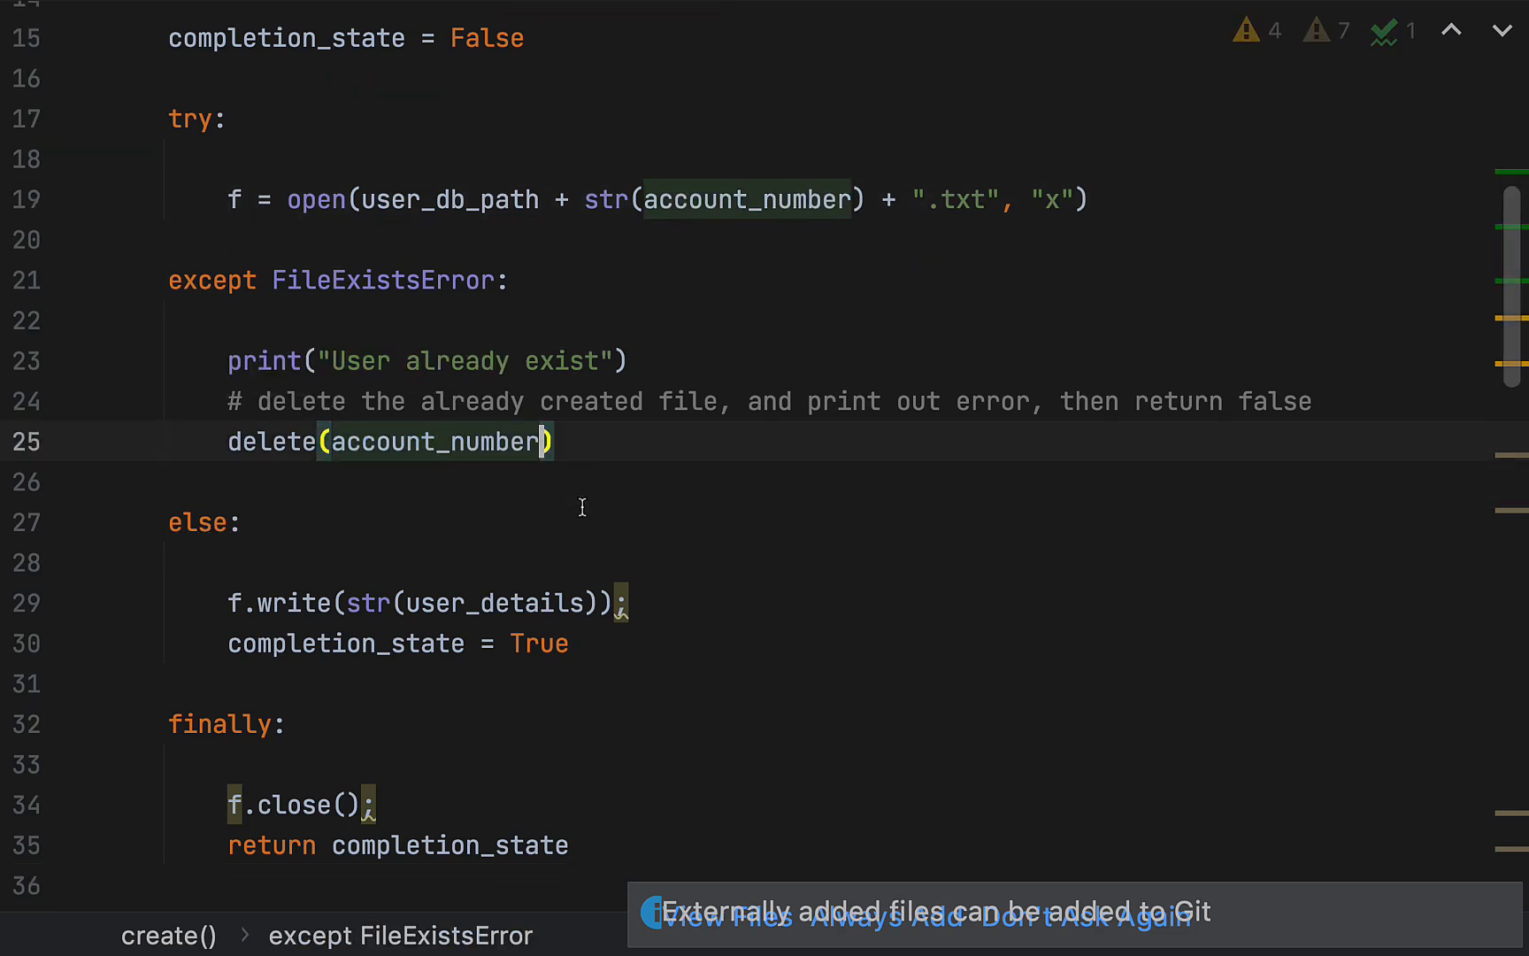
scroll("down", 3)
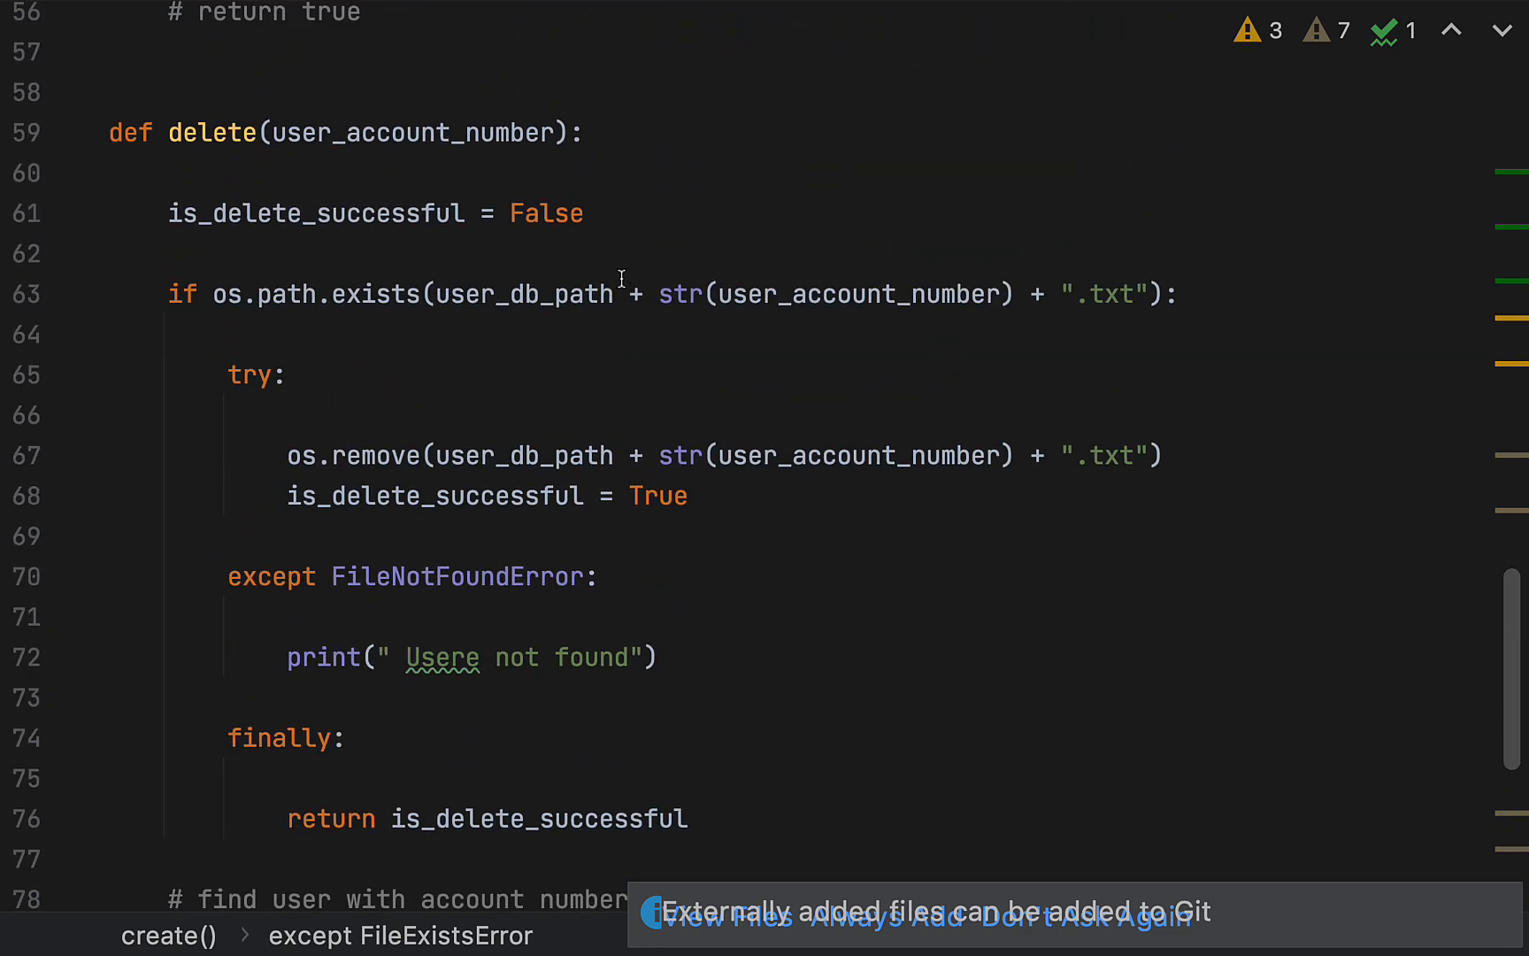
double_click(680, 294)
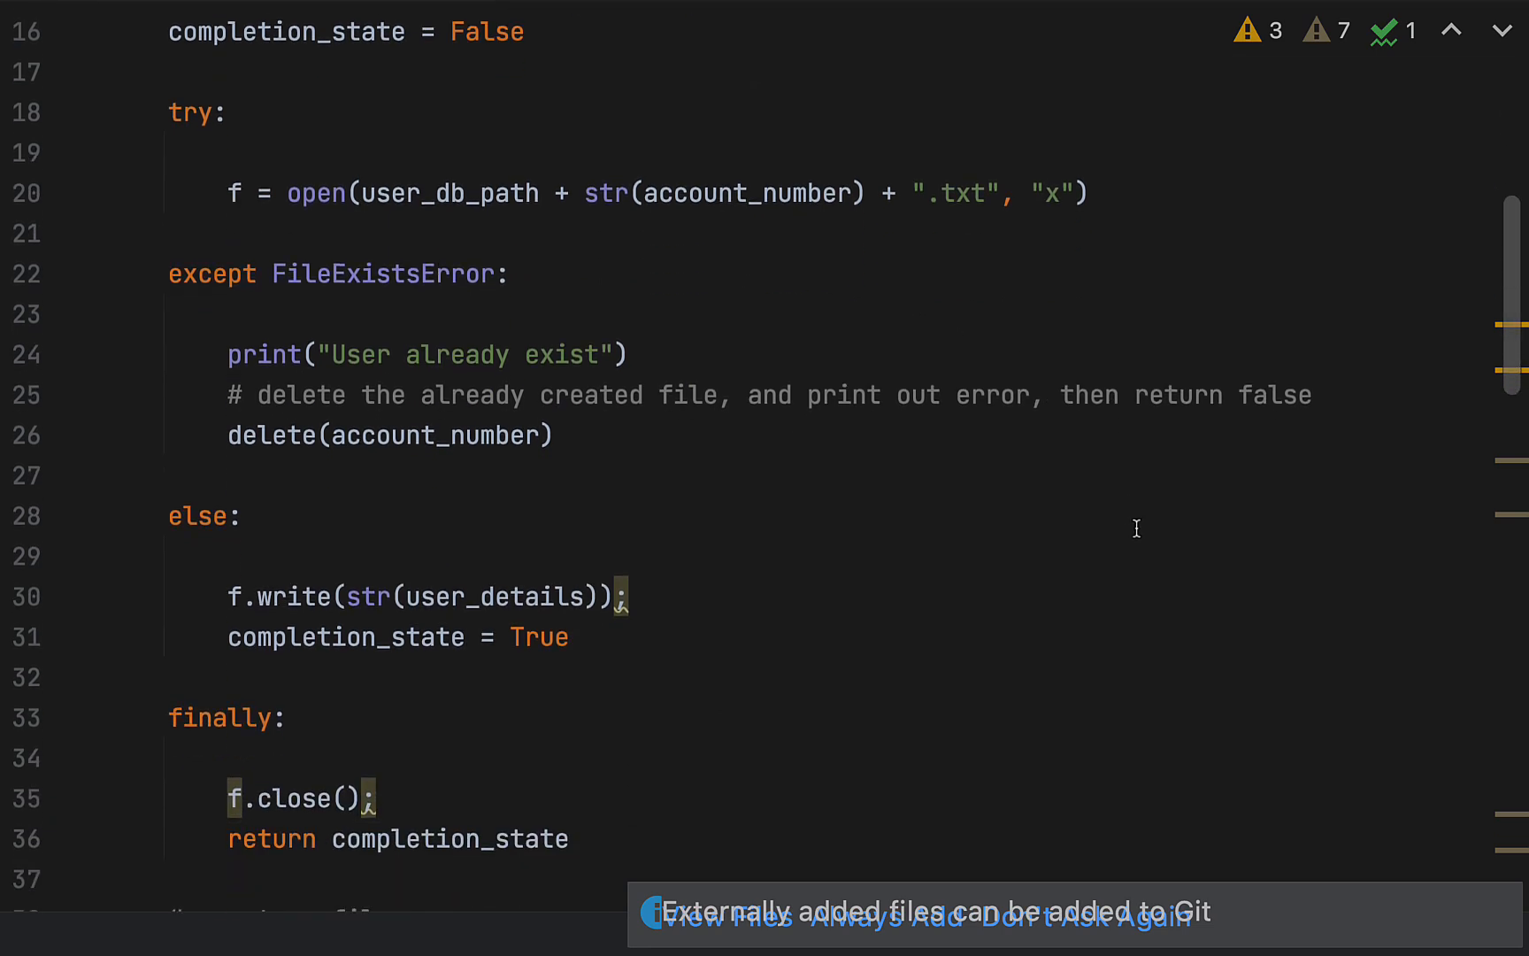
scroll("down", 3)
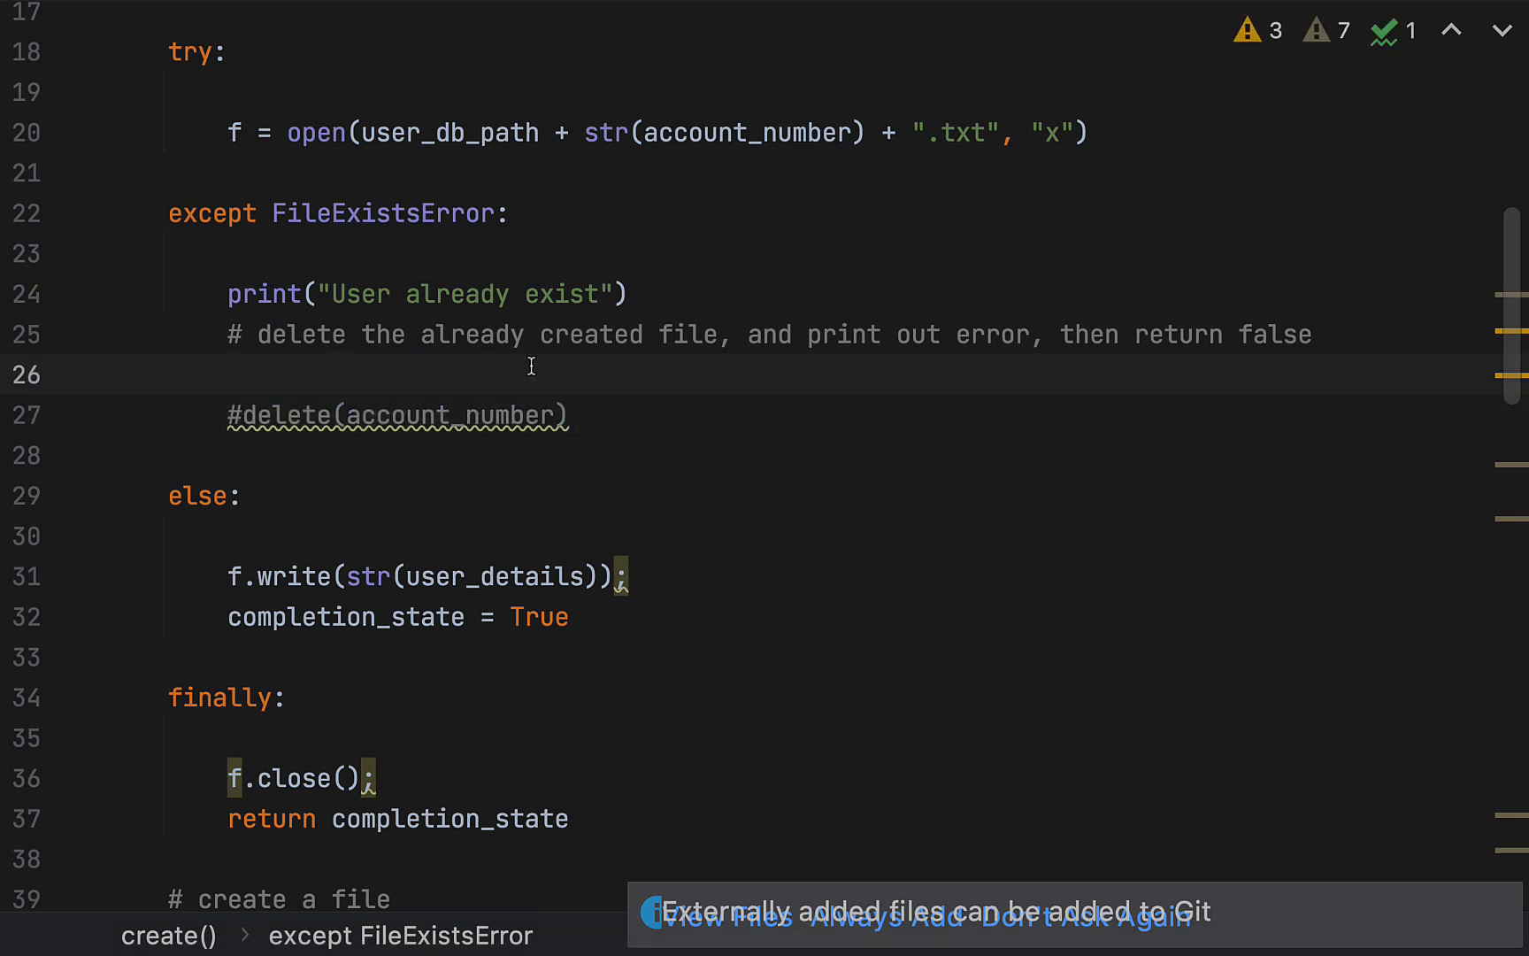
Add the comment '# check content of file before deleting' above the disabled call and reformat
type("# check con")
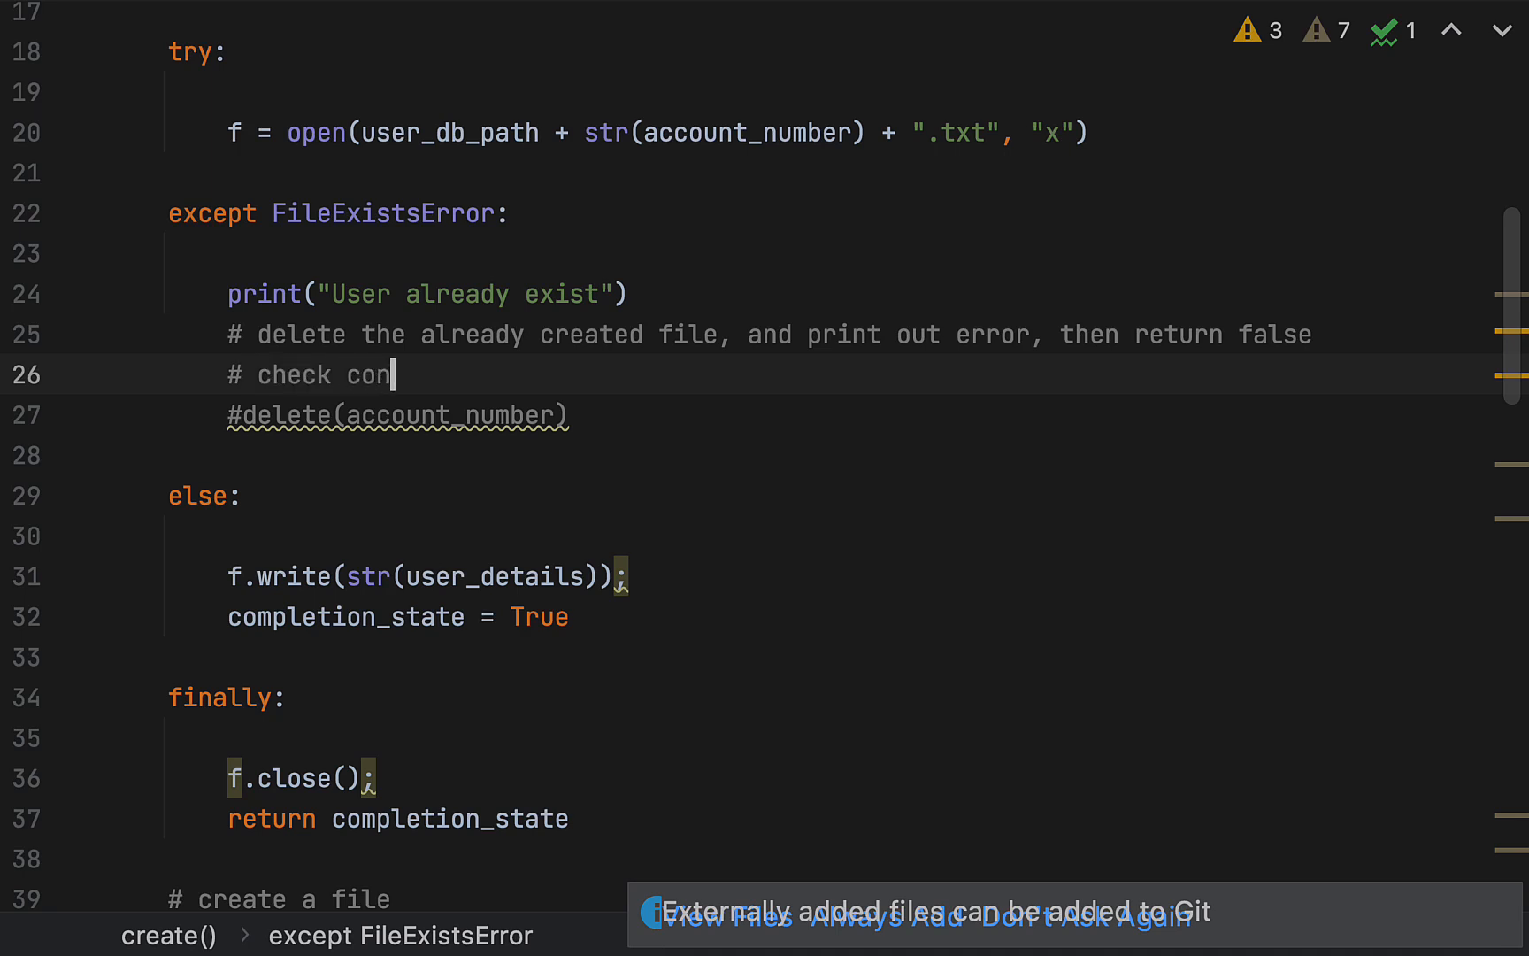
type("tent of file")
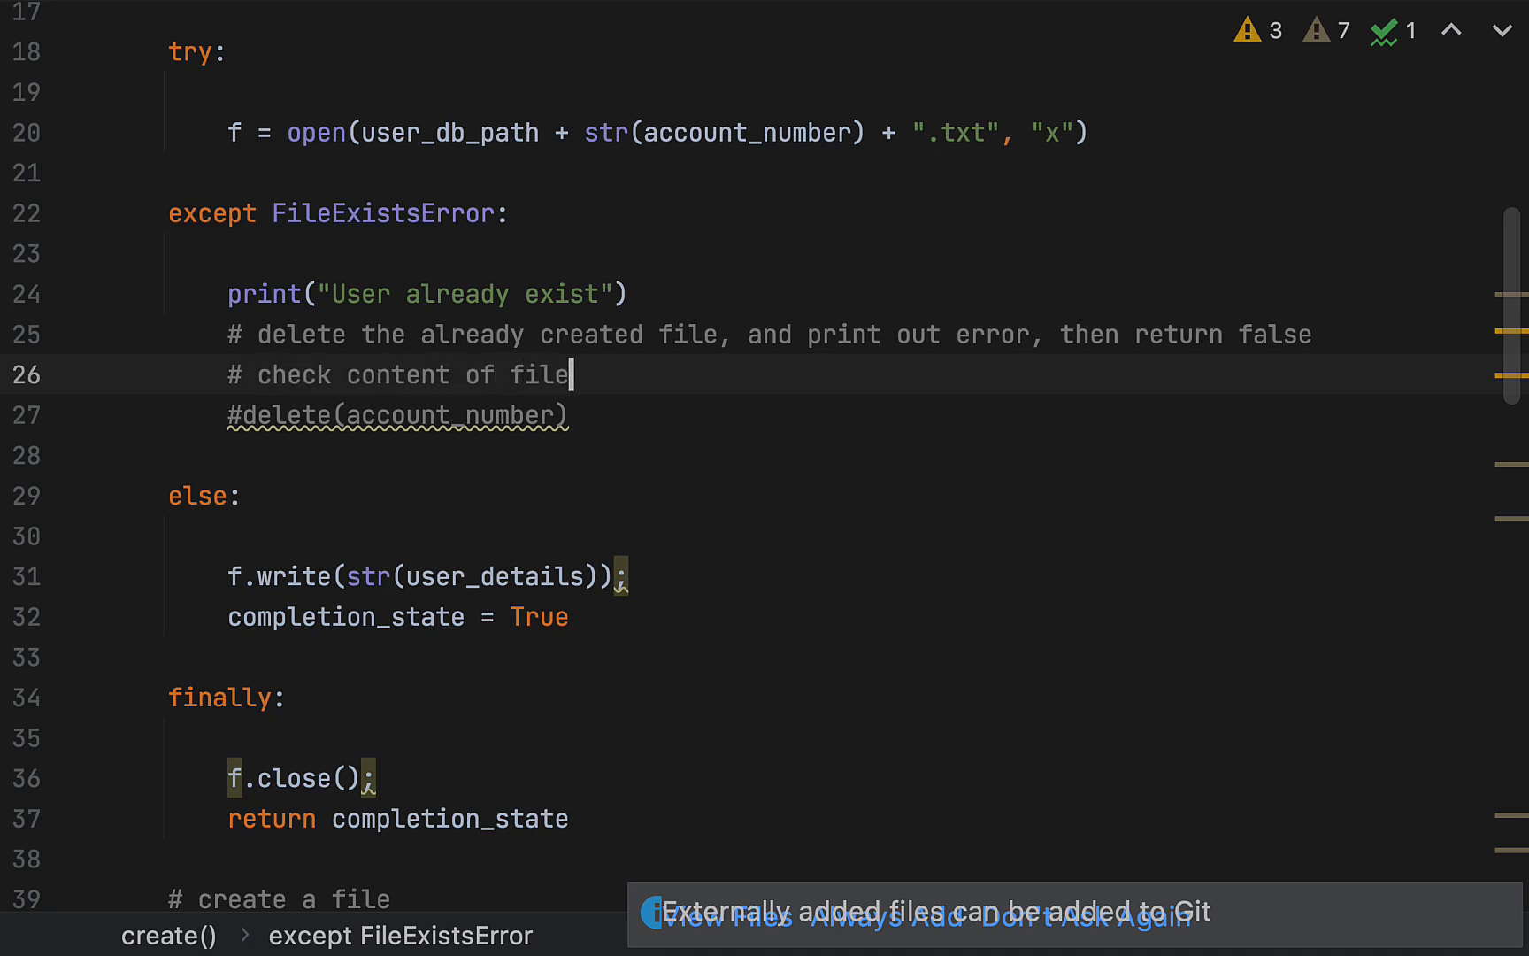
type("before deleting")
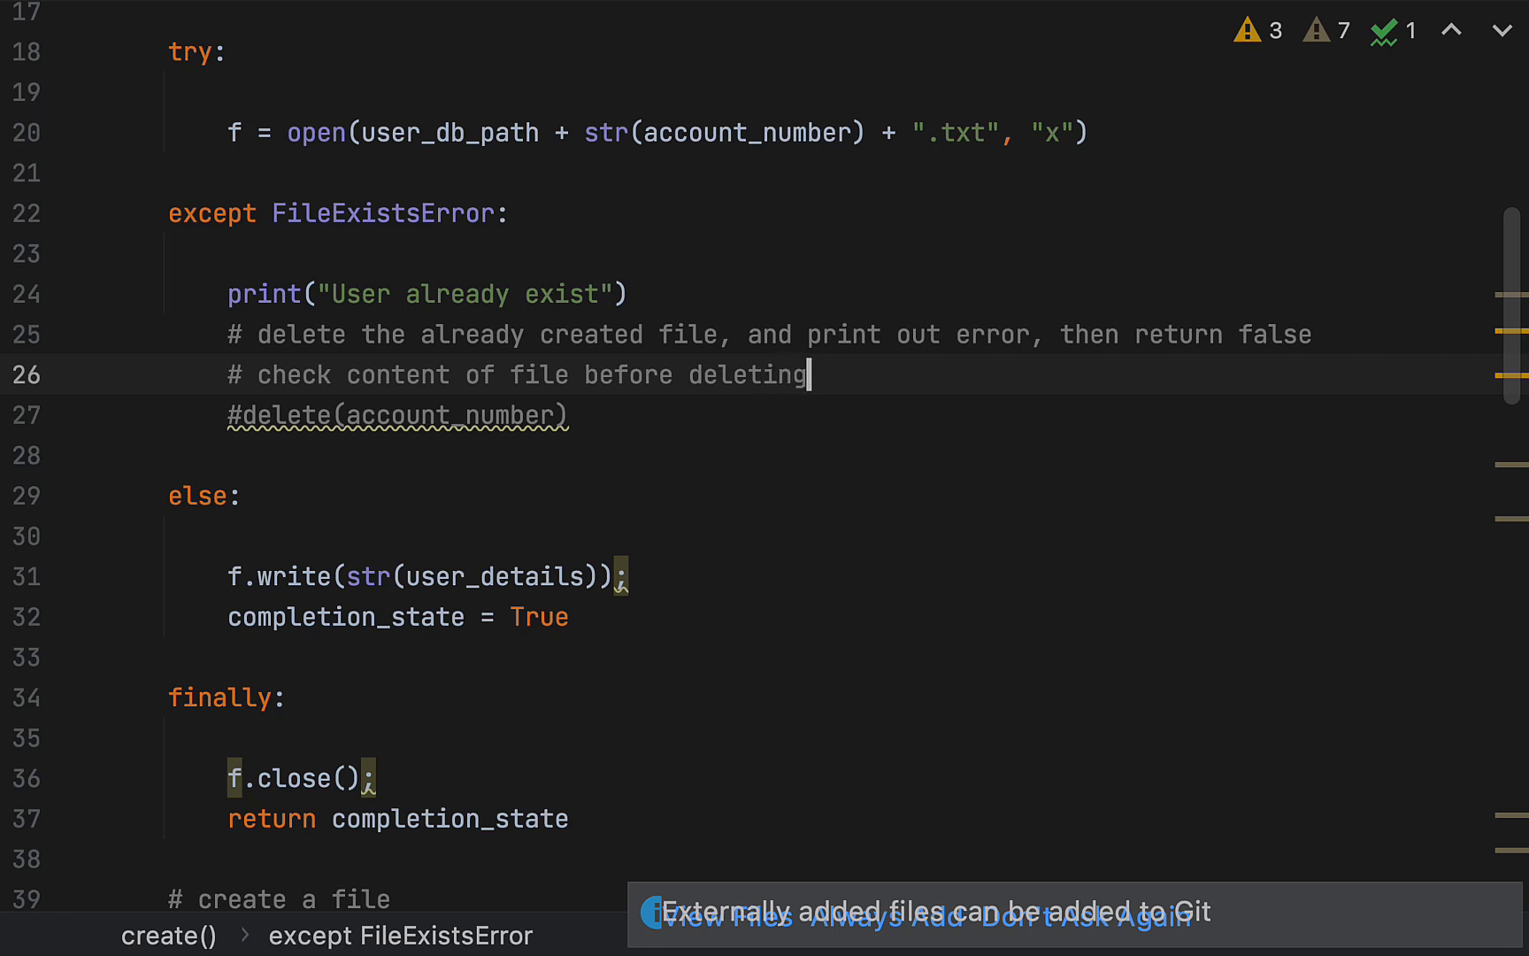
key("enter")
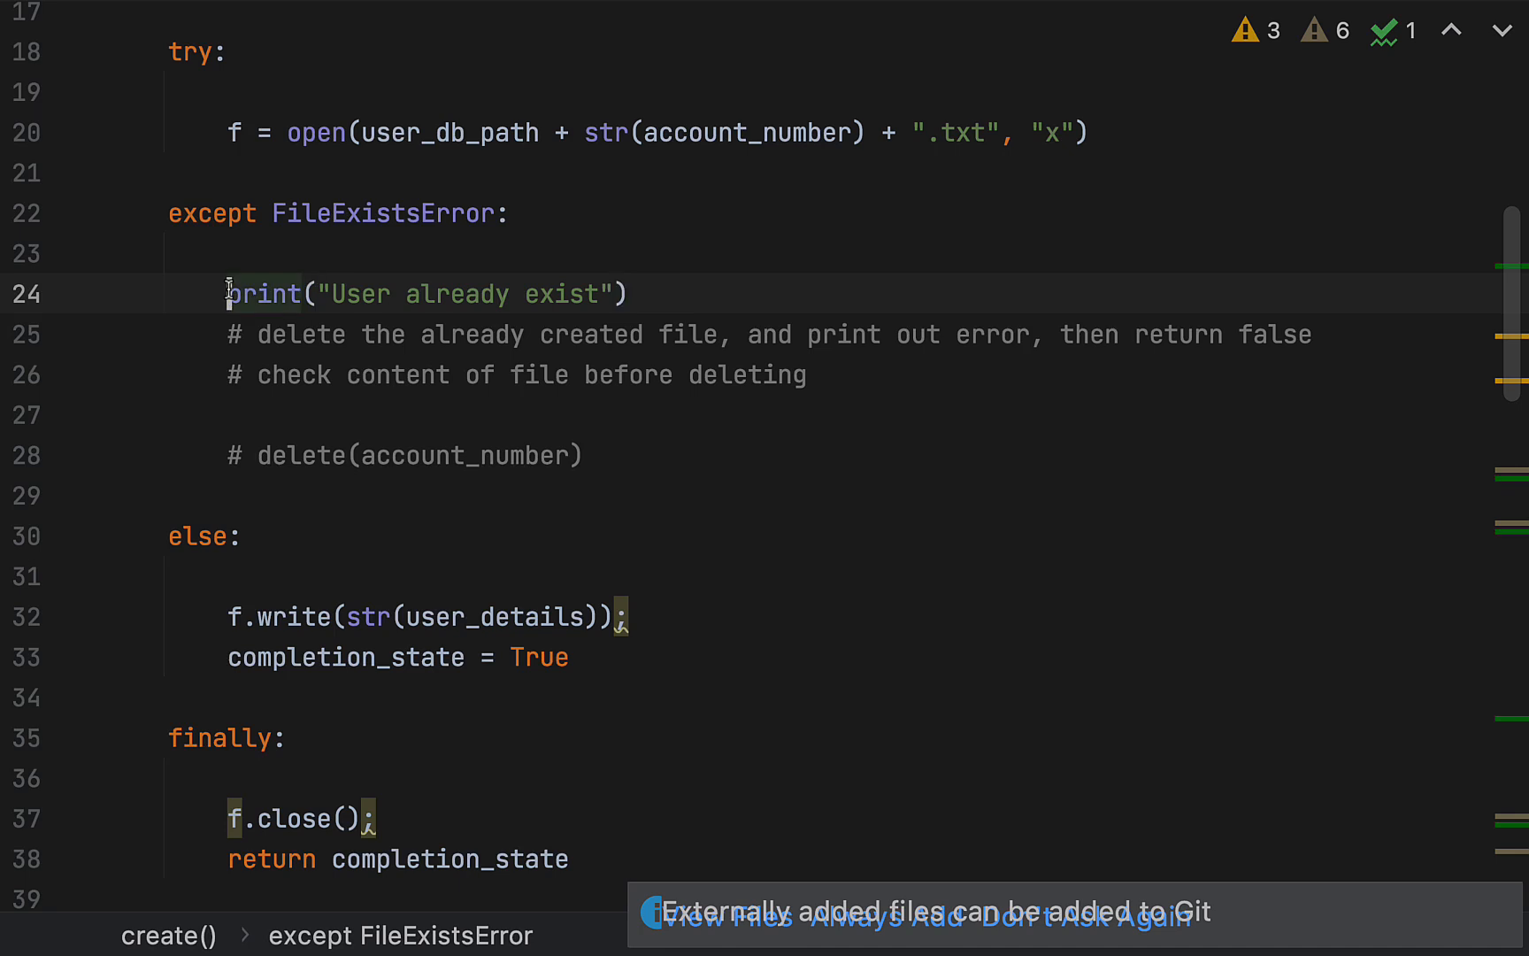
triple_click(424, 294)
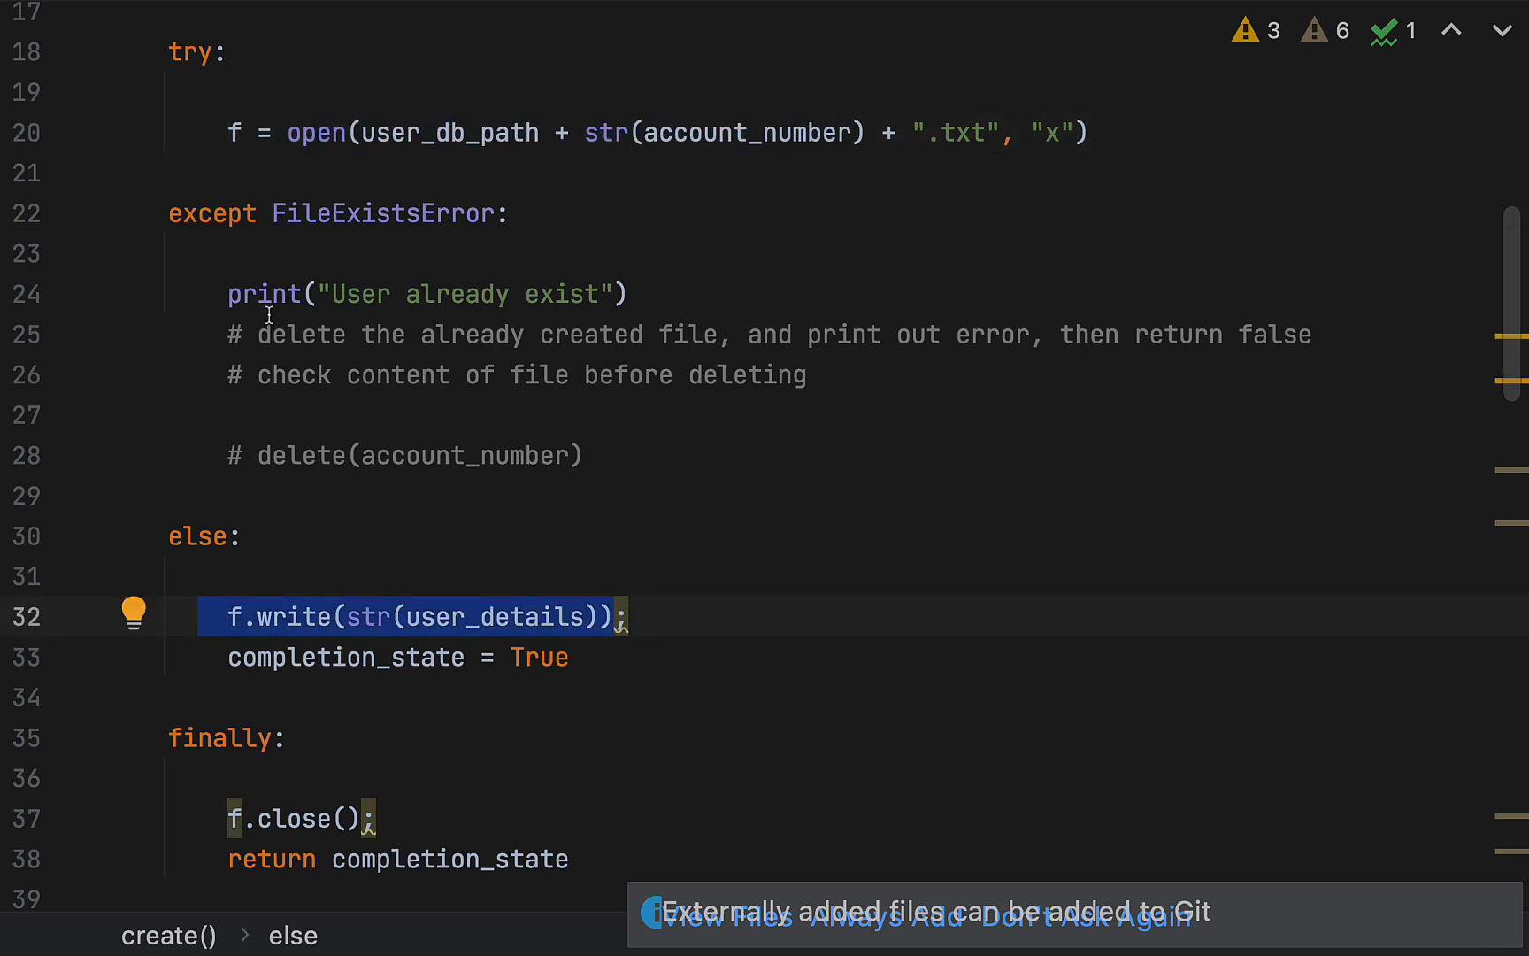
mouse_move(658, 228)
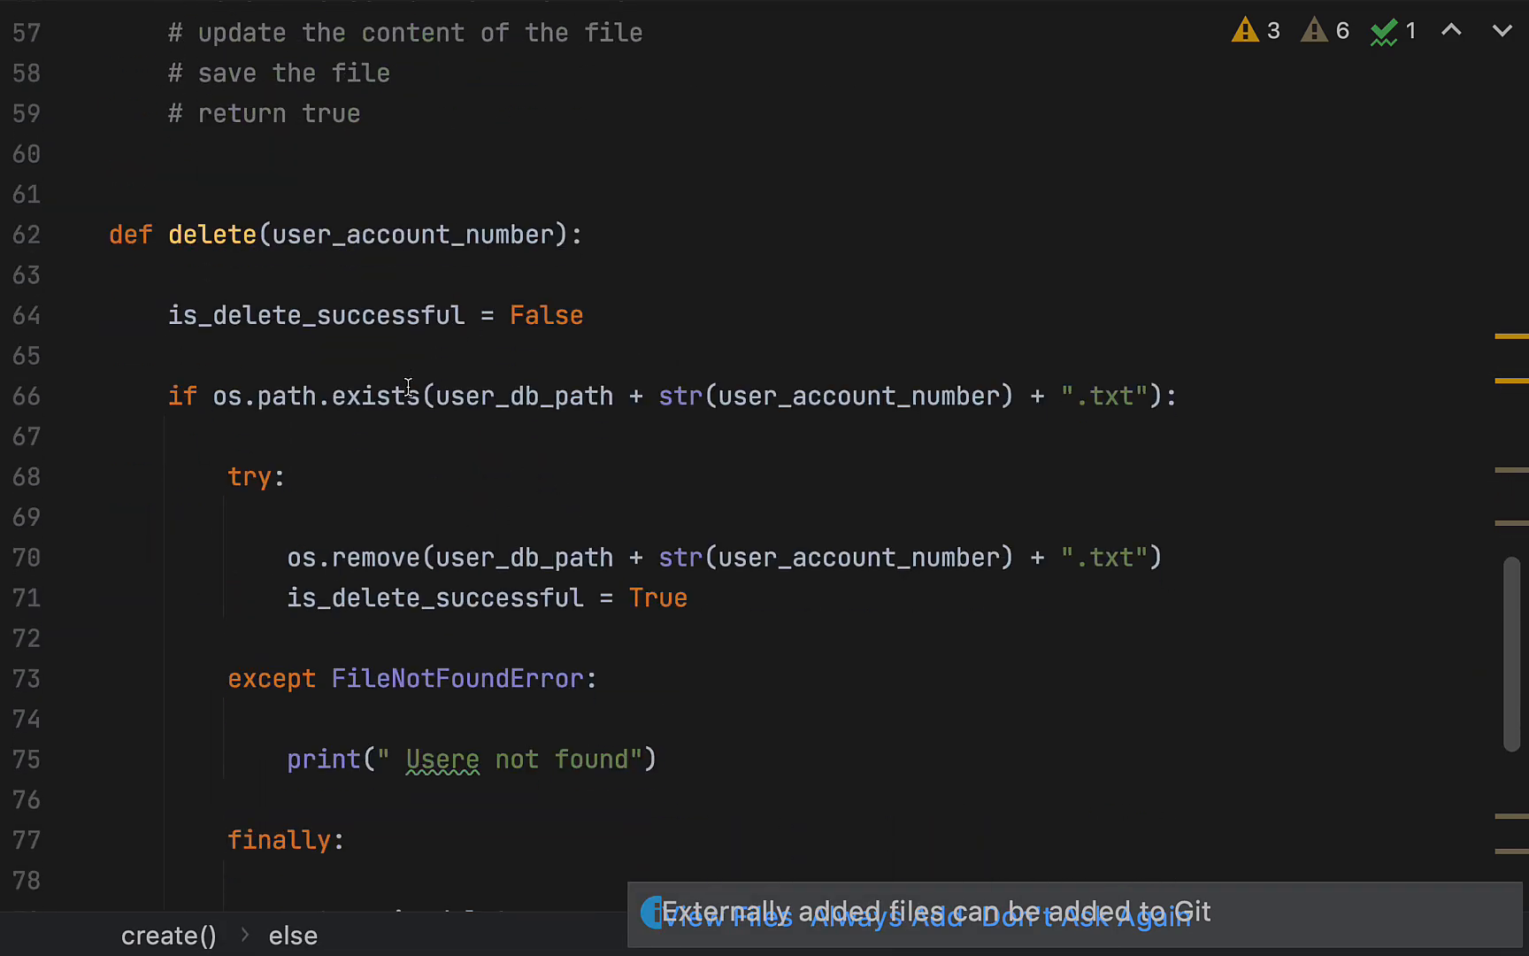
Scroll through database.py reviewing delete() after removing the leftover test call, then leave presentation mode
scroll("down", 3)
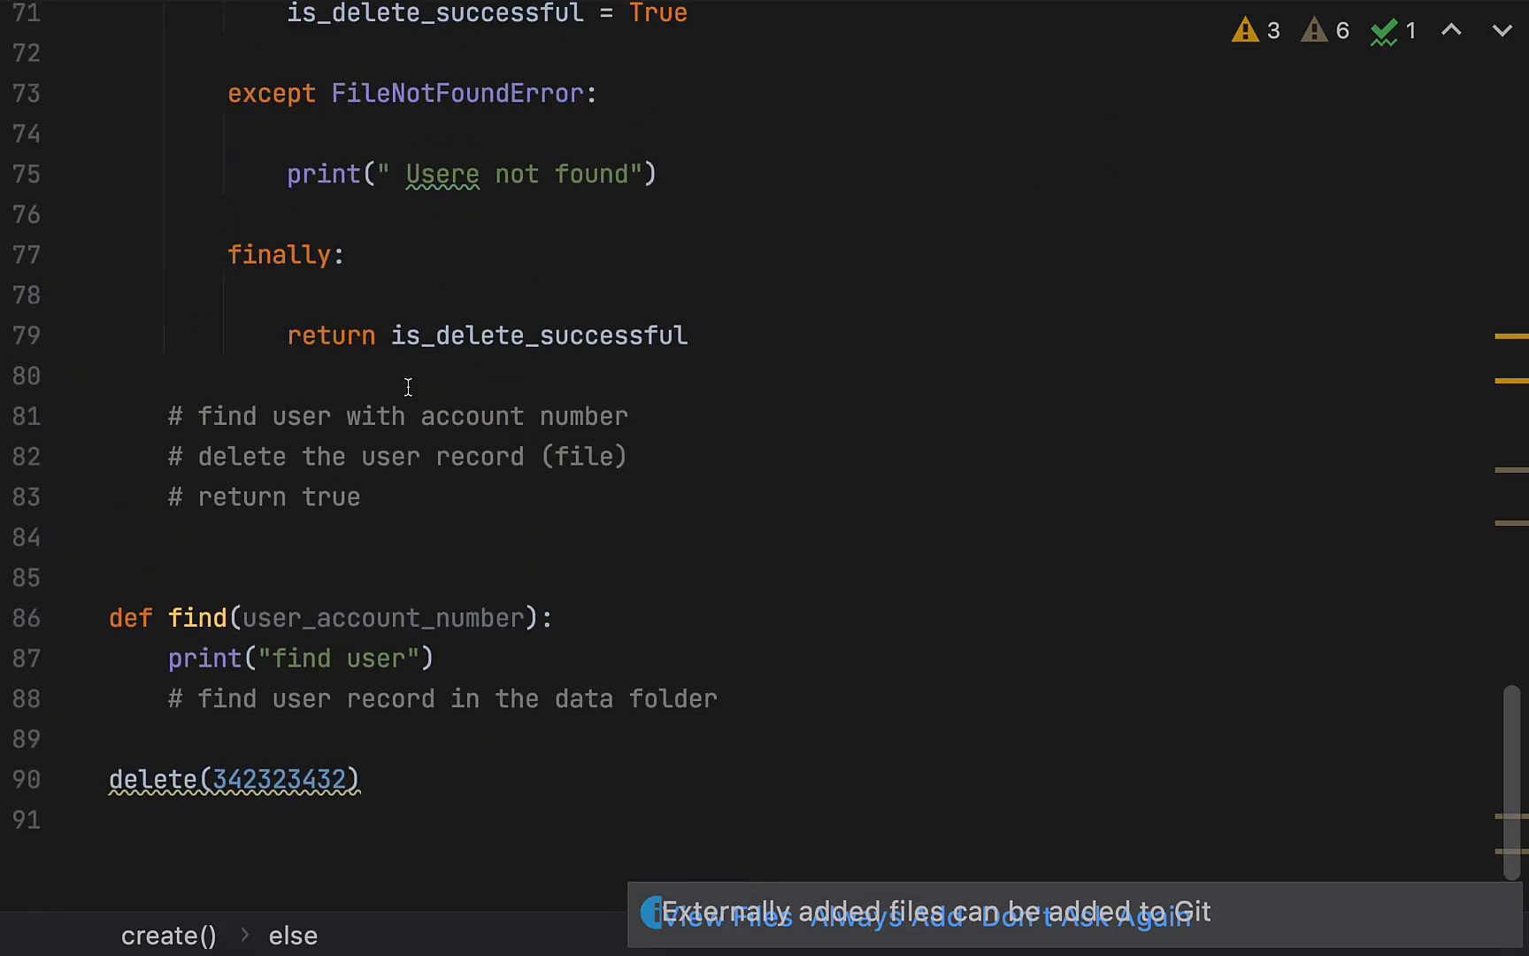
scroll("down", 3)
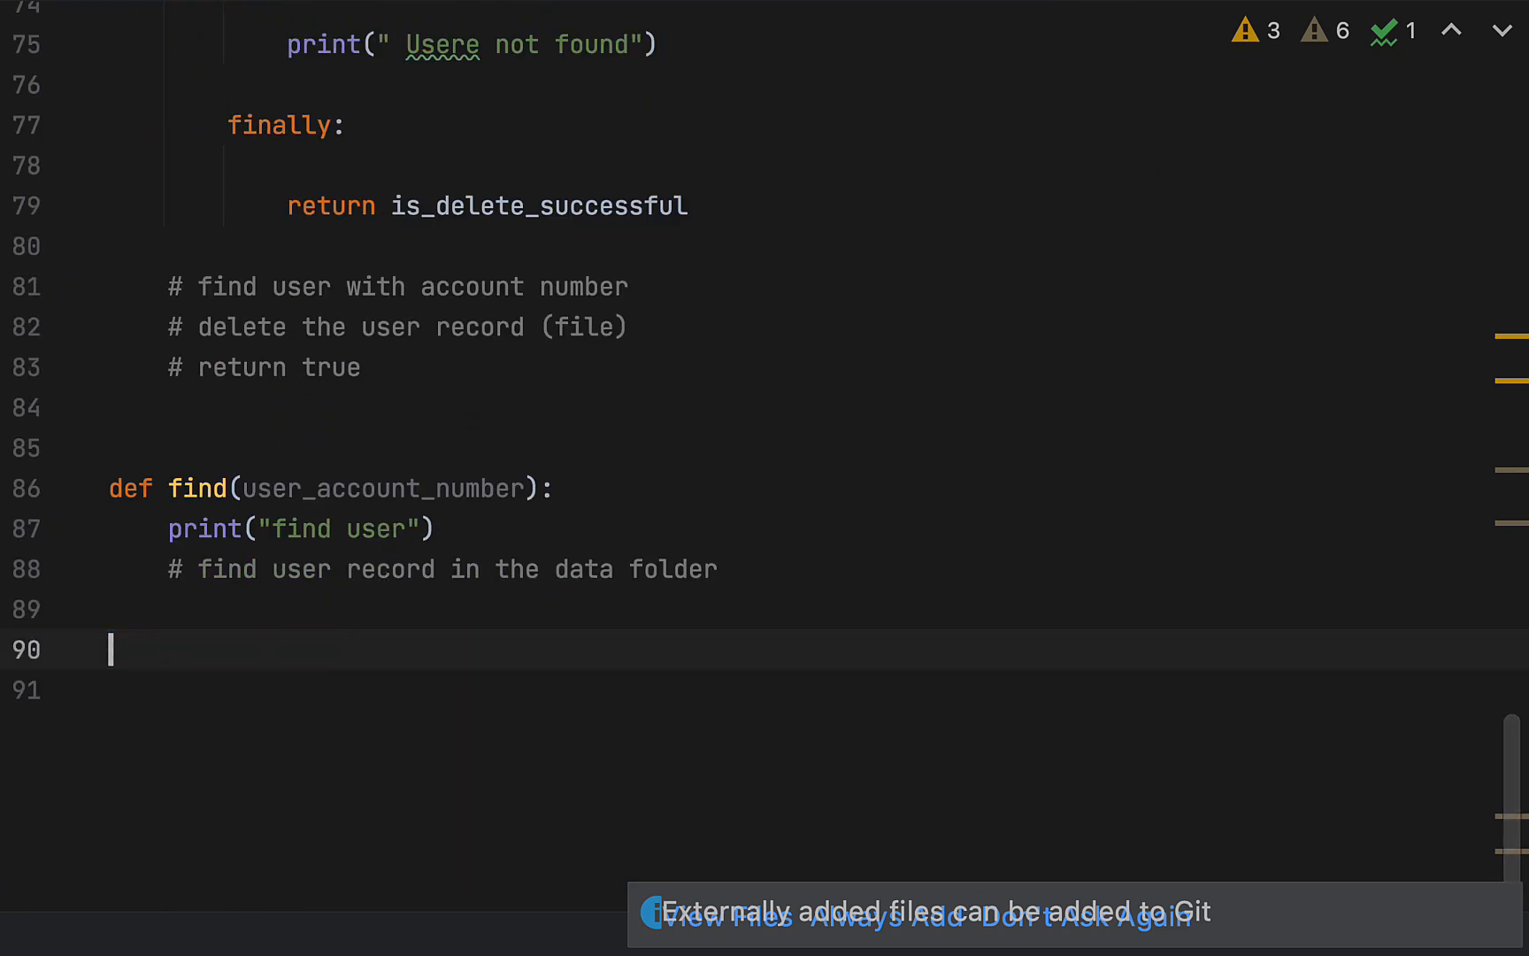
scroll("up", 3)
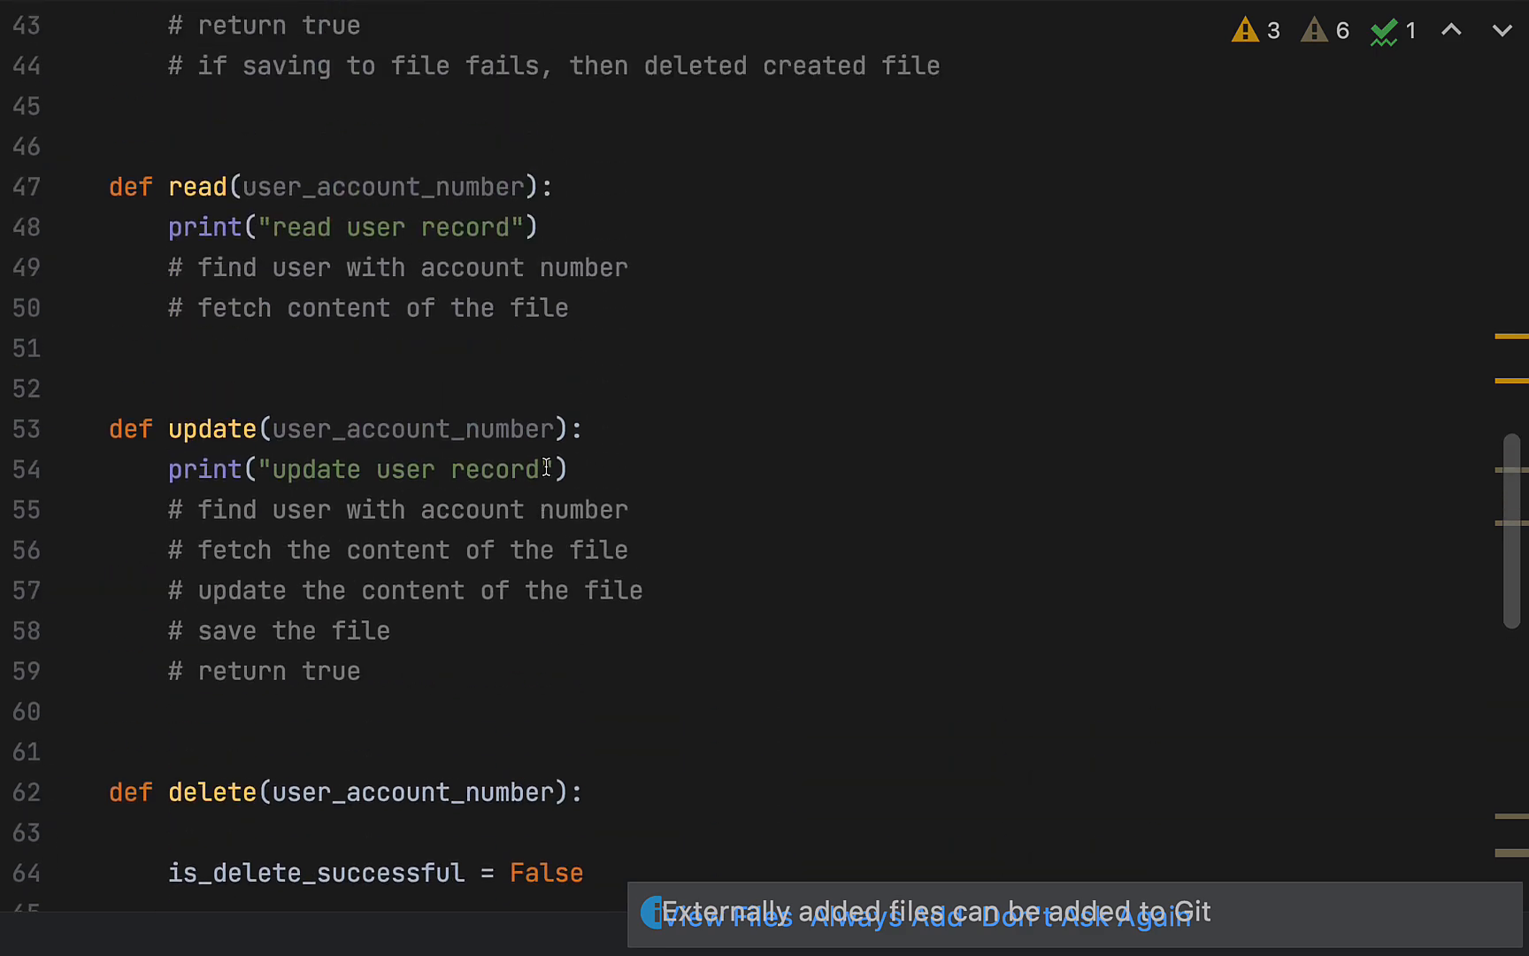
scroll("down", 3)
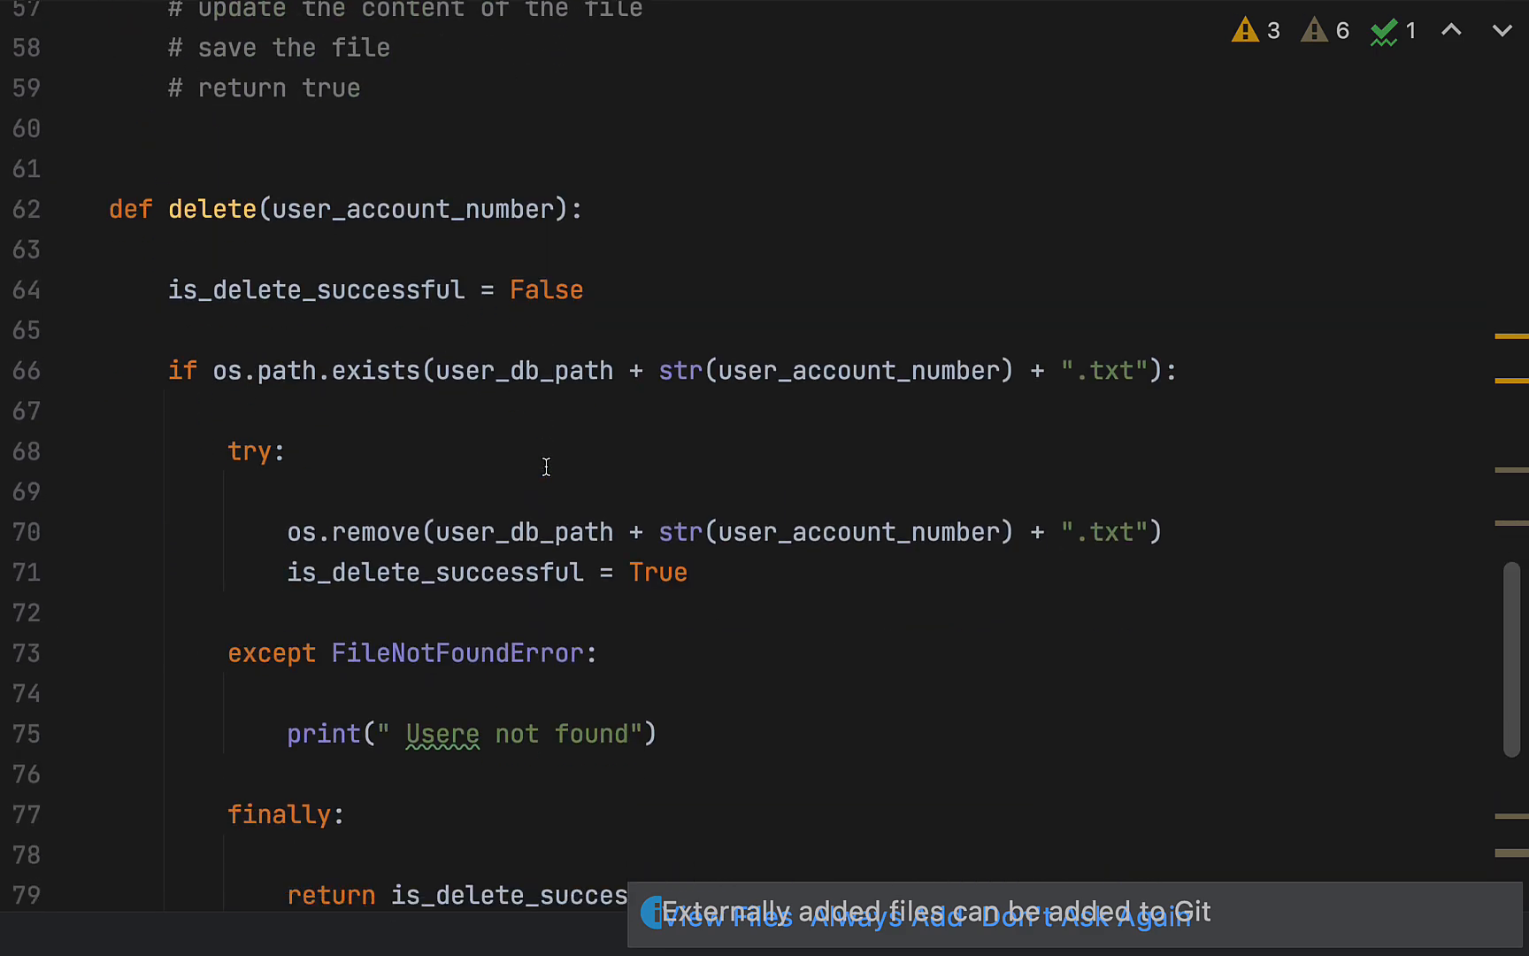
scroll("up", 3)
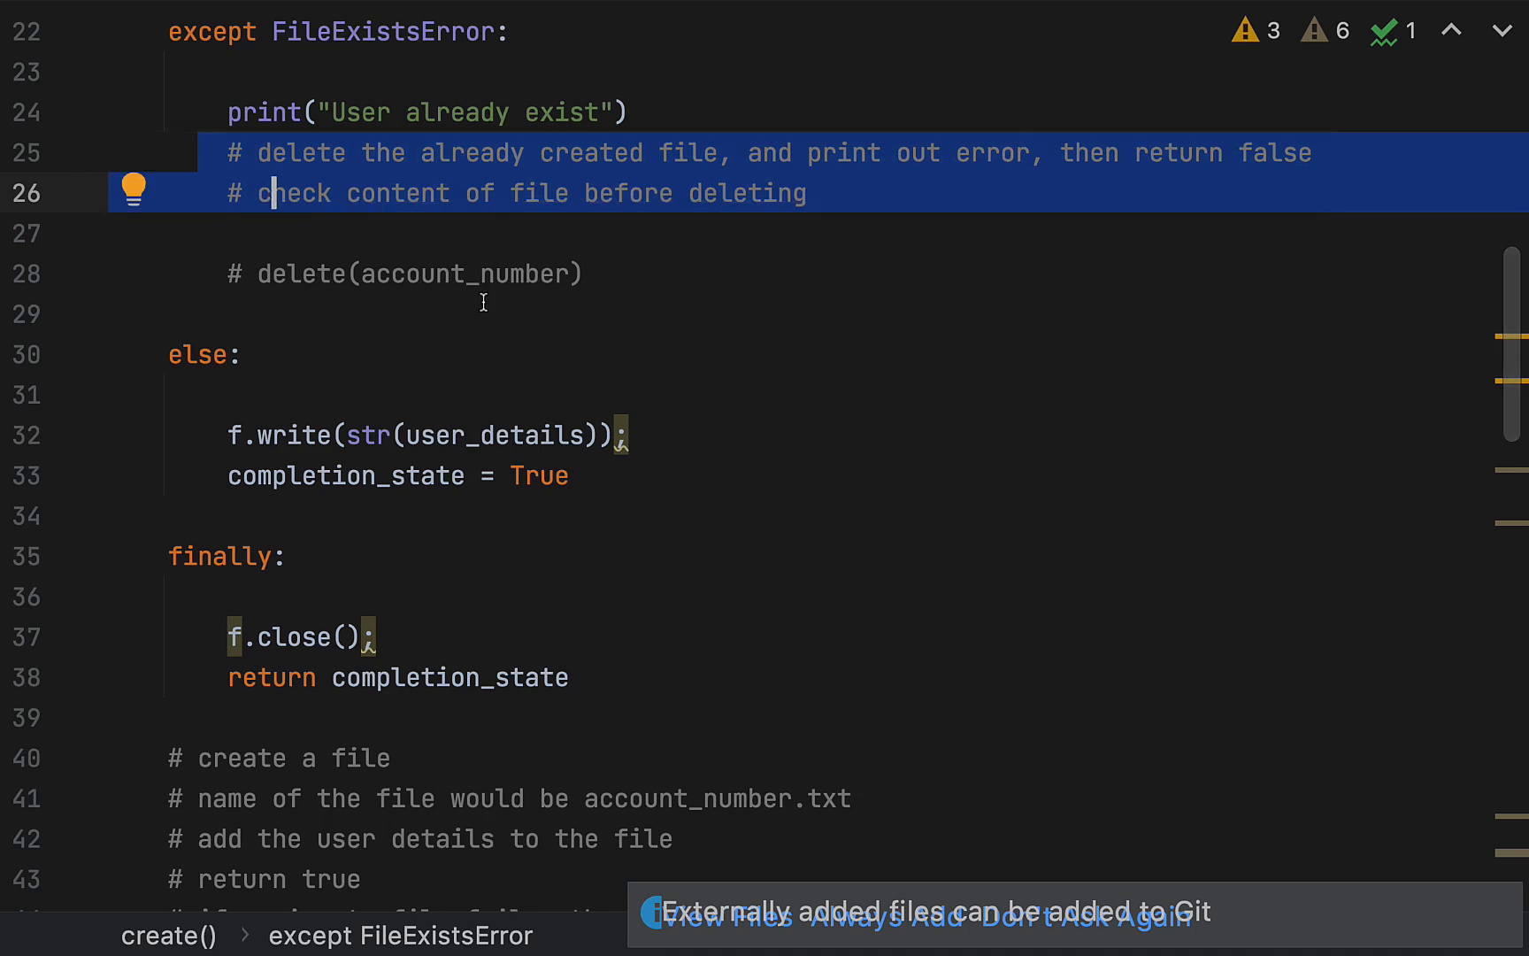
scroll("down", 3)
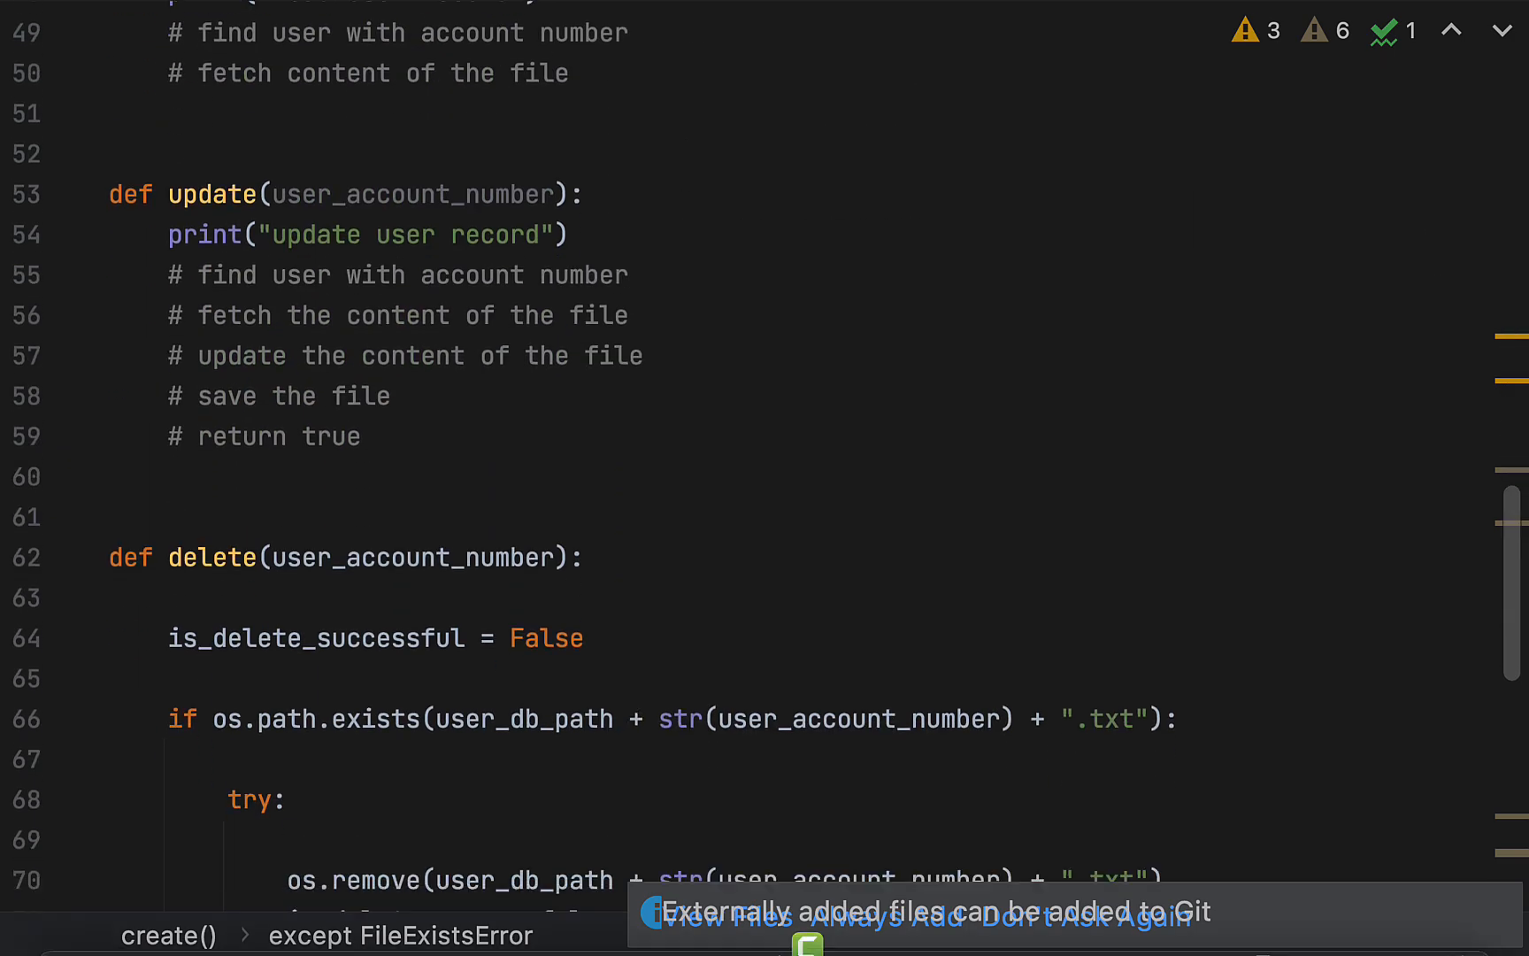
scroll("down", 3)
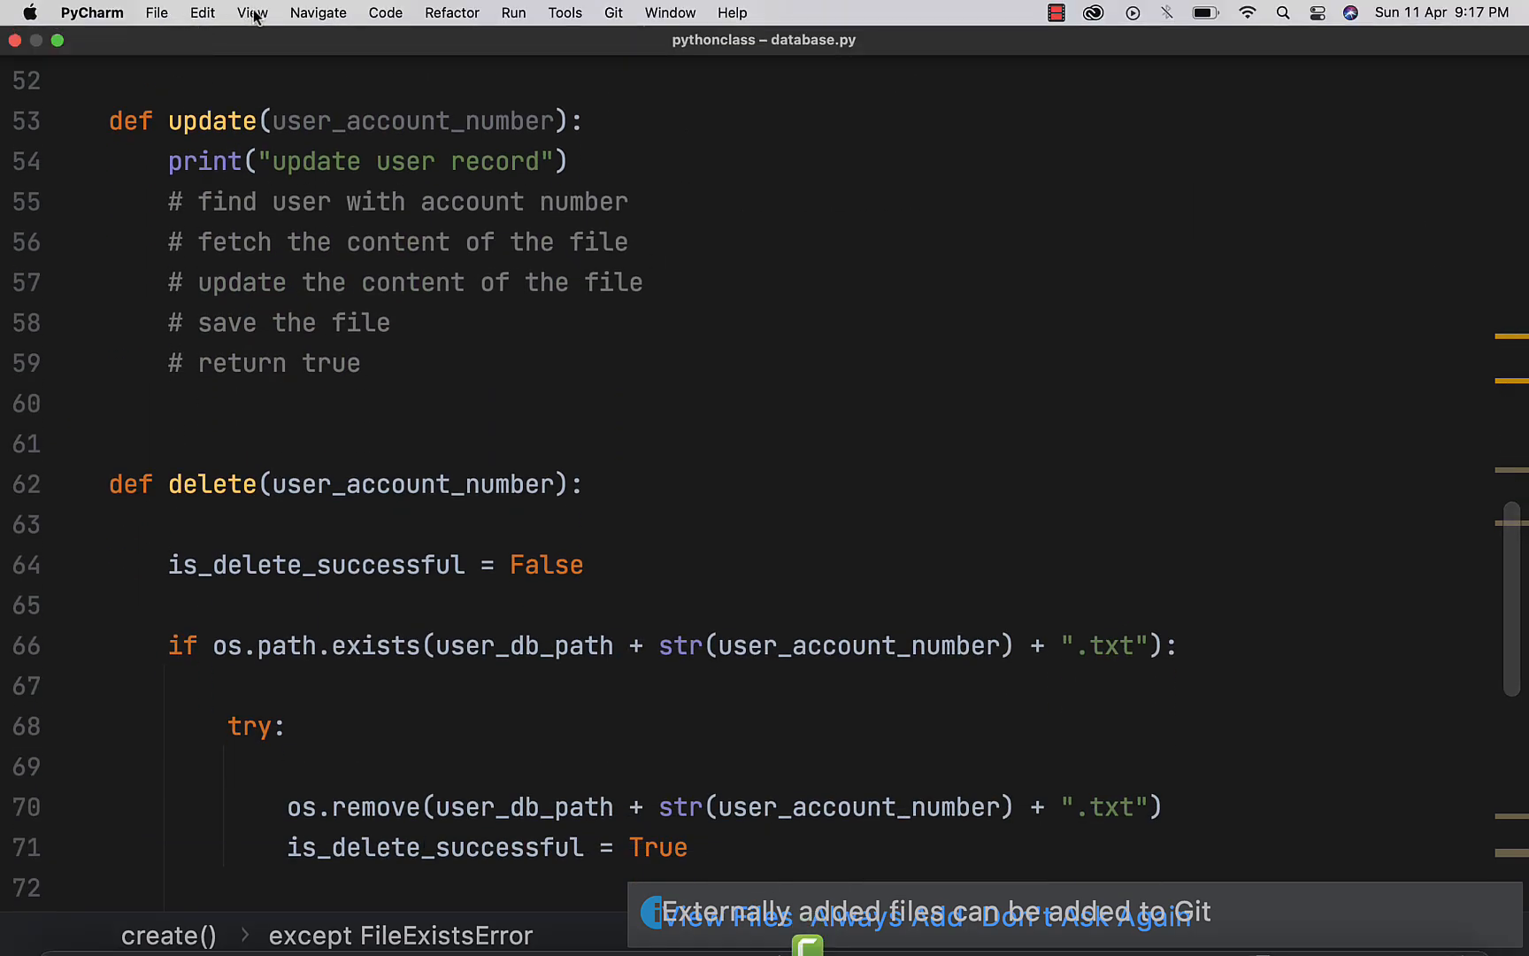
mouse_move(330, 73)
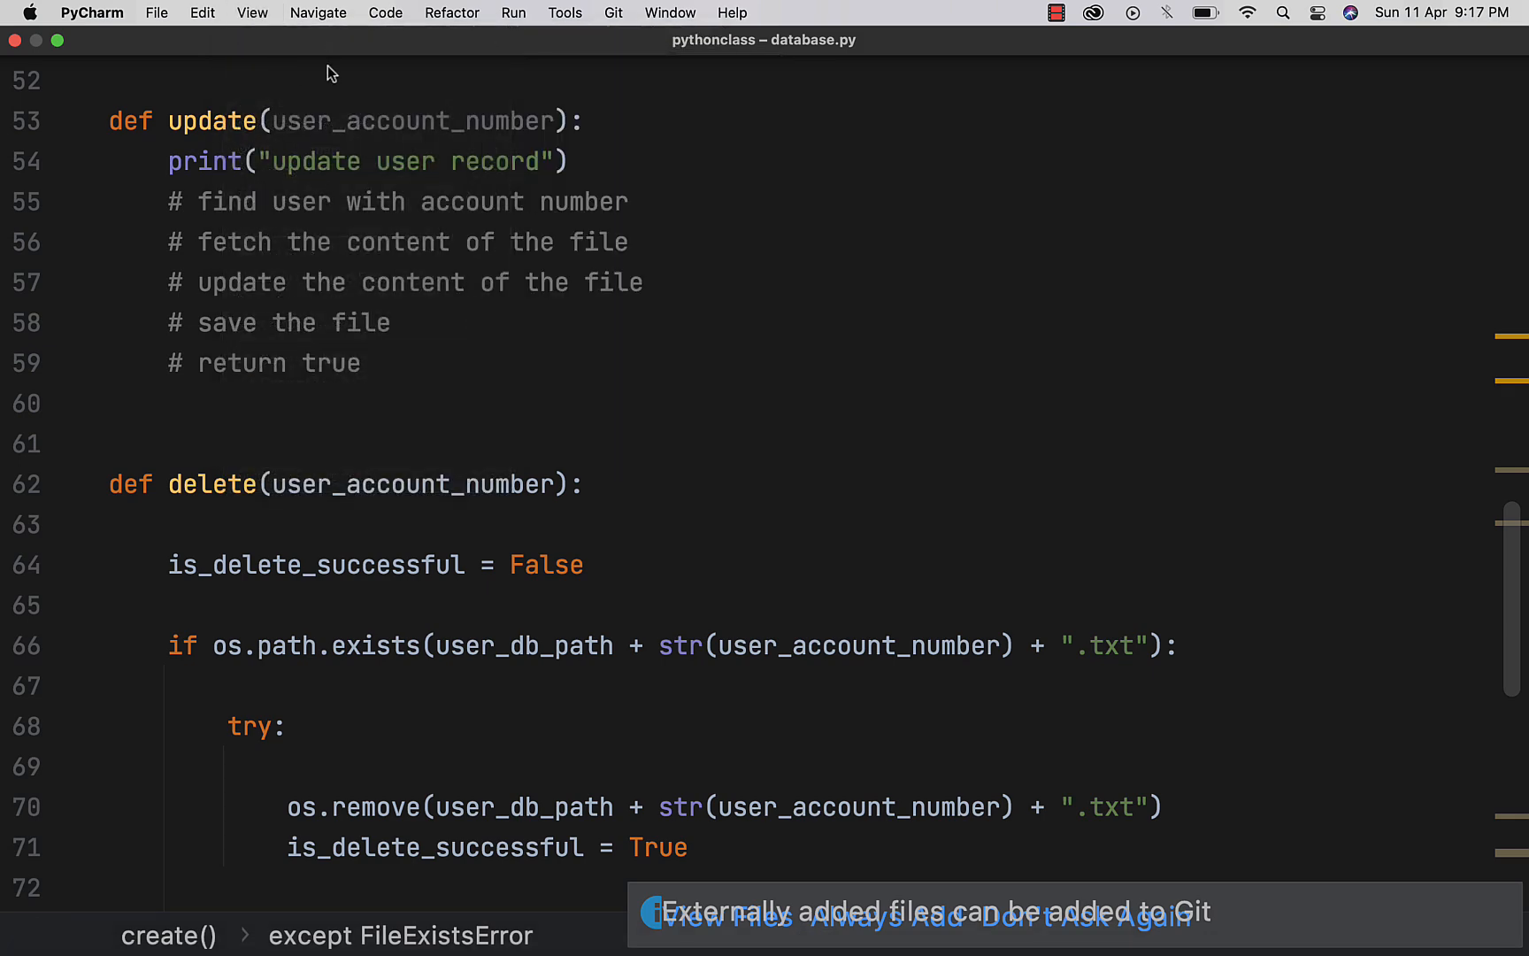
left_click(251, 12)
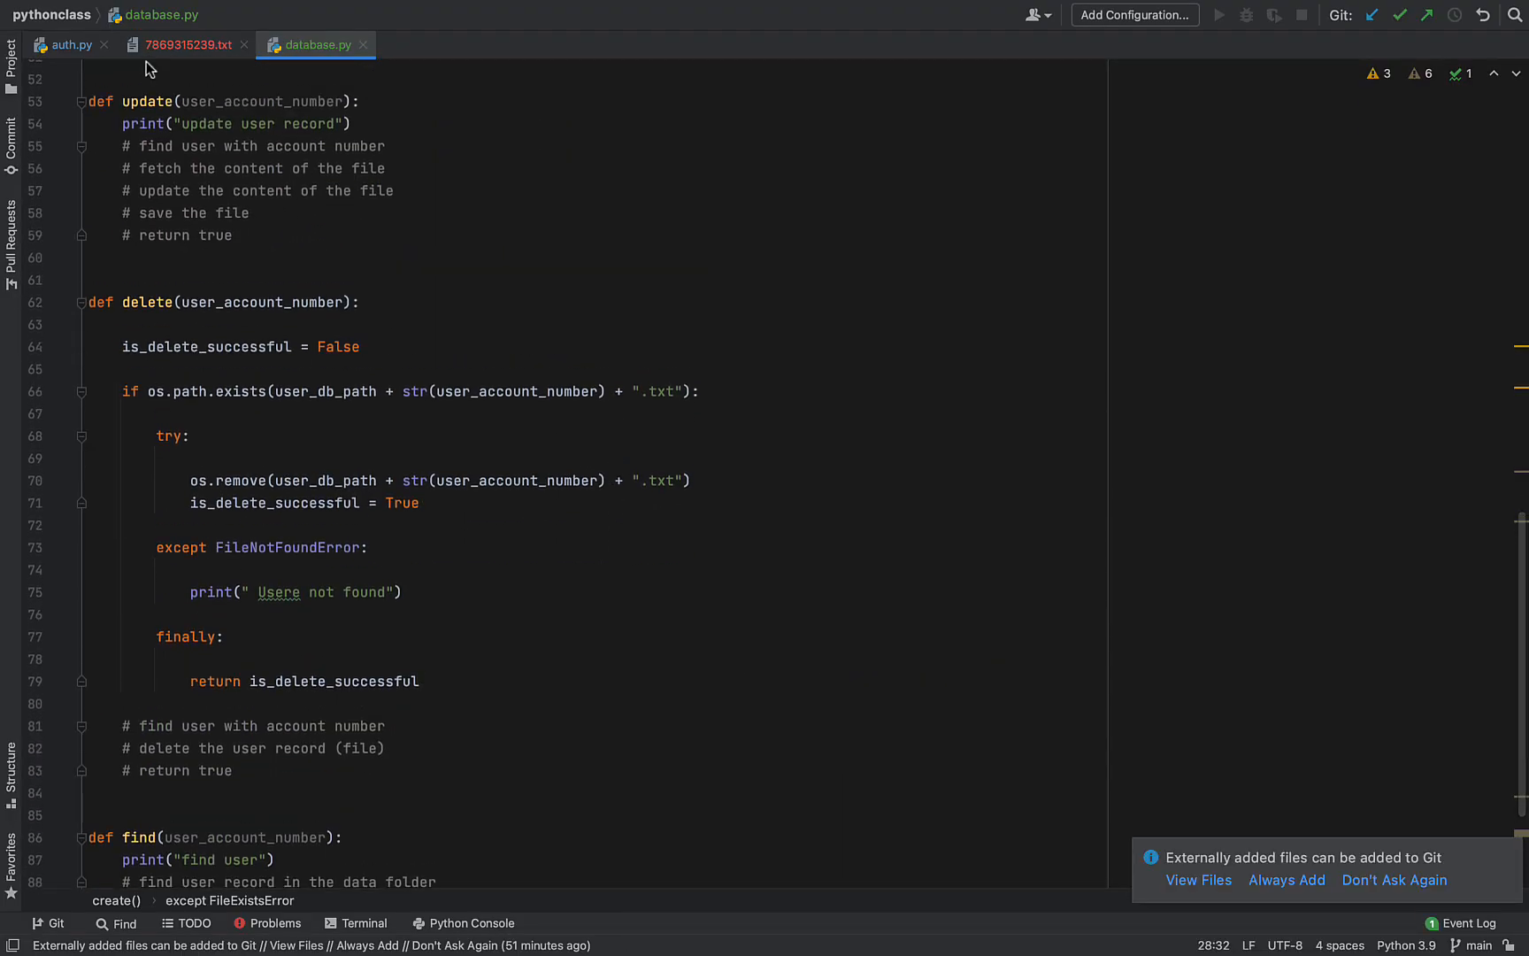
left_click(11, 39)
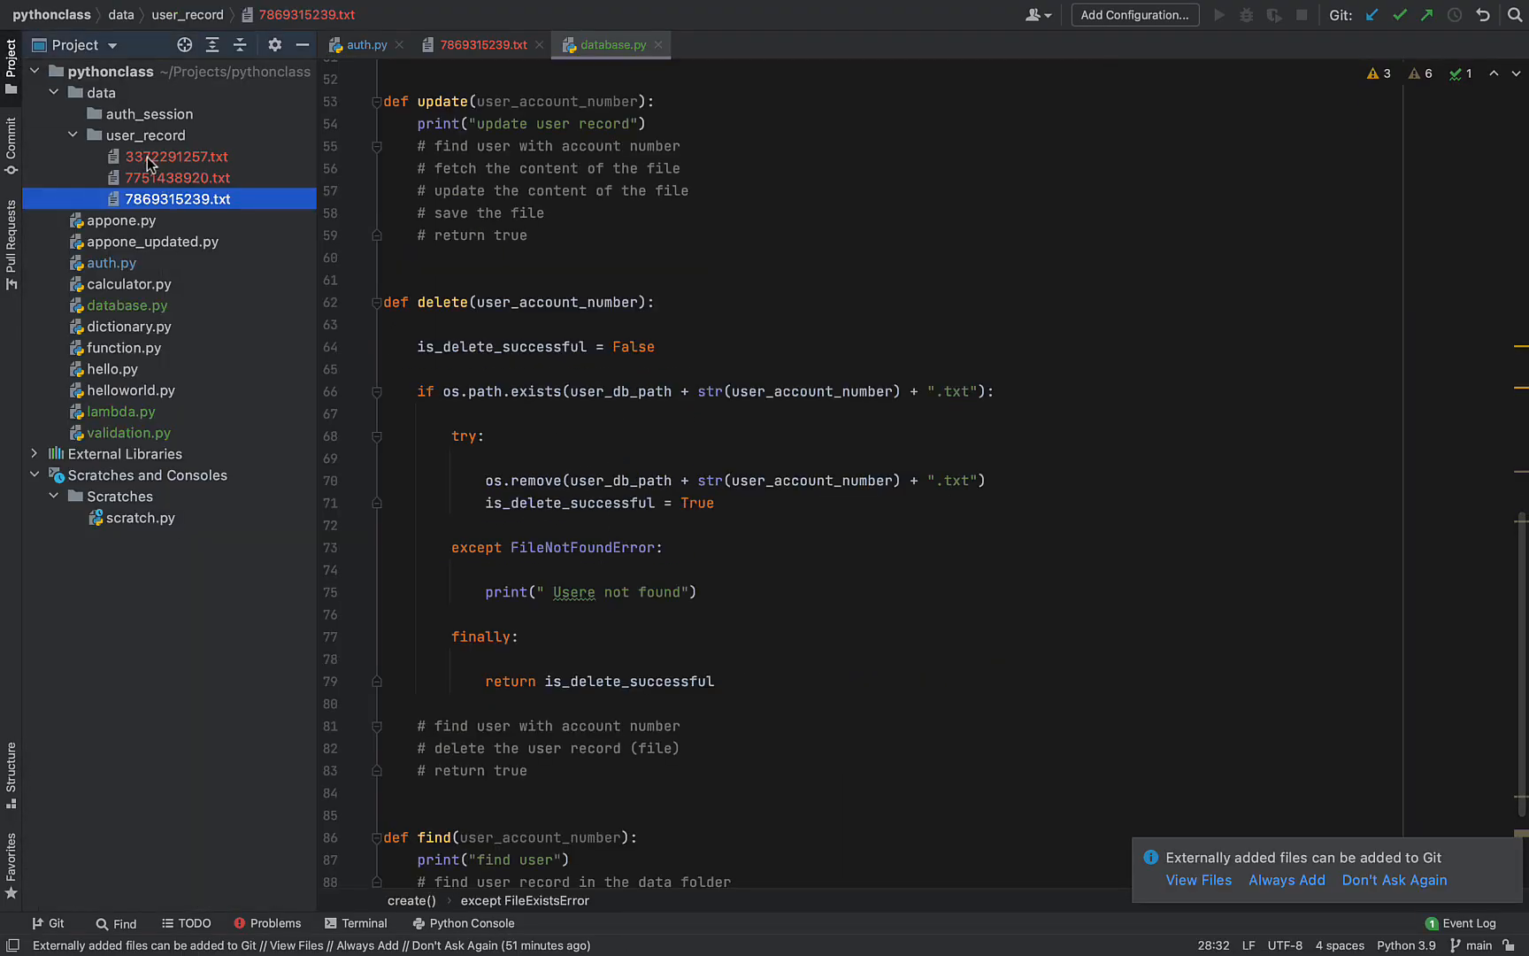
left_click(177, 156)
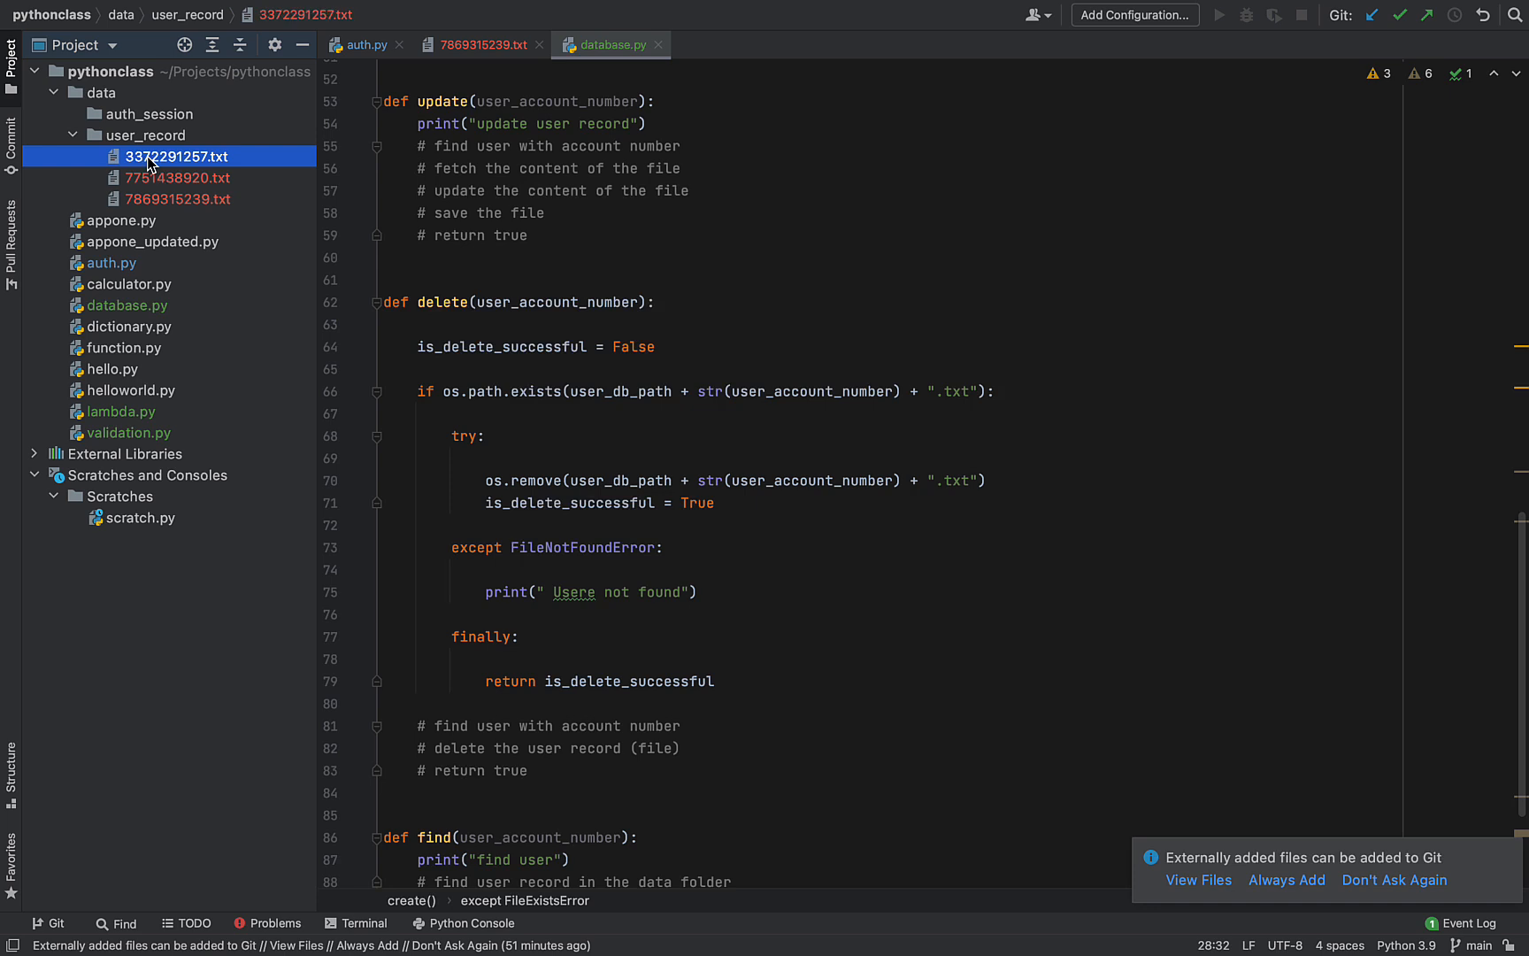
type("delt")
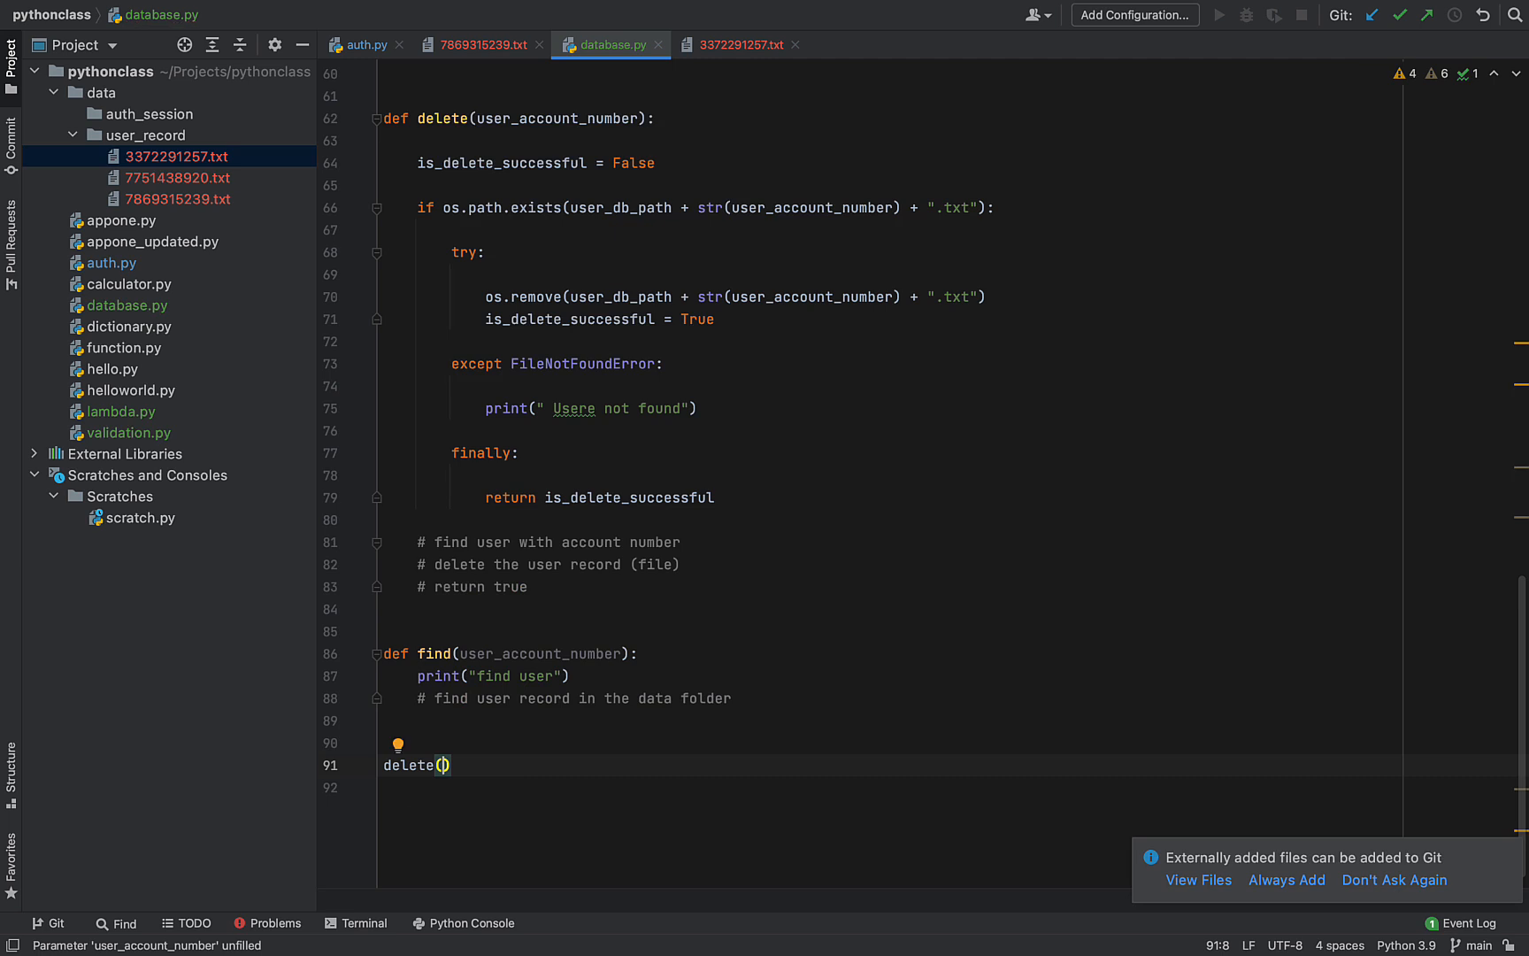
type("33")
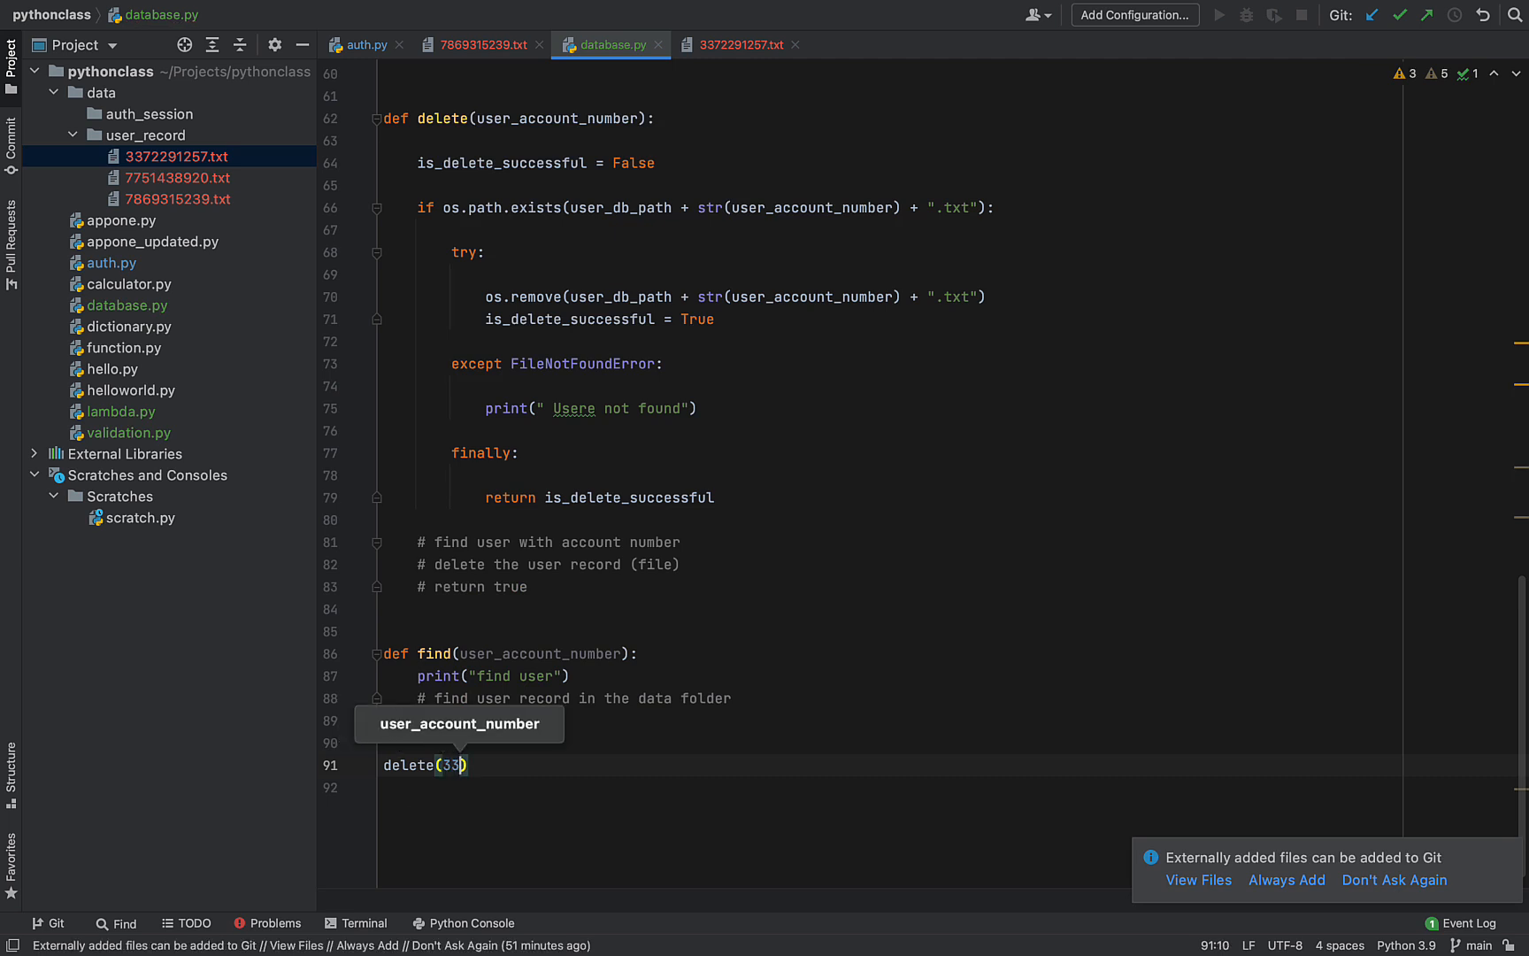
type("7229")
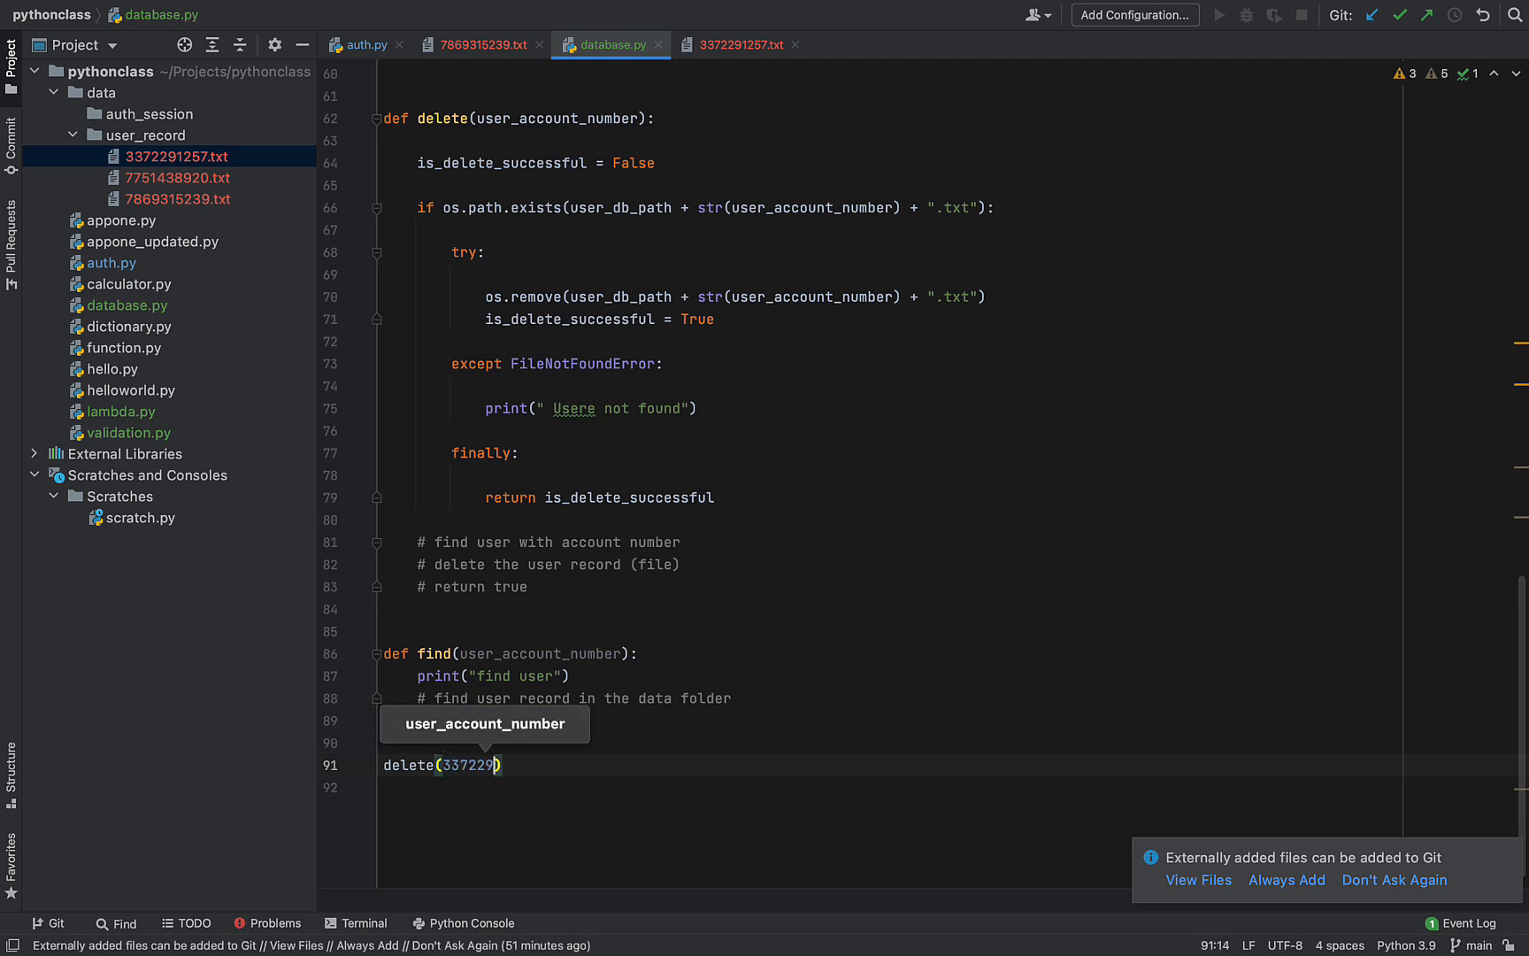
type("125")
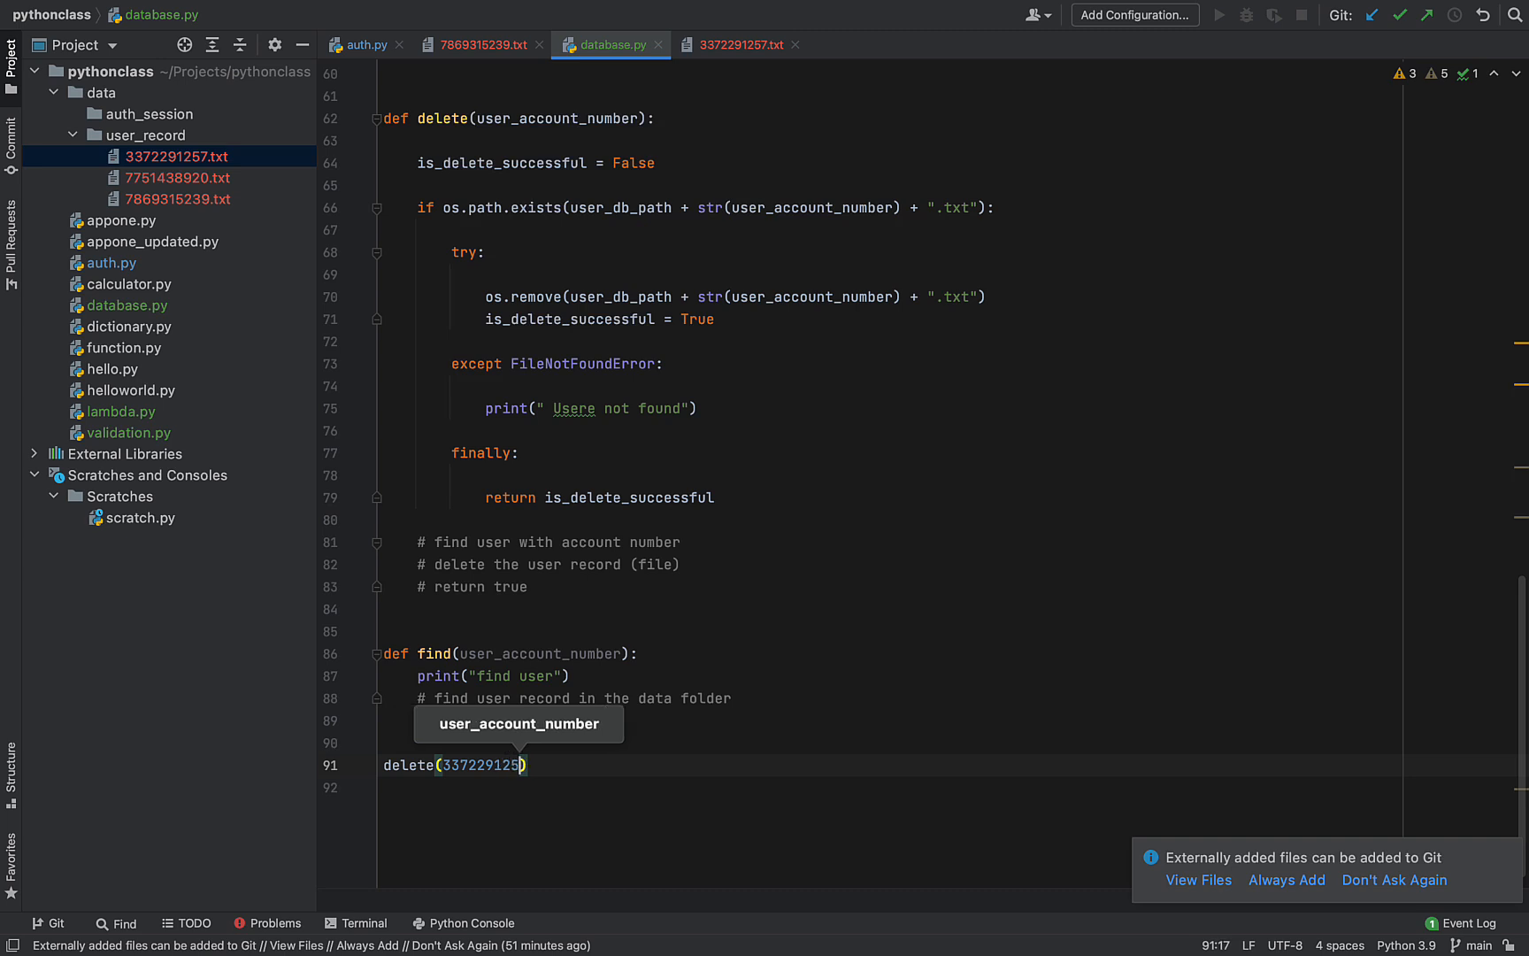
type("7")
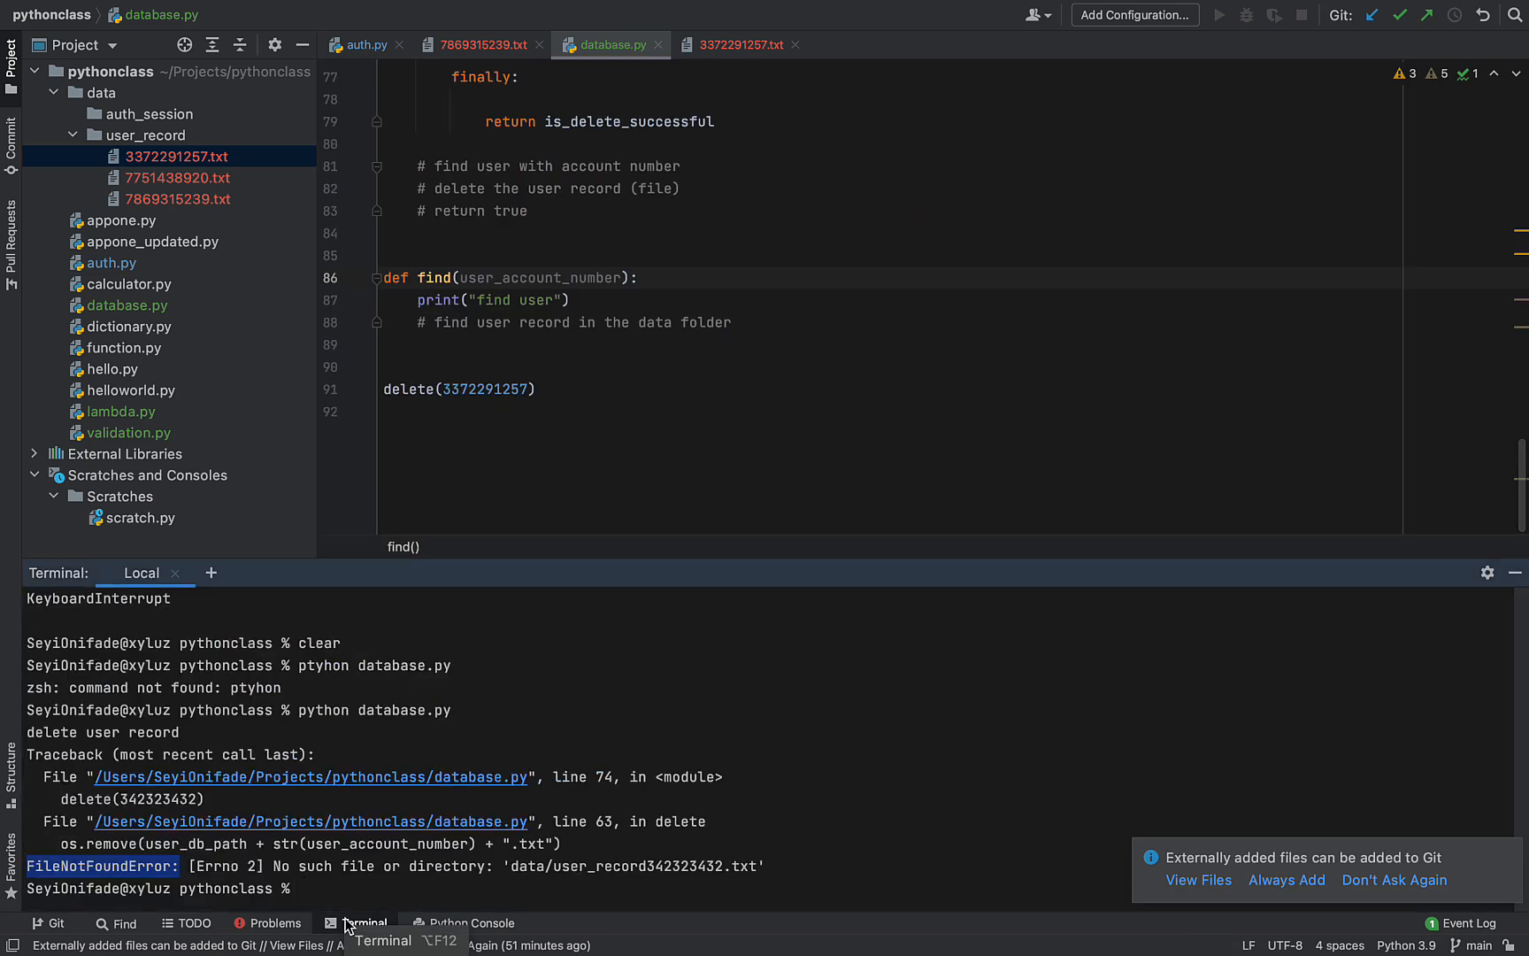
Clear the terminal and run python database.py to test delete
type("clea")
type("python database.")
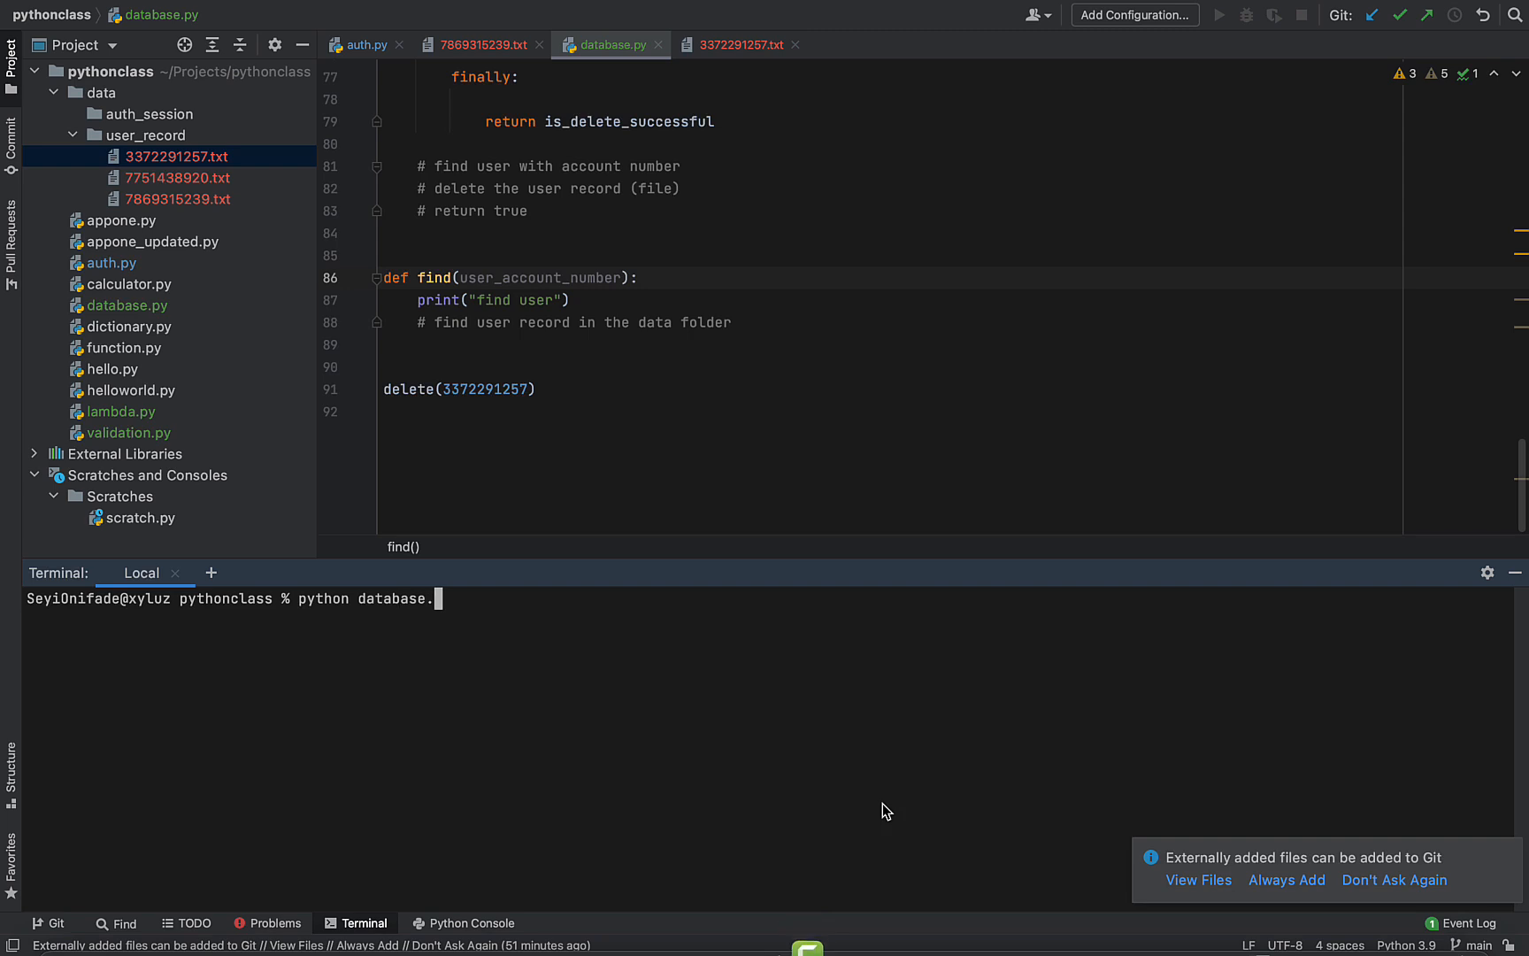
key("enter")
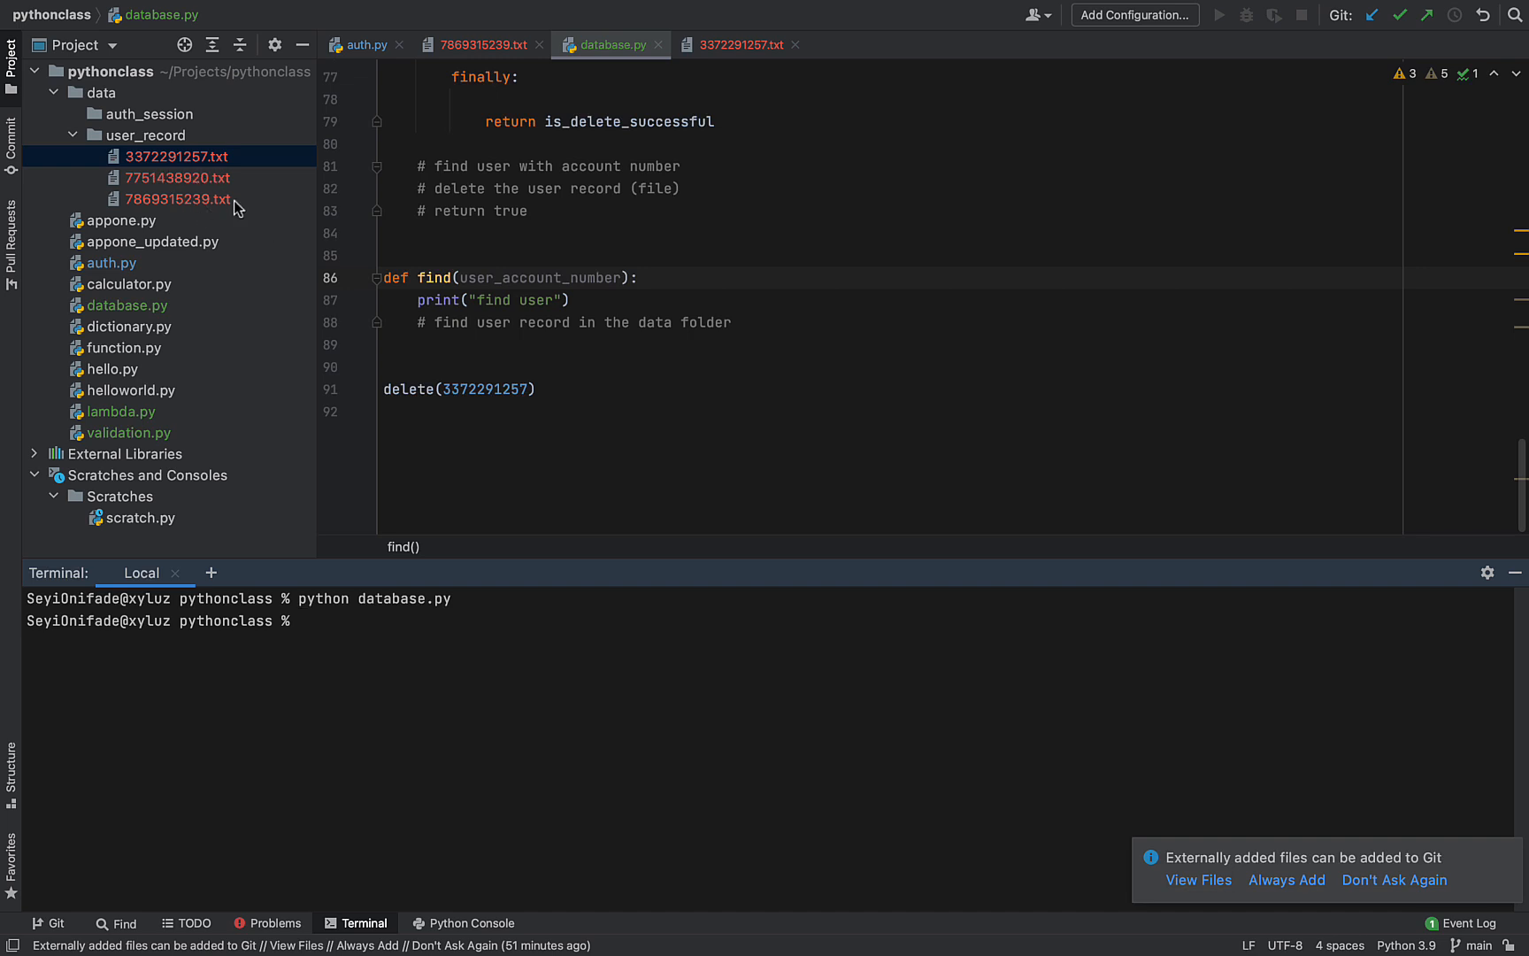
mouse_move(524, 395)
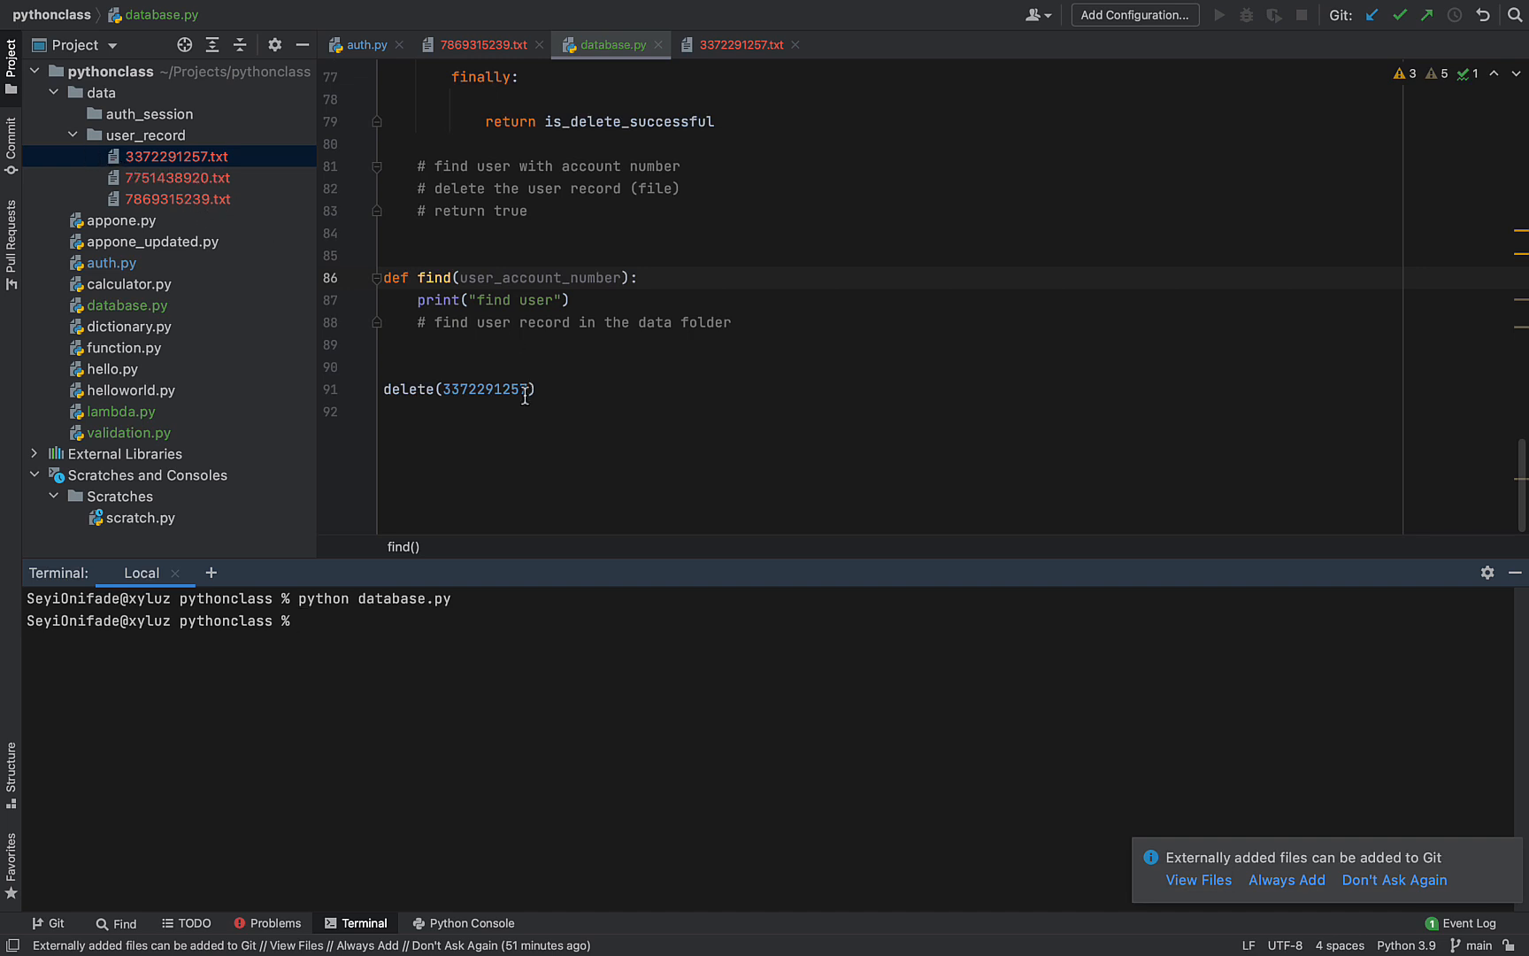
mouse_move(563, 392)
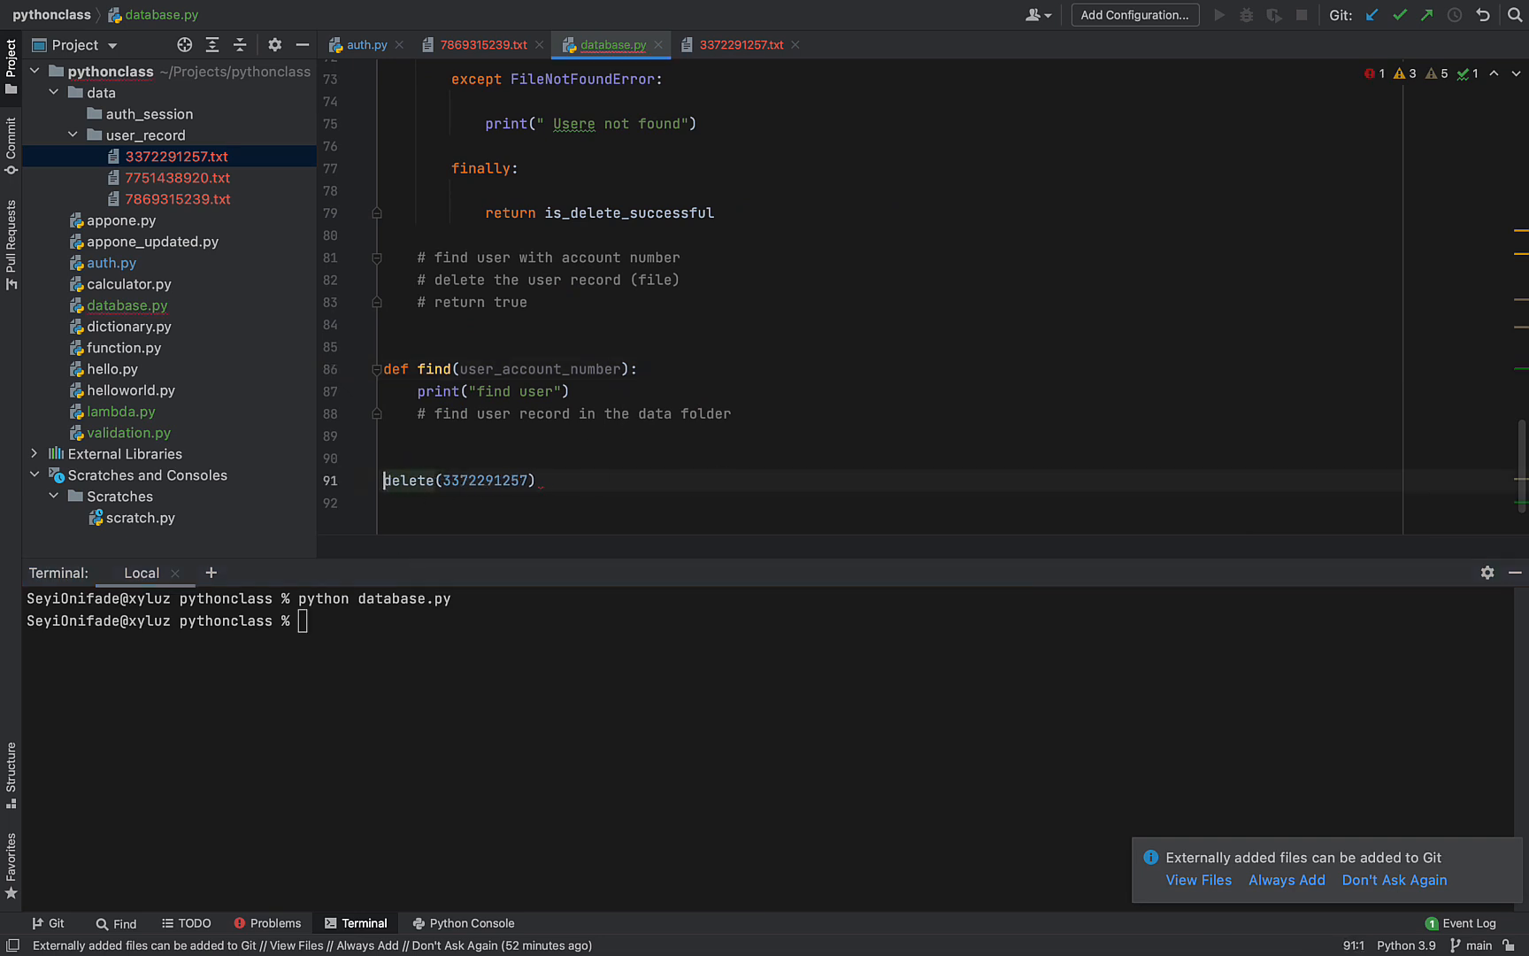
type("print(")
left_click(777, 620)
type("python database.py")
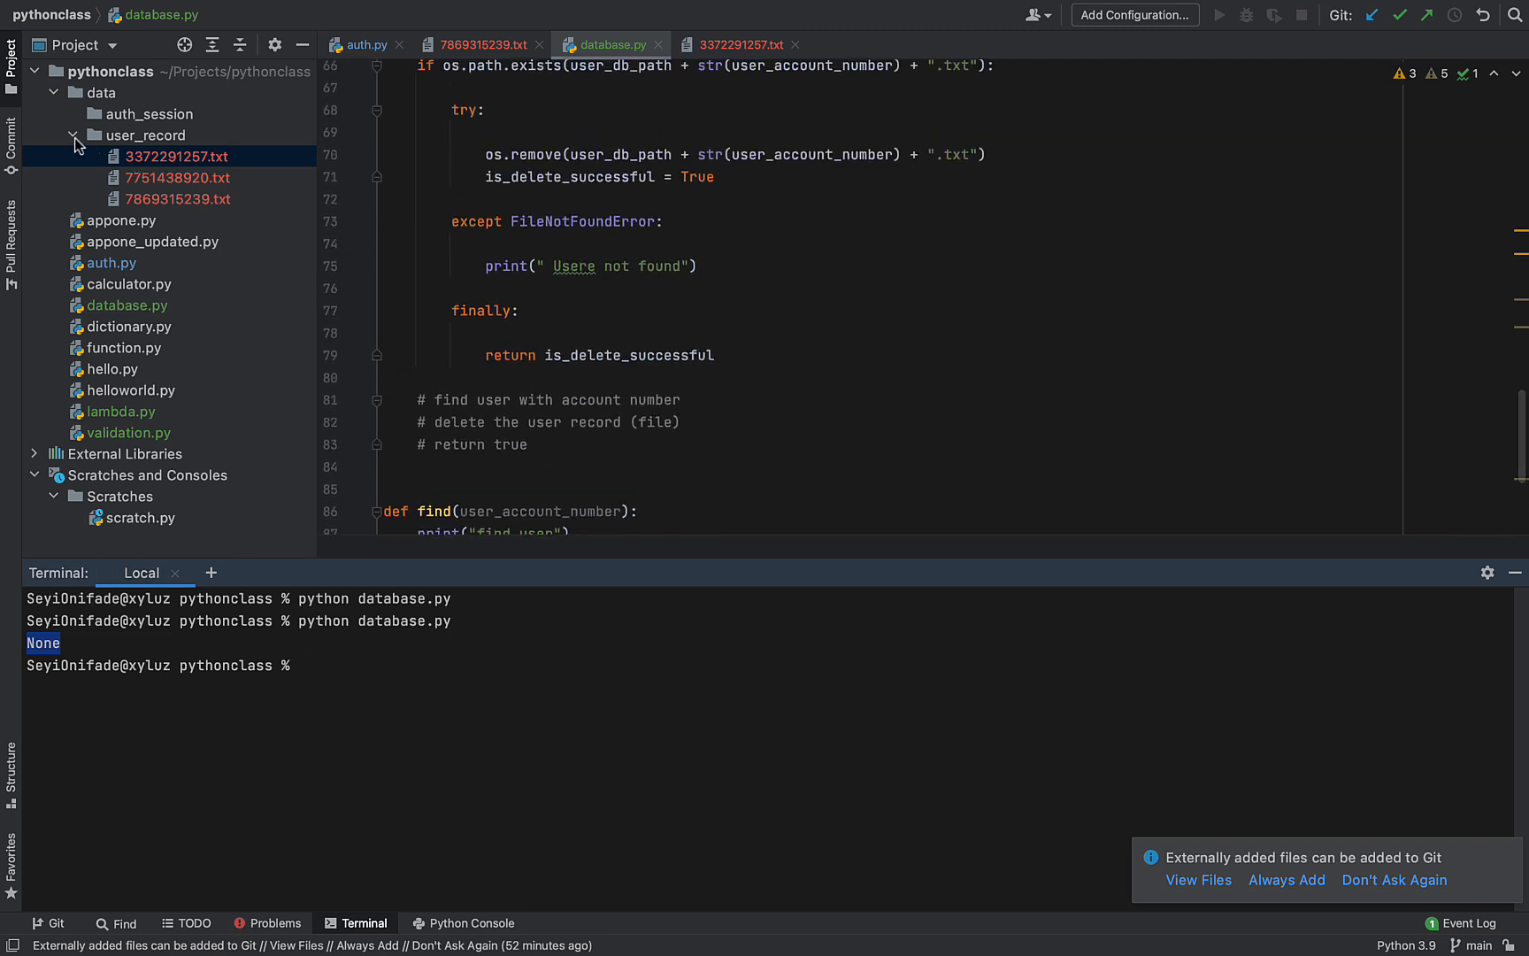
left_click(72, 134)
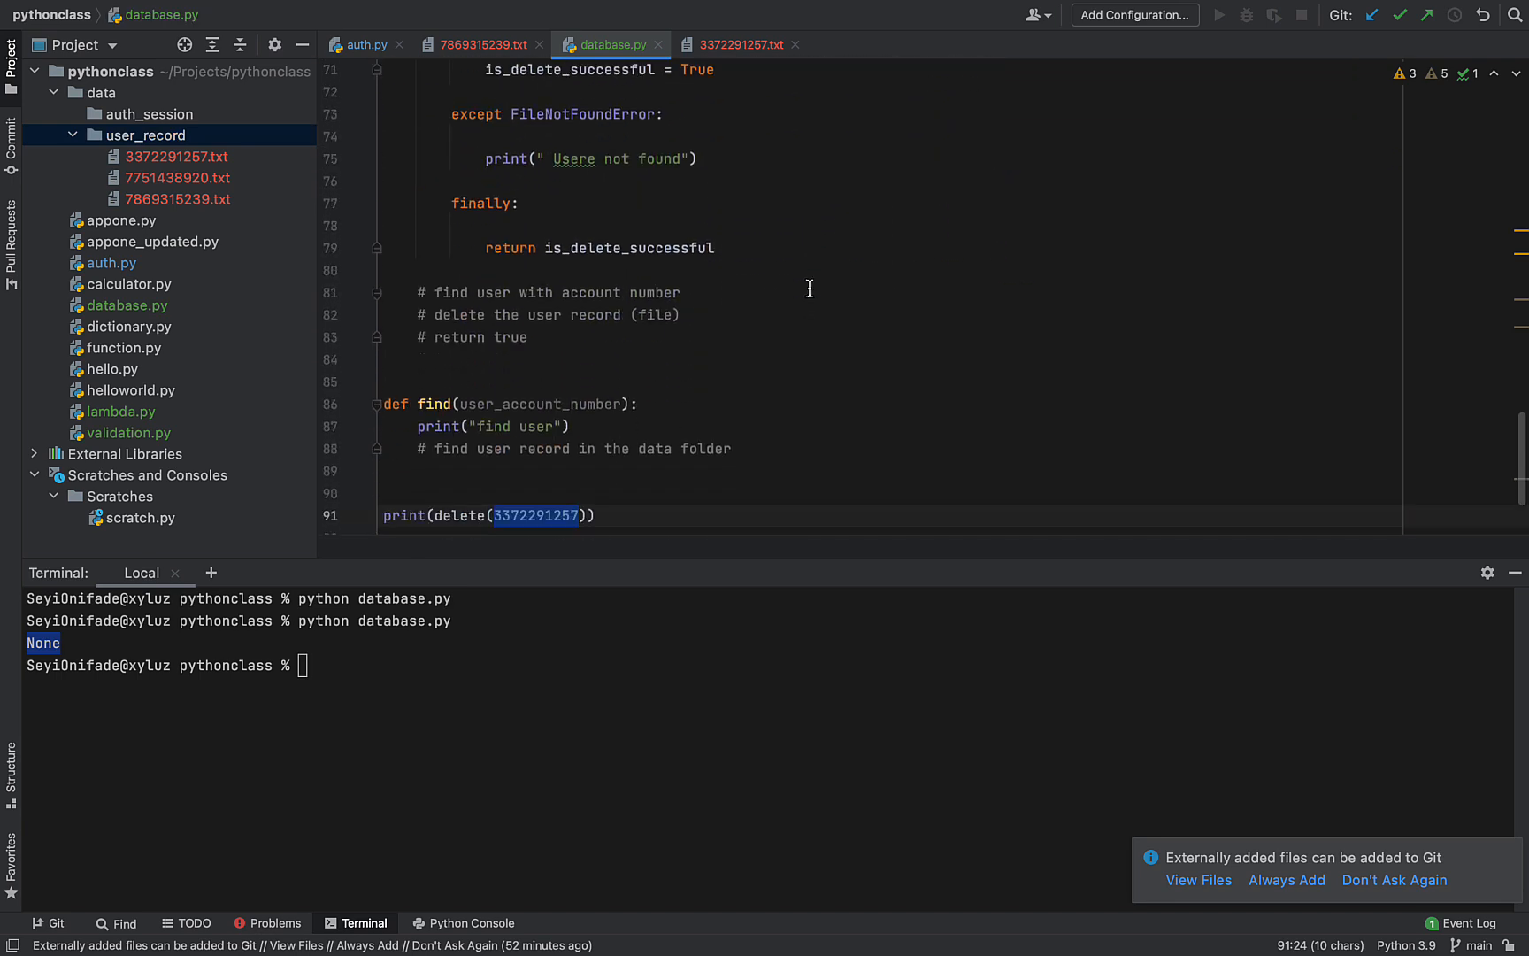
type("7")
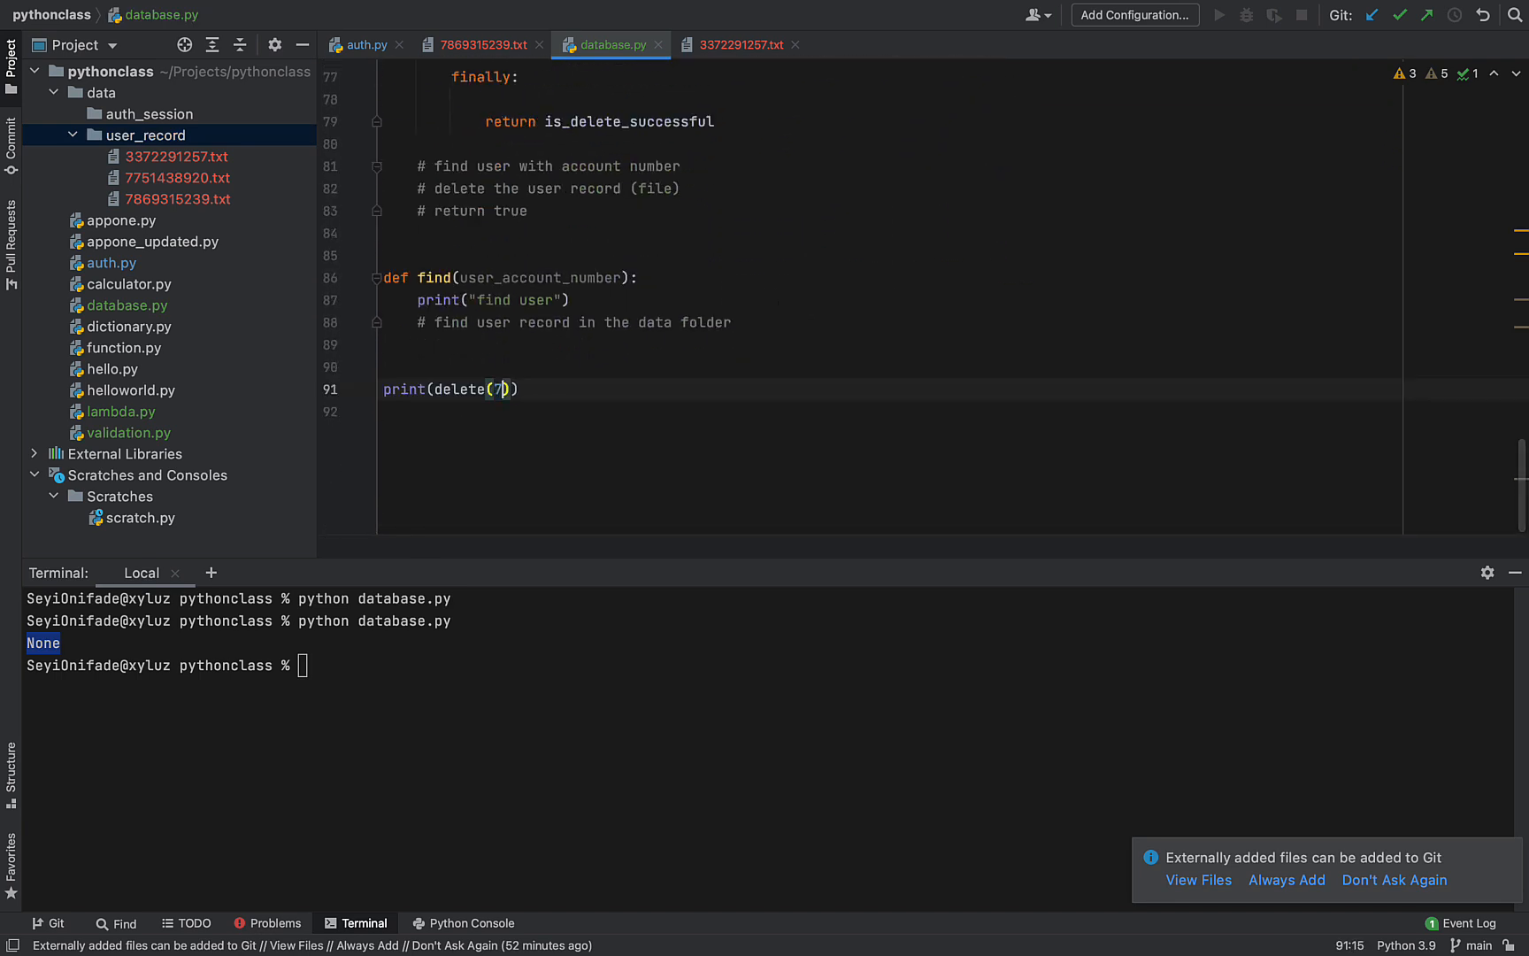
type("751438920")
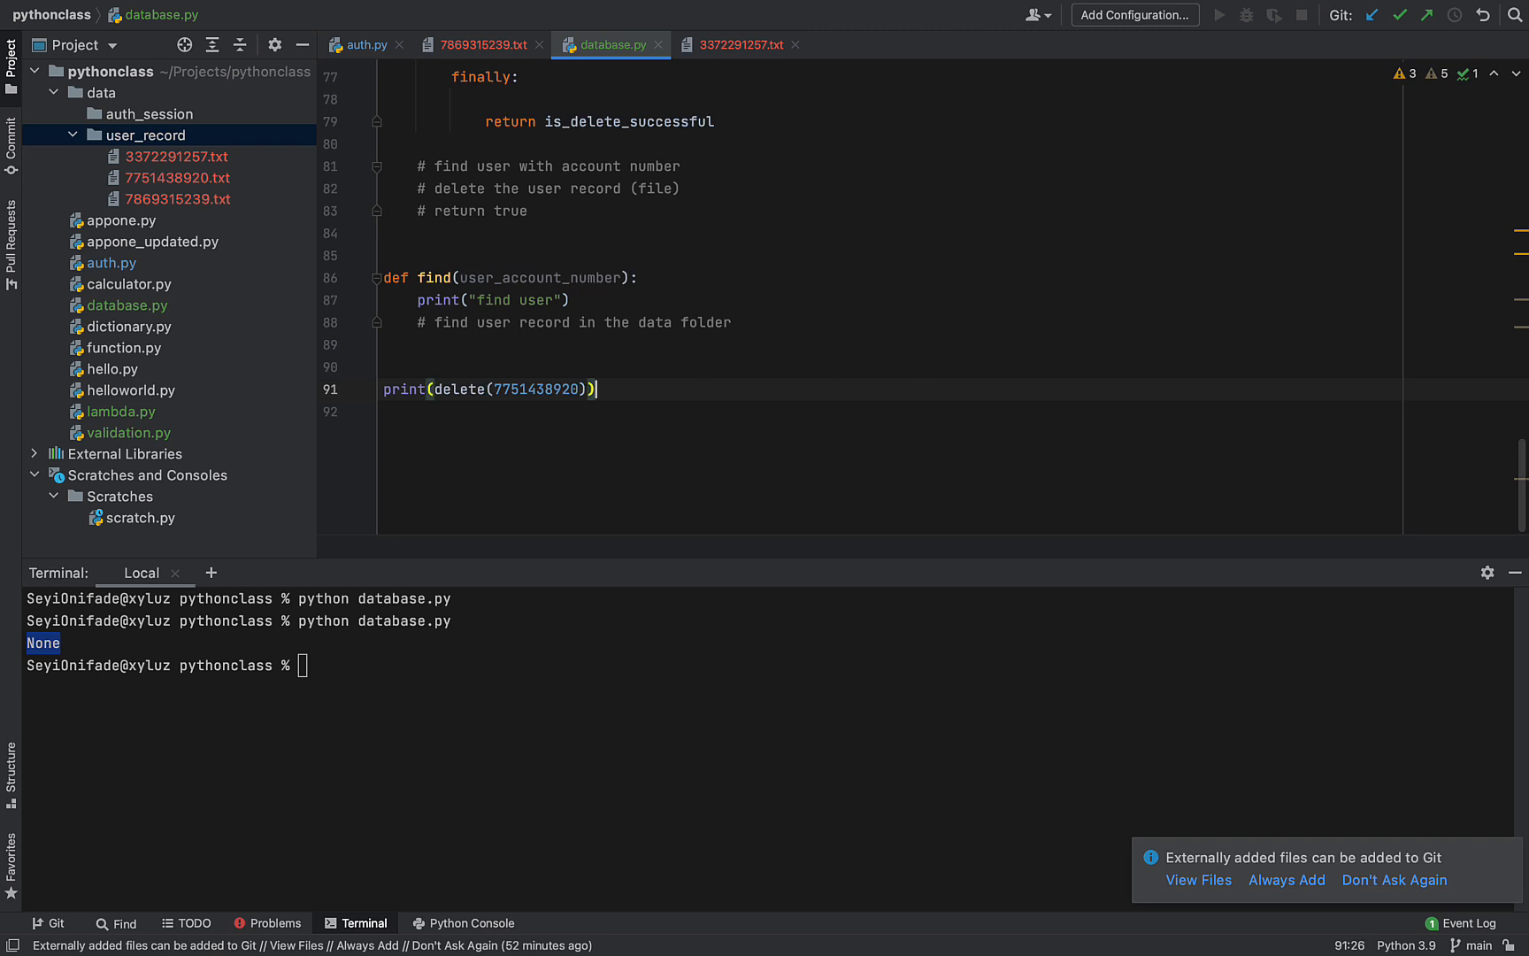
type("python database.py")
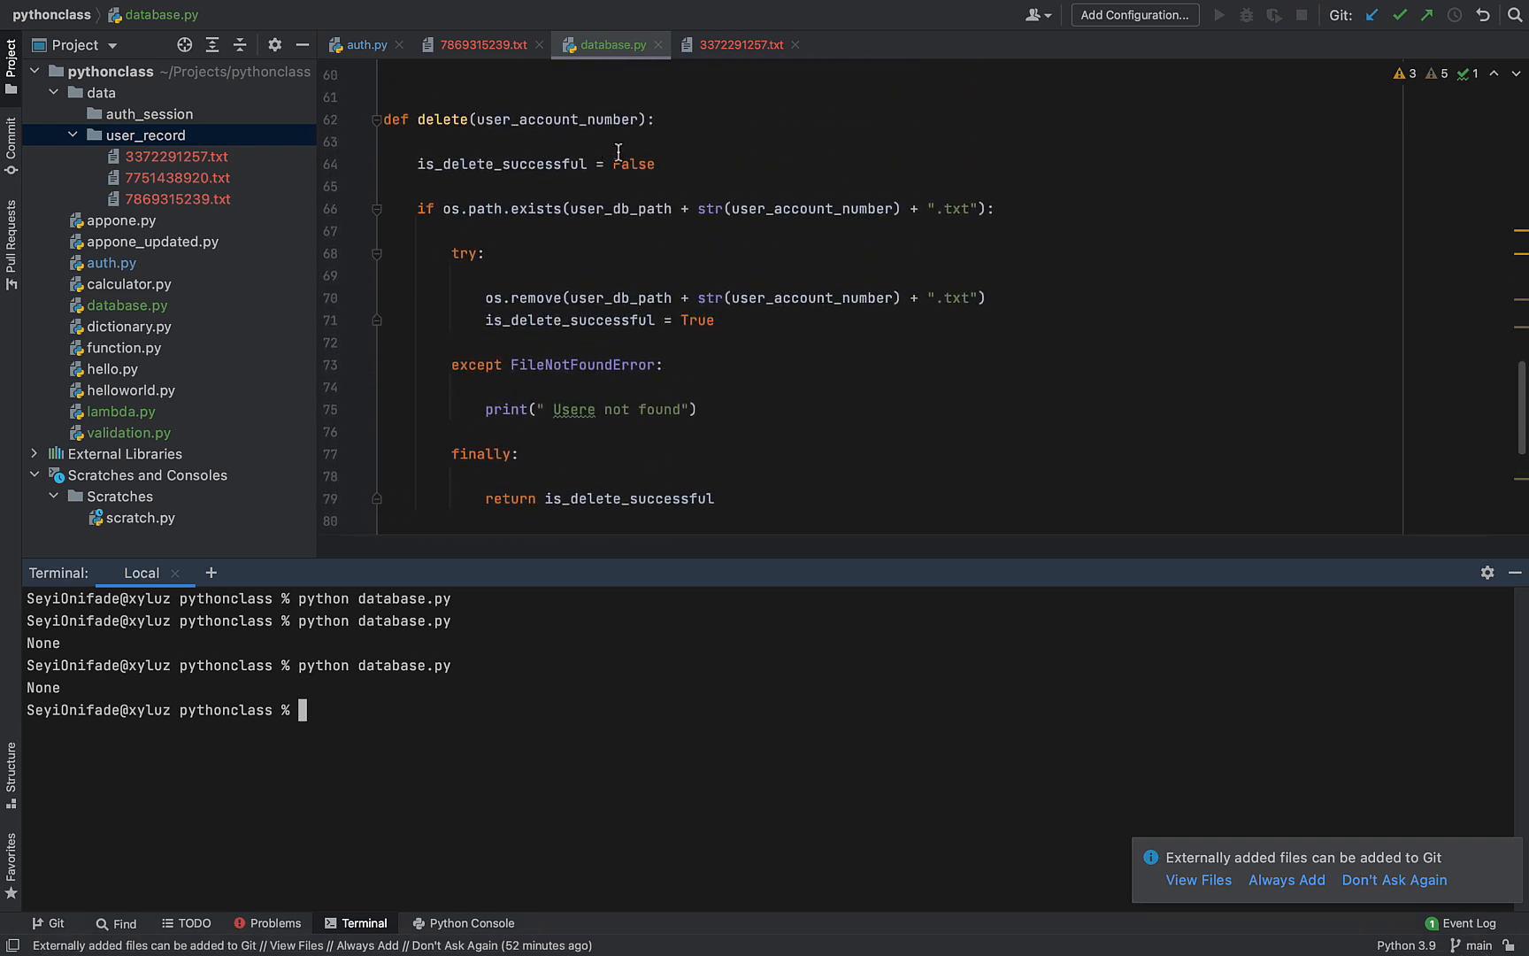
Insert print("point 1") through print("point 5") debug lines at stages of delete()
left_click(1200, 142)
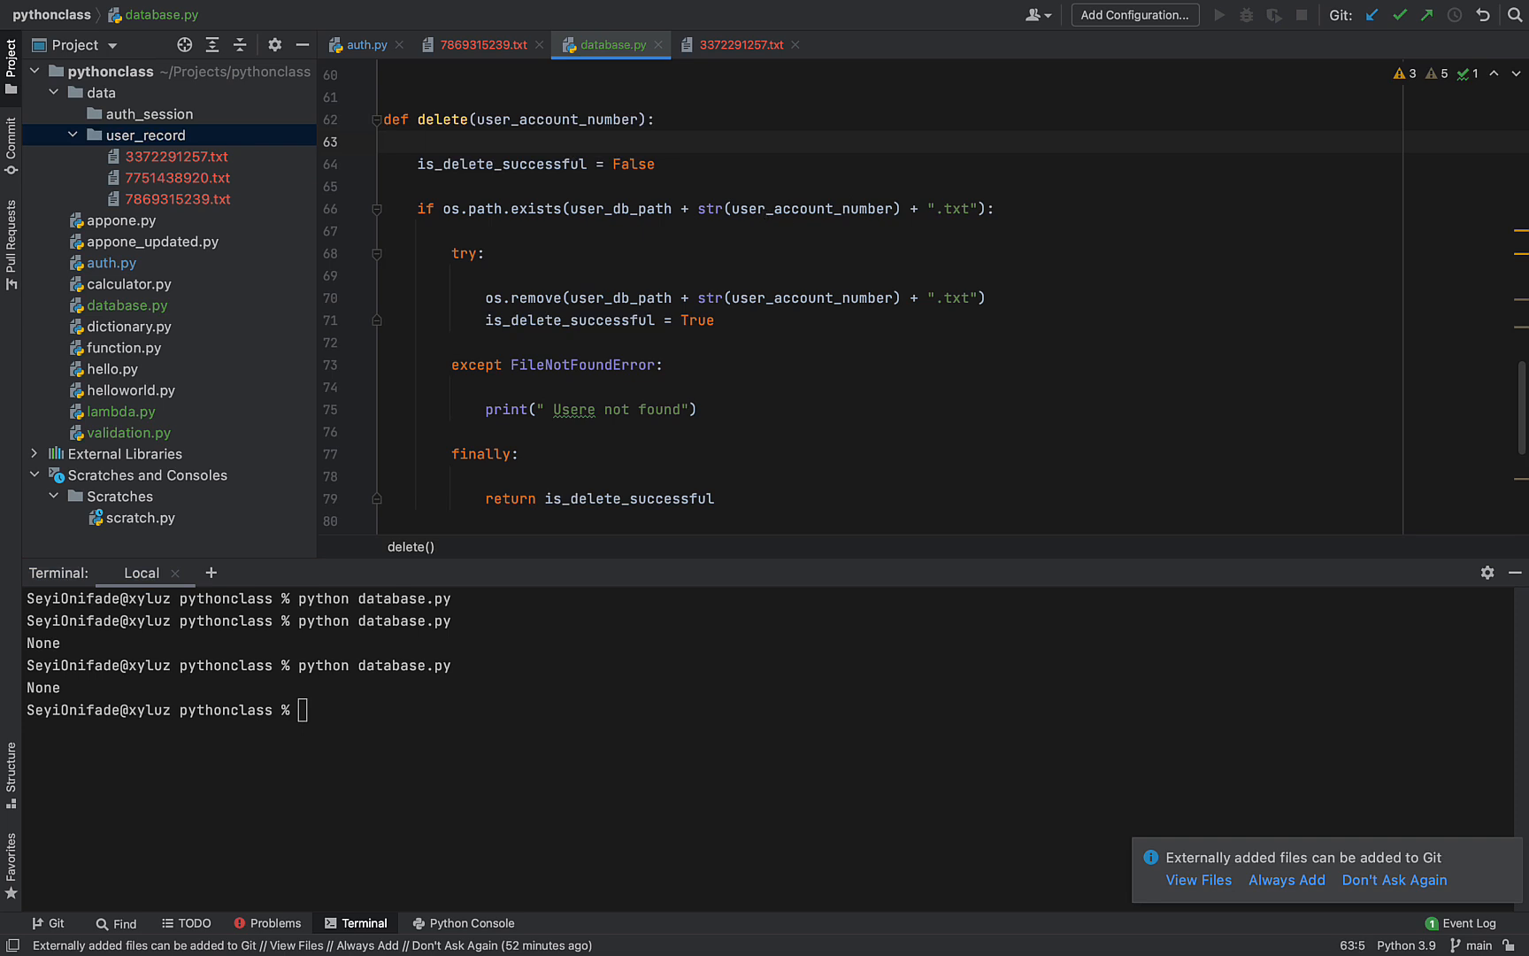
type("print(\"\")")
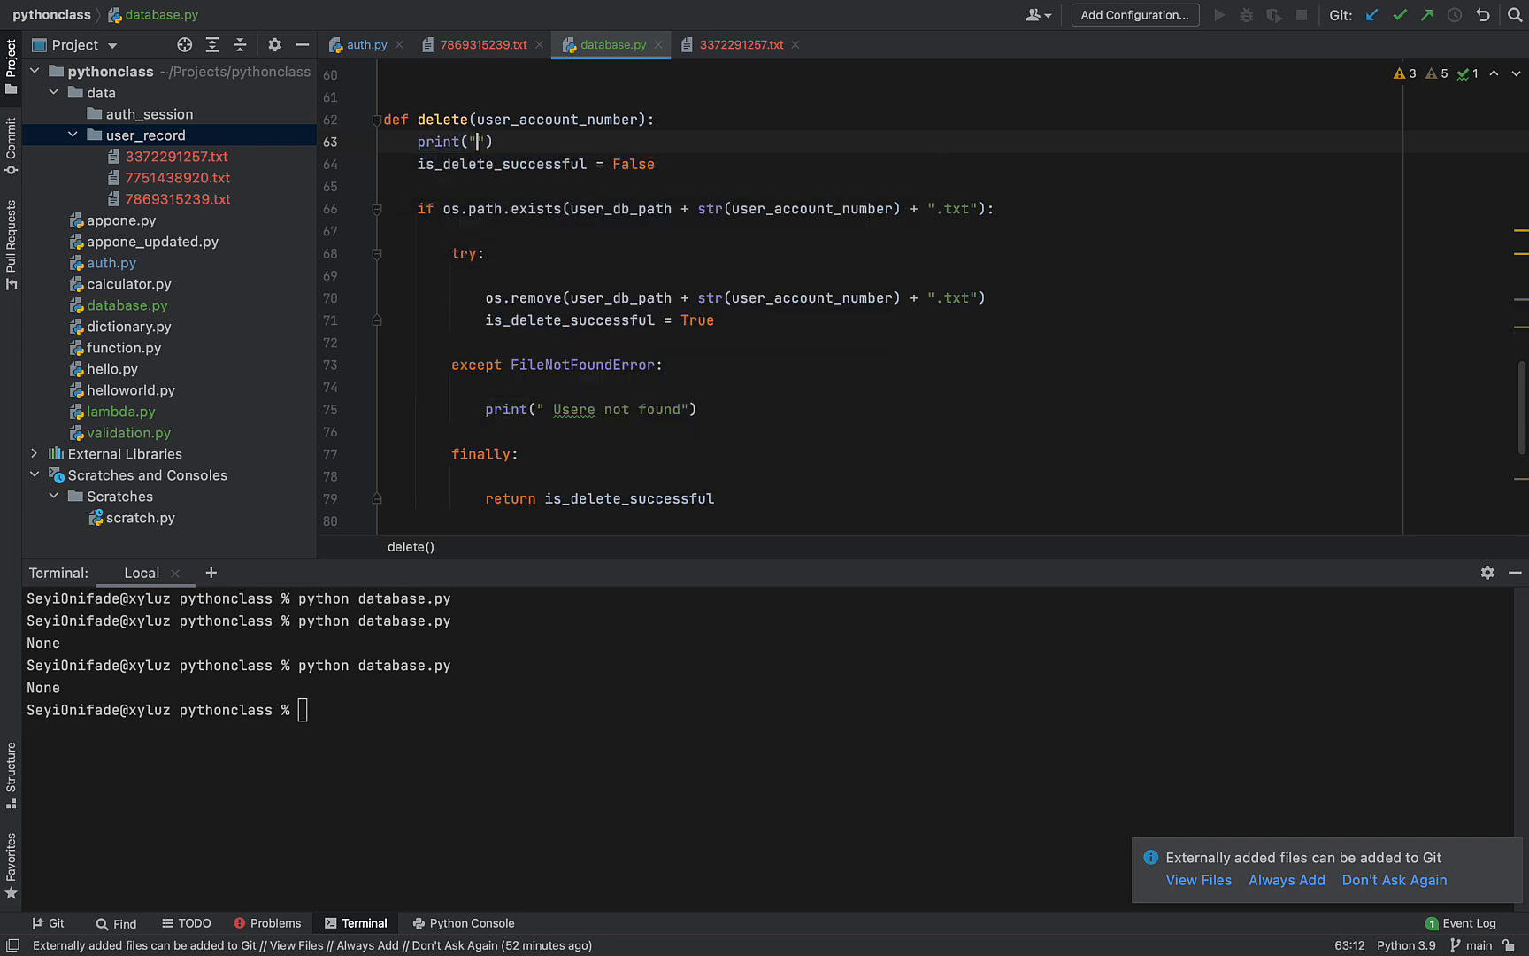
type("point 1")
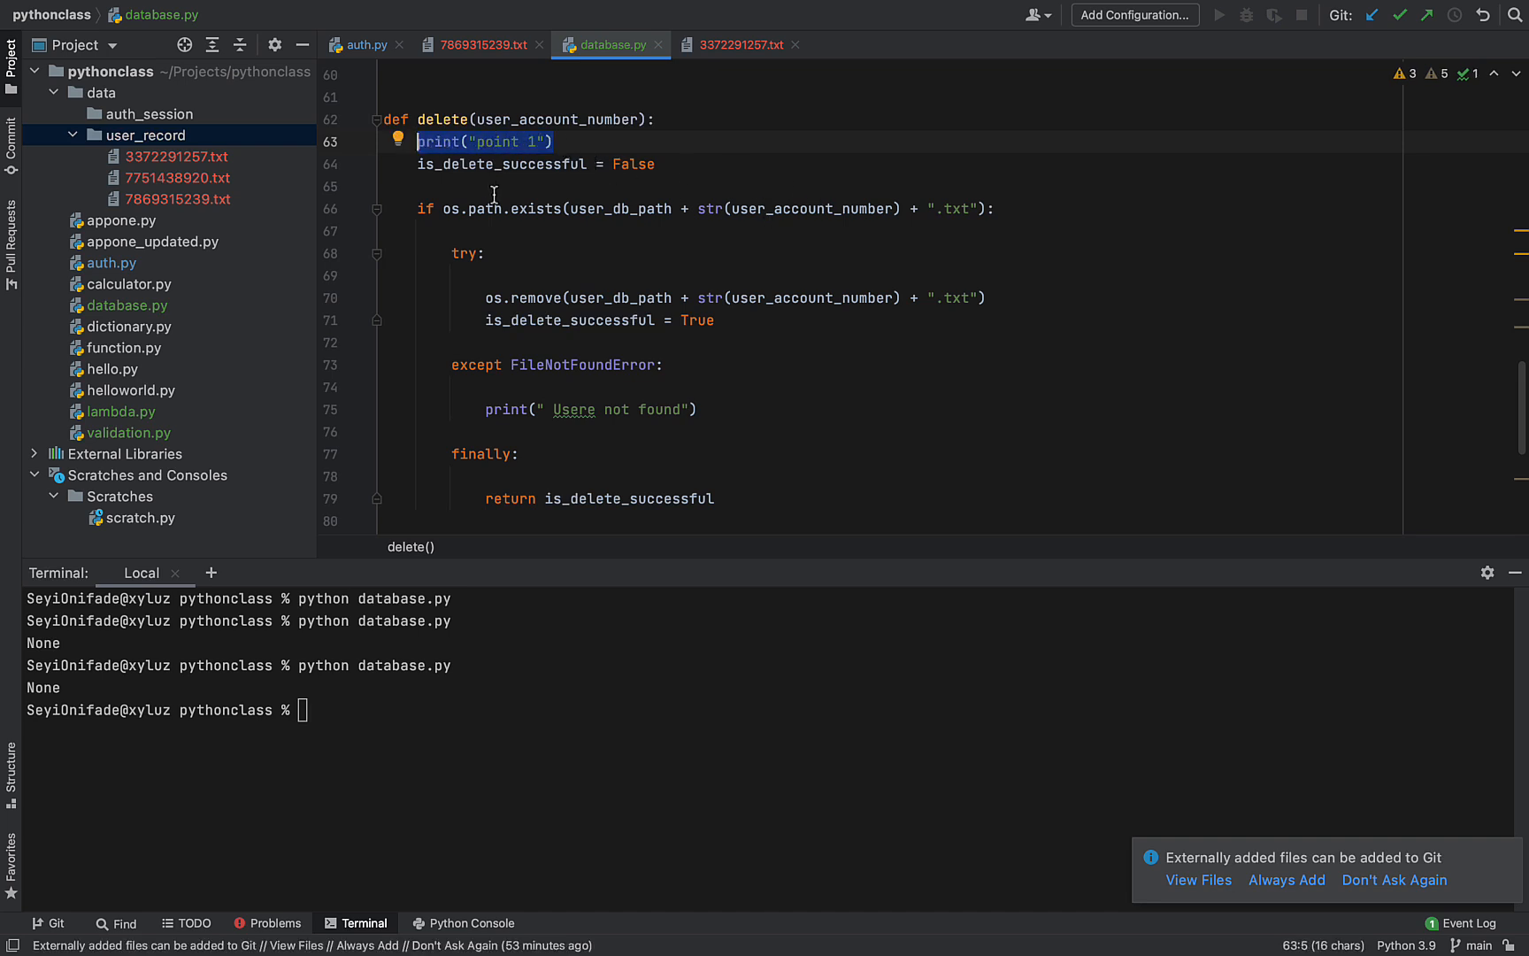
type("print(\"point 1\")")
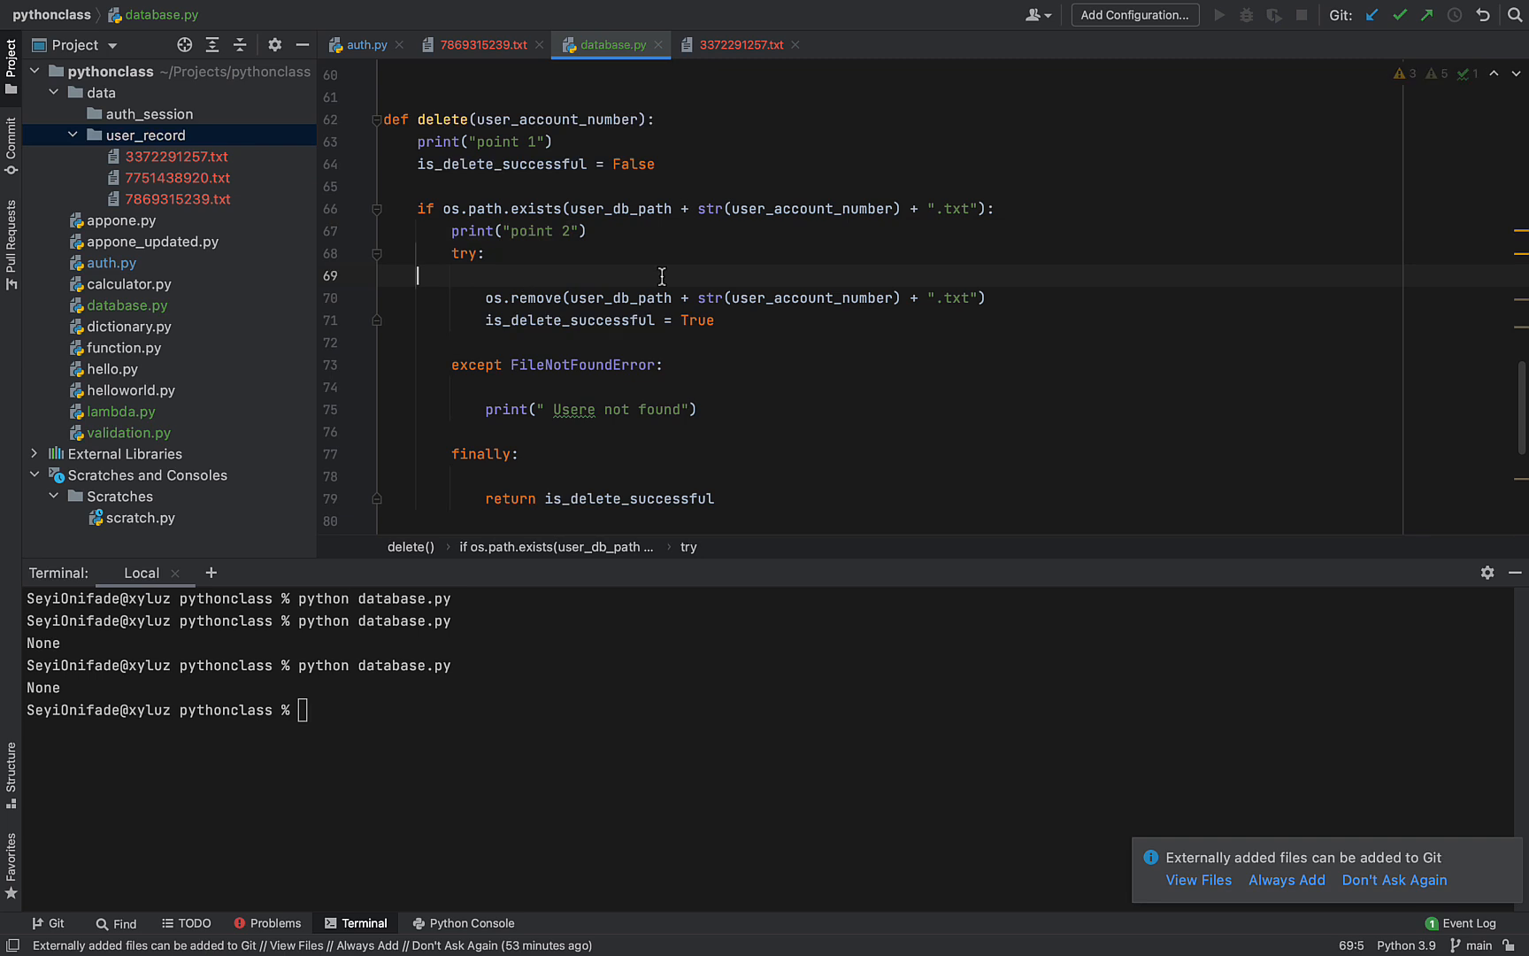
type("print(\"point 1\")")
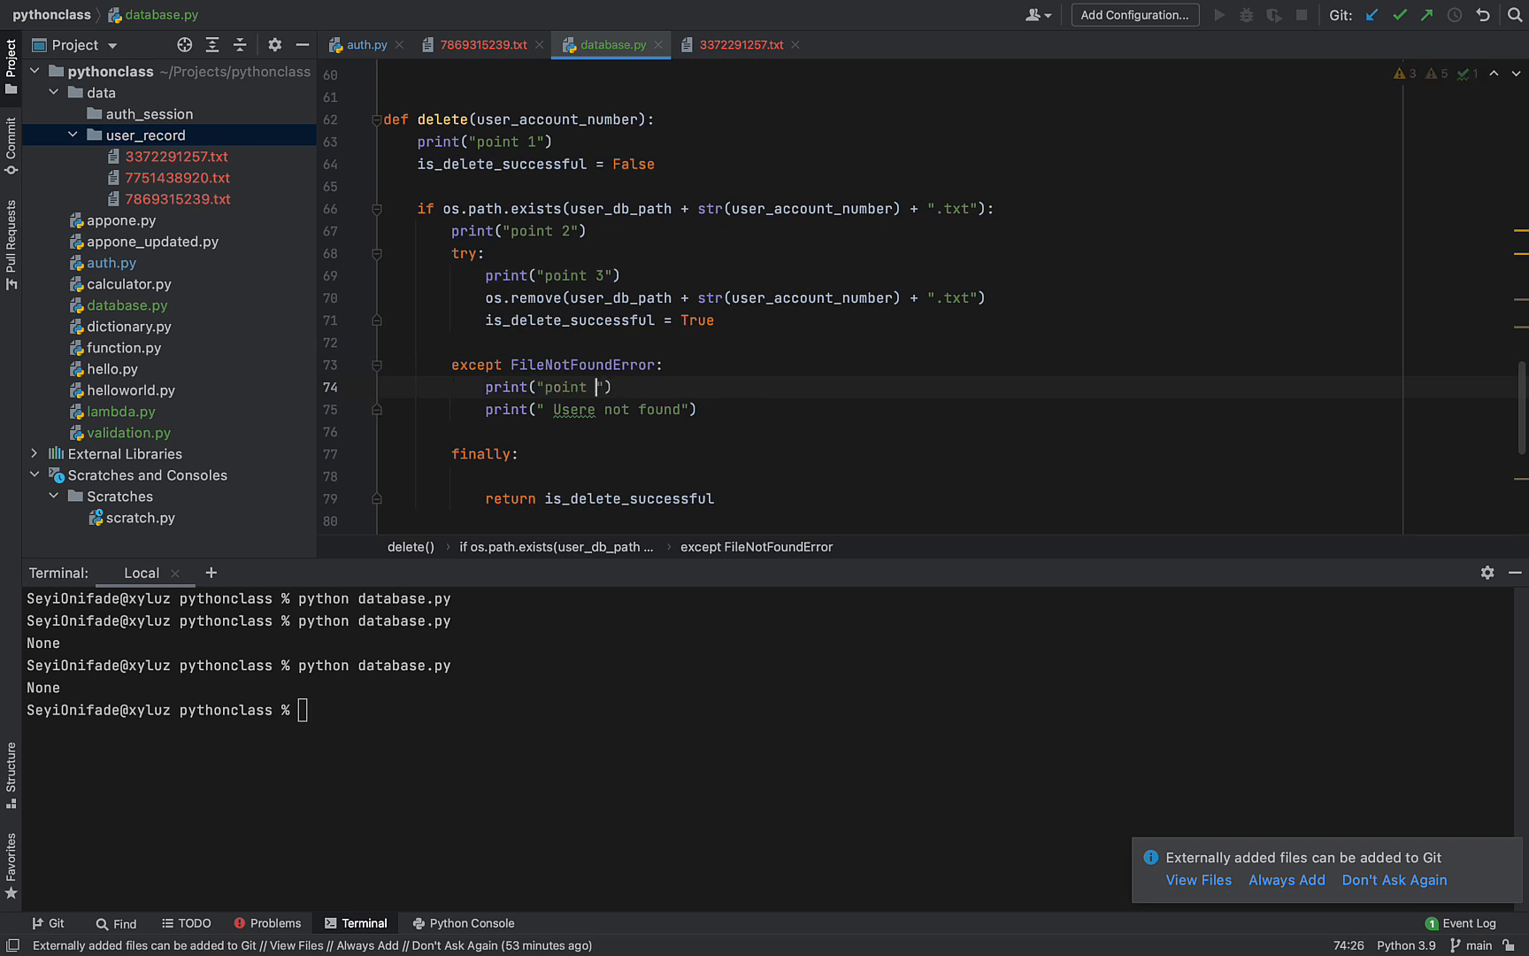
type("4")
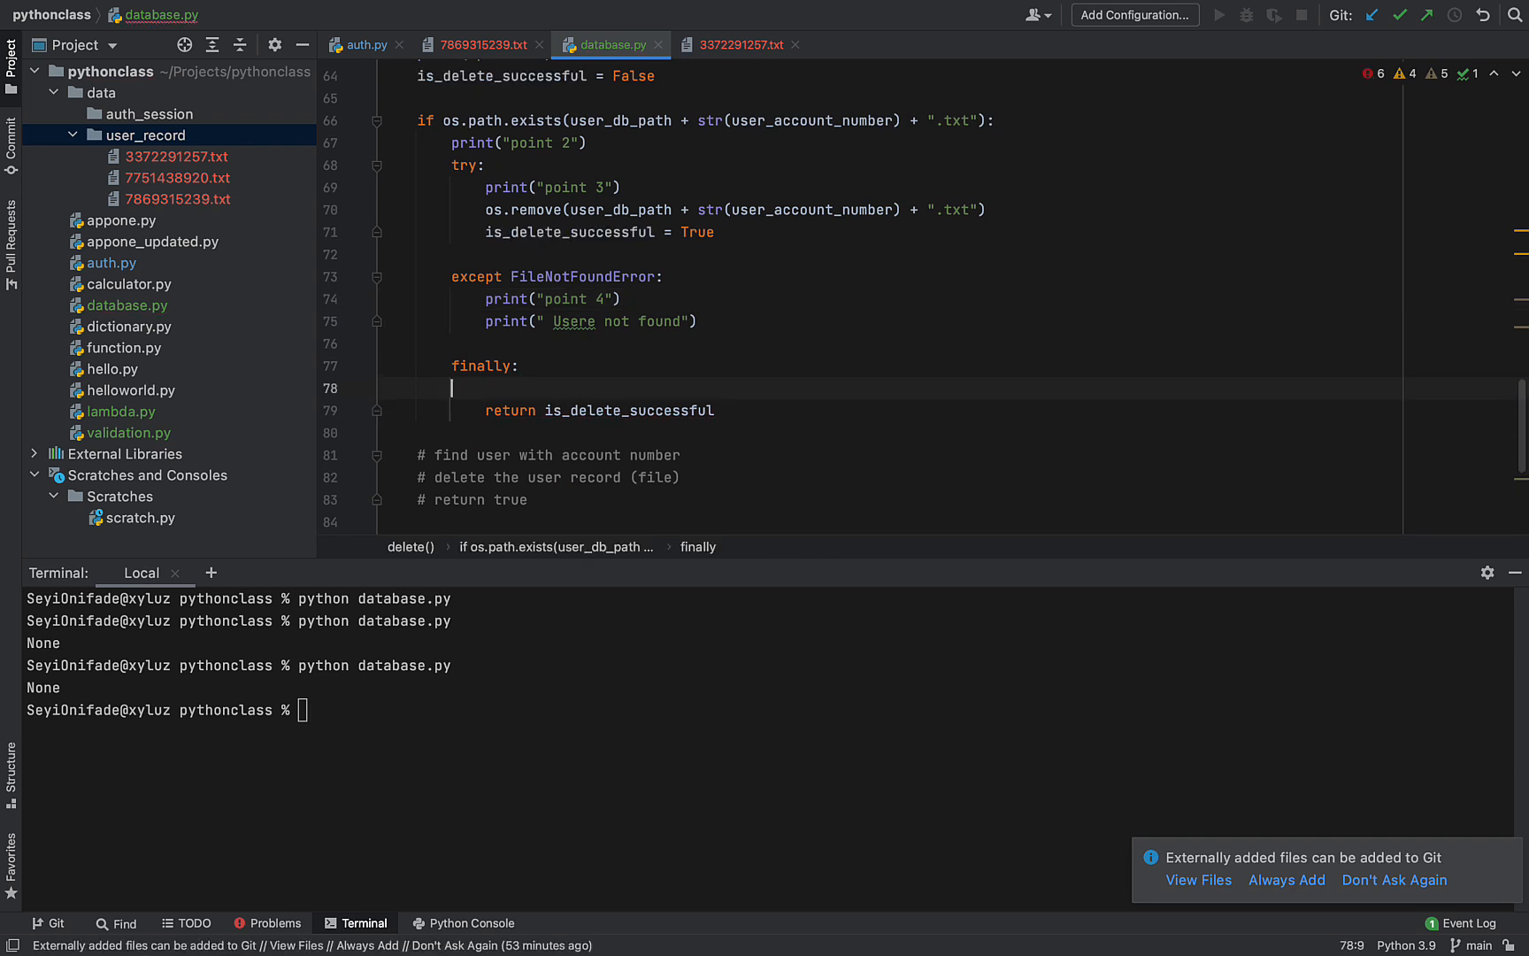
type("print(\"point 1\")")
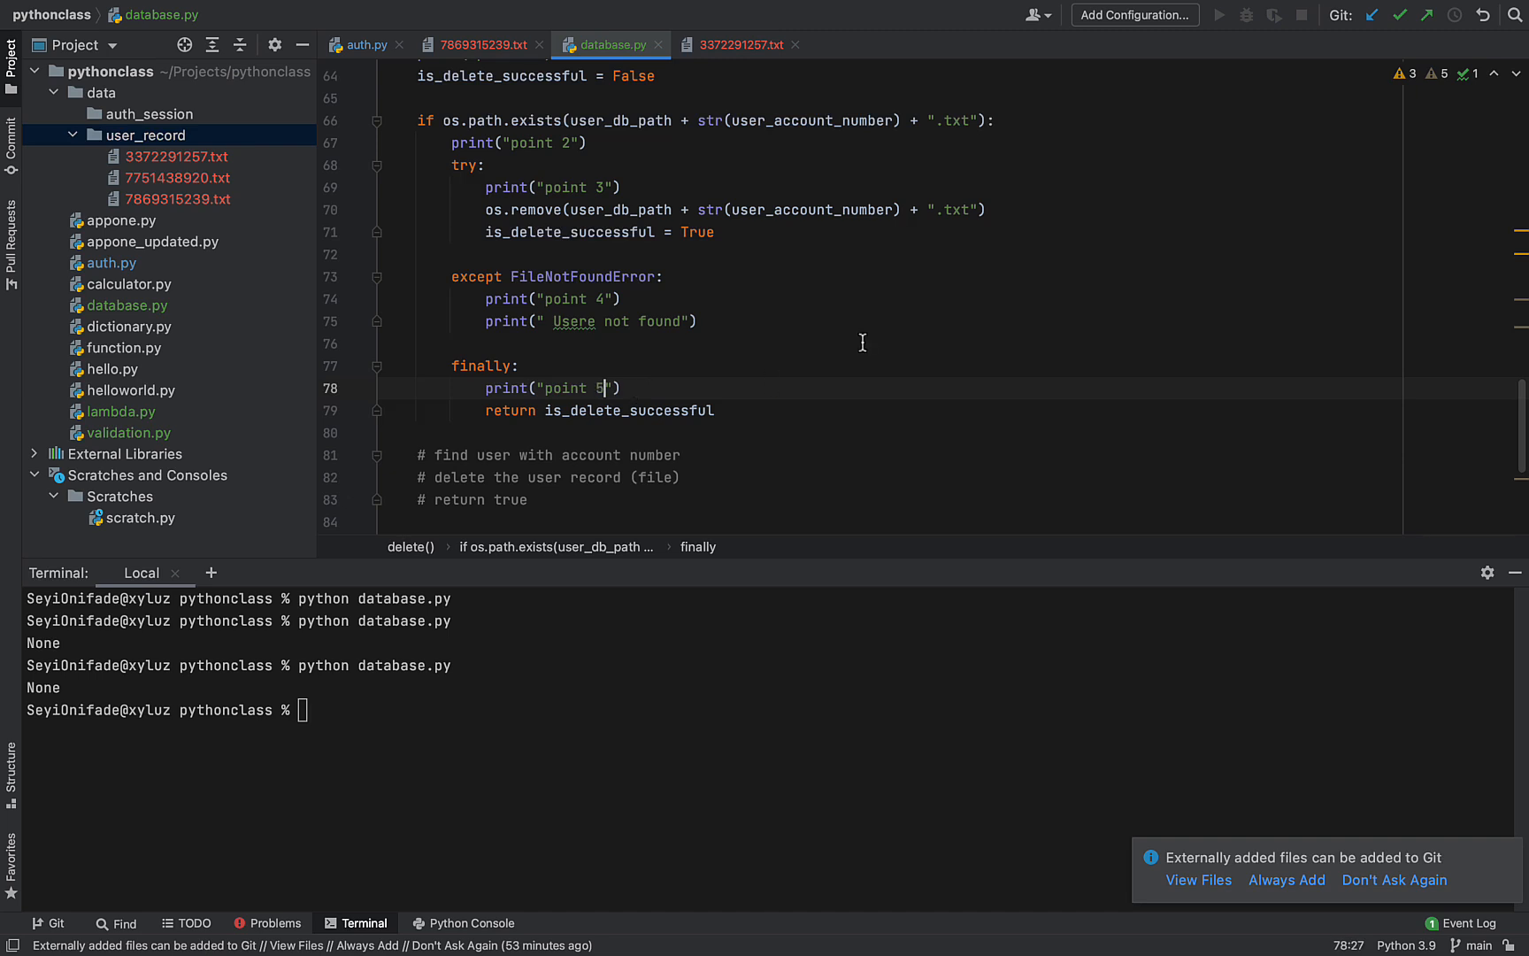
mouse_move(772, 517)
type("python database.py")
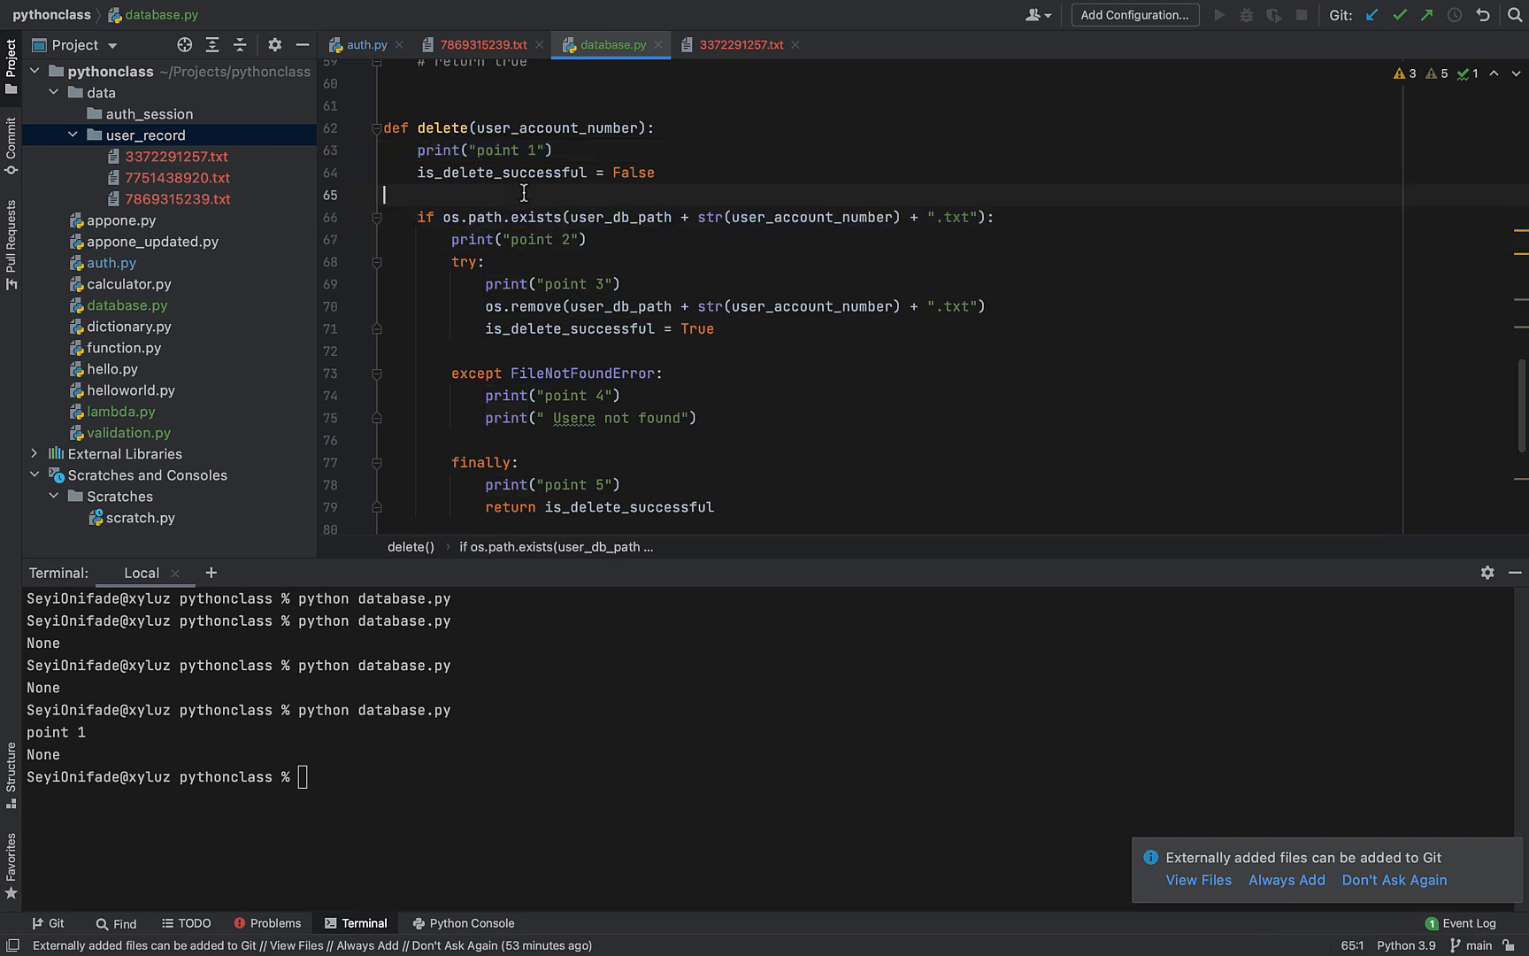
Print user_db_path + str(user_account_number) + ".txt" before the if and rerun, showing the missing slash
double_click(616, 217)
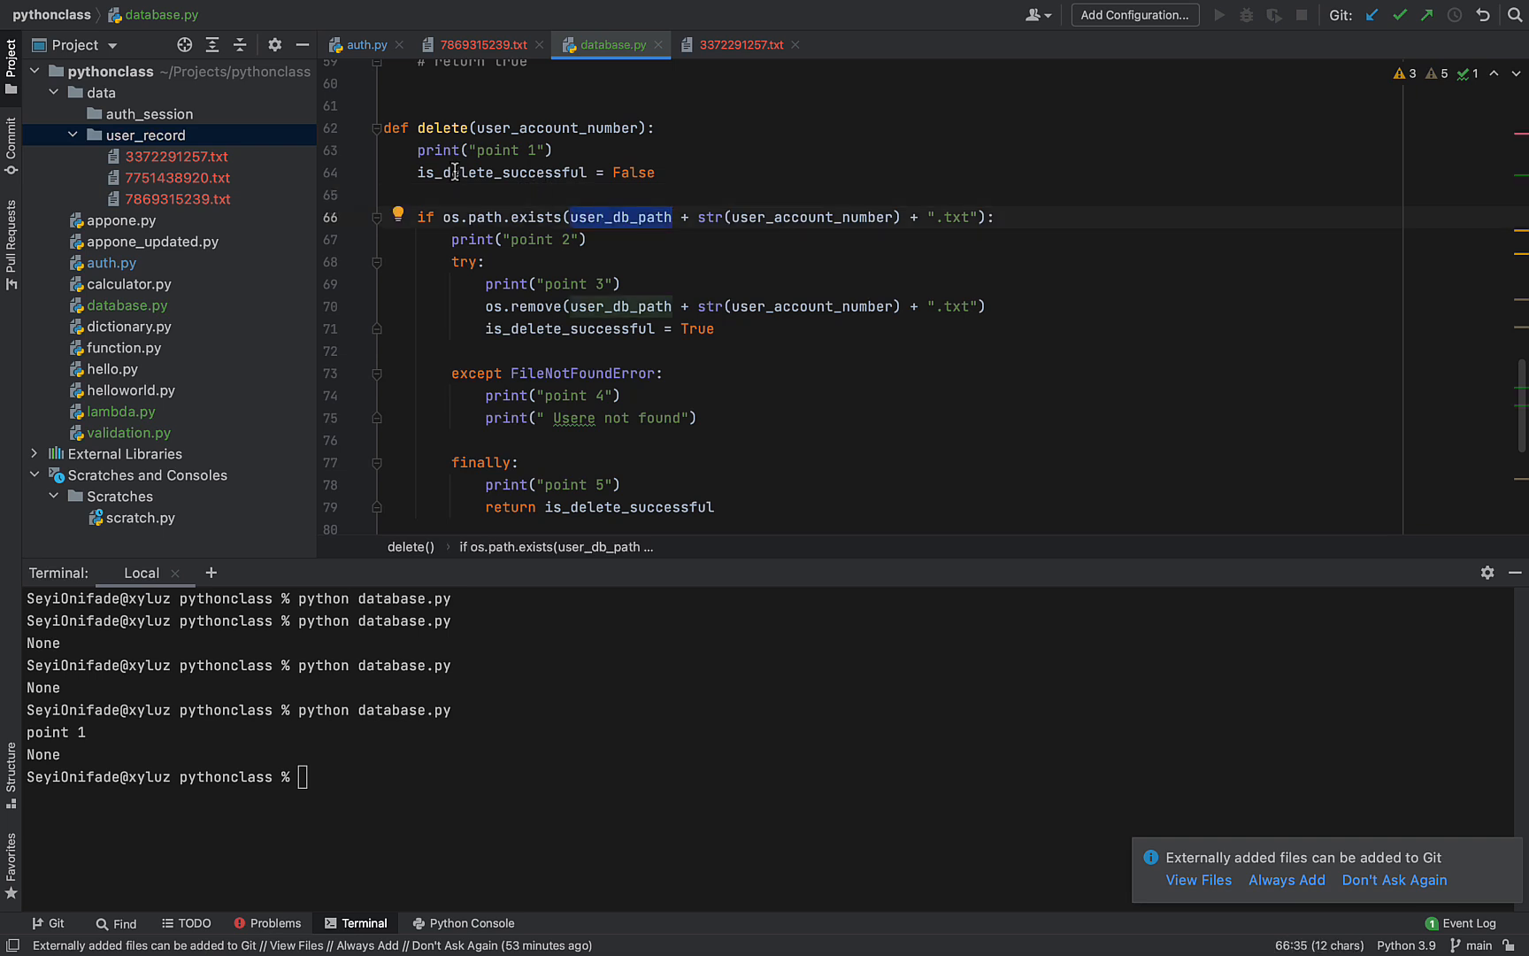
type("prin")
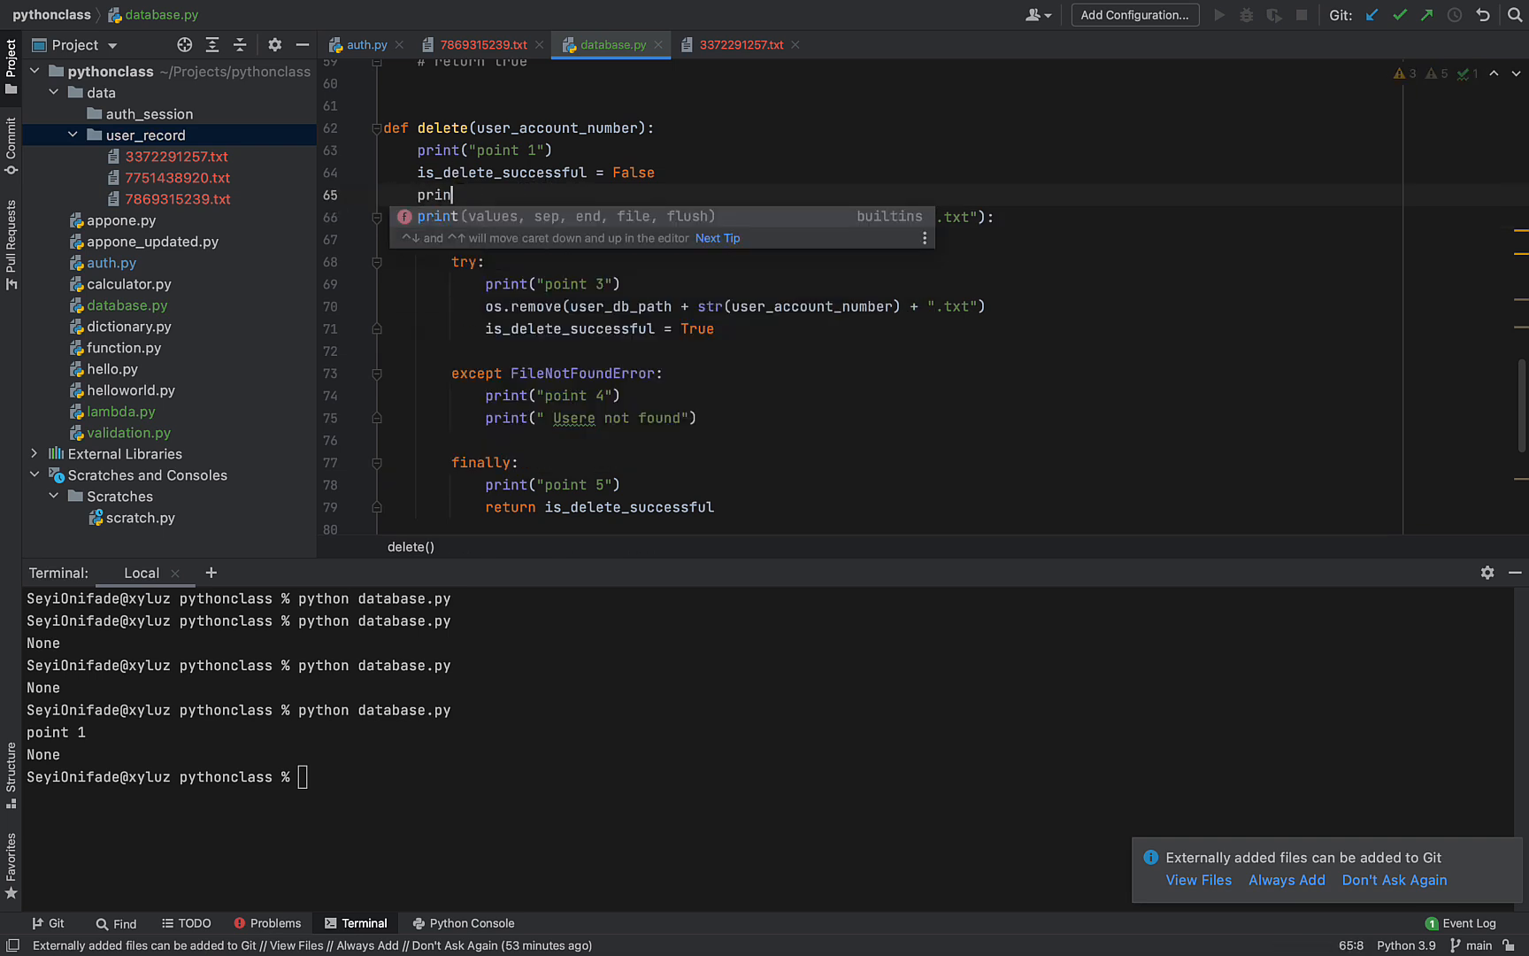
type("(\"us\")")
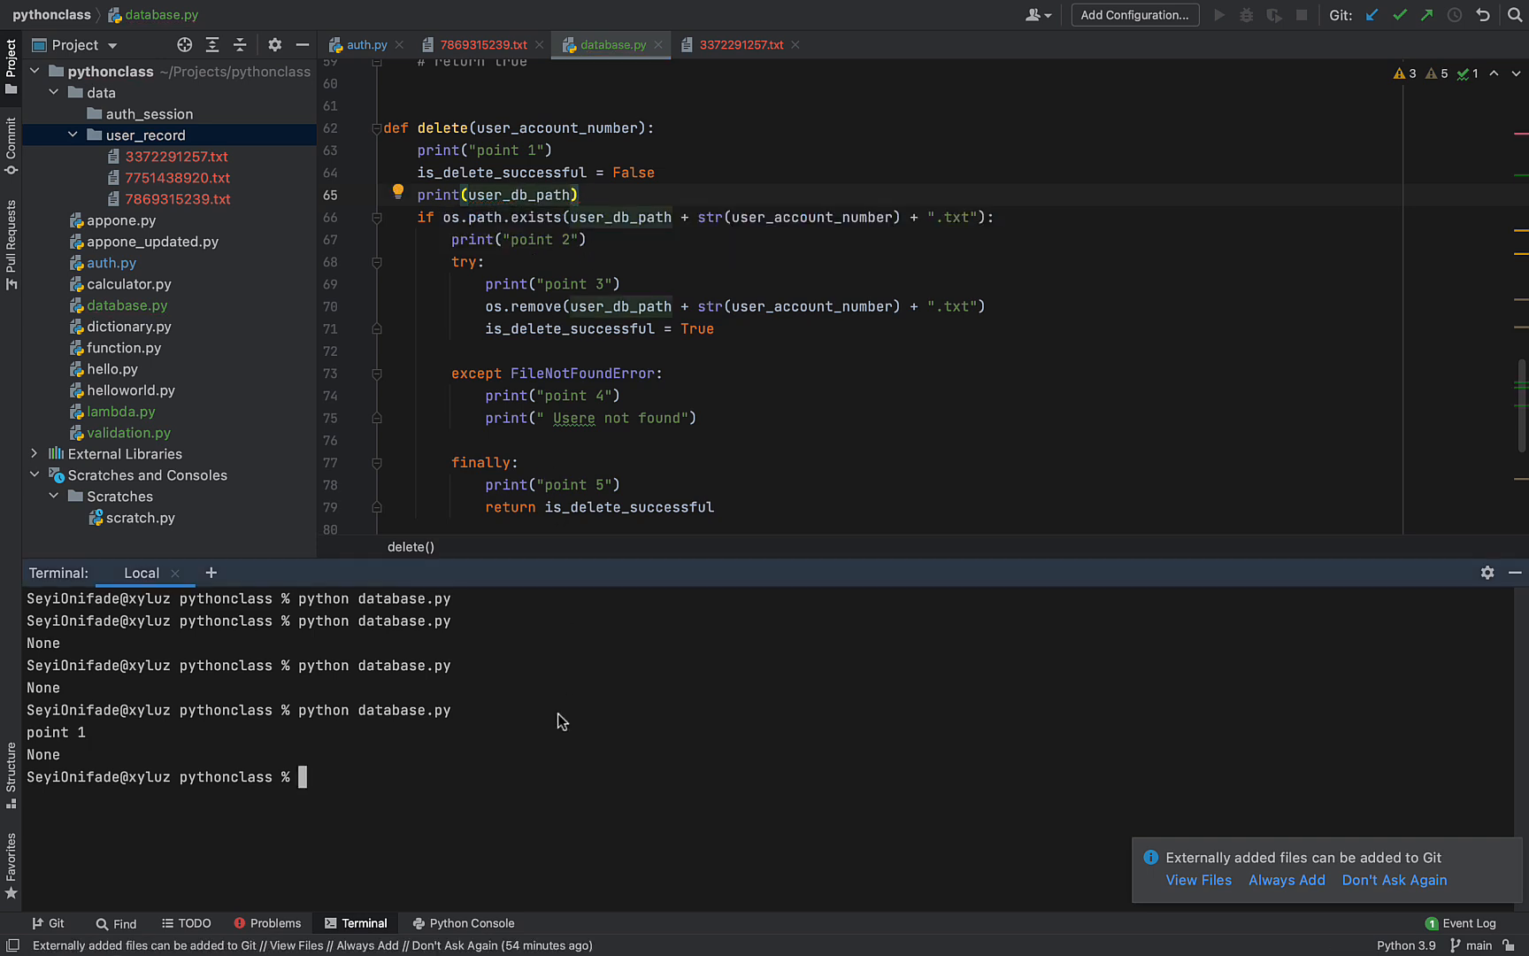
key("enter")
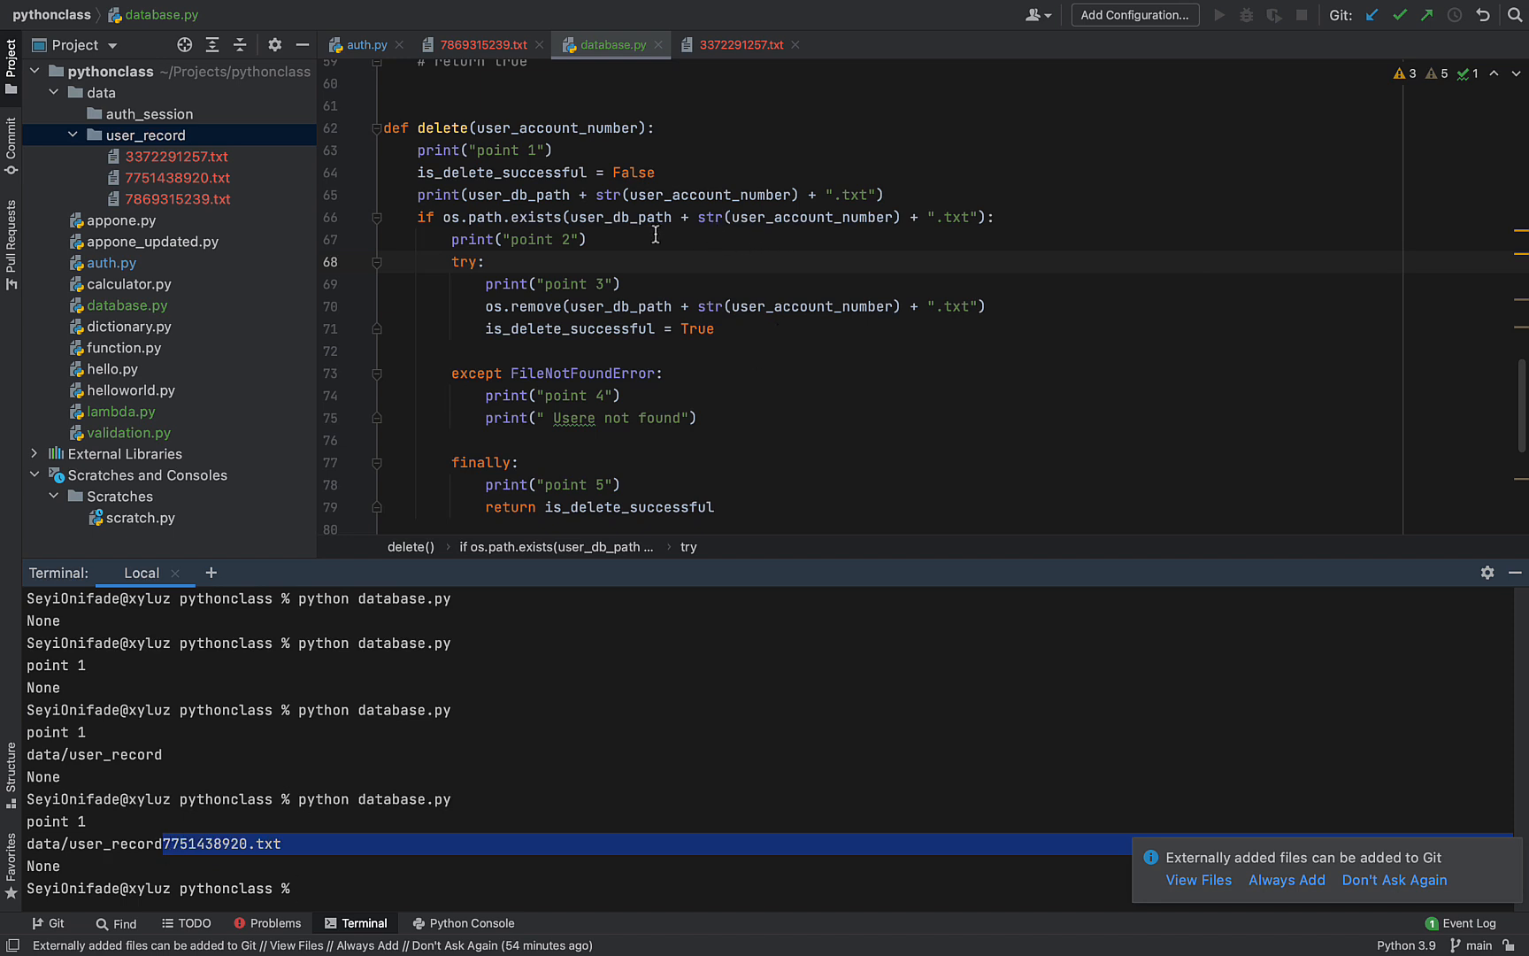
mouse_move(590, 161)
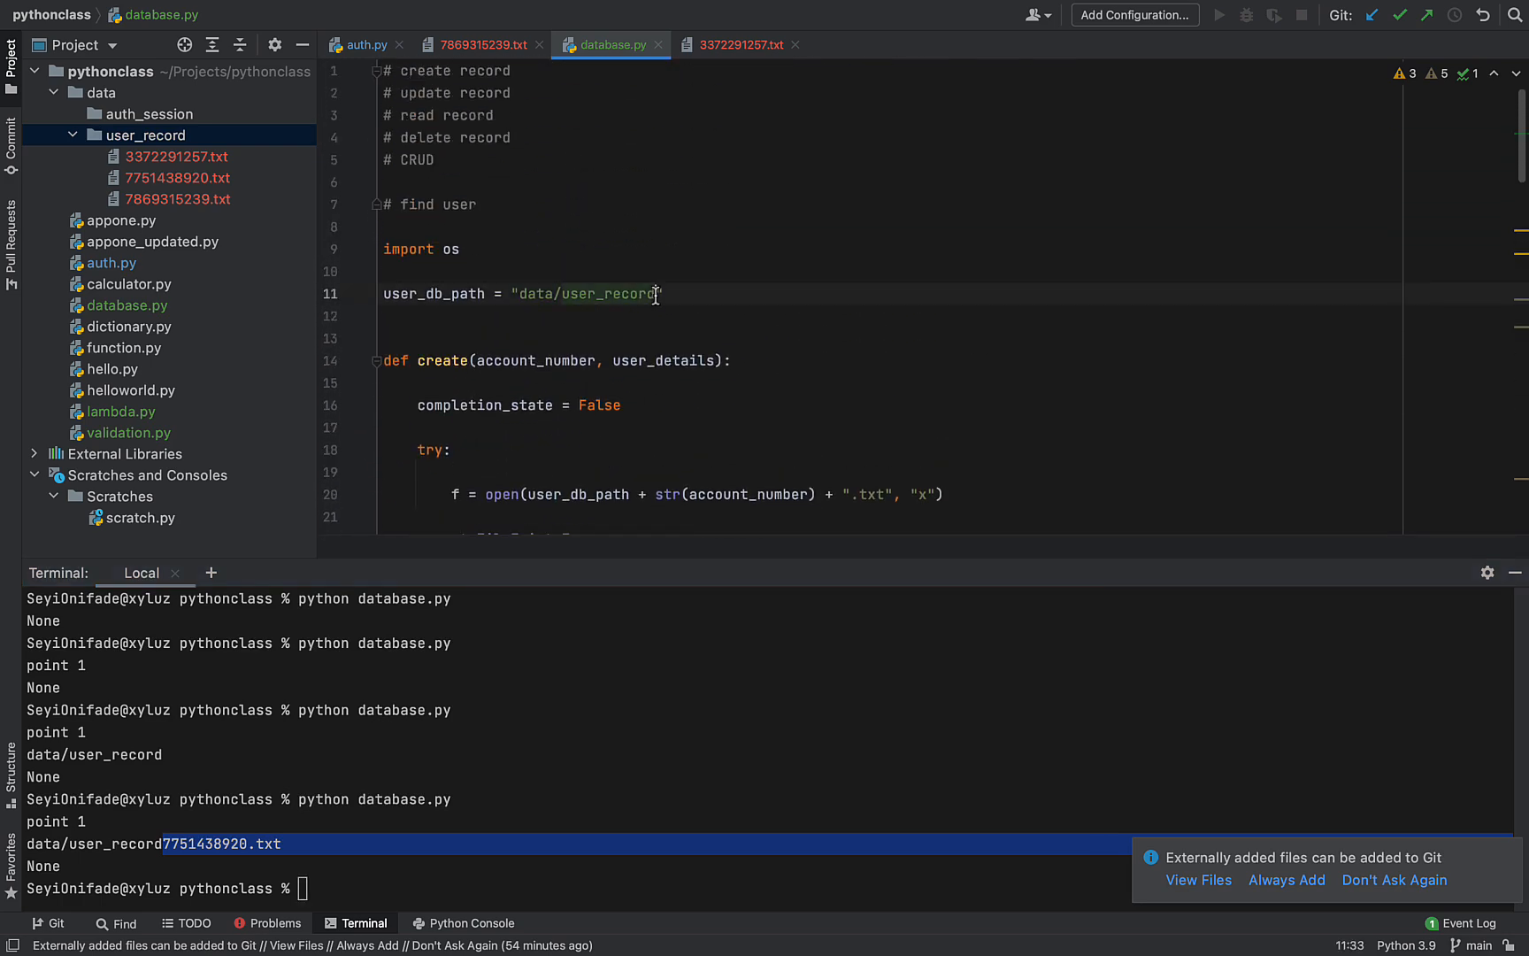
Remove the point 1 and point 5 debug prints from delete() and clear the terminal
scroll("down", 3)
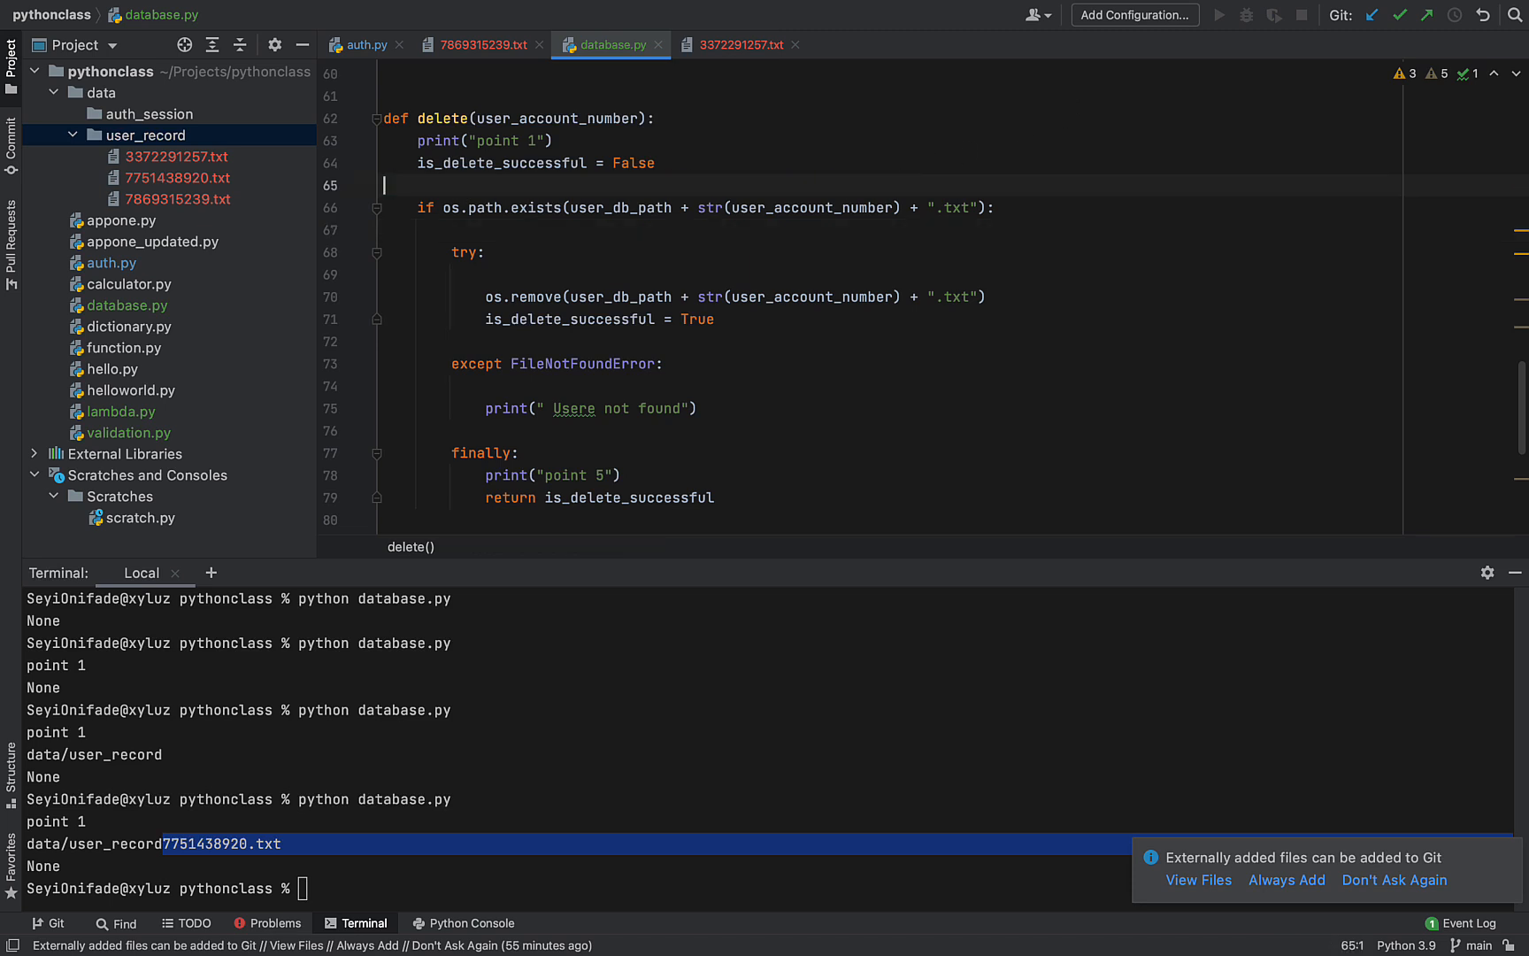
double_click(492, 140)
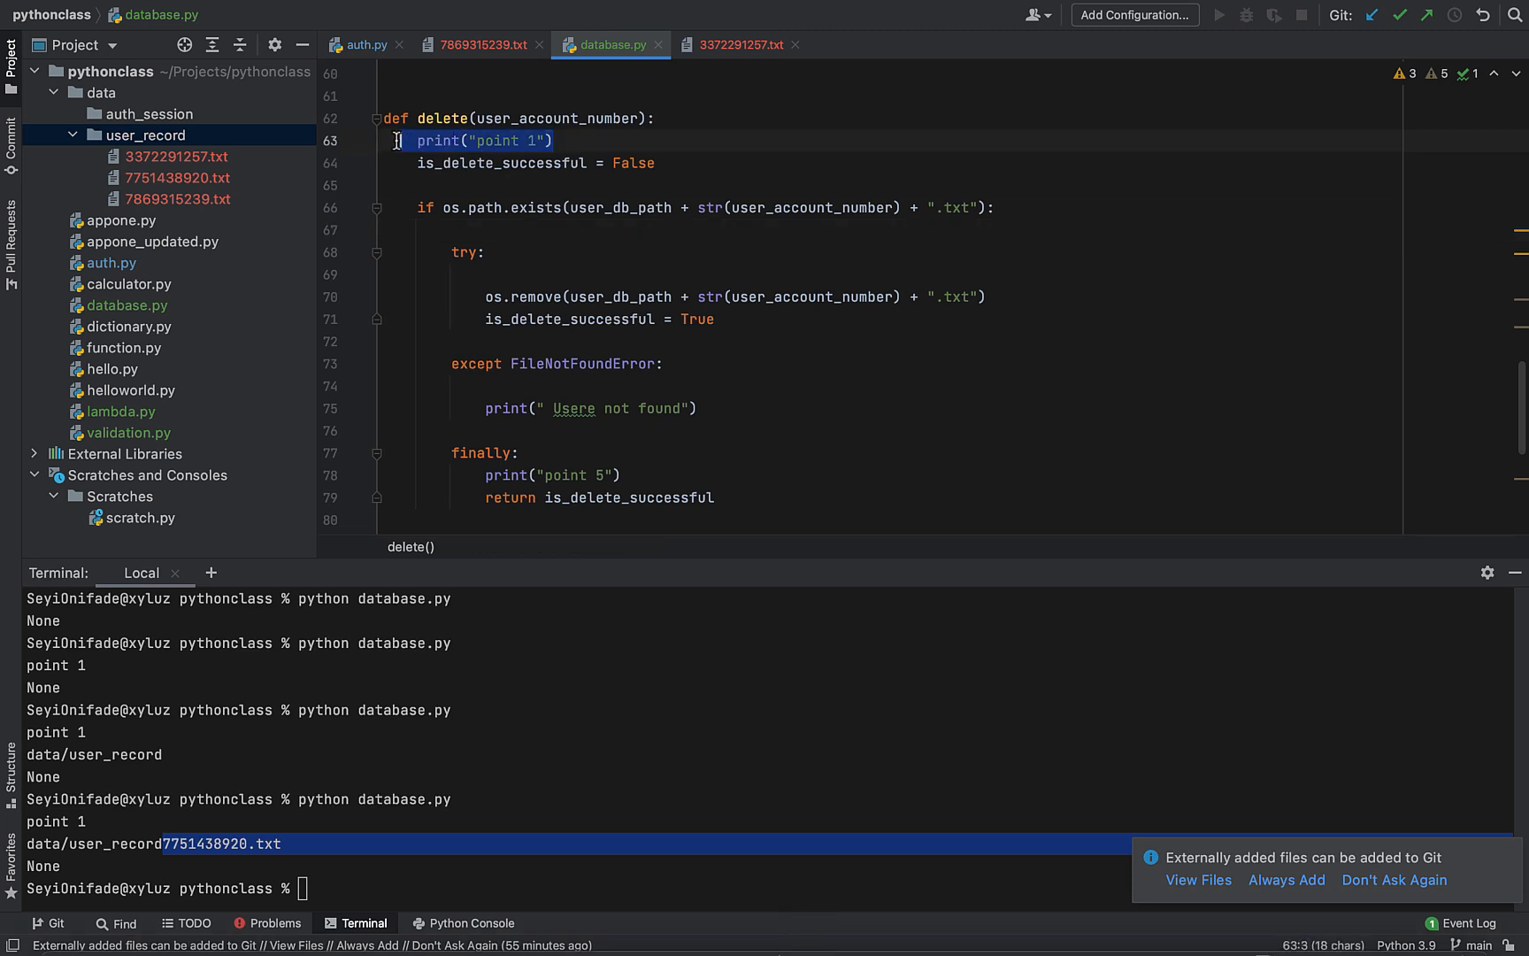
key("Delete")
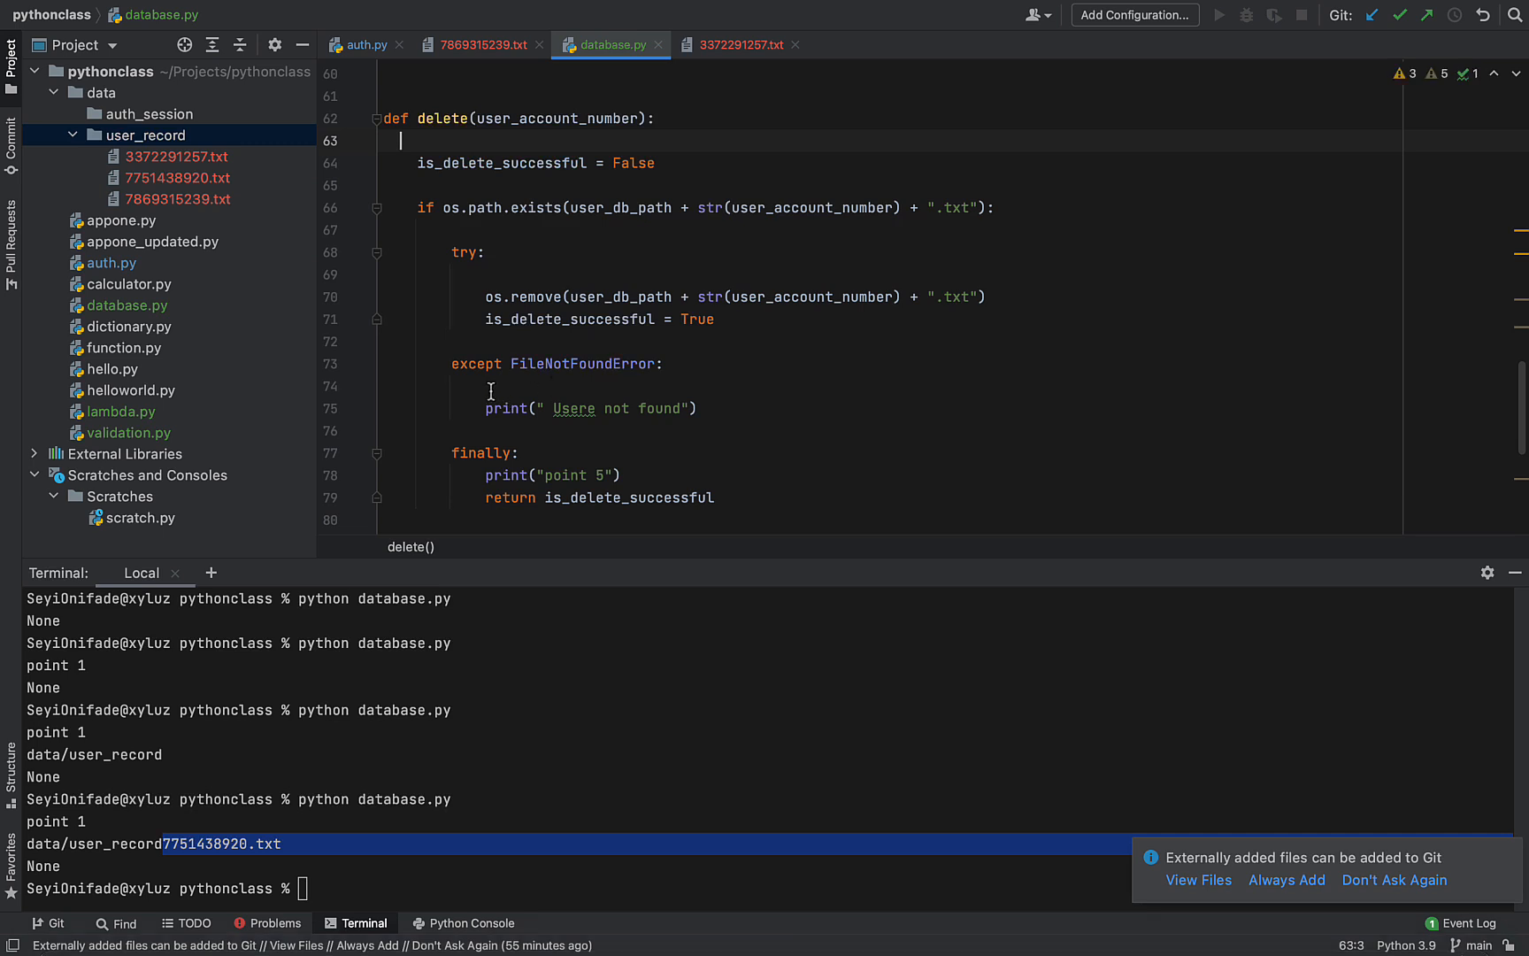
left_click(492, 390)
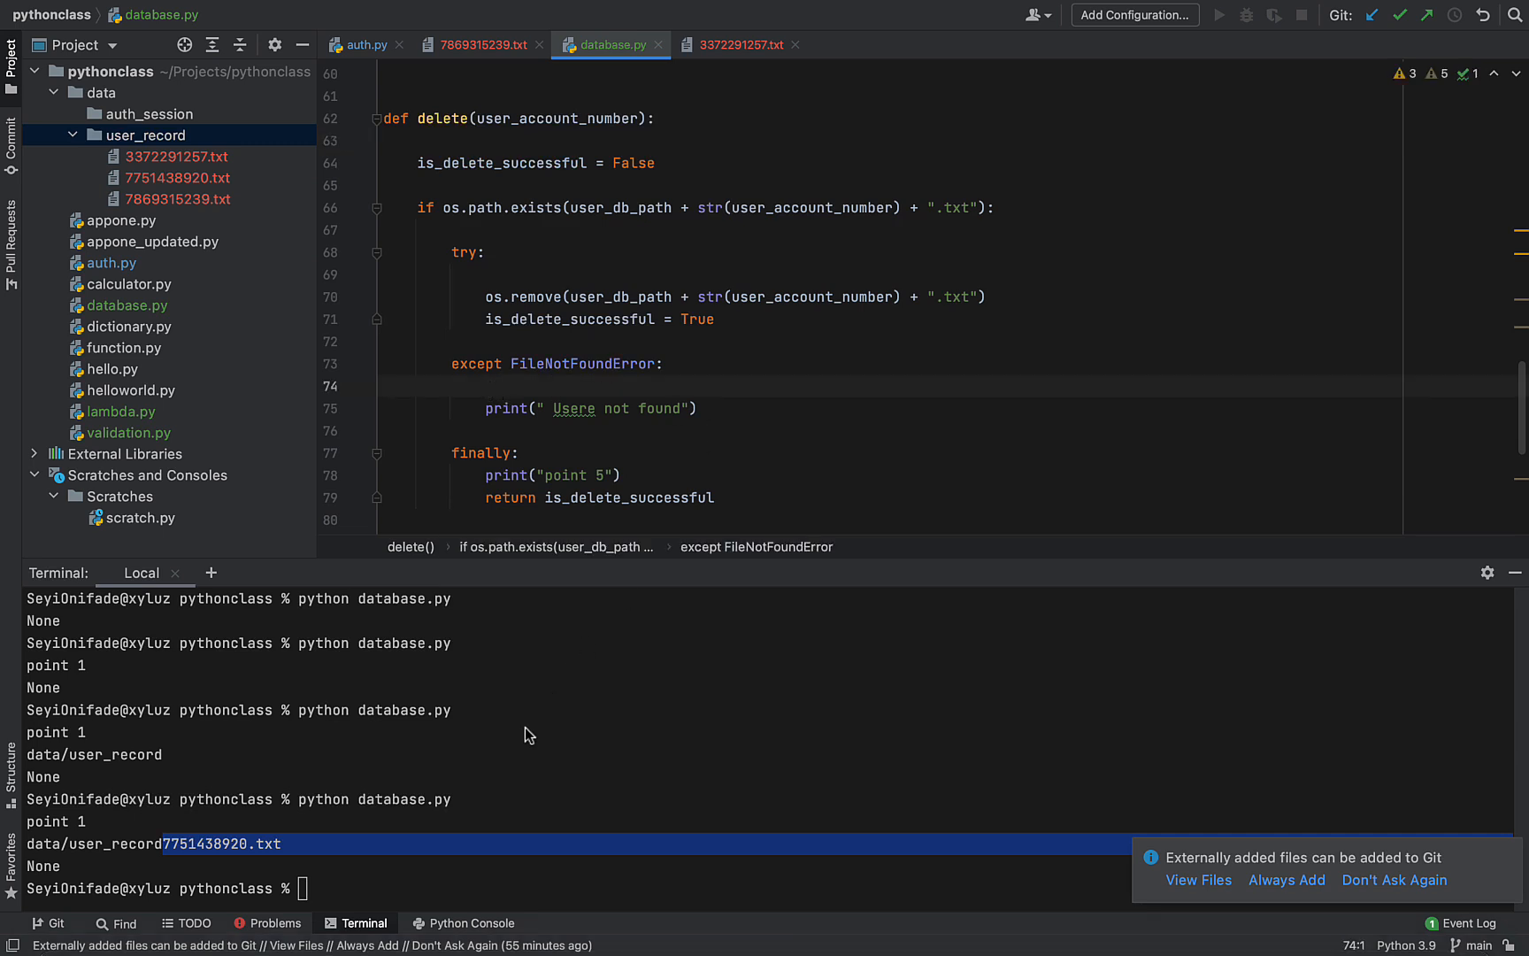
type("clear")
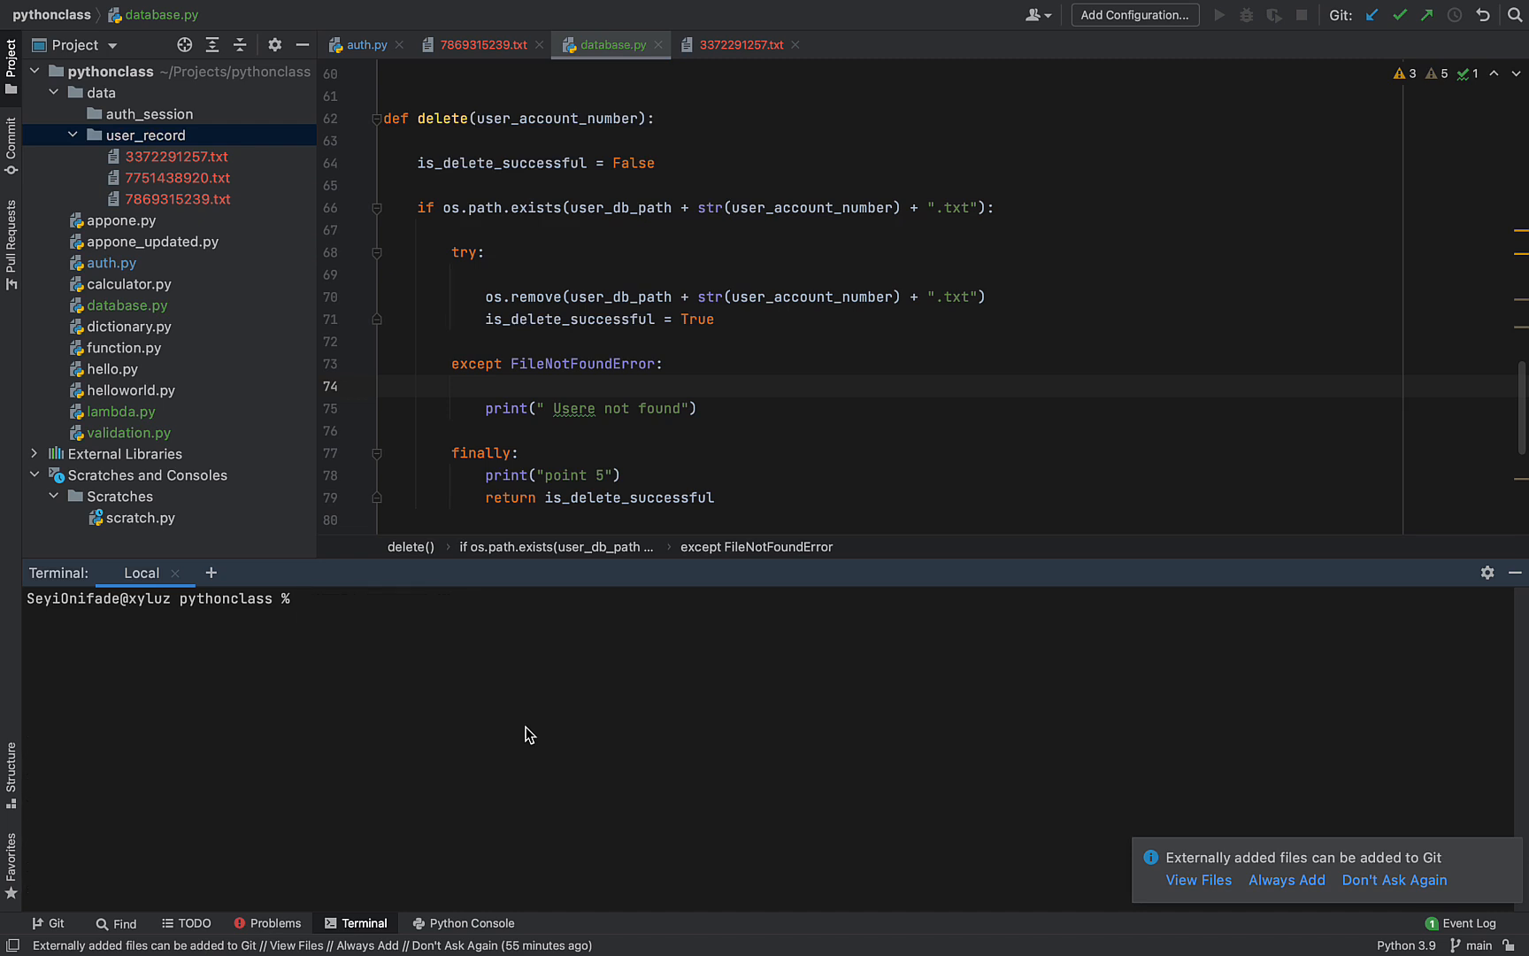
double_click(575, 474)
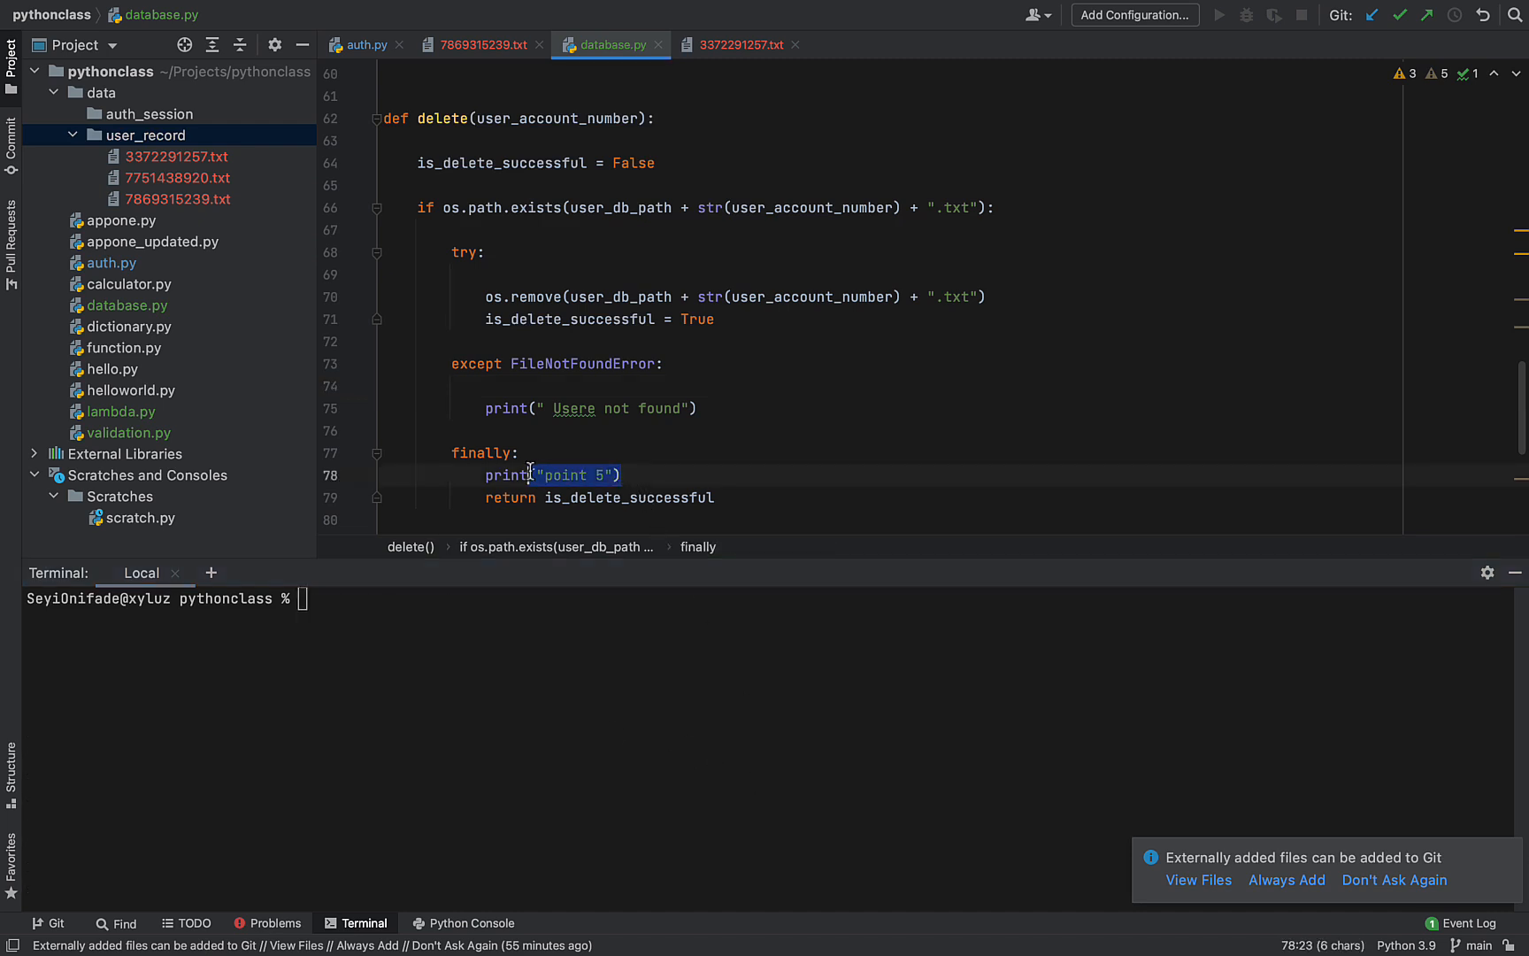
key("Delete")
type("python database.py")
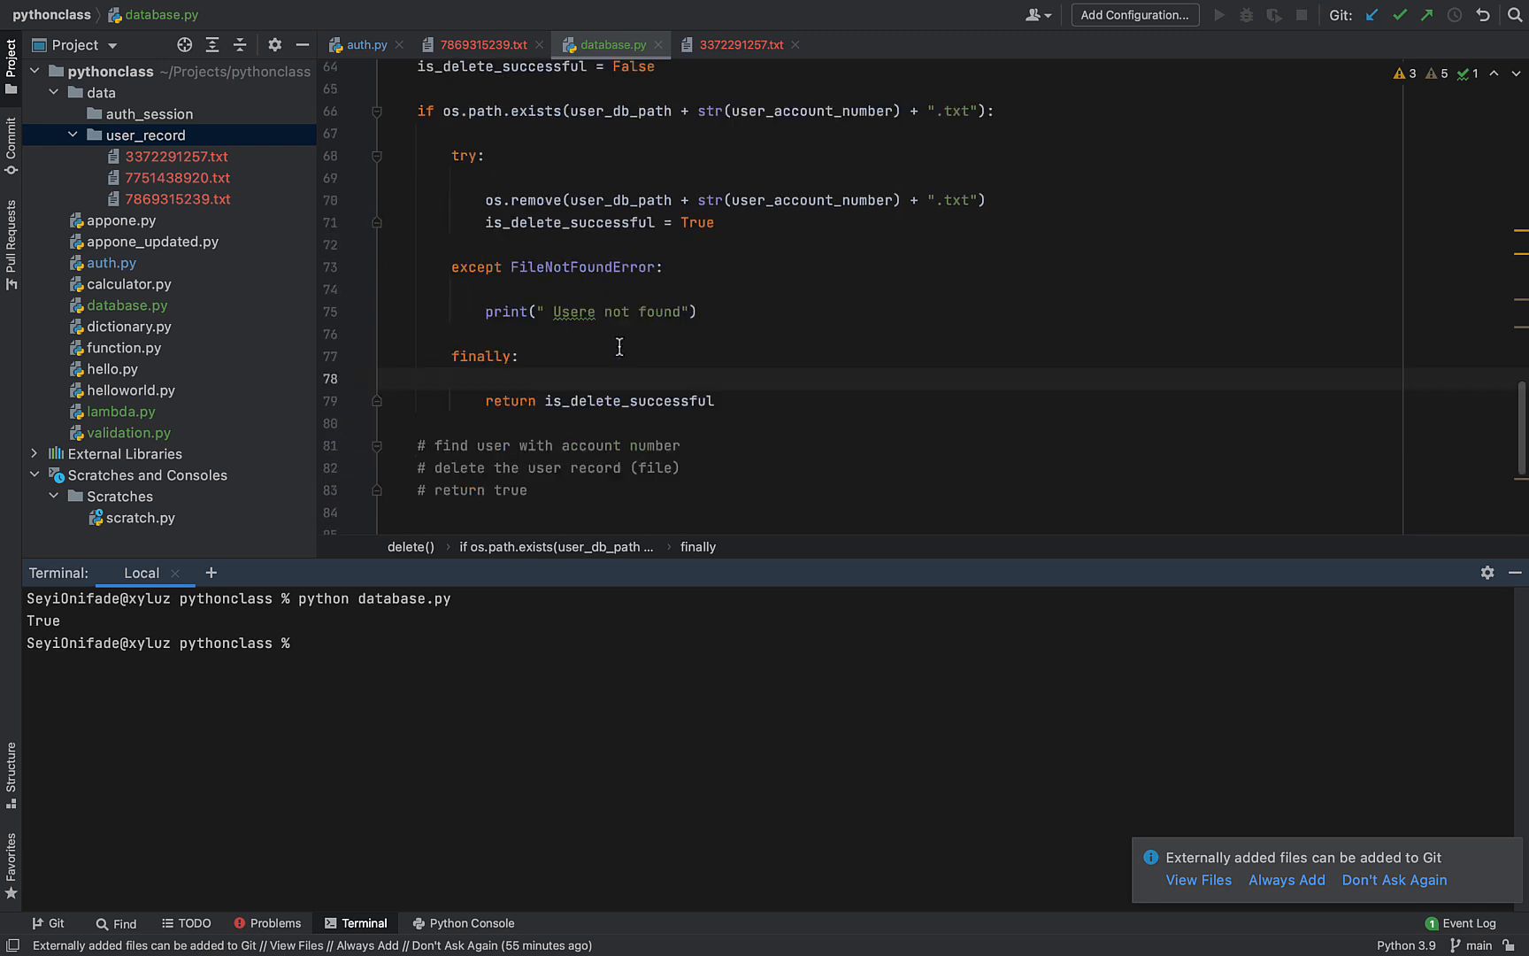
Collapse and re-expand user_record to see 7751438920.txt is gone, leaving two record files
scroll("down", 3)
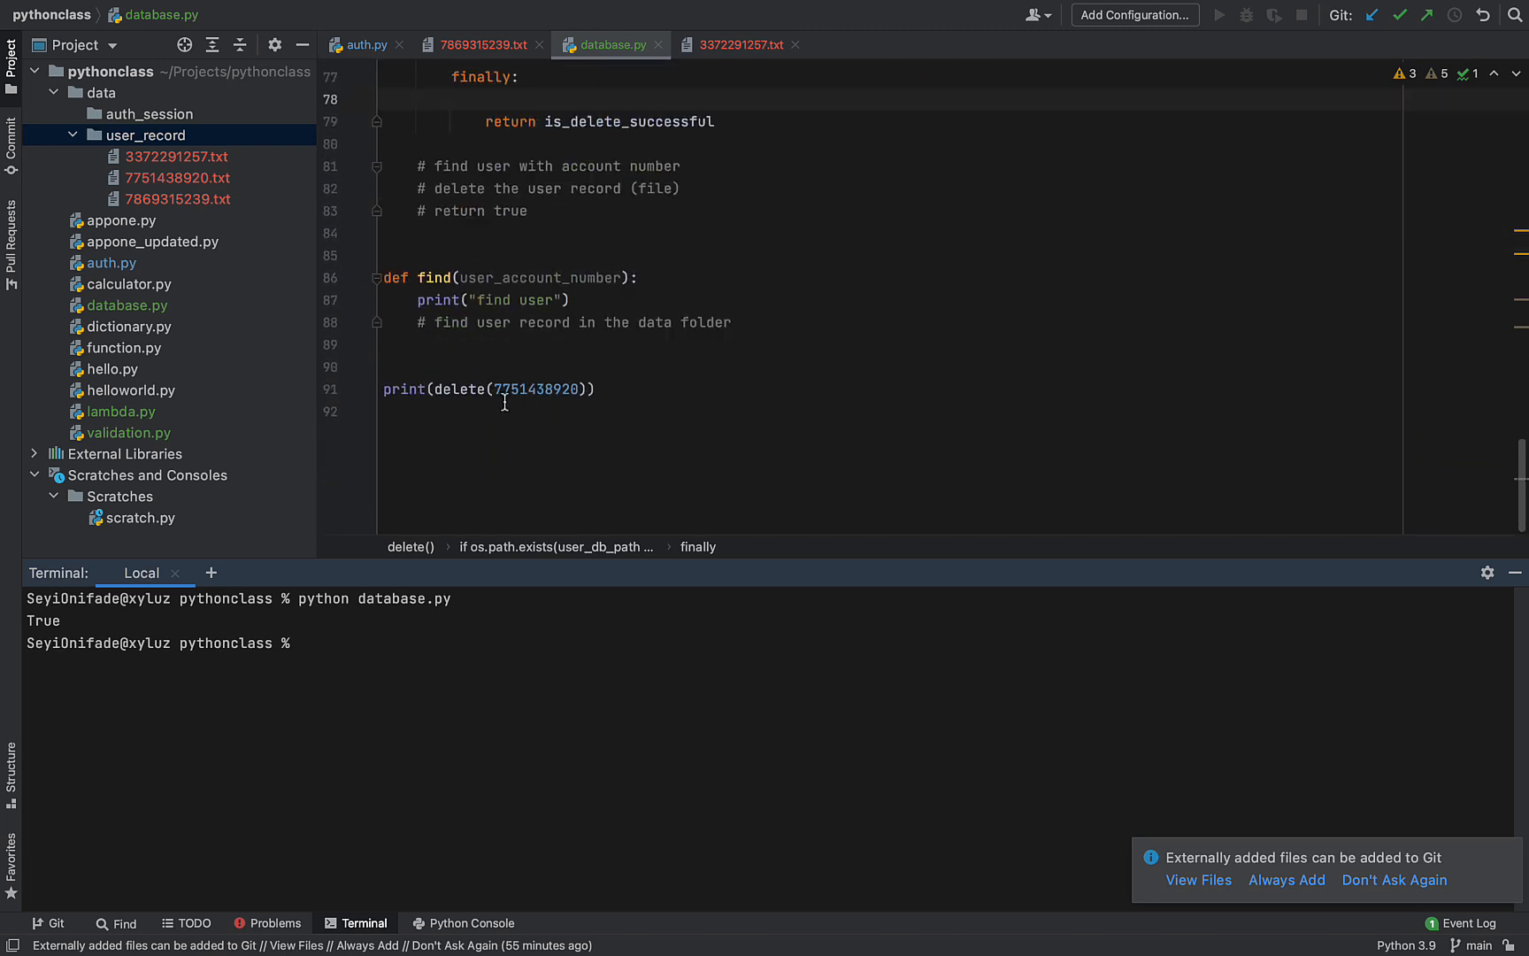
left_click(71, 134)
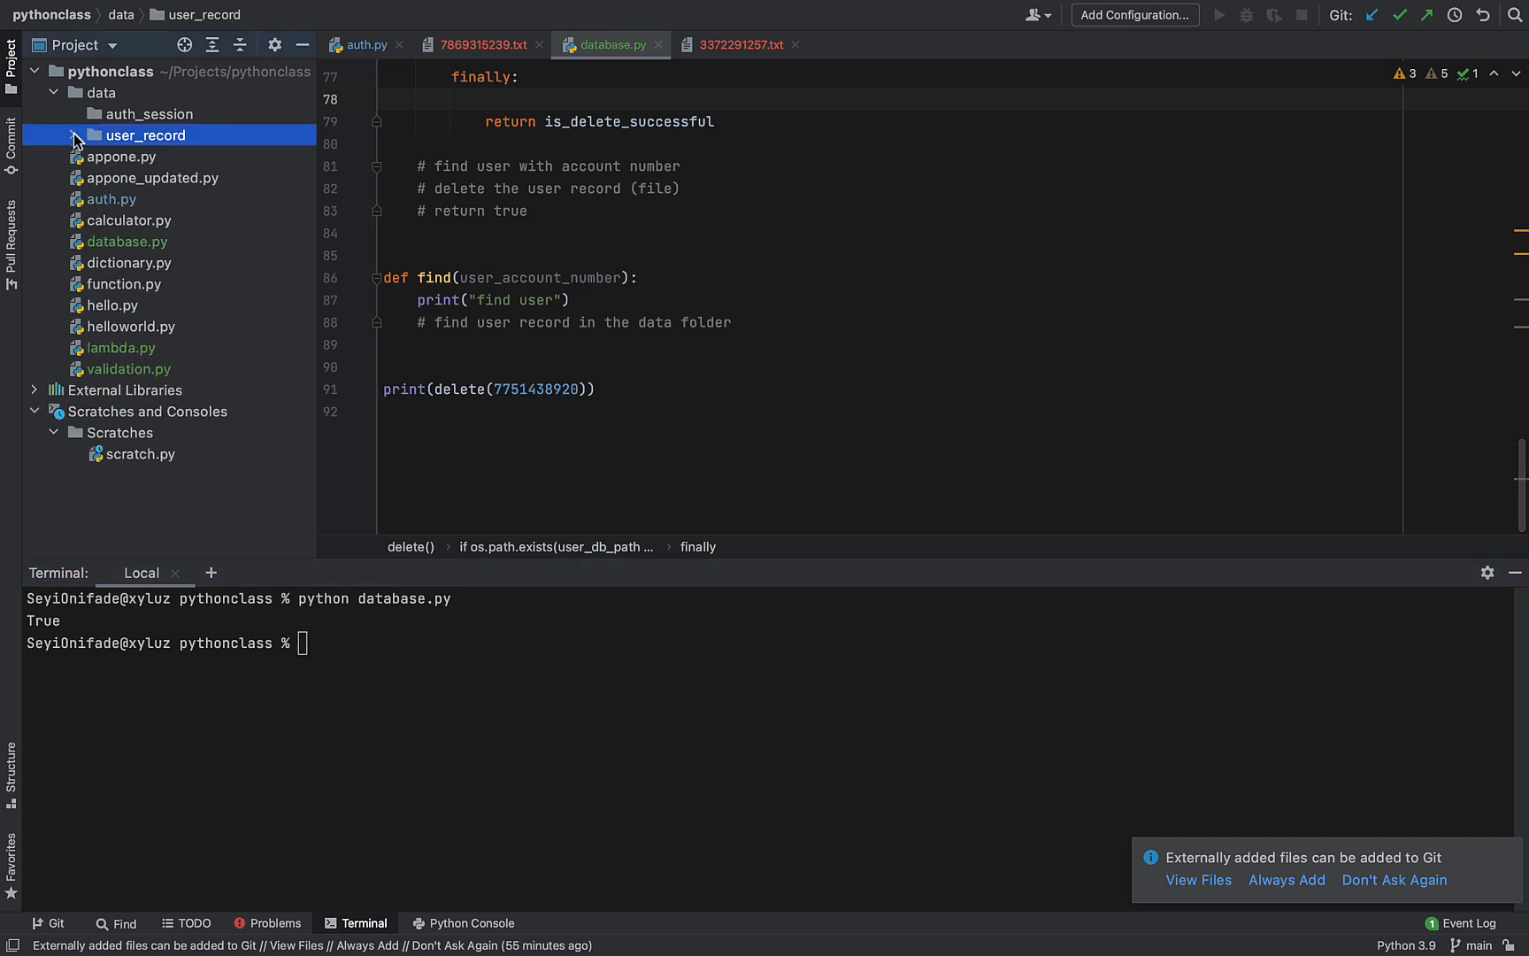
left_click(73, 134)
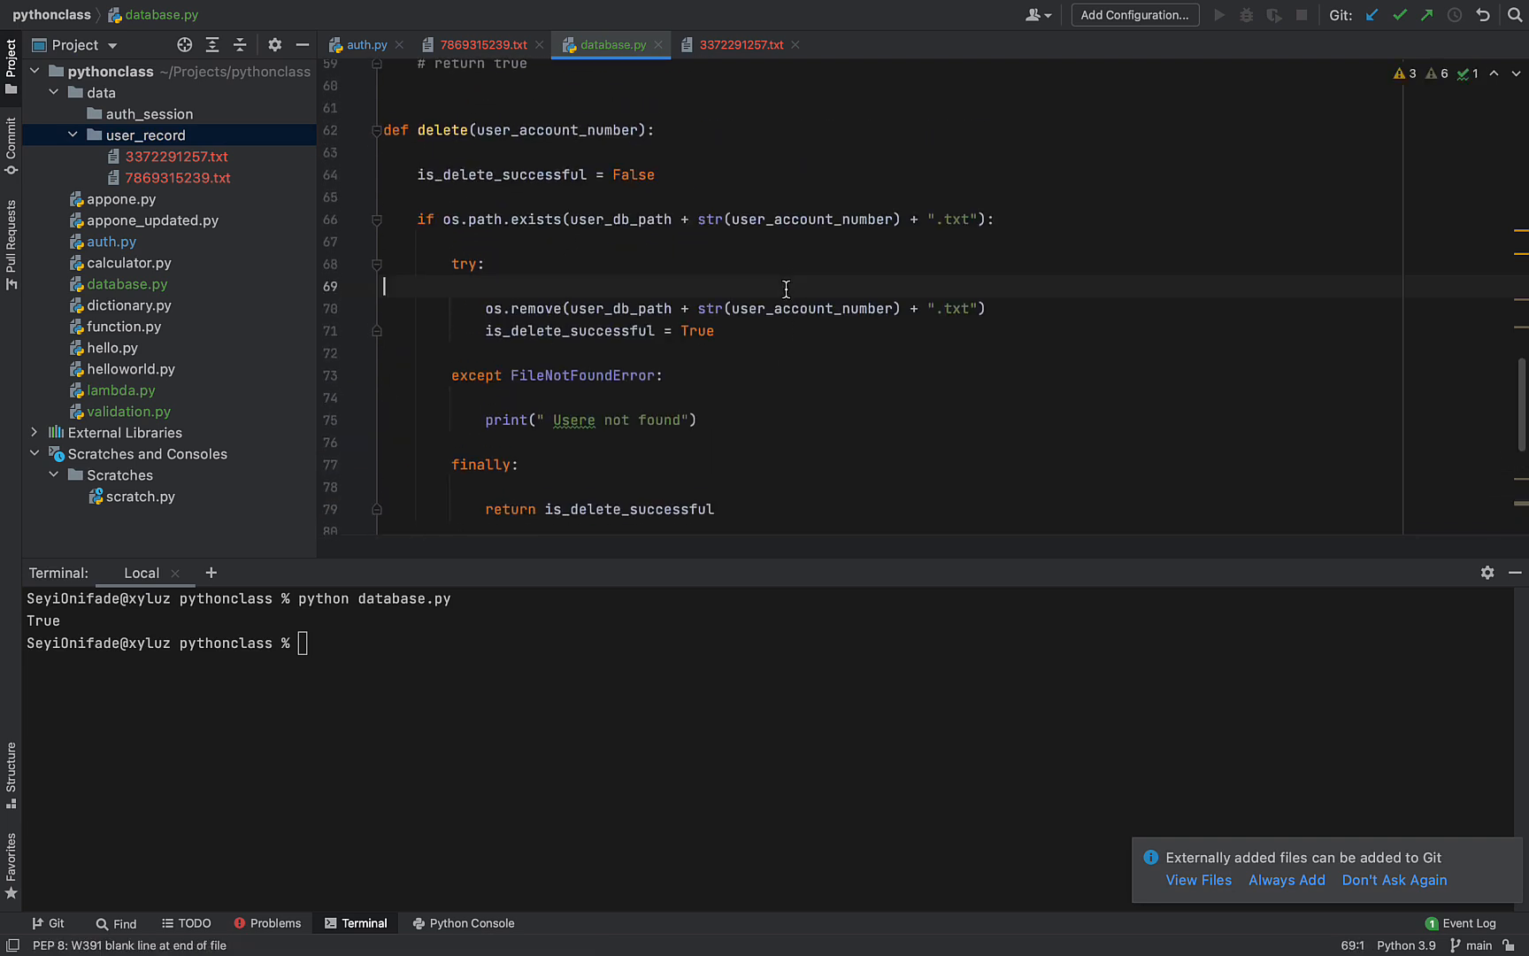
scroll("down", 3)
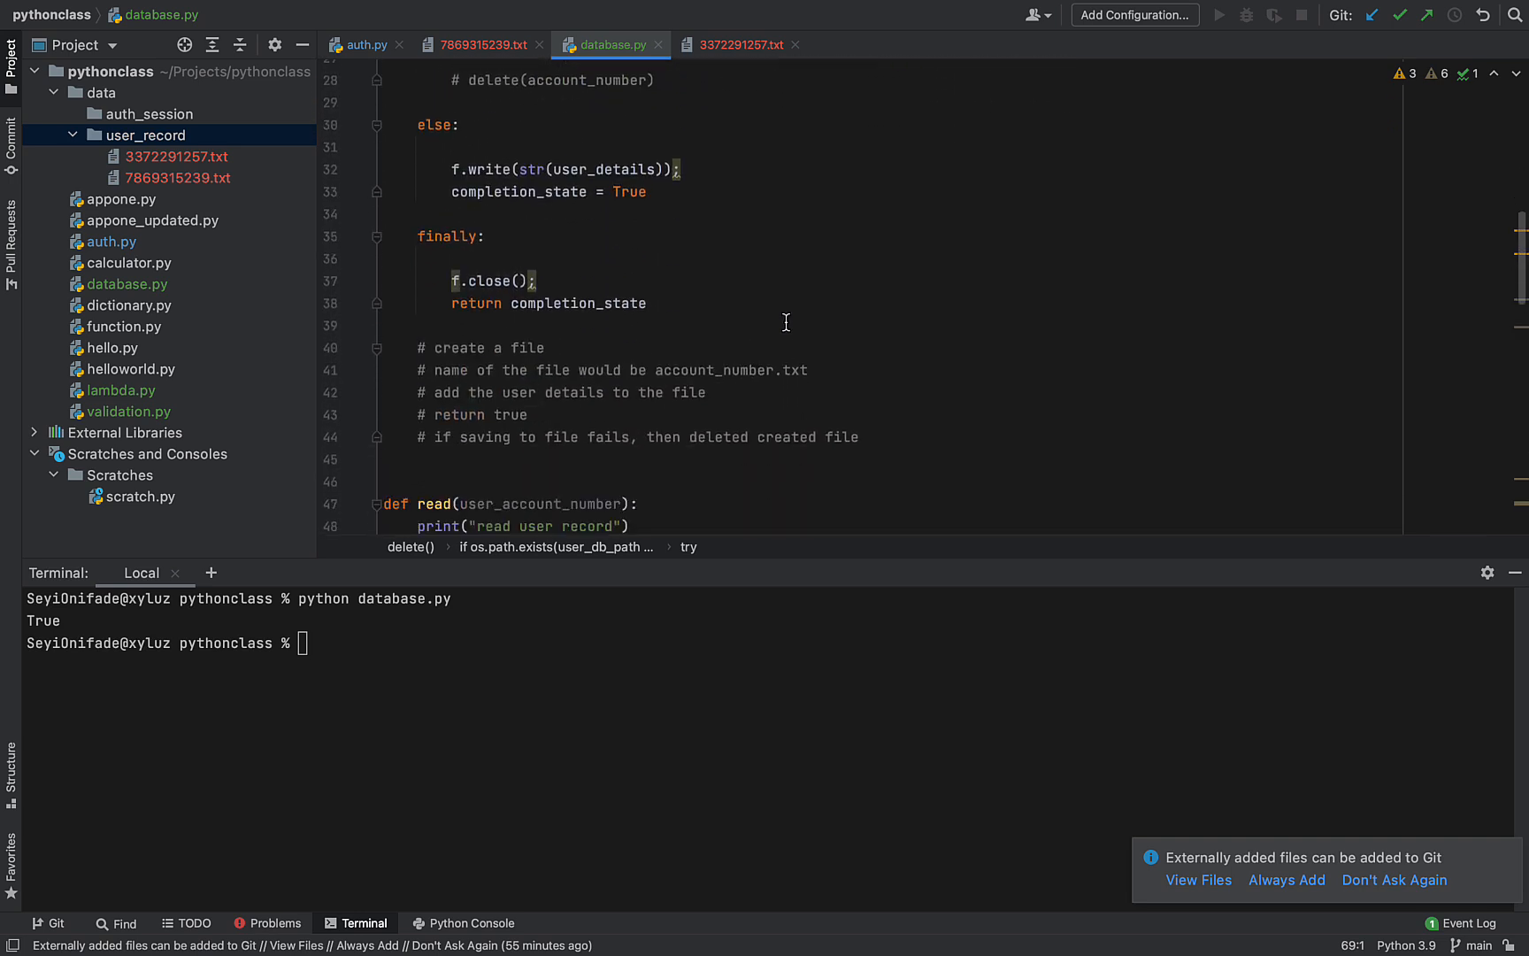
scroll("down", 3)
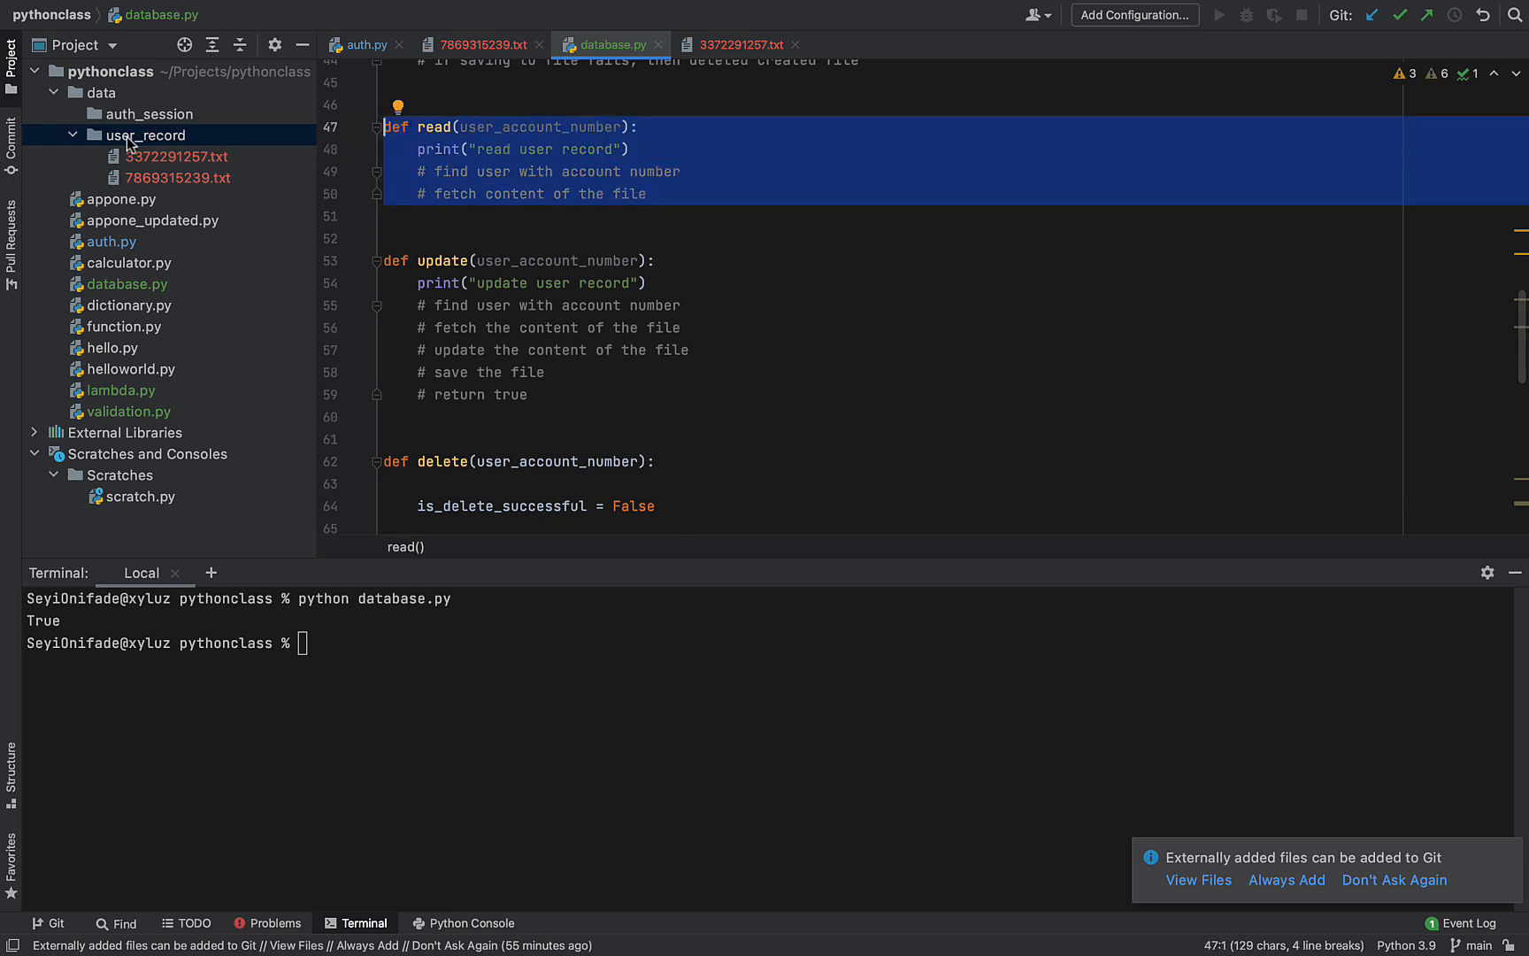
mouse_move(501, 131)
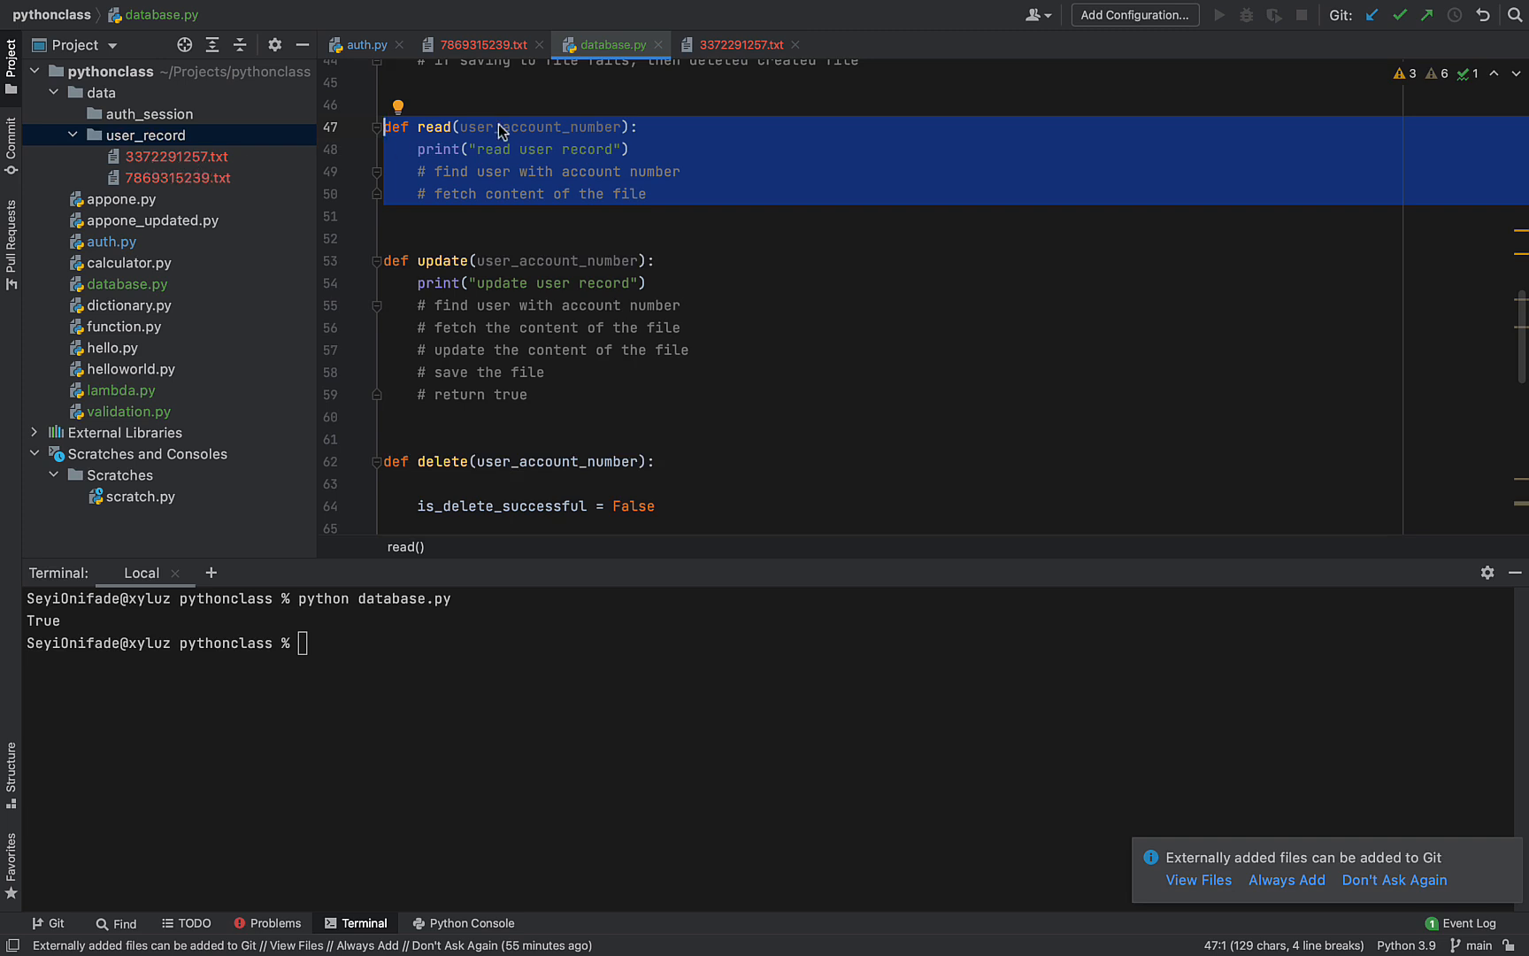
double_click(541, 127)
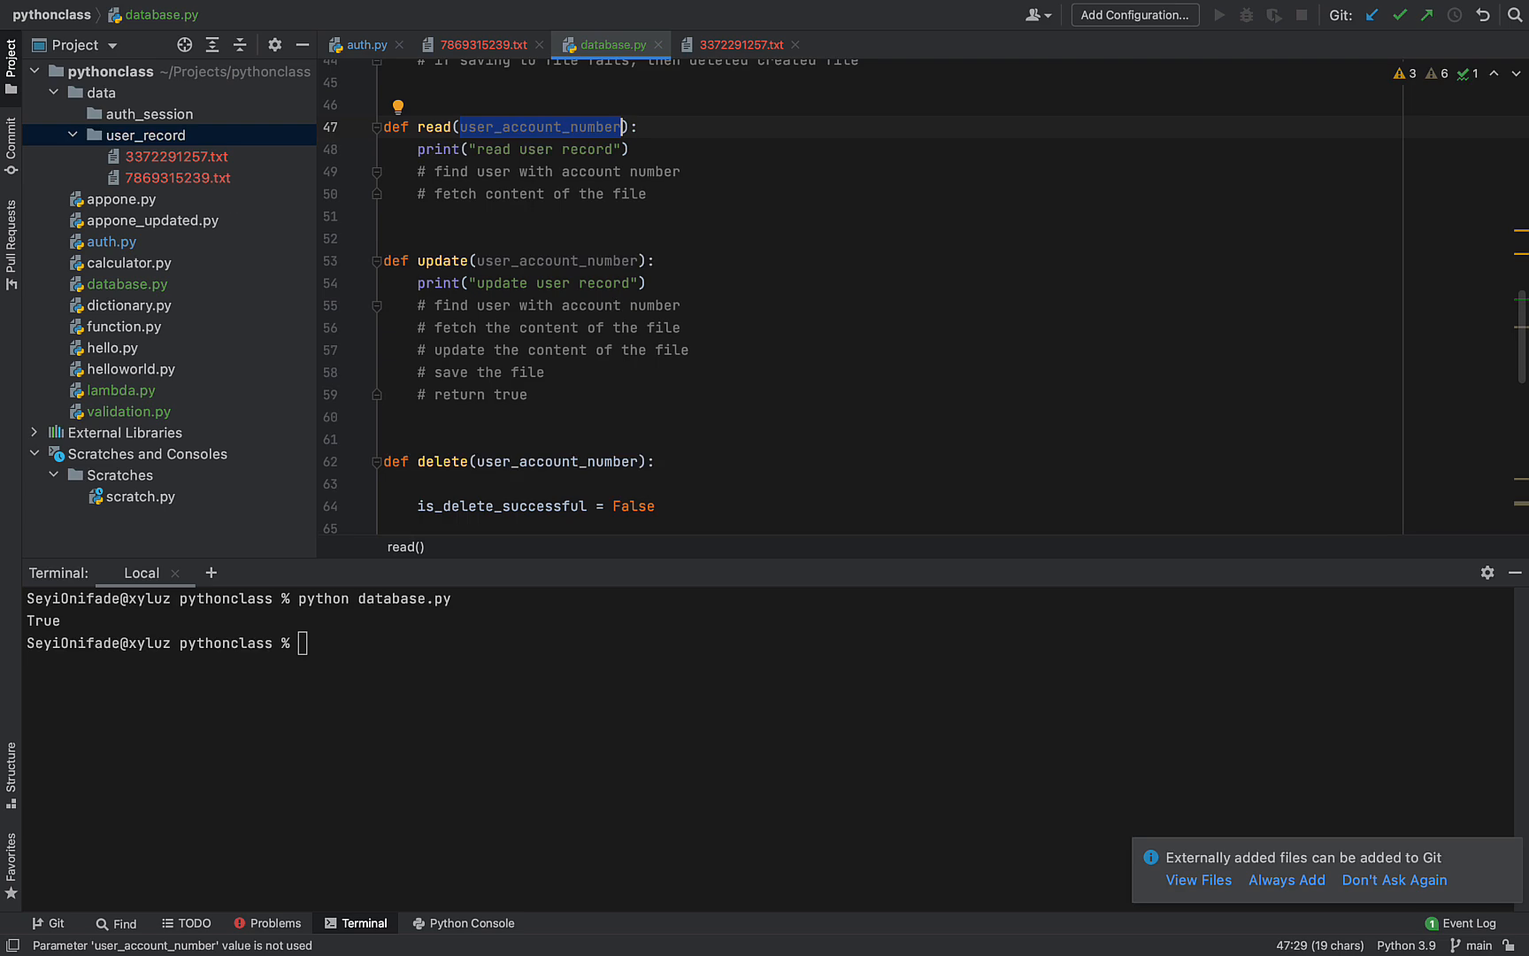
mouse_move(229, 202)
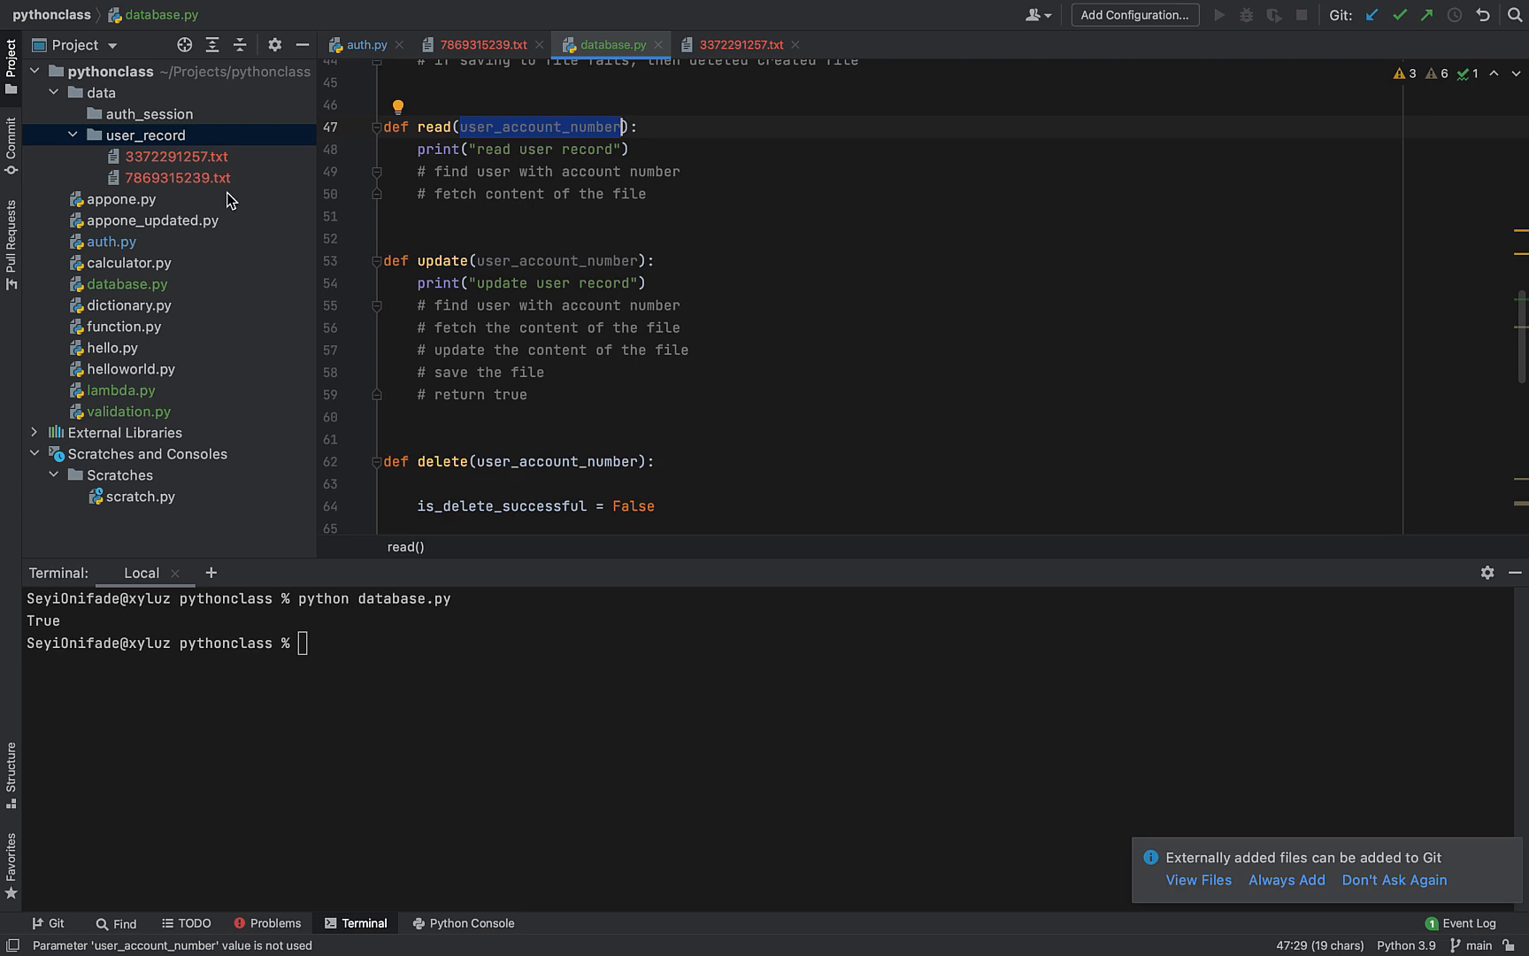